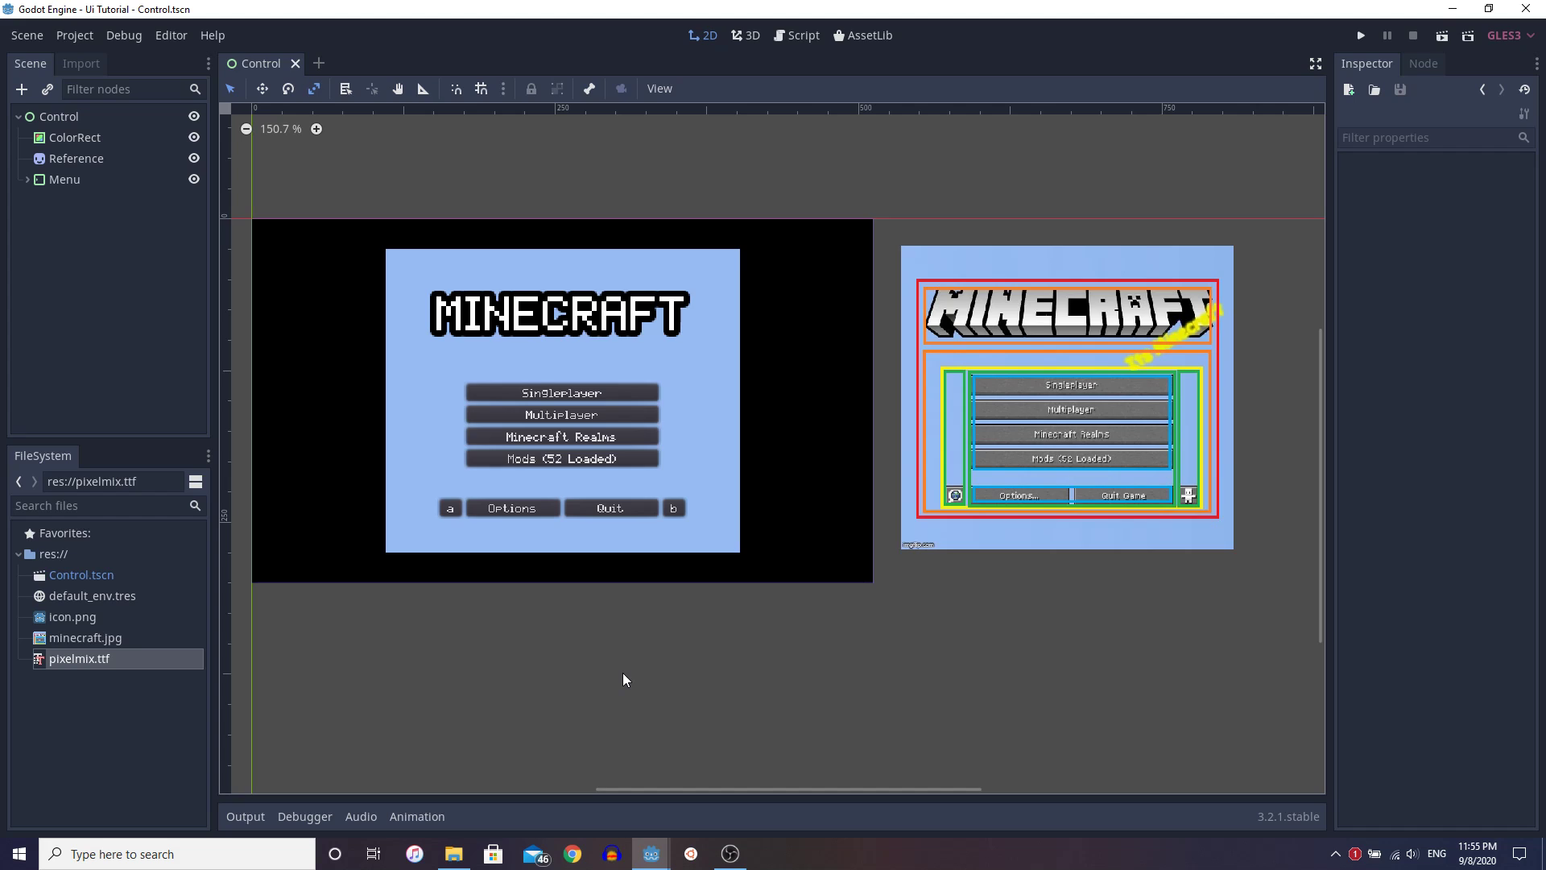
mouse_move(970, 359)
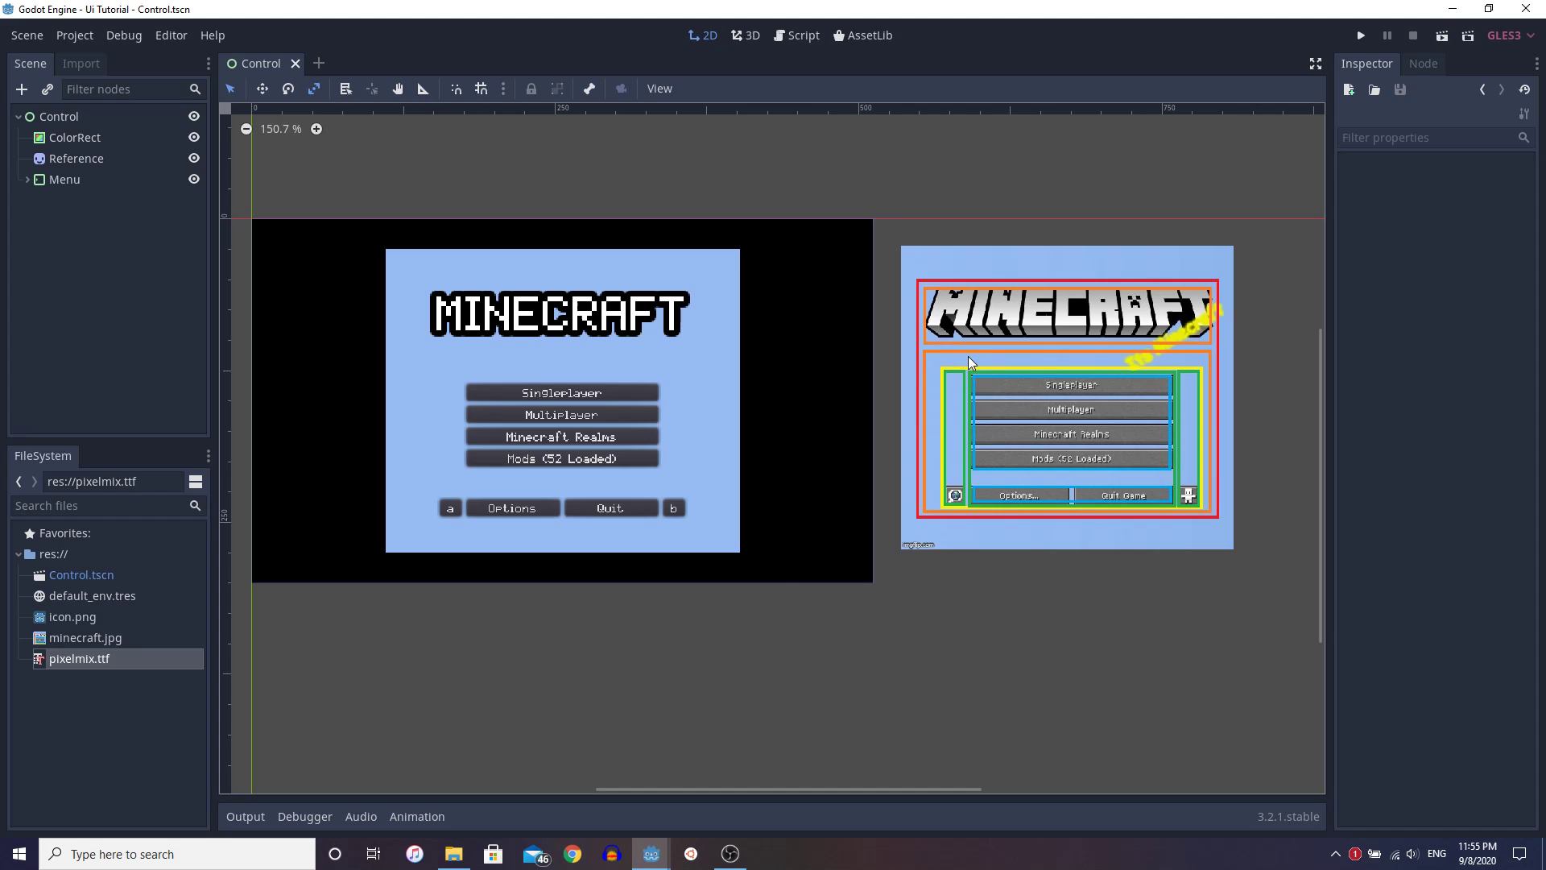
mouse_move(906, 349)
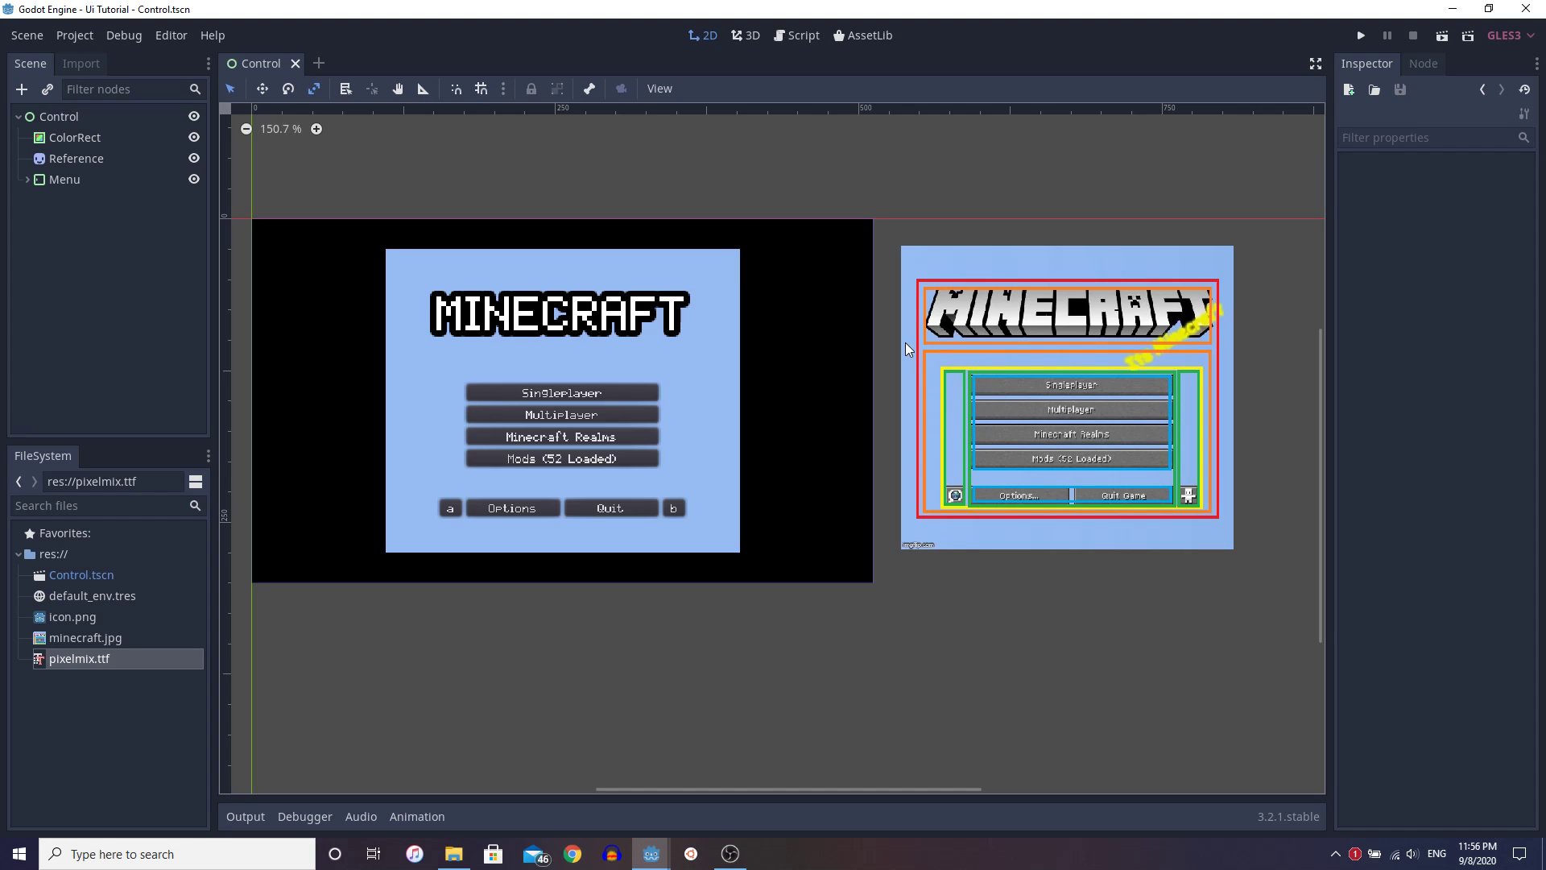
mouse_move(946, 338)
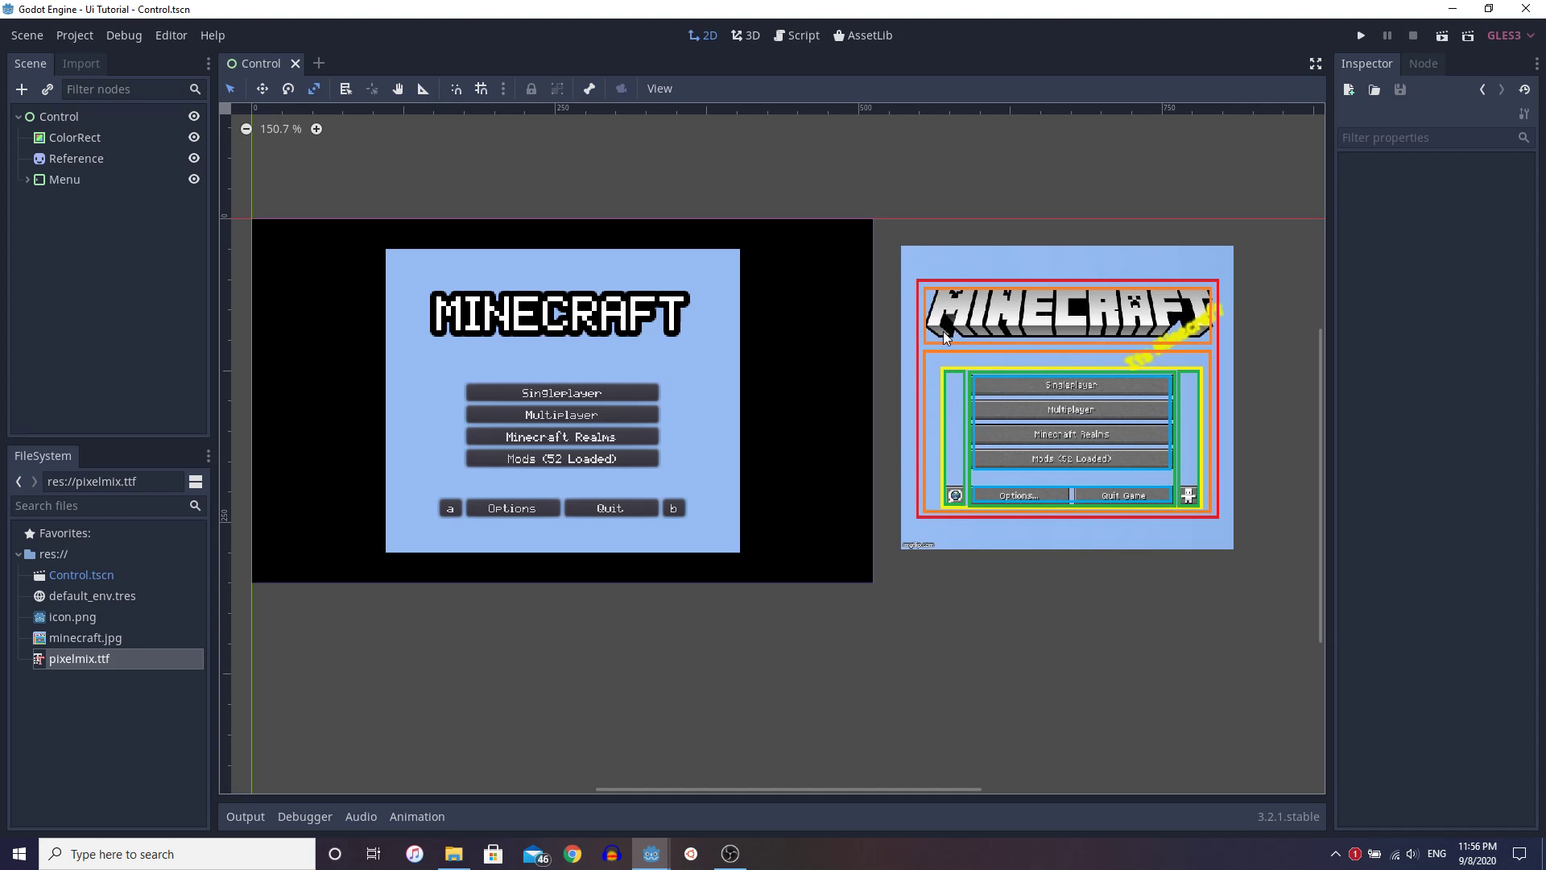
mouse_move(868, 338)
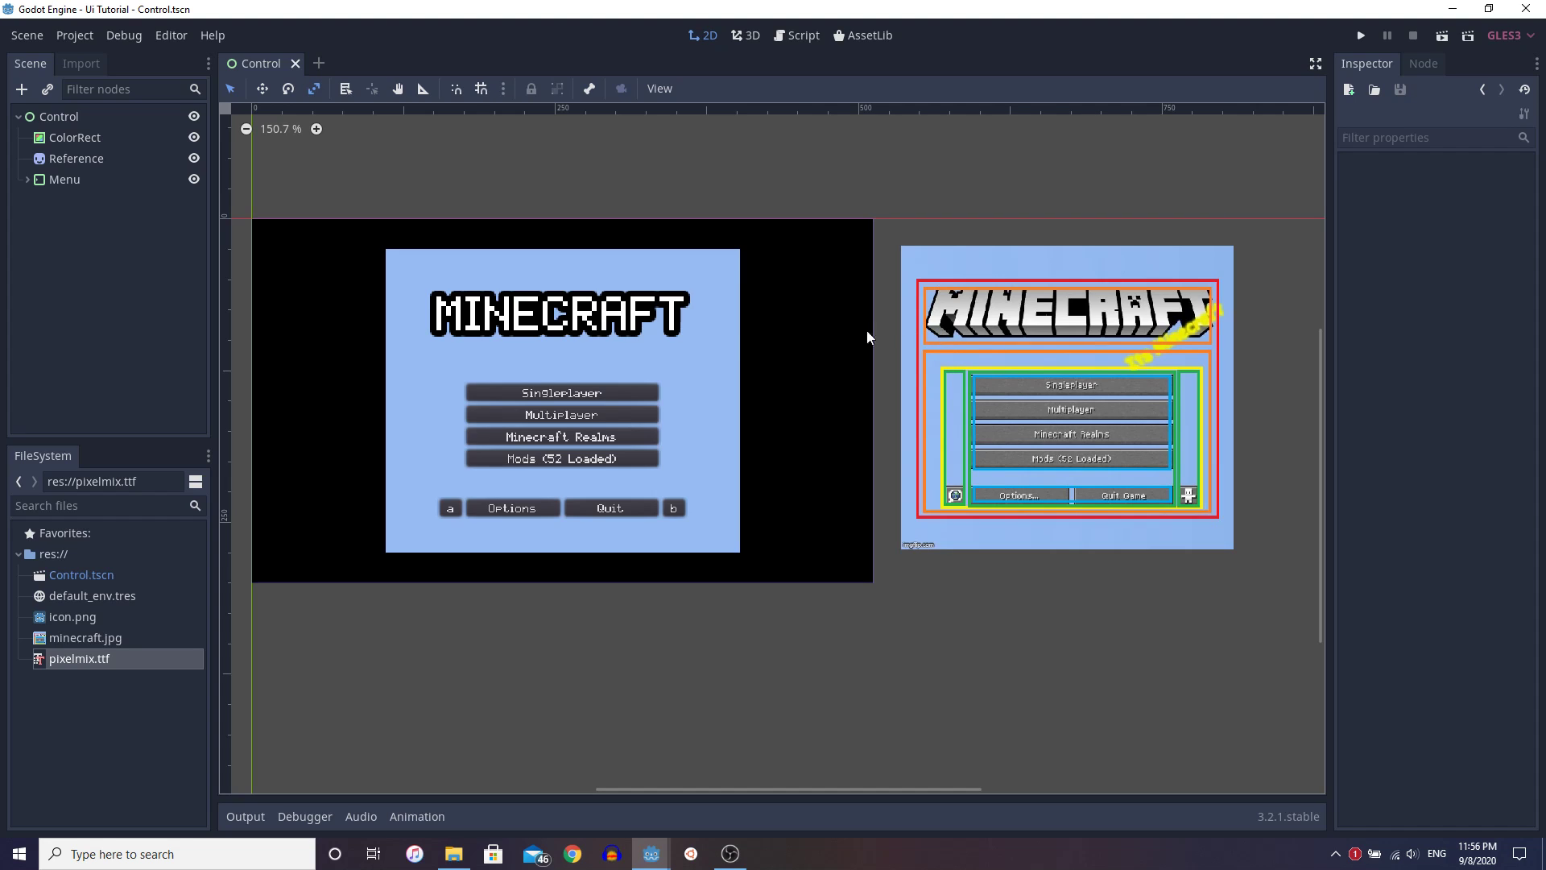
Step: Select the Menu node to view its 110 side and 25 top/bottom margins
left_click(65, 179)
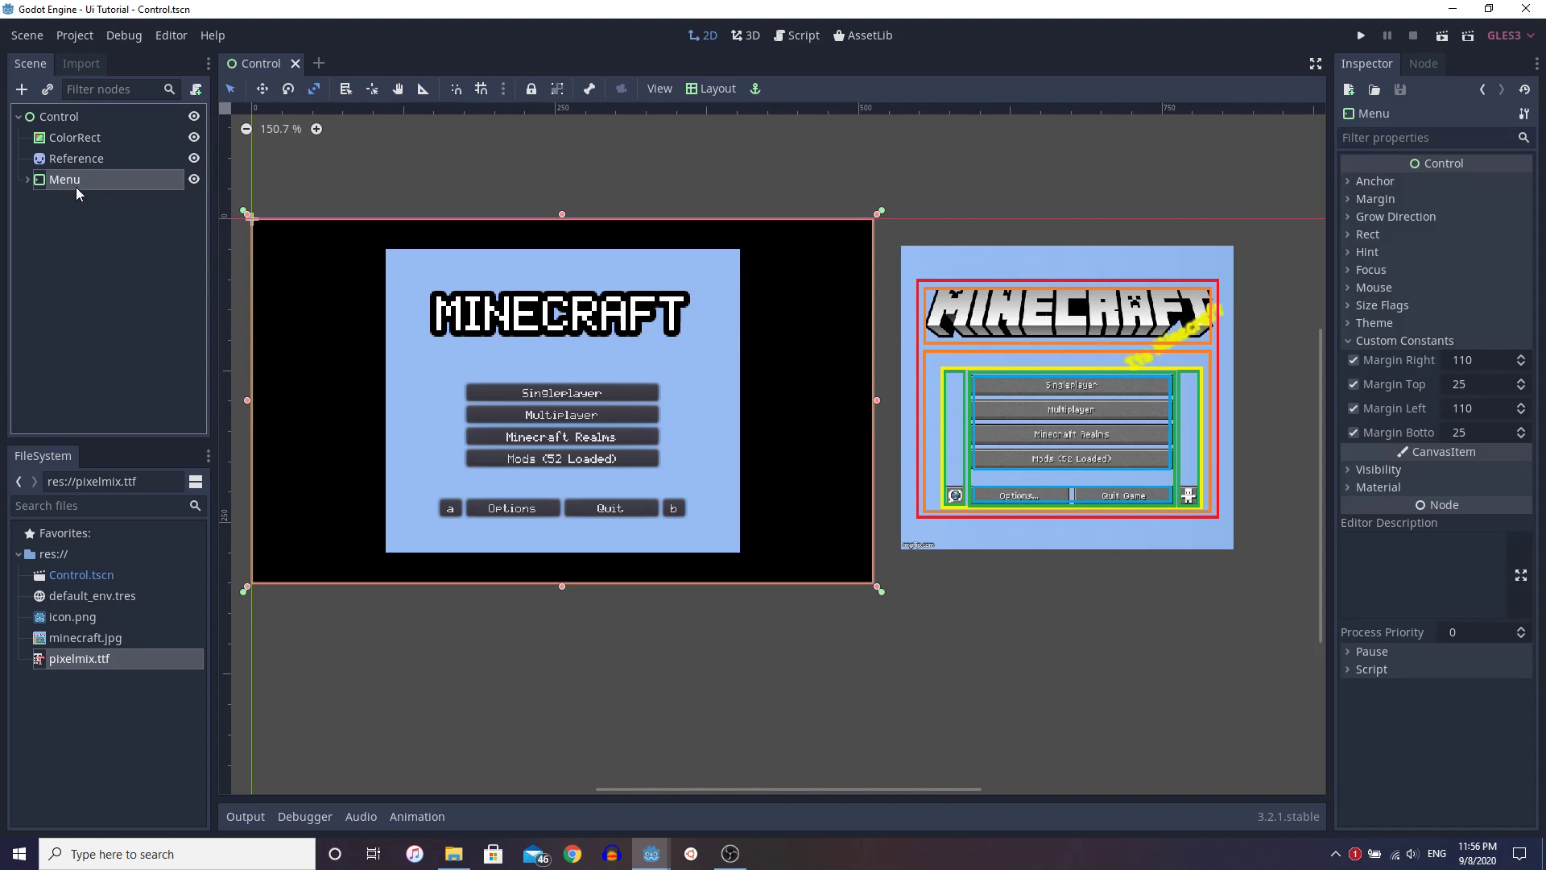
mouse_move(900, 278)
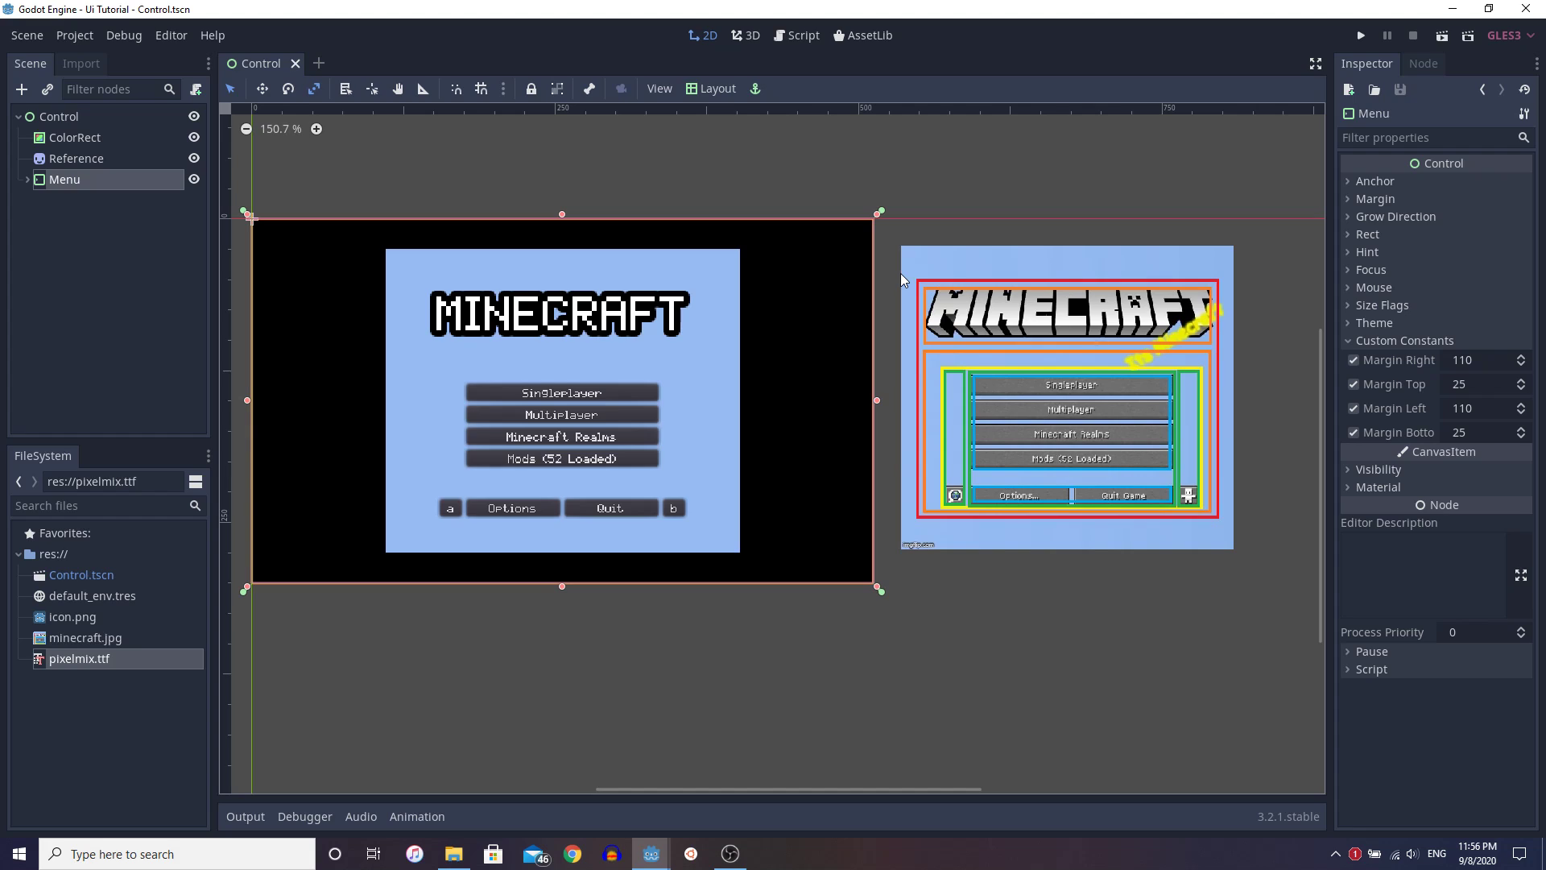
mouse_move(248, 595)
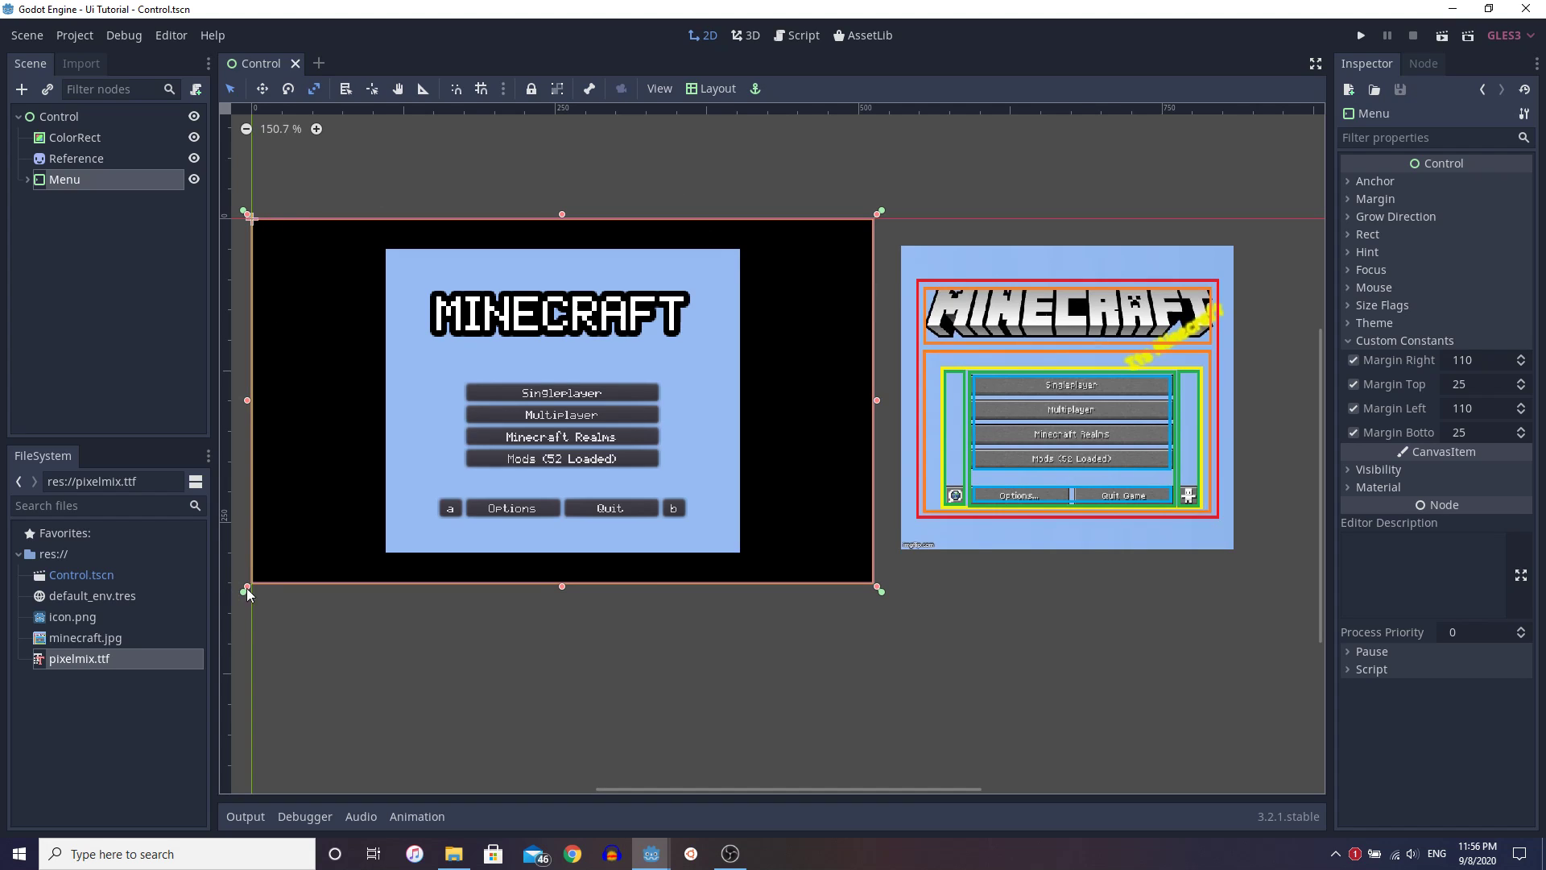
mouse_move(359, 119)
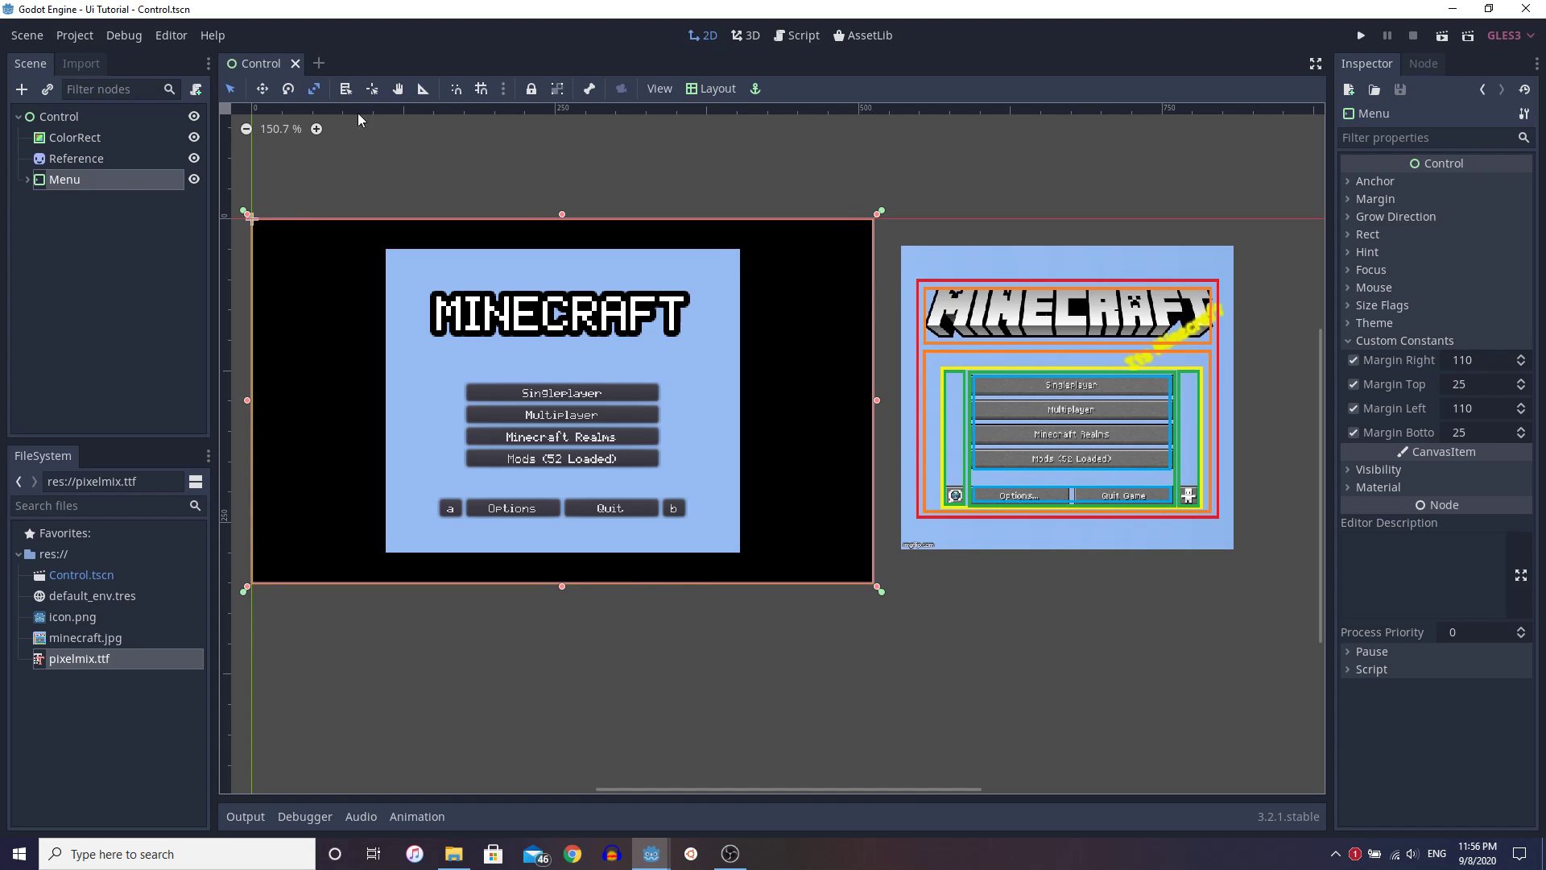
mouse_move(713, 565)
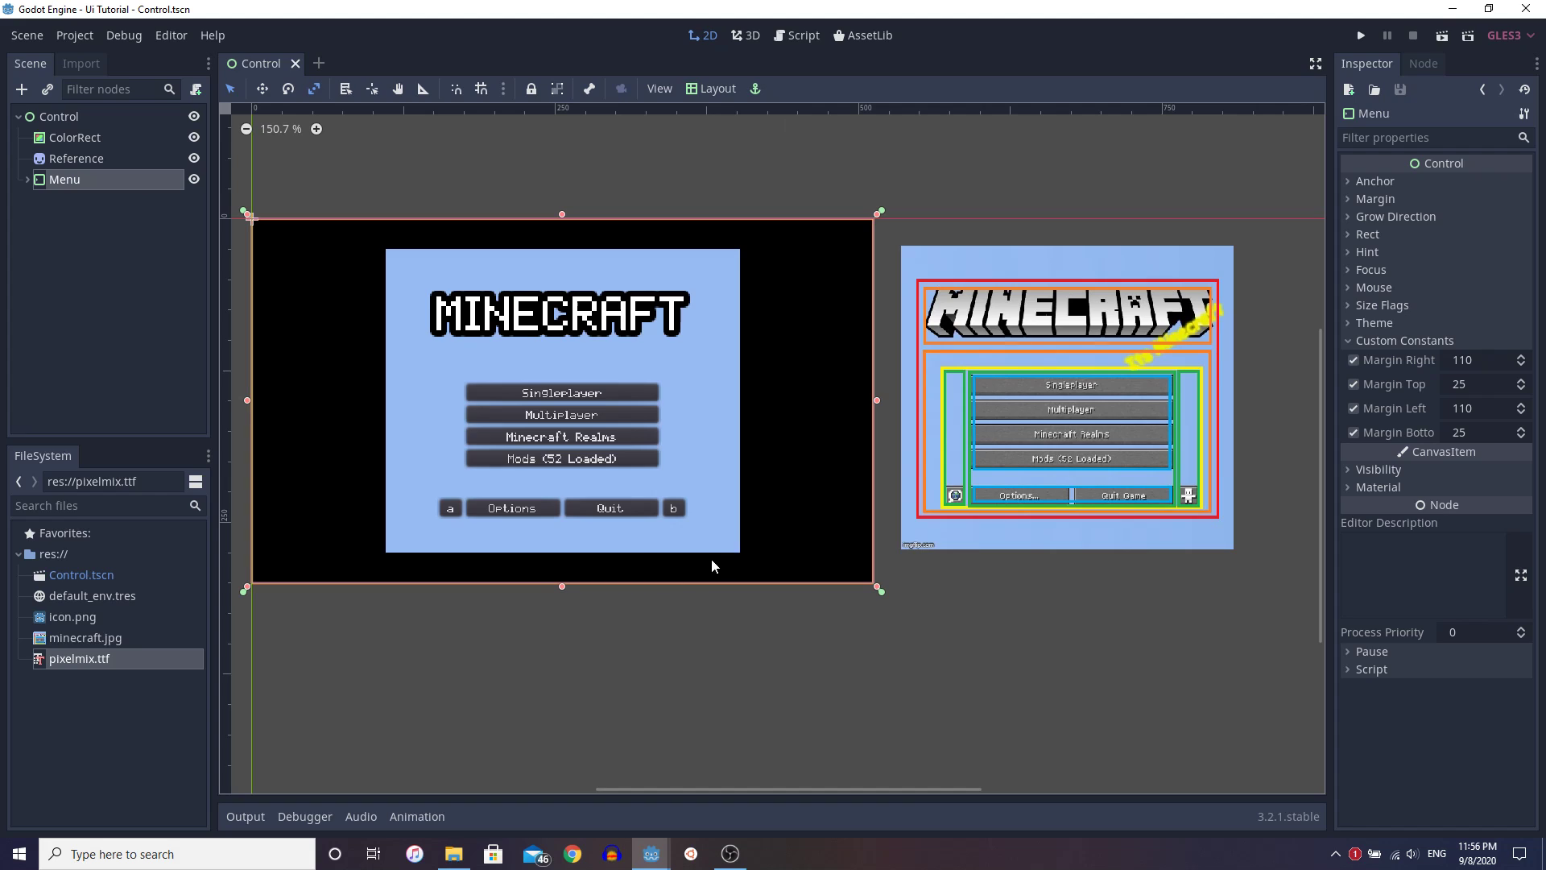
mouse_move(66, 179)
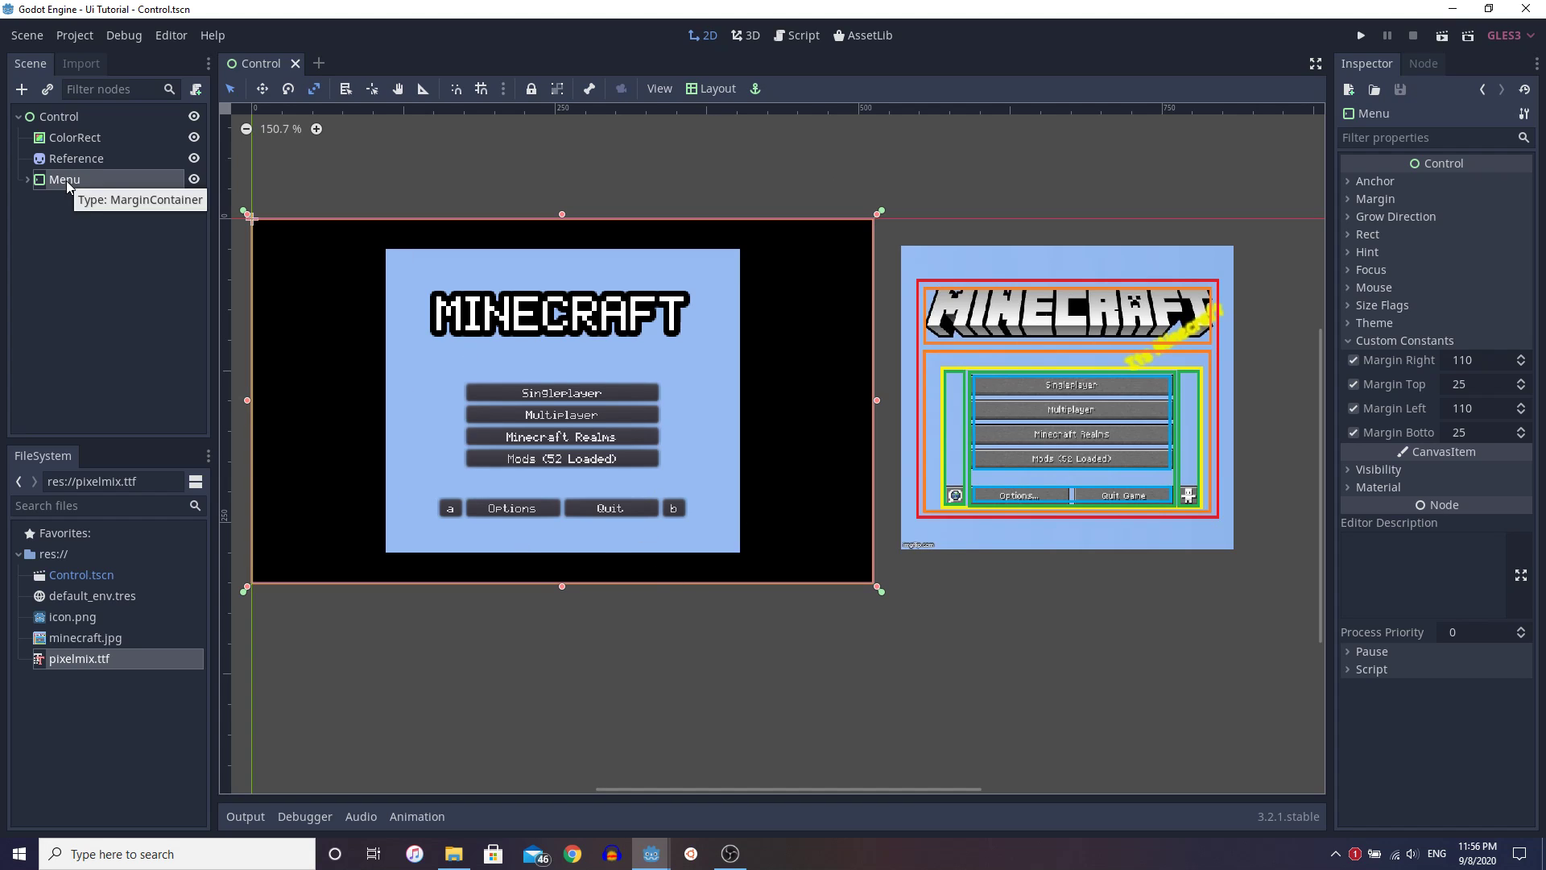
mouse_move(1477, 354)
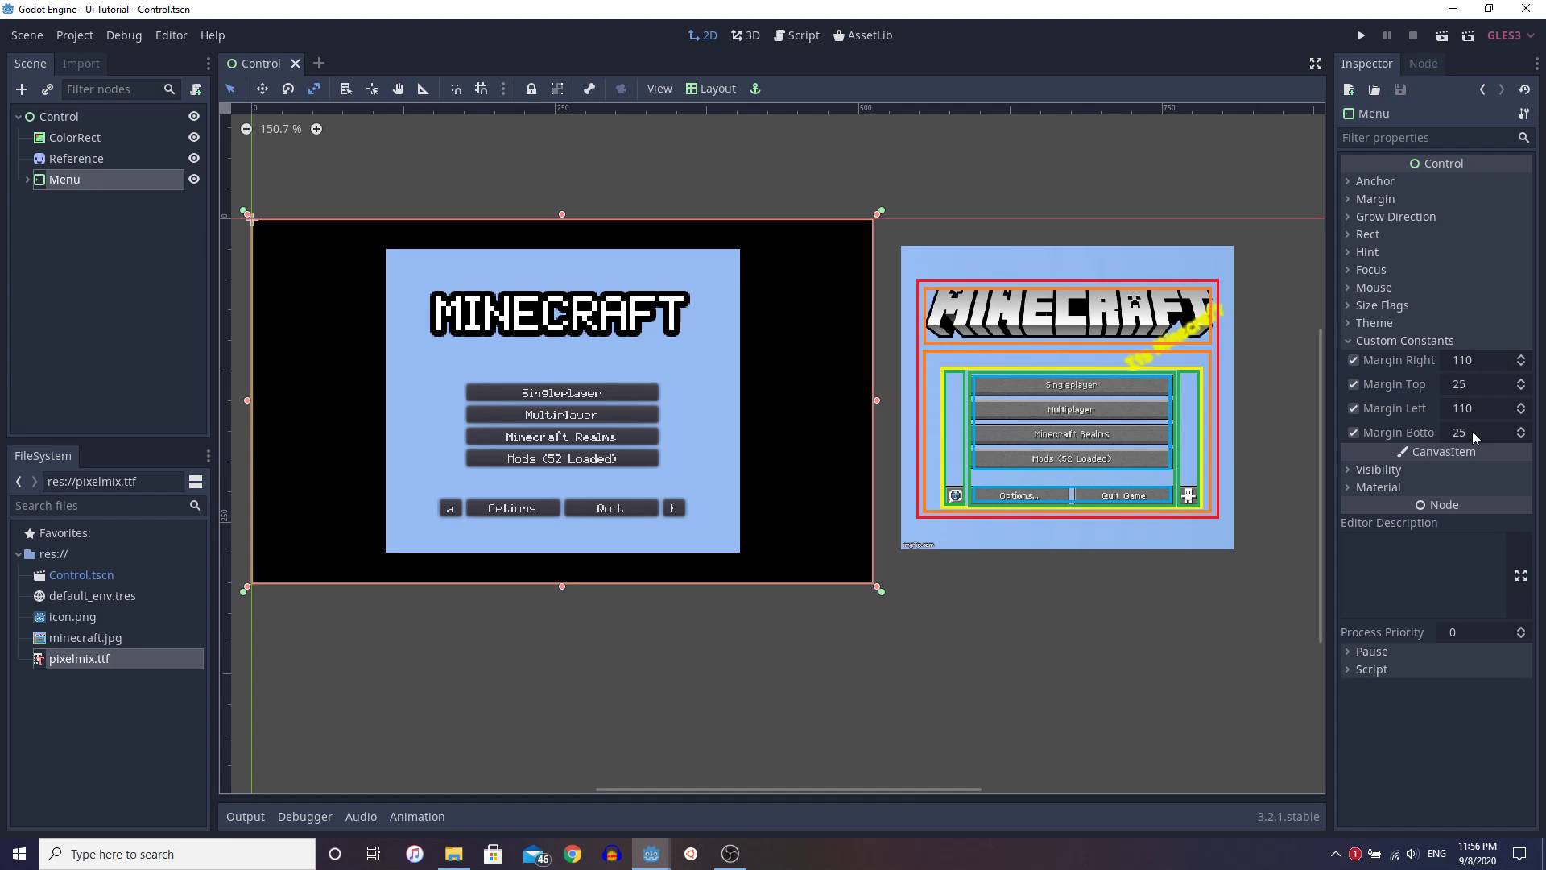
mouse_move(1401, 370)
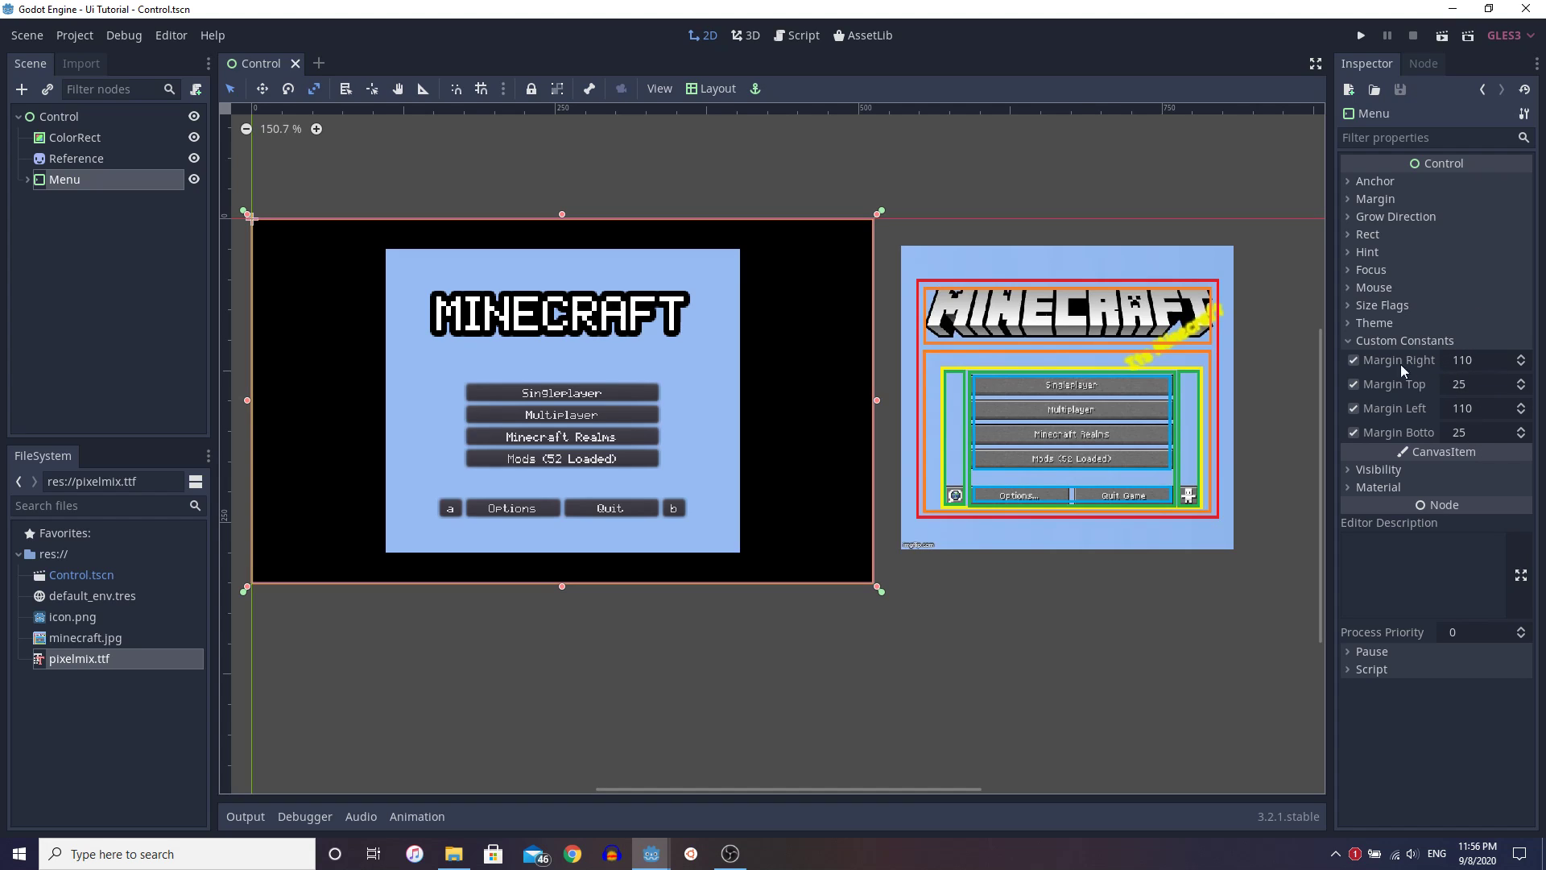
mouse_move(1440, 383)
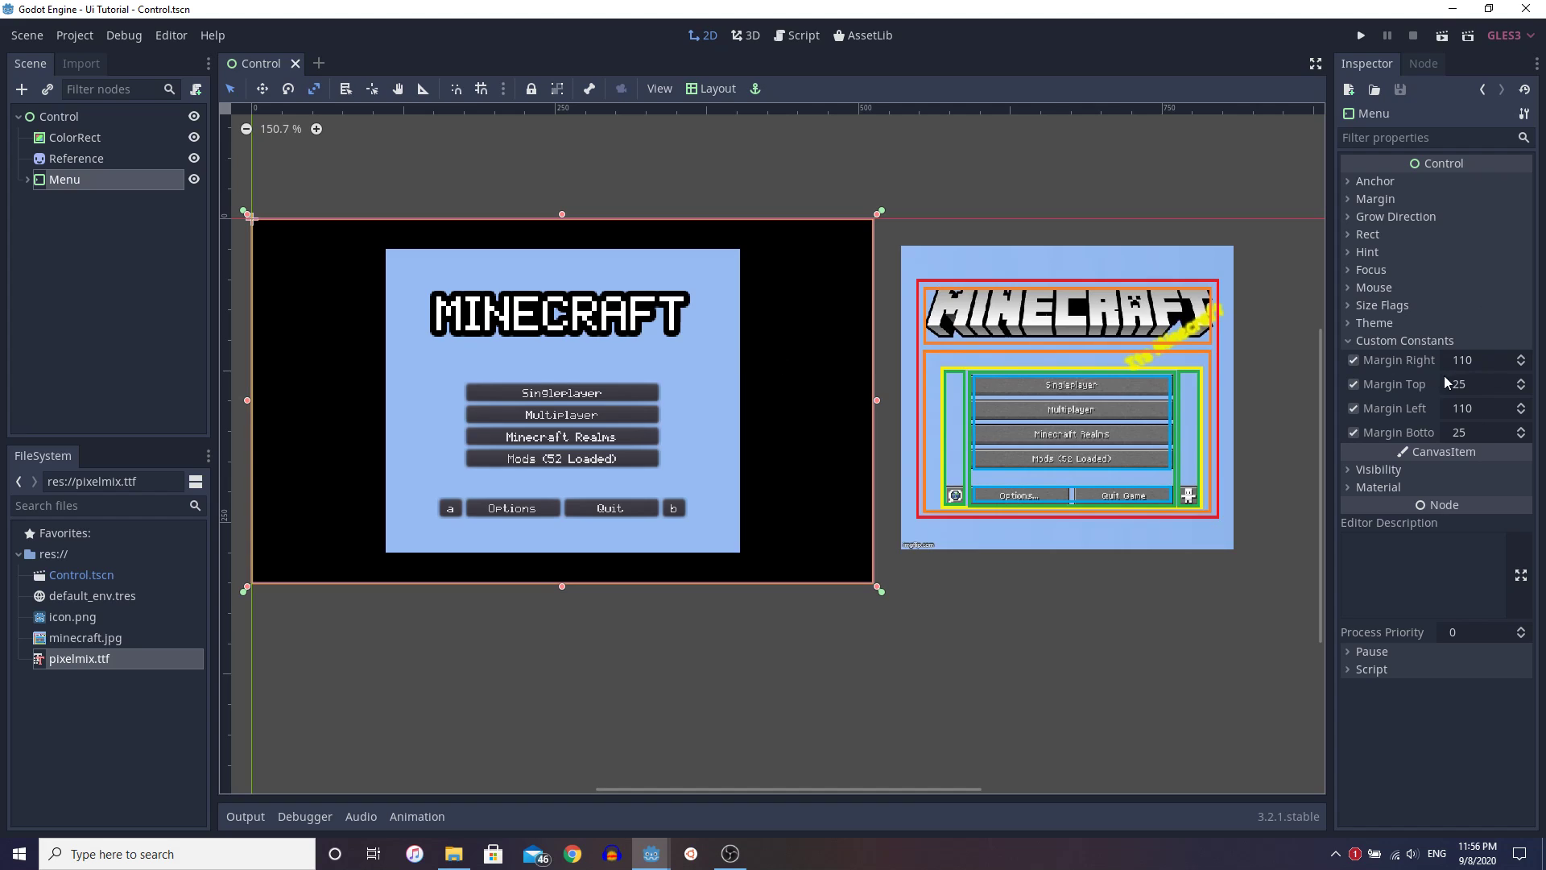
mouse_move(628, 261)
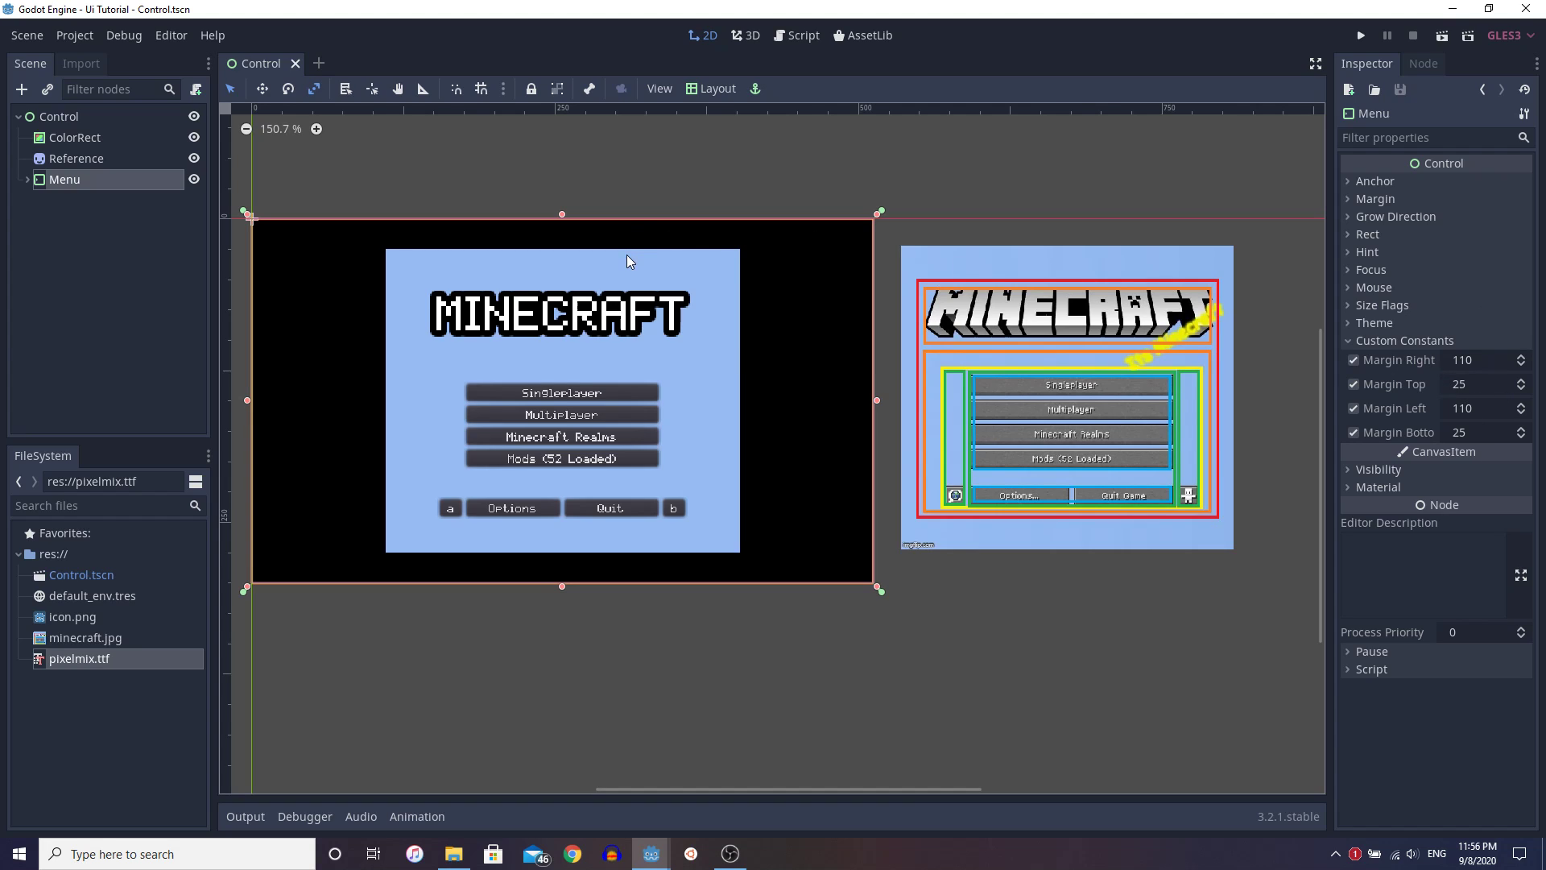
mouse_move(671, 318)
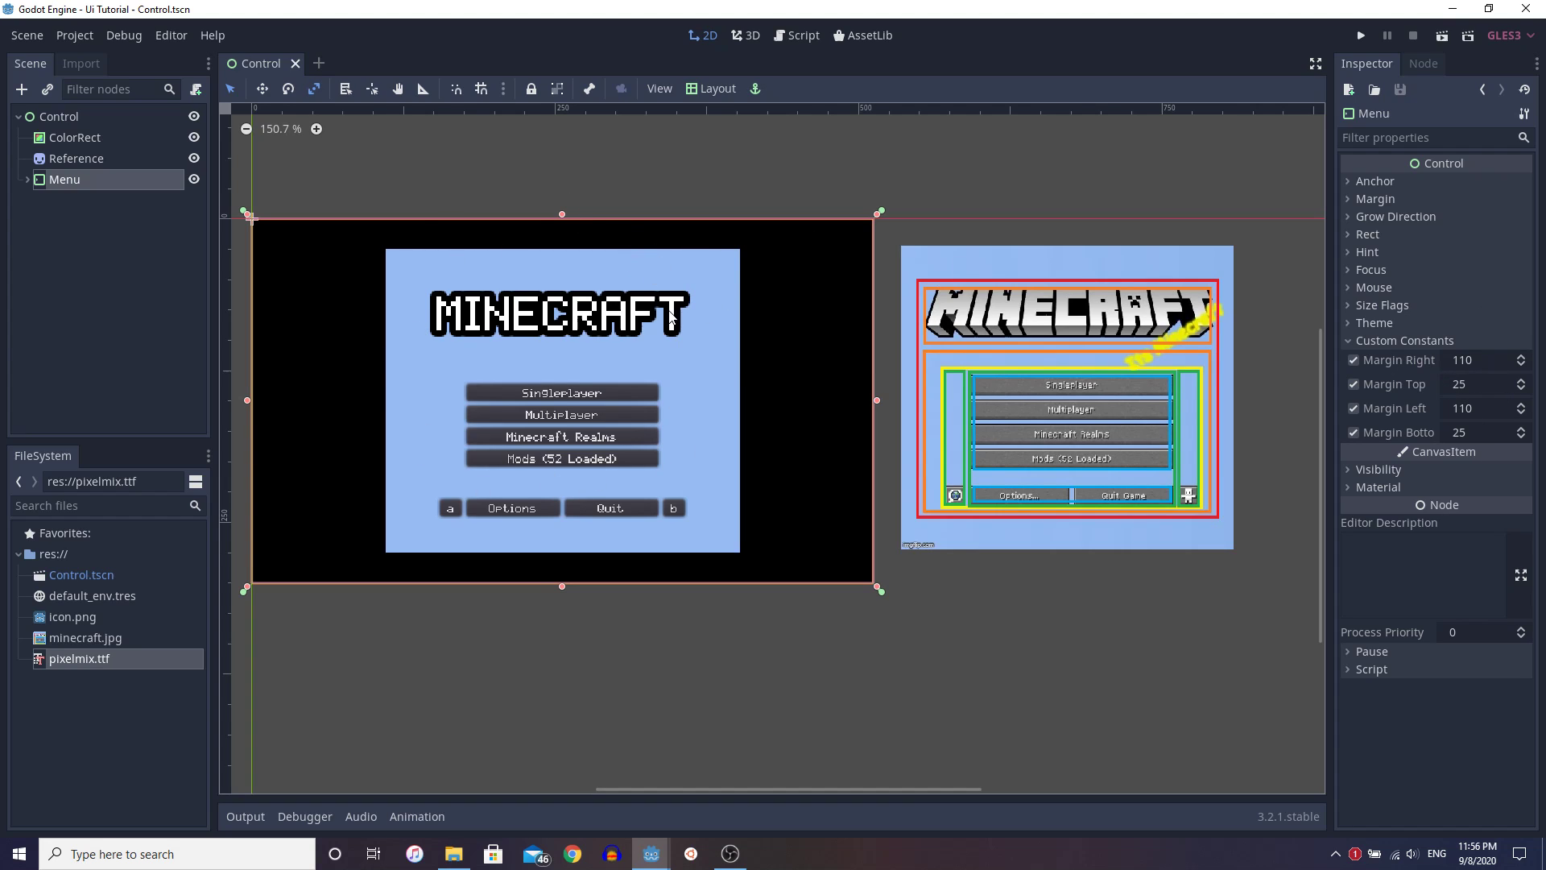
mouse_move(499, 208)
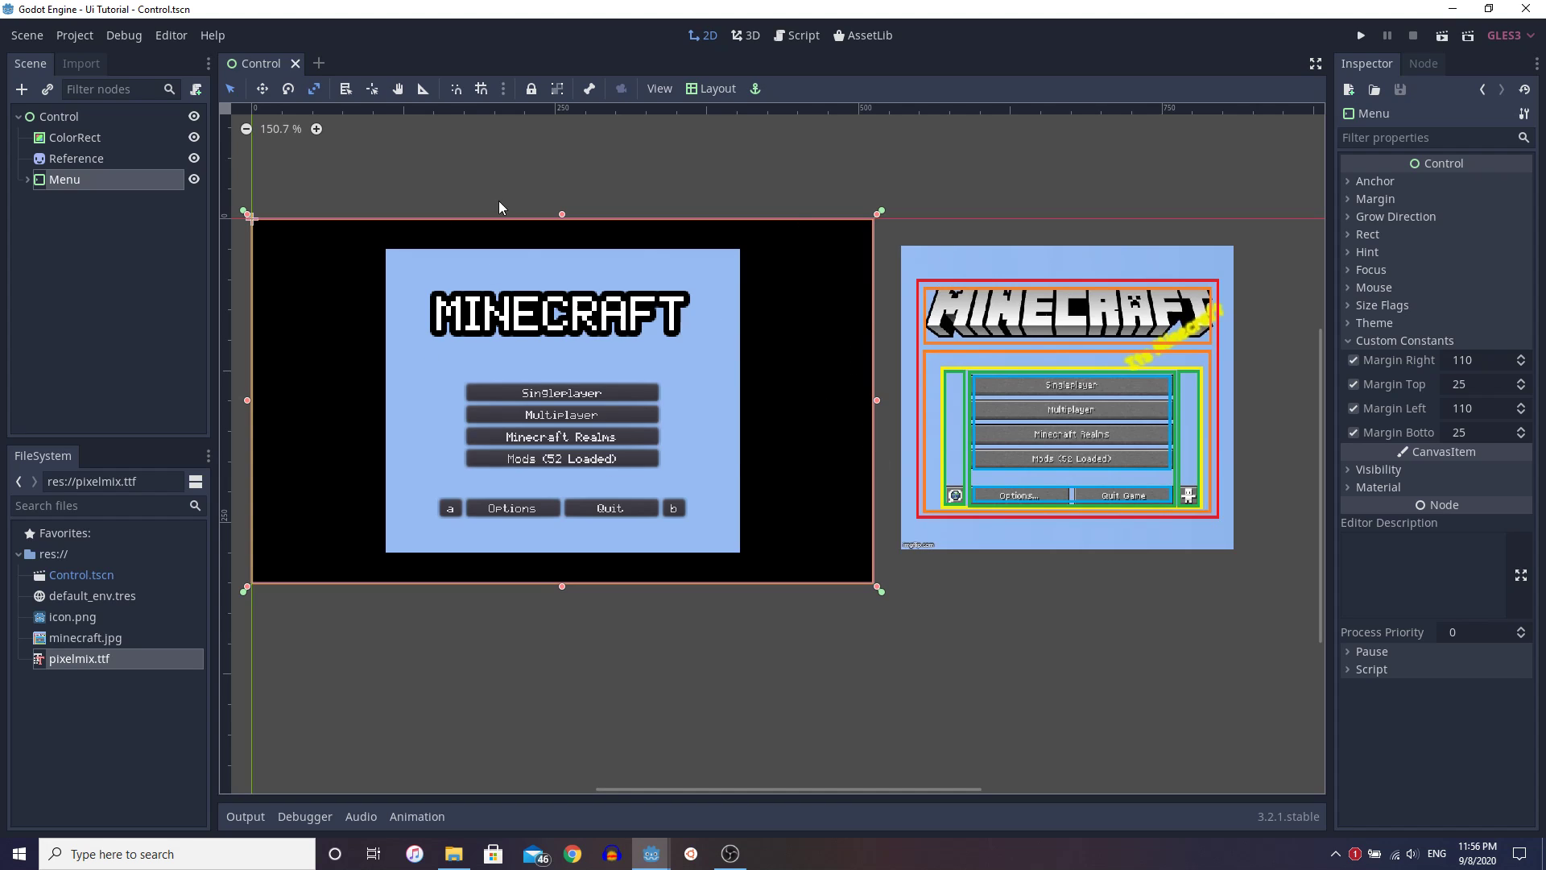
Step: Expand Menu, inspect Background, then view Margin (to Red) with its 30/35/30/30 margins
left_click(28, 178)
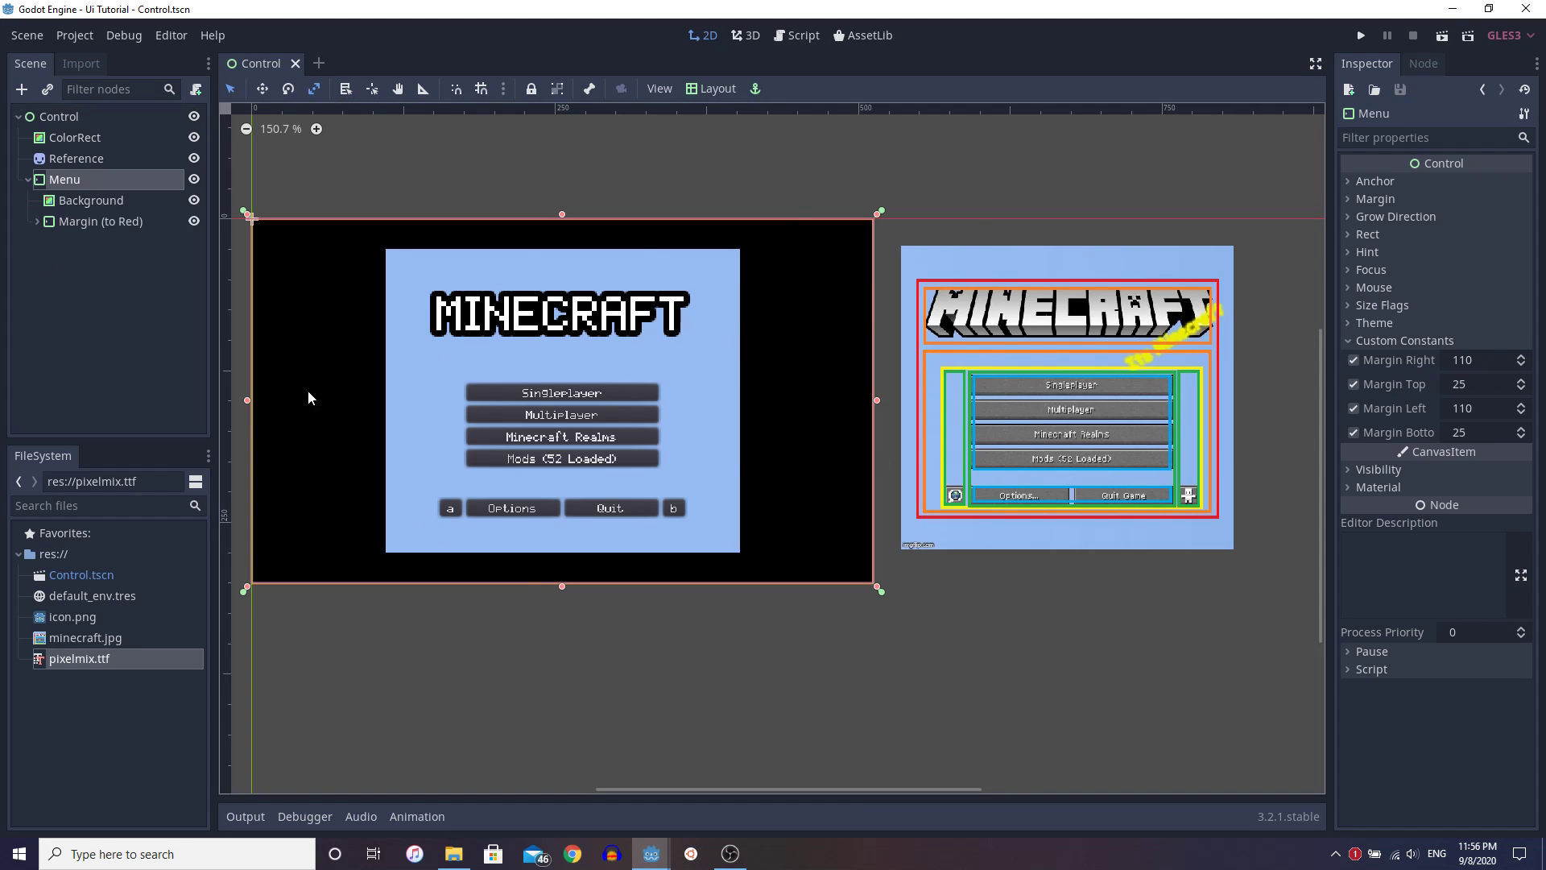
left_click(90, 199)
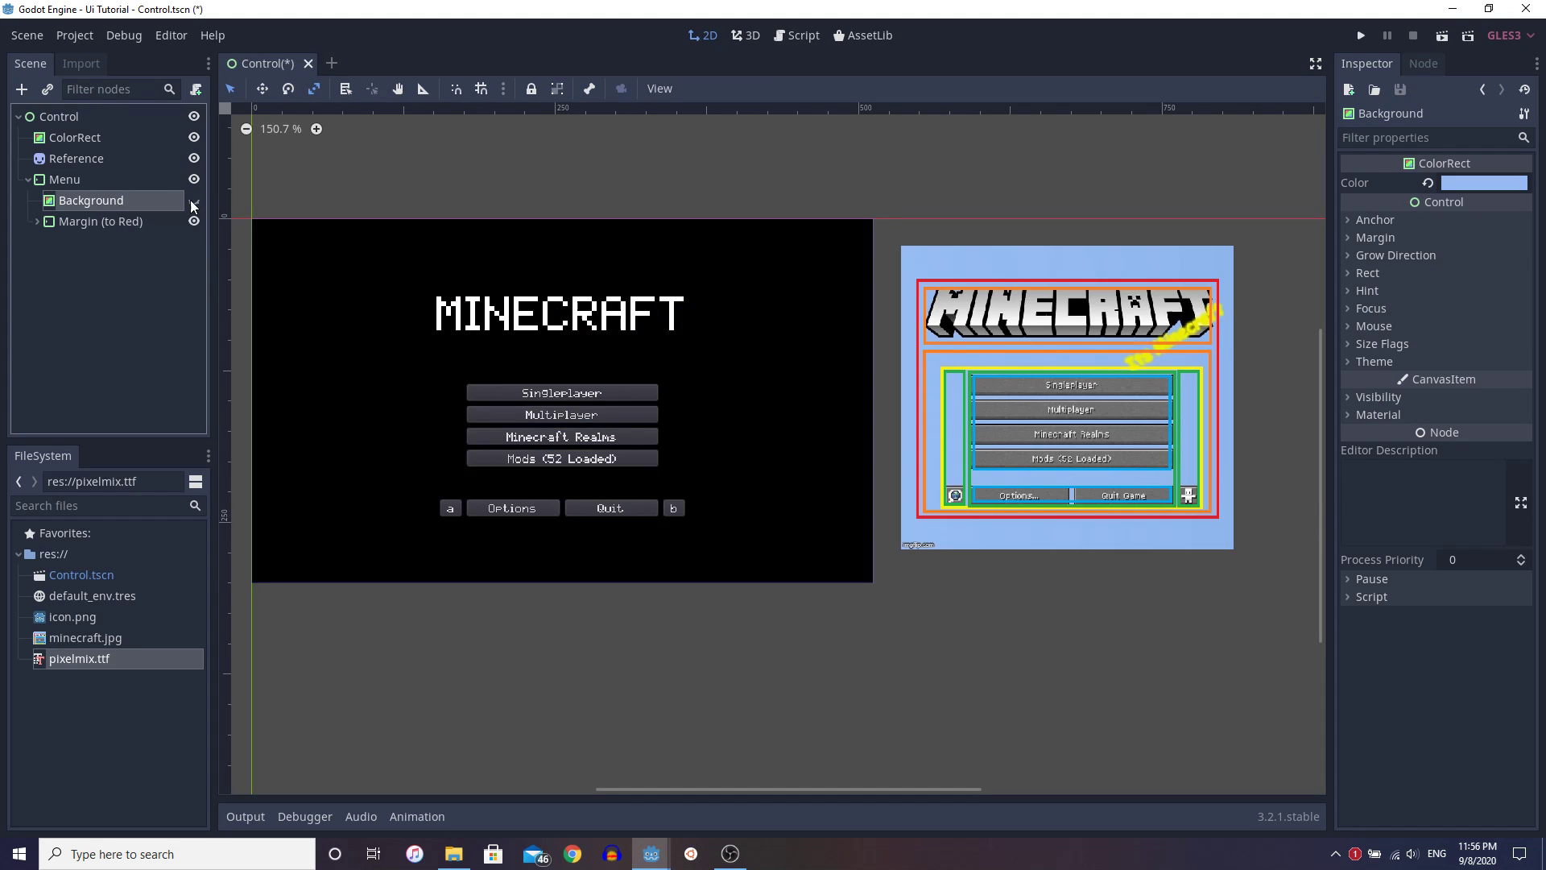
left_click(103, 220)
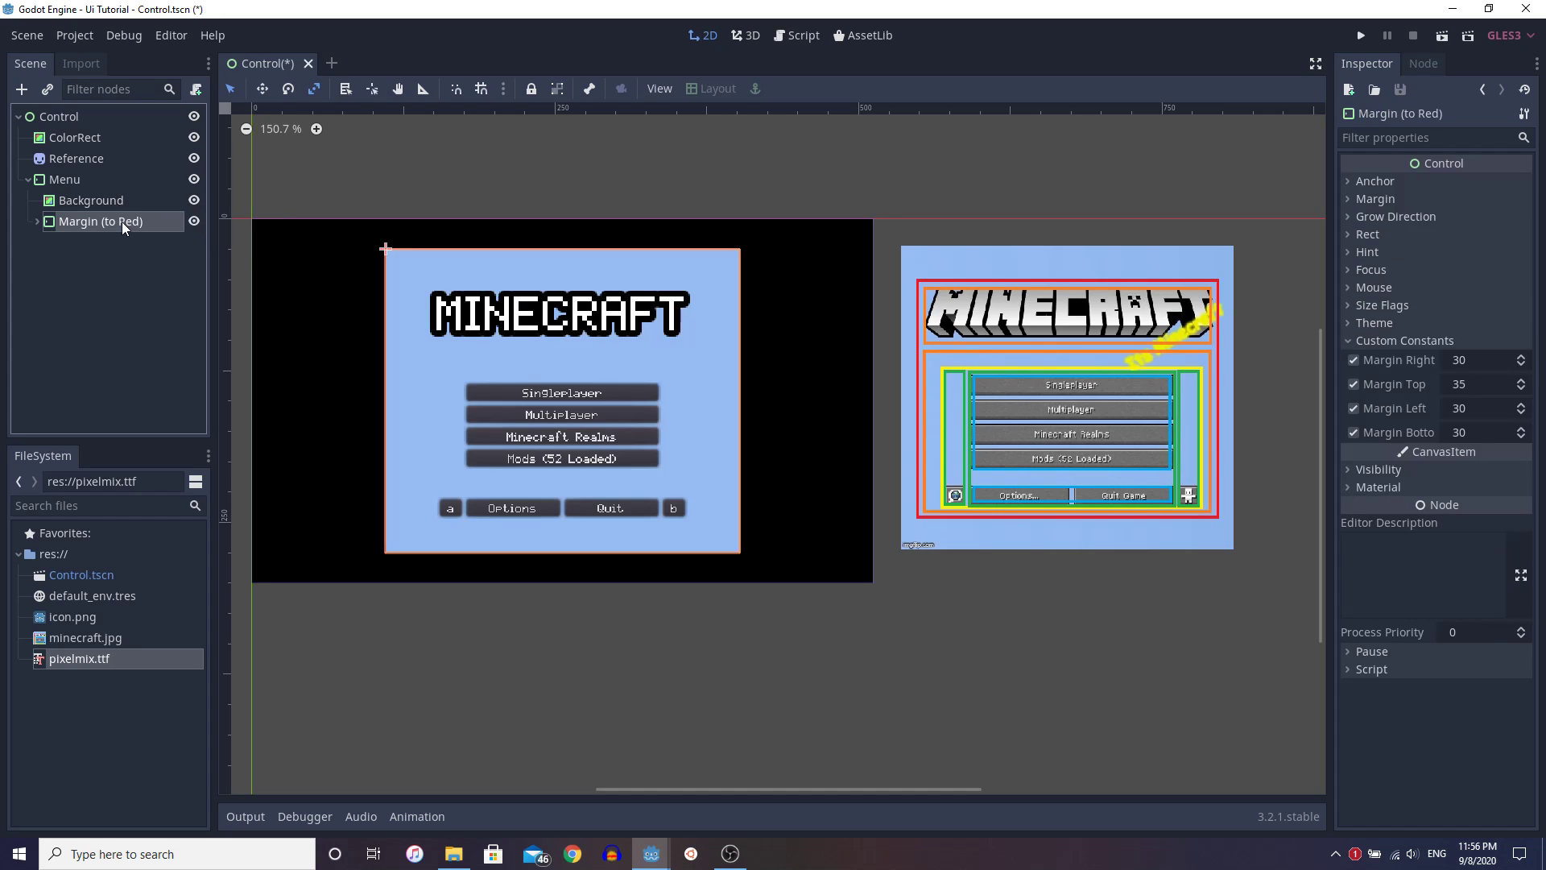
mouse_move(123, 224)
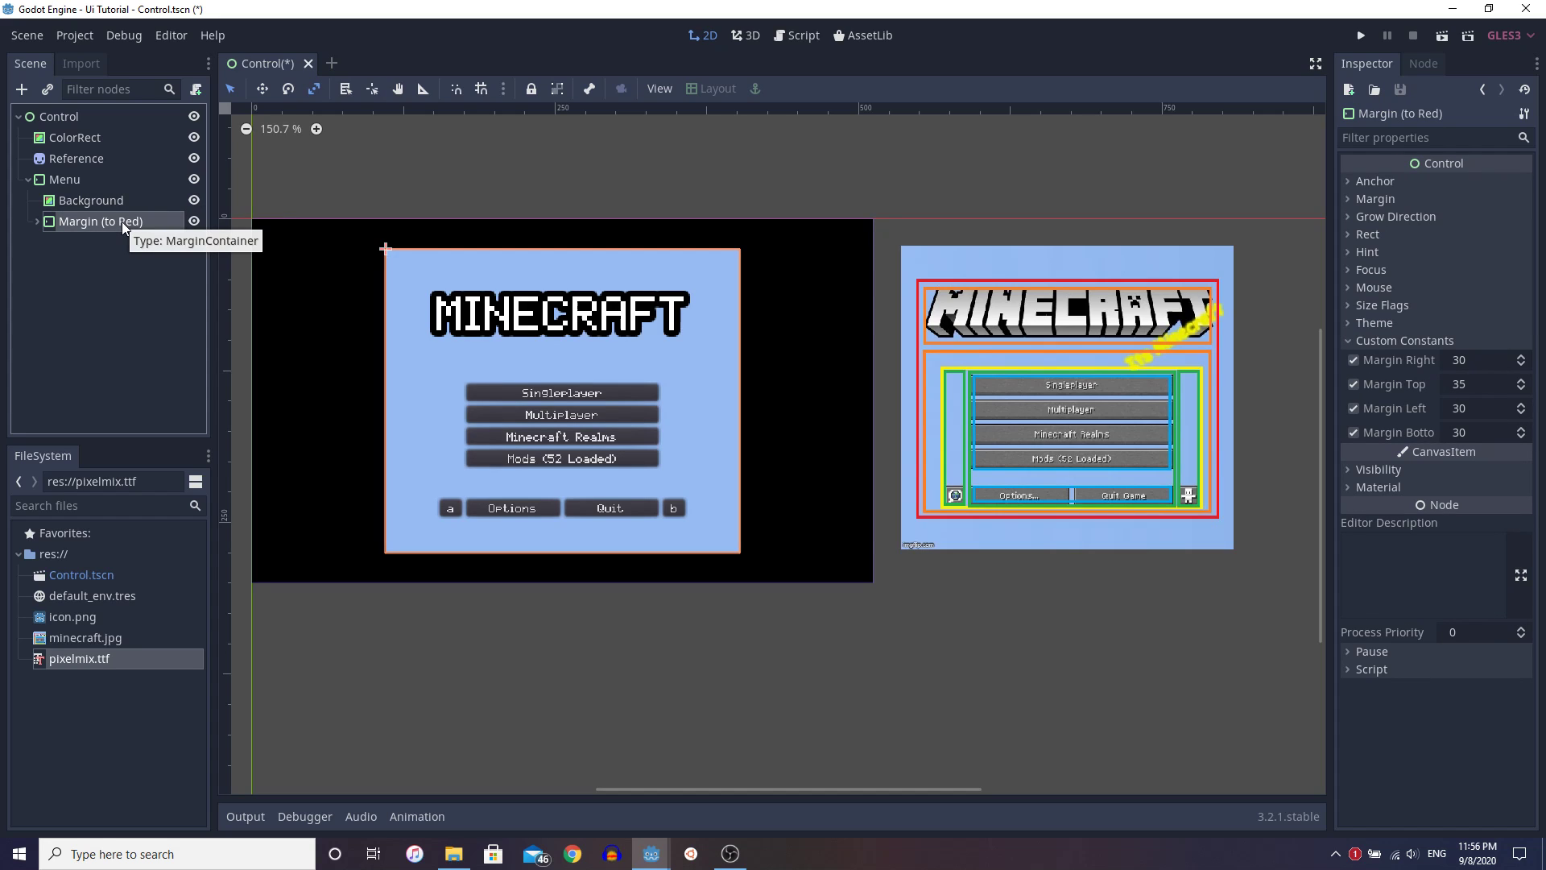
mouse_move(375, 232)
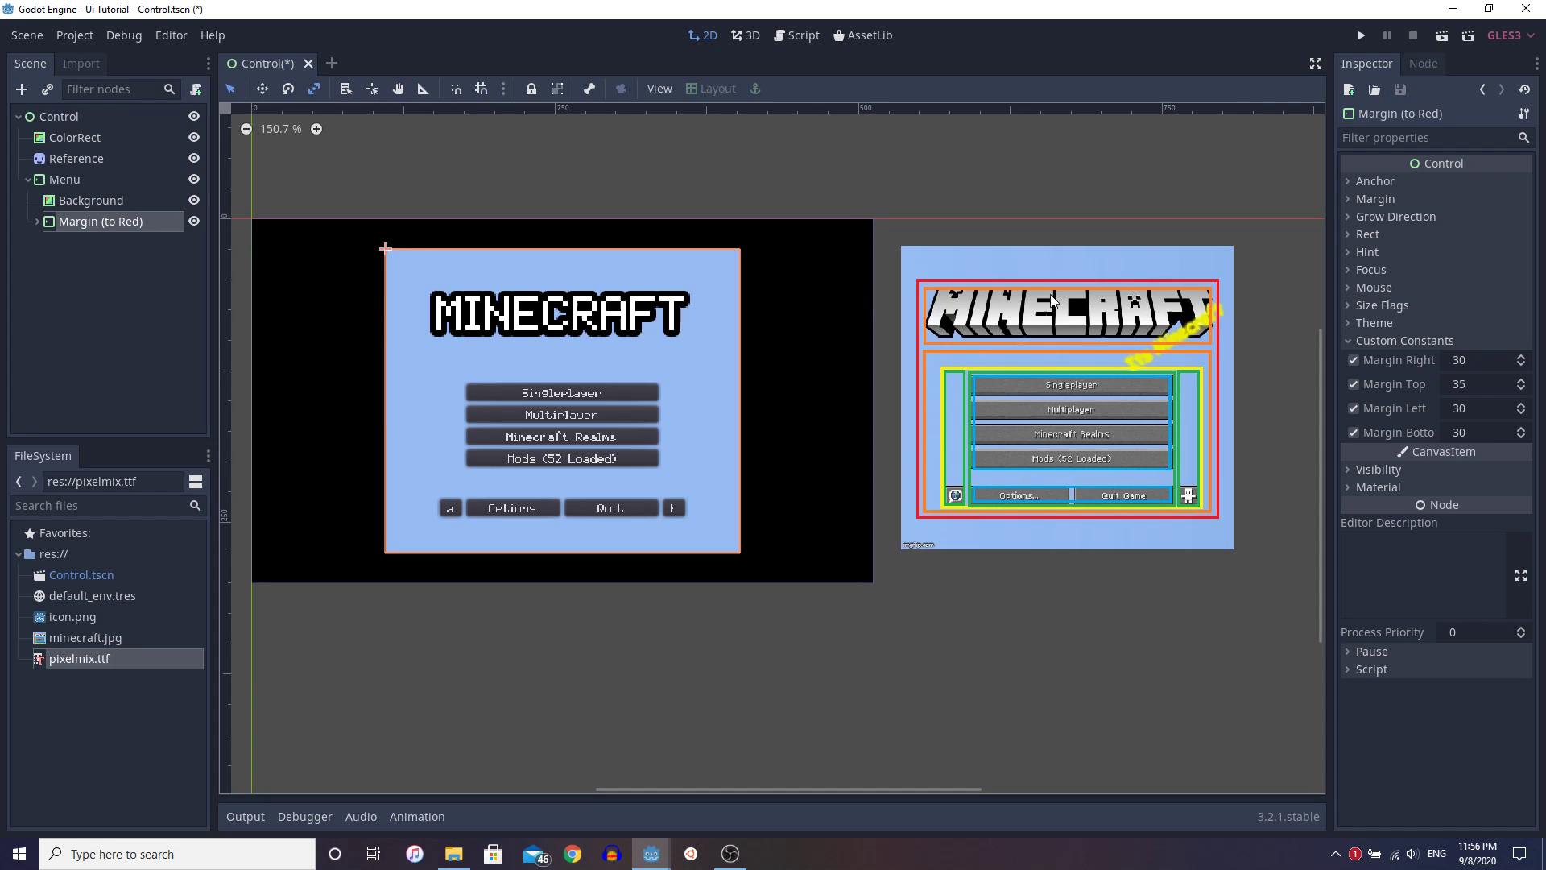
mouse_move(915, 340)
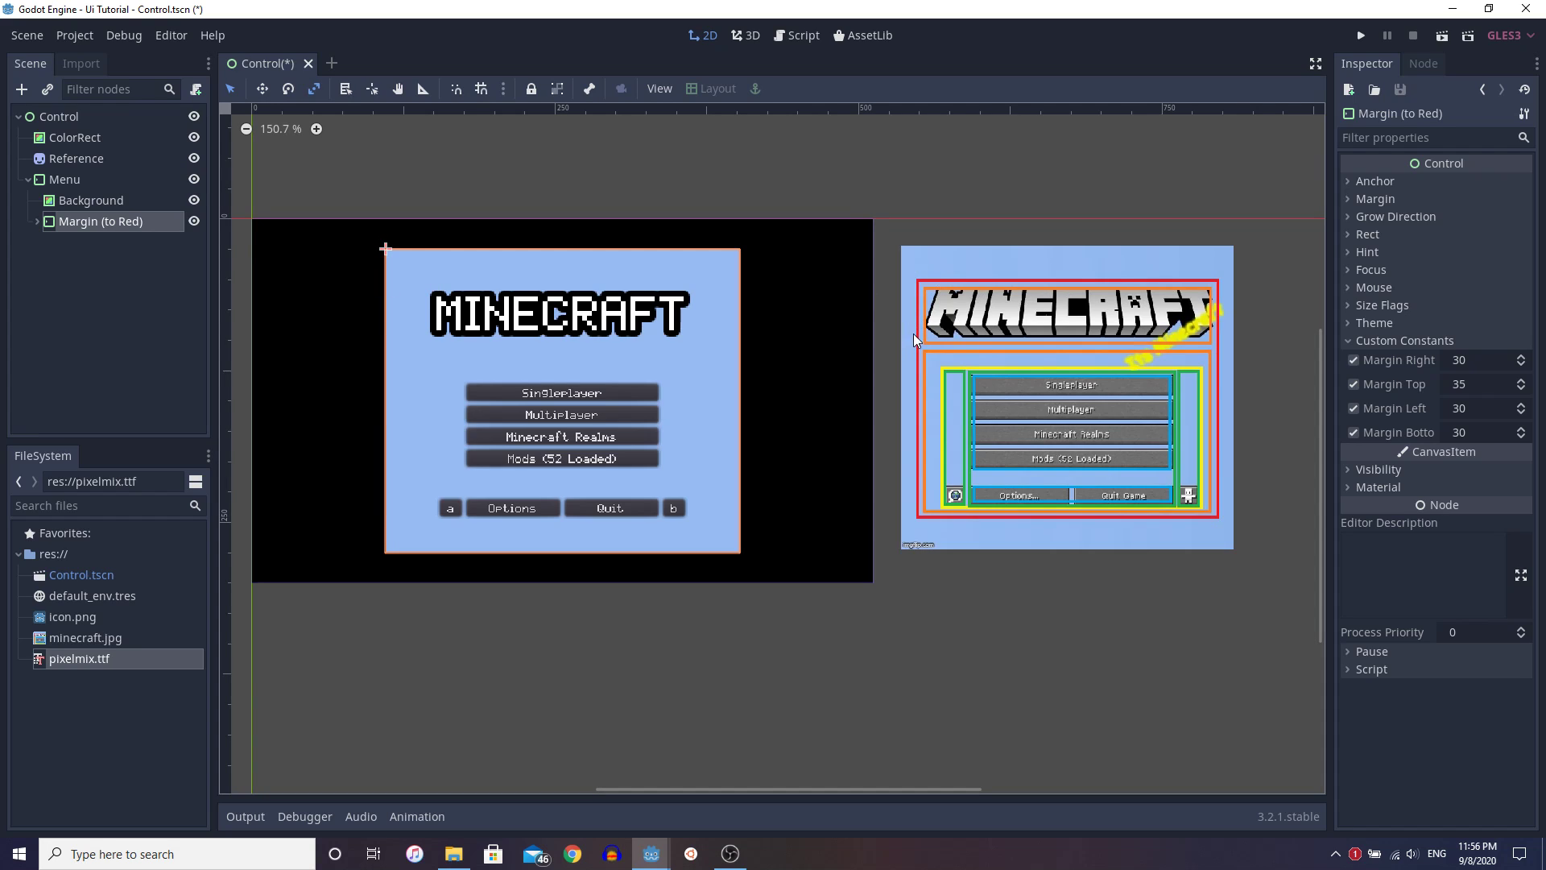
mouse_move(853, 282)
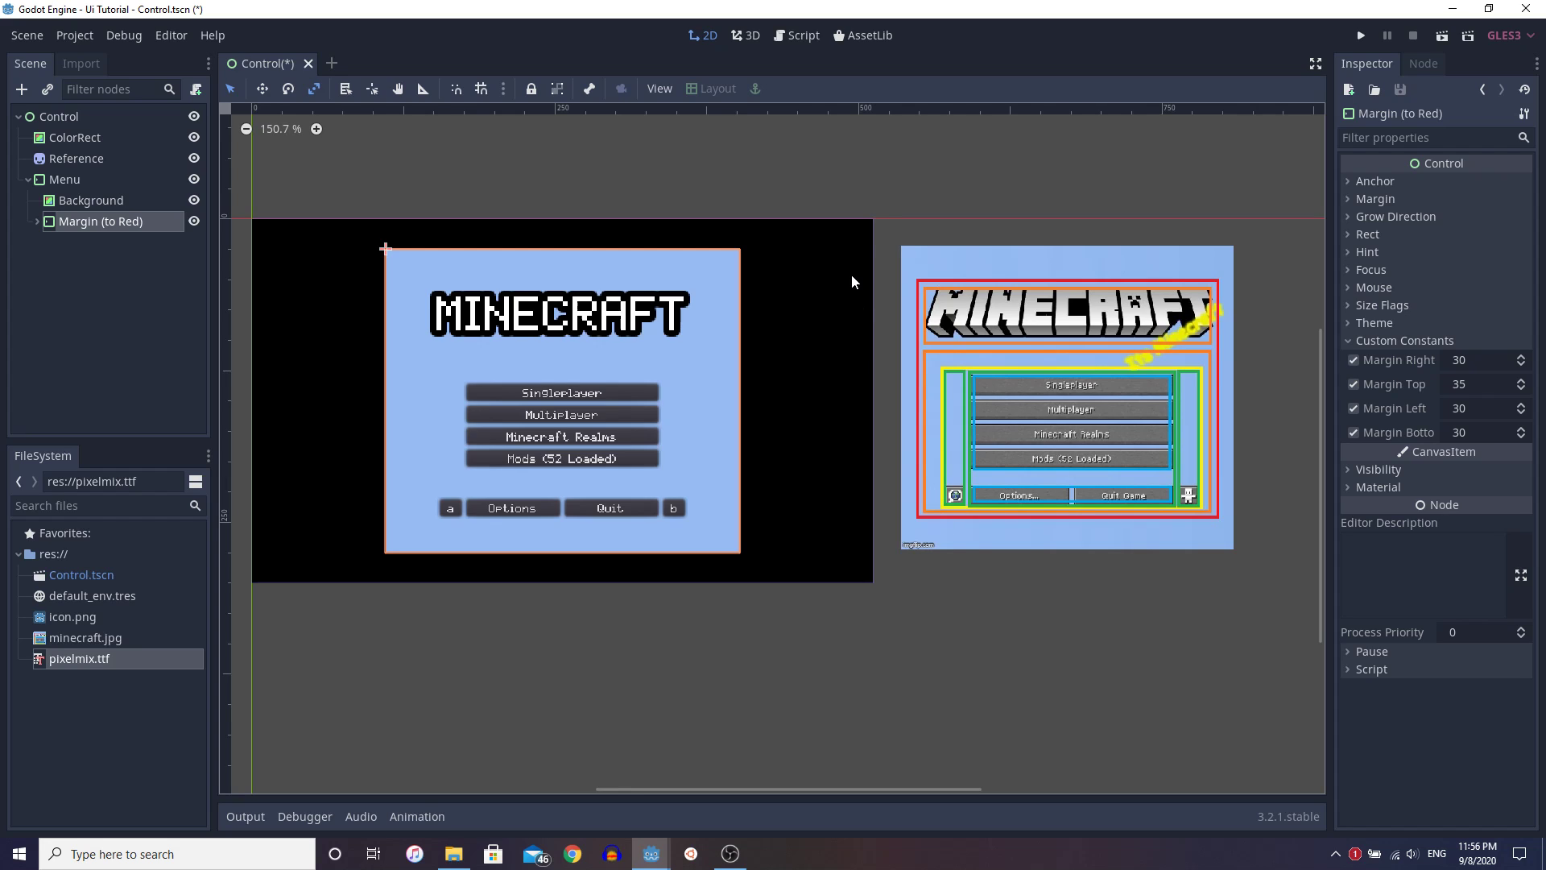
Step: Expand Margin (to Red) and Red - VBox to reveal Orange - Title and Orange - Margin, reviewing their settings
left_click(66, 178)
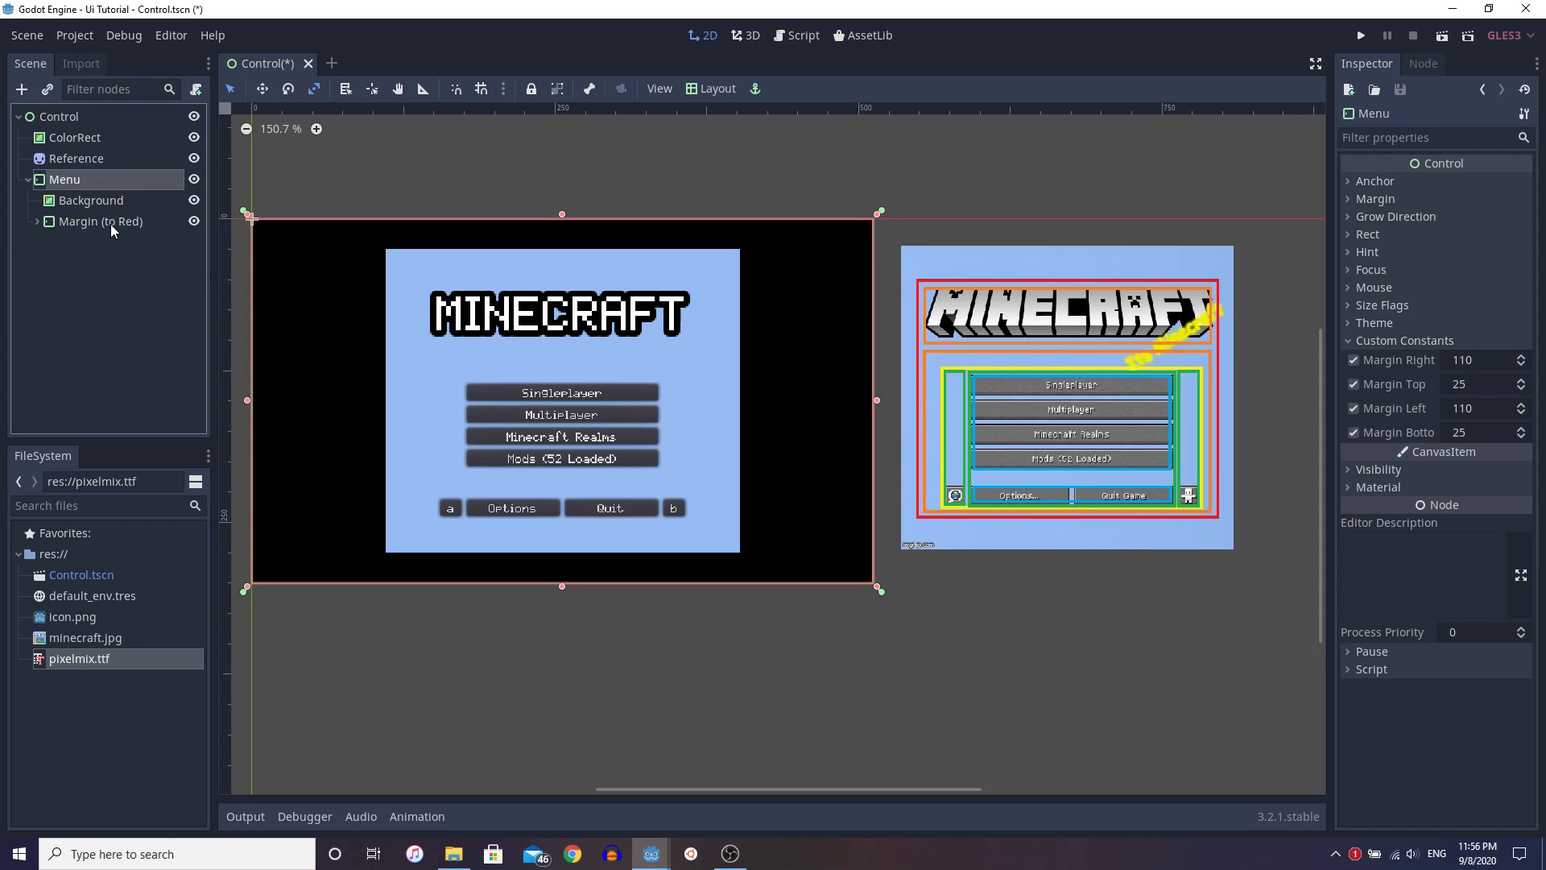
left_click(103, 220)
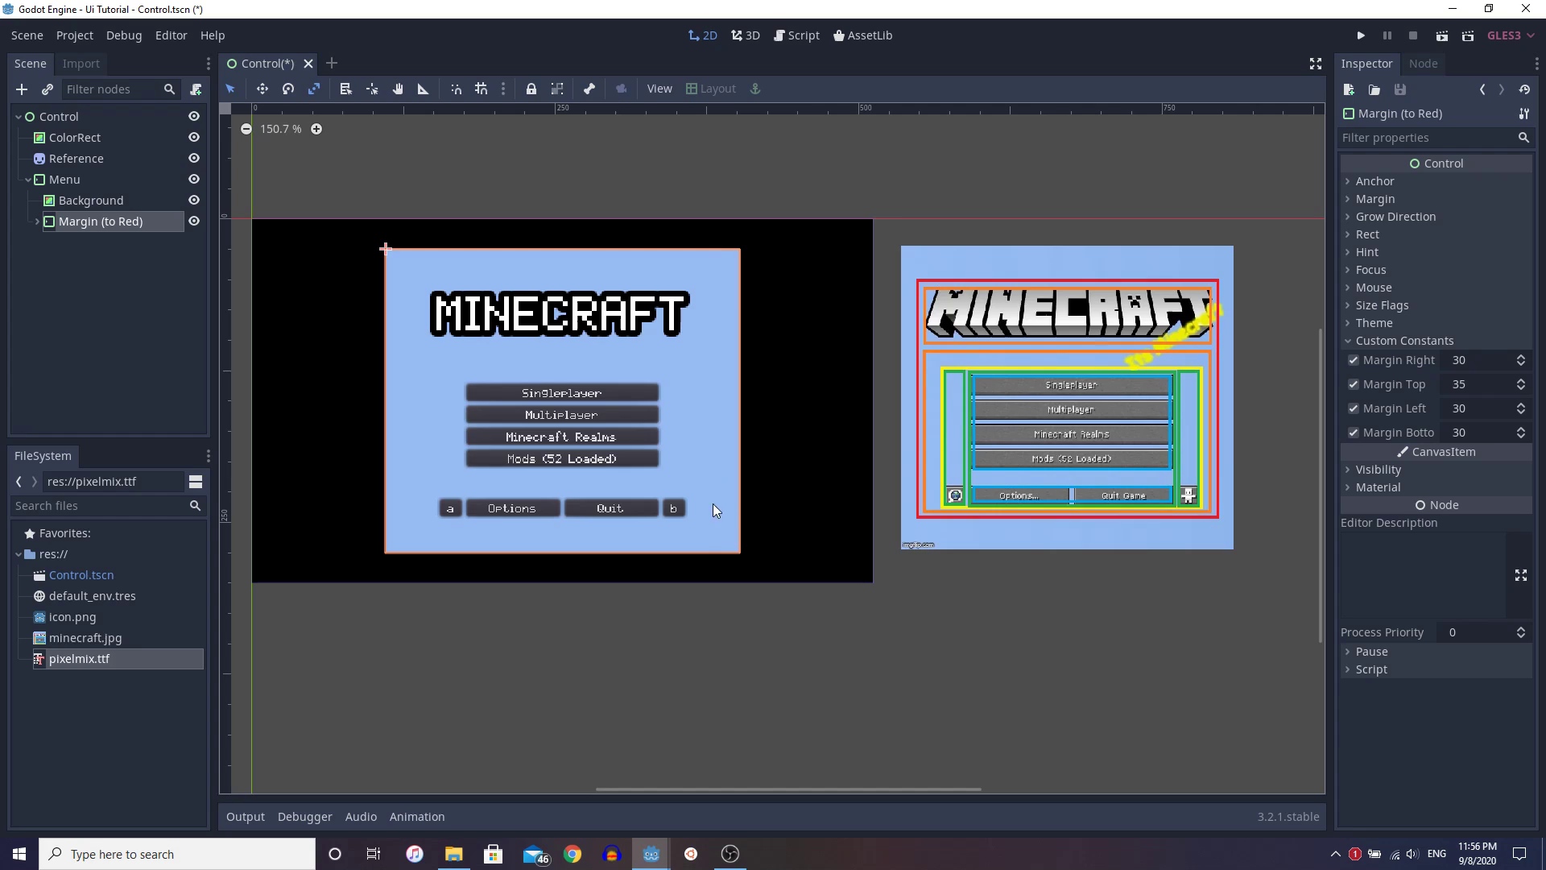
mouse_move(466, 538)
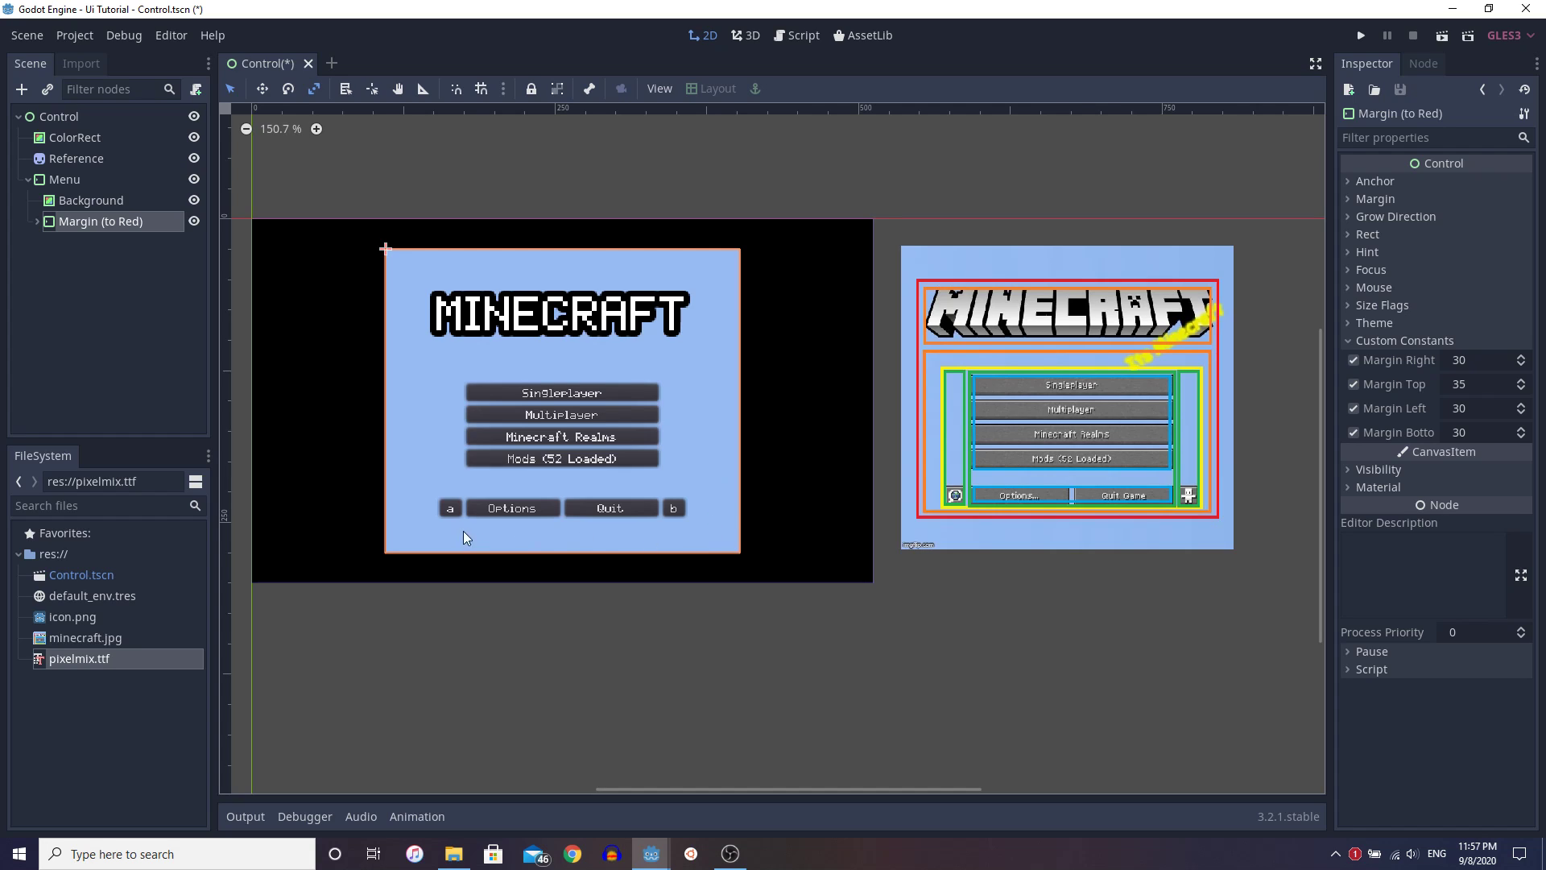
left_click(36, 221)
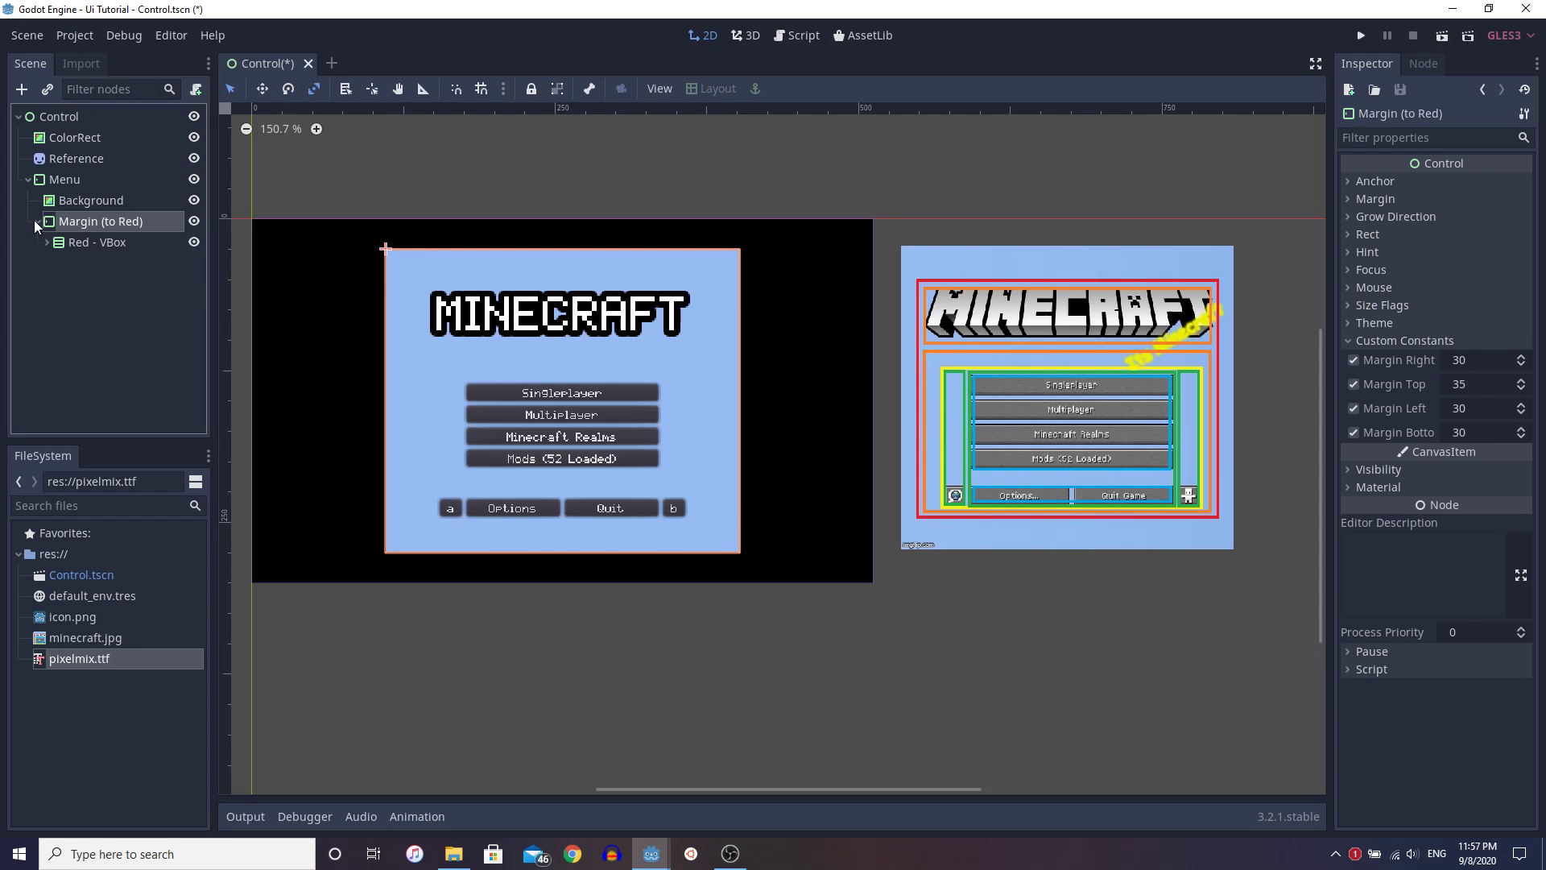
left_click(95, 242)
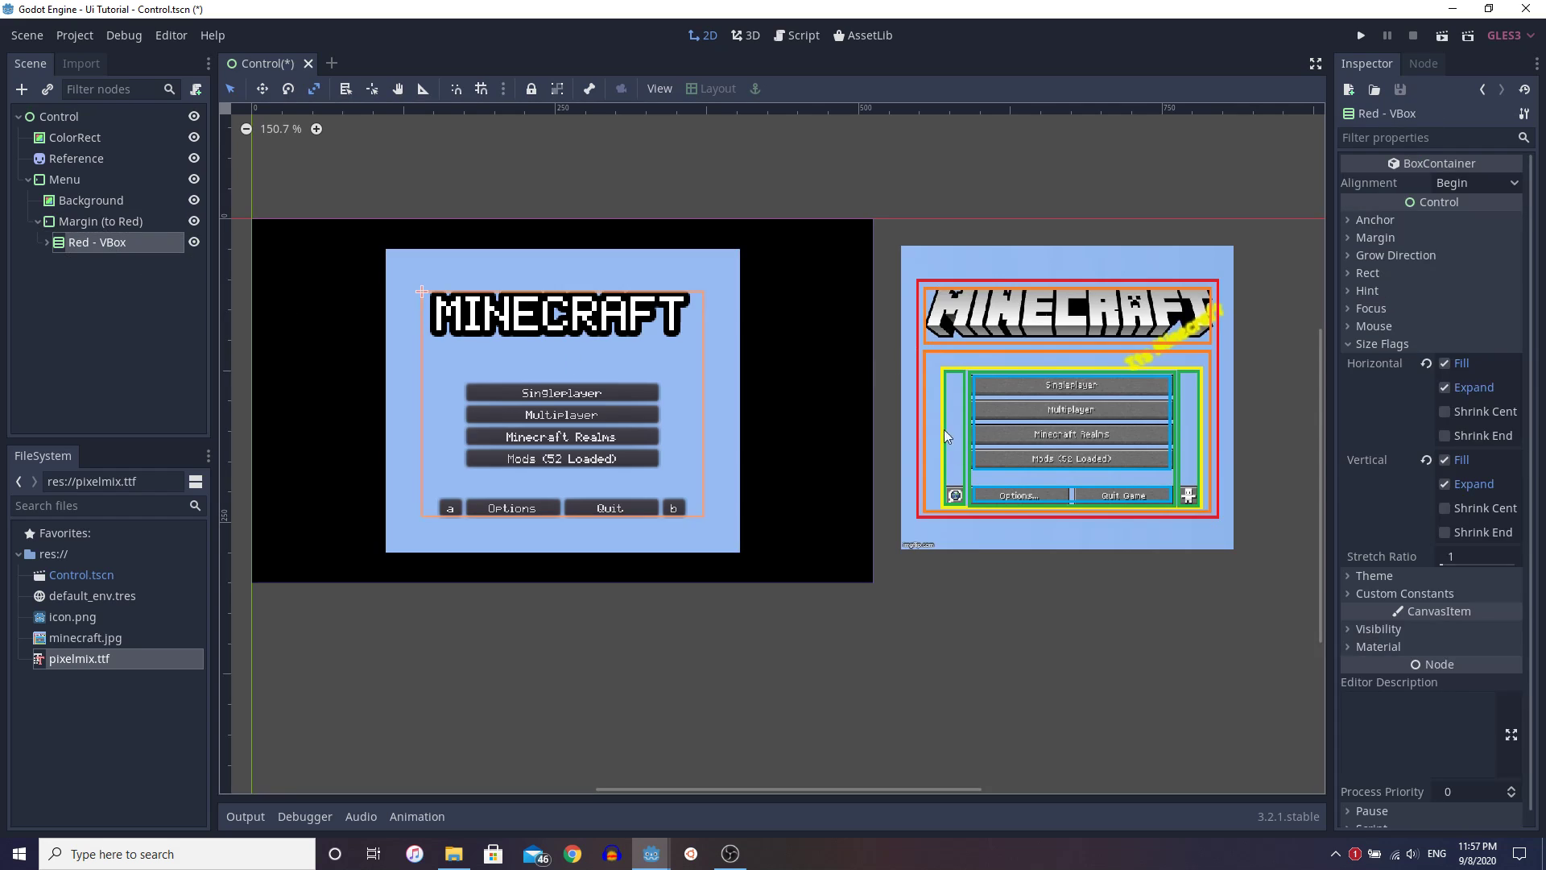
left_click(47, 242)
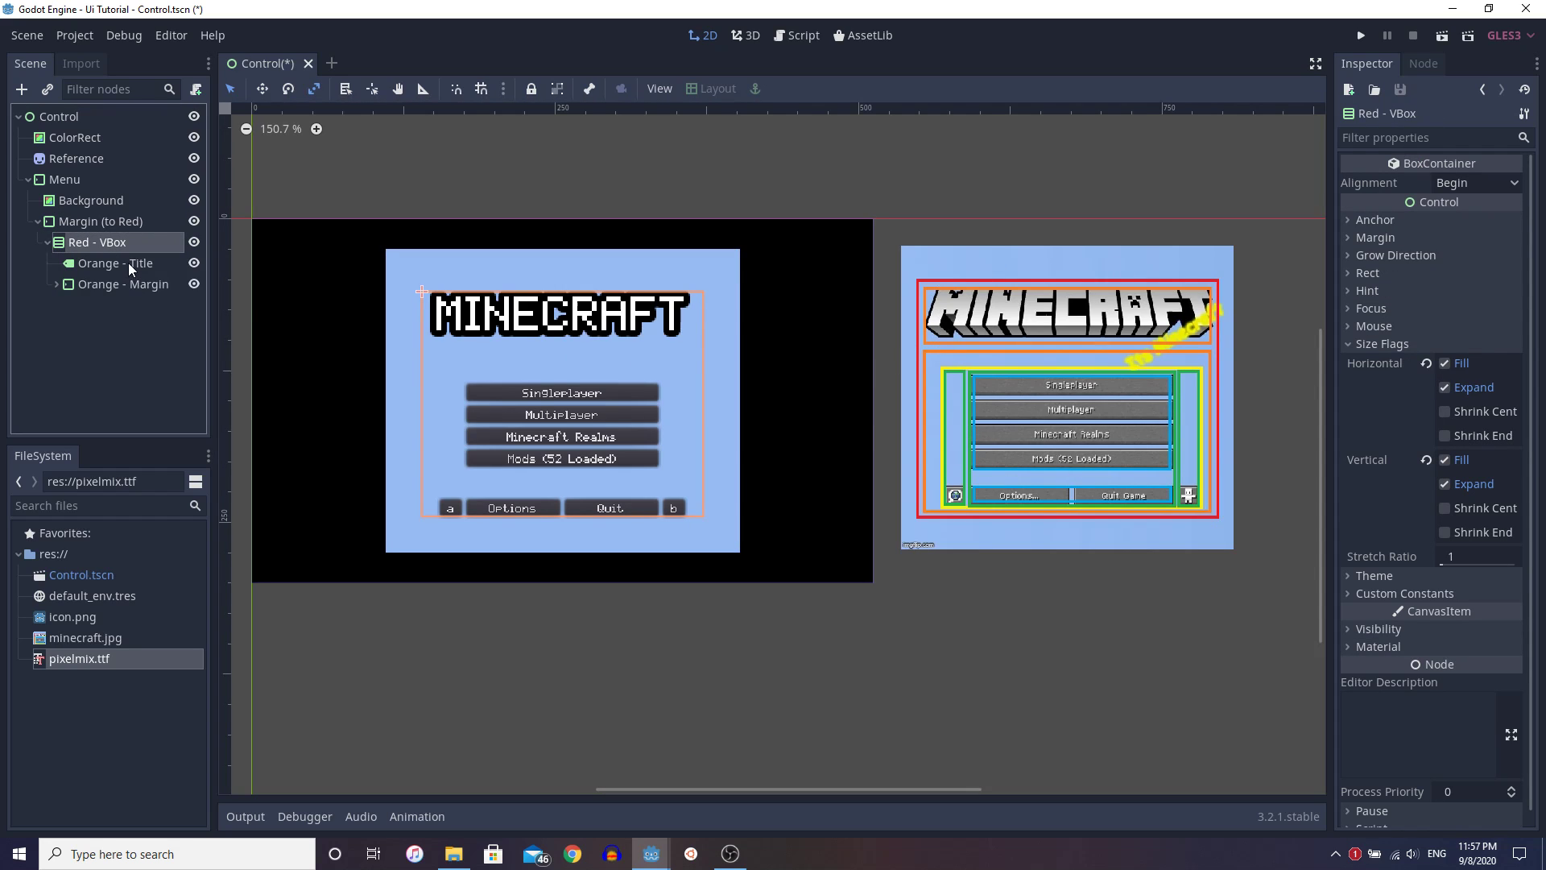
mouse_move(95, 248)
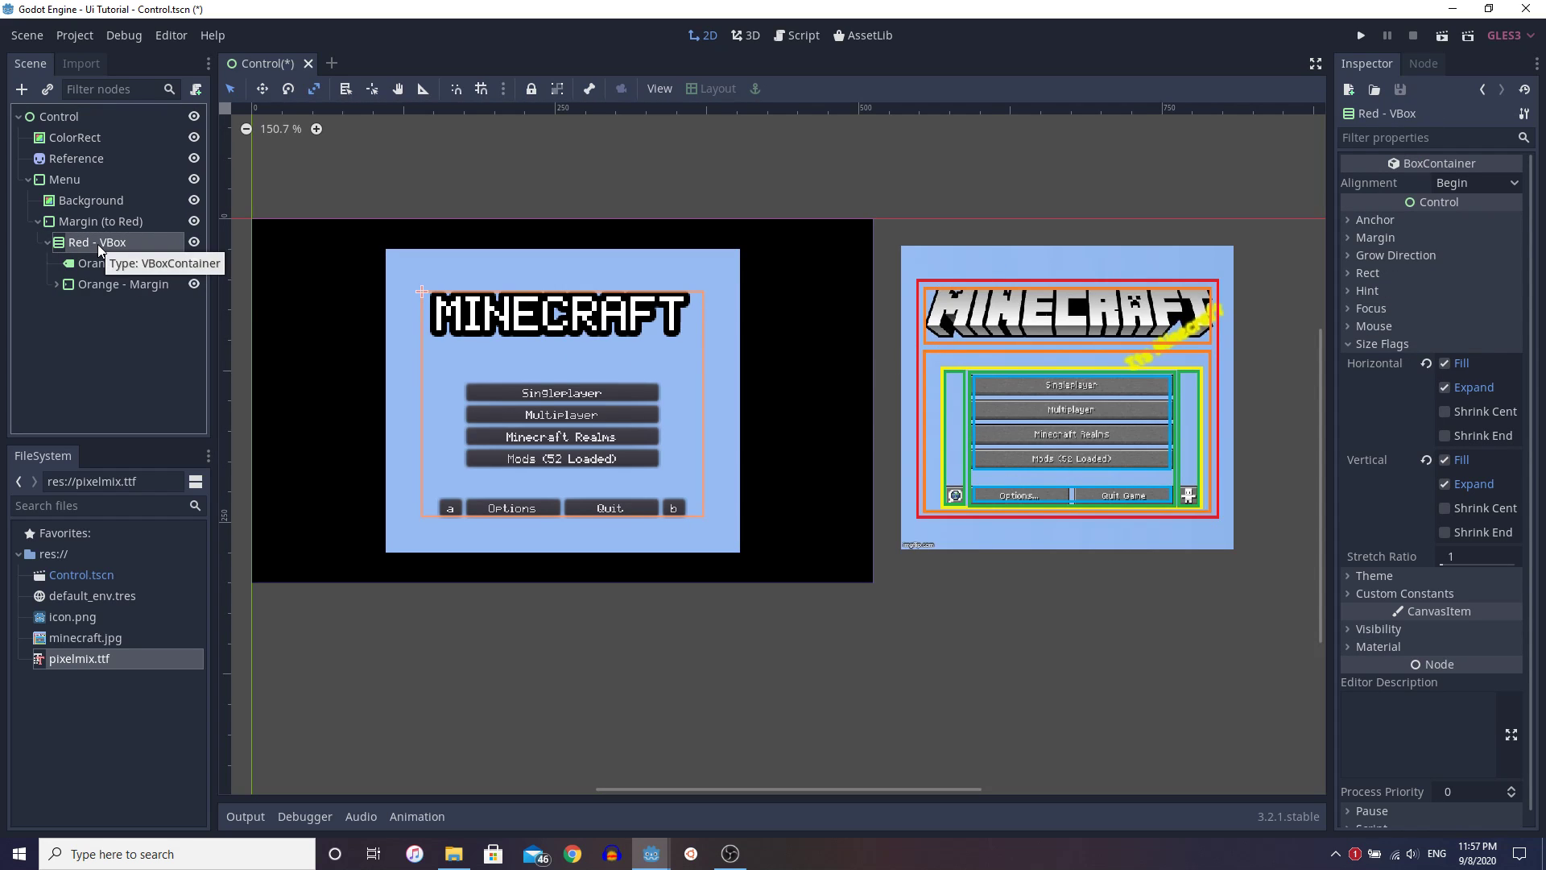
mouse_move(112, 245)
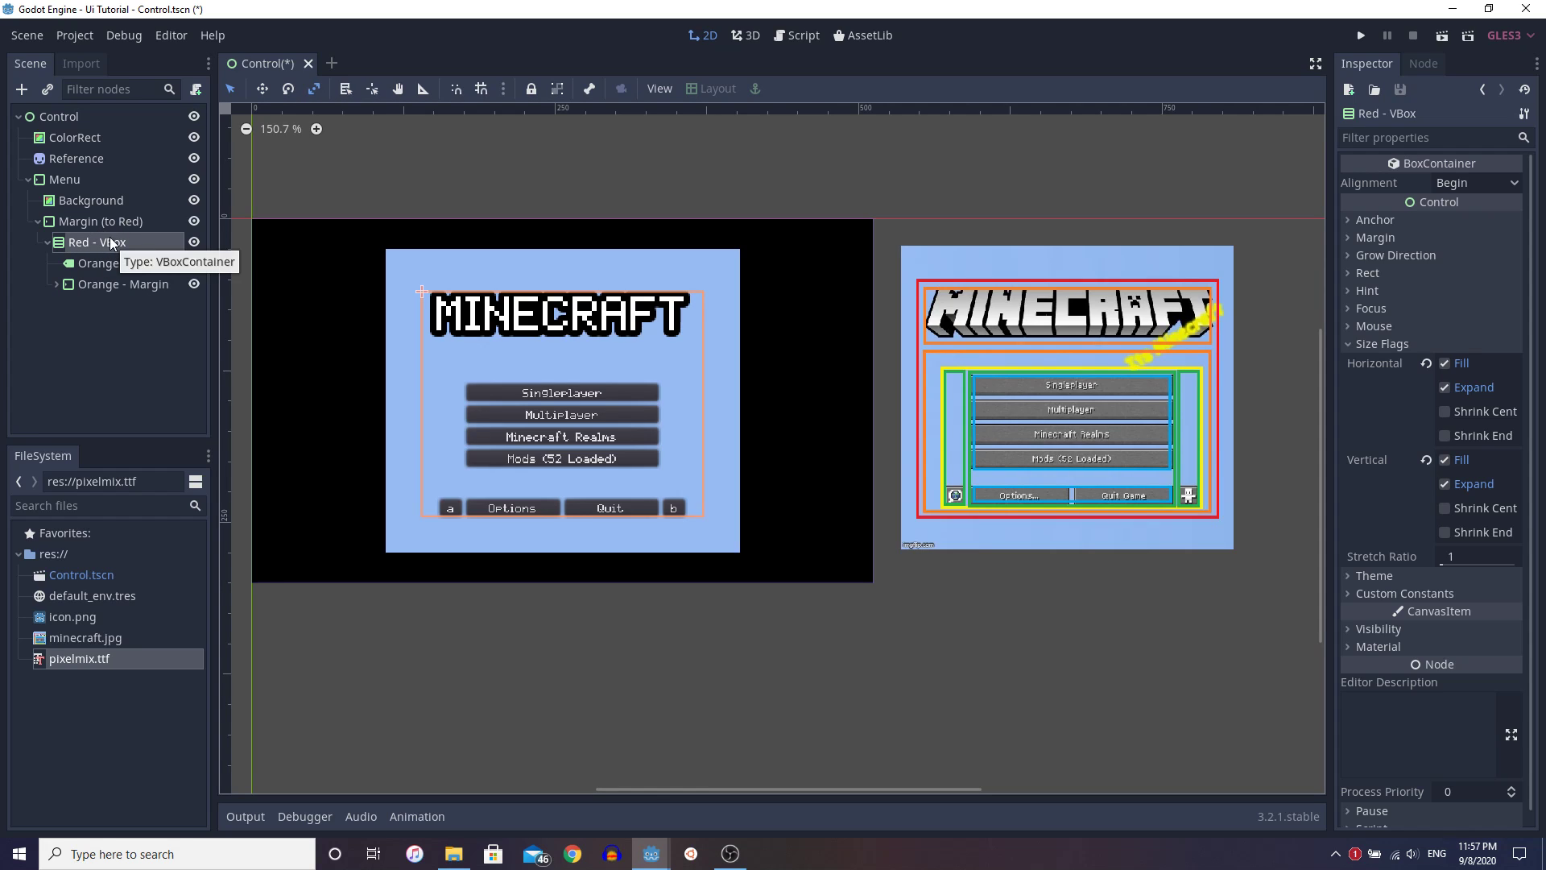
mouse_move(111, 279)
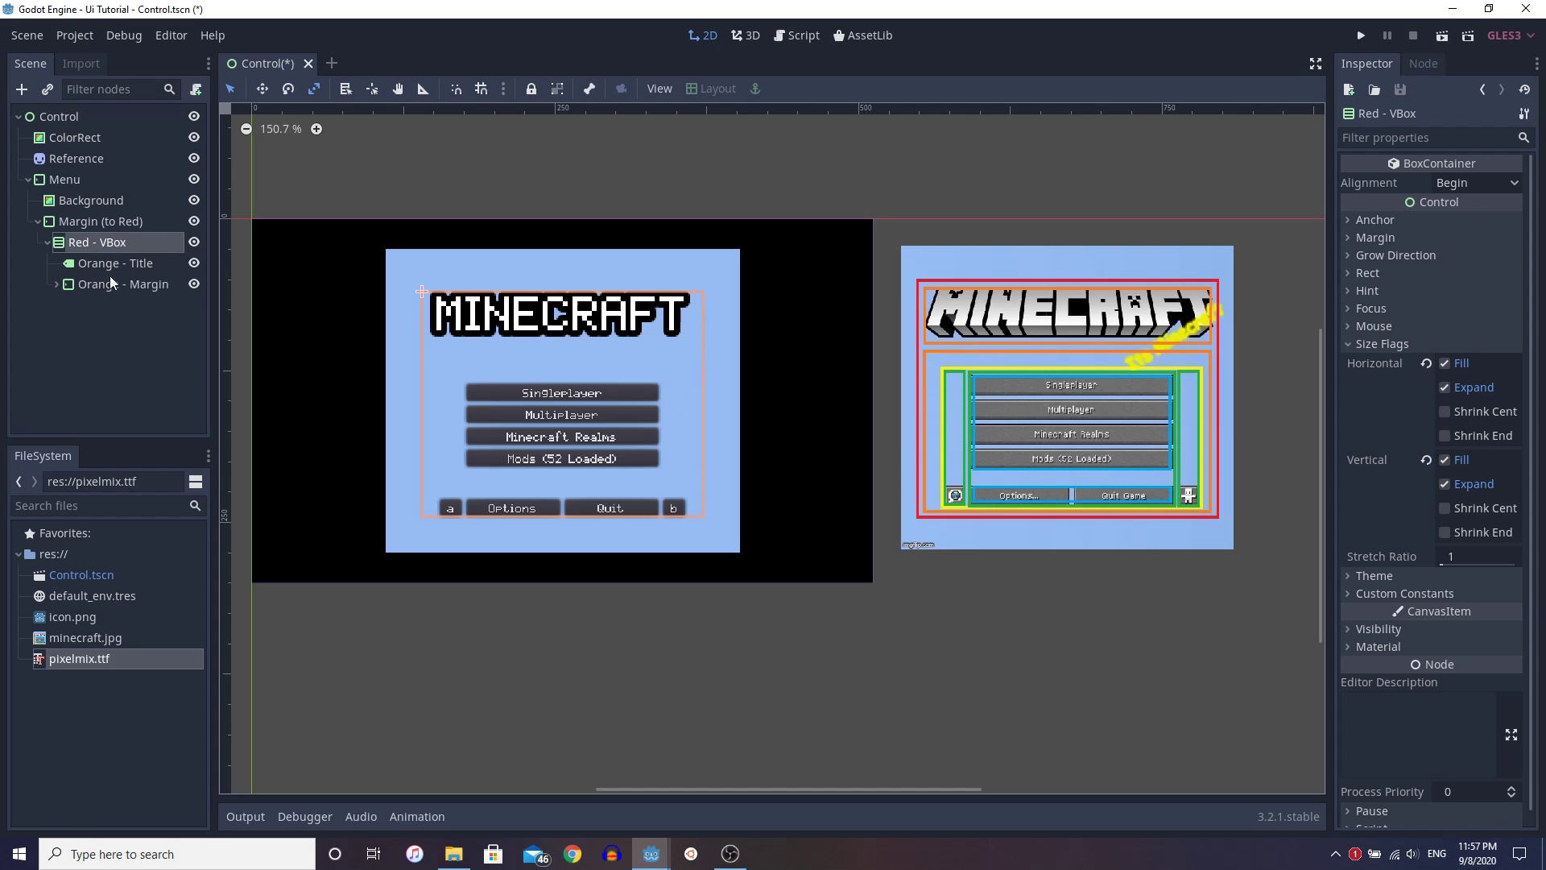
mouse_move(93, 231)
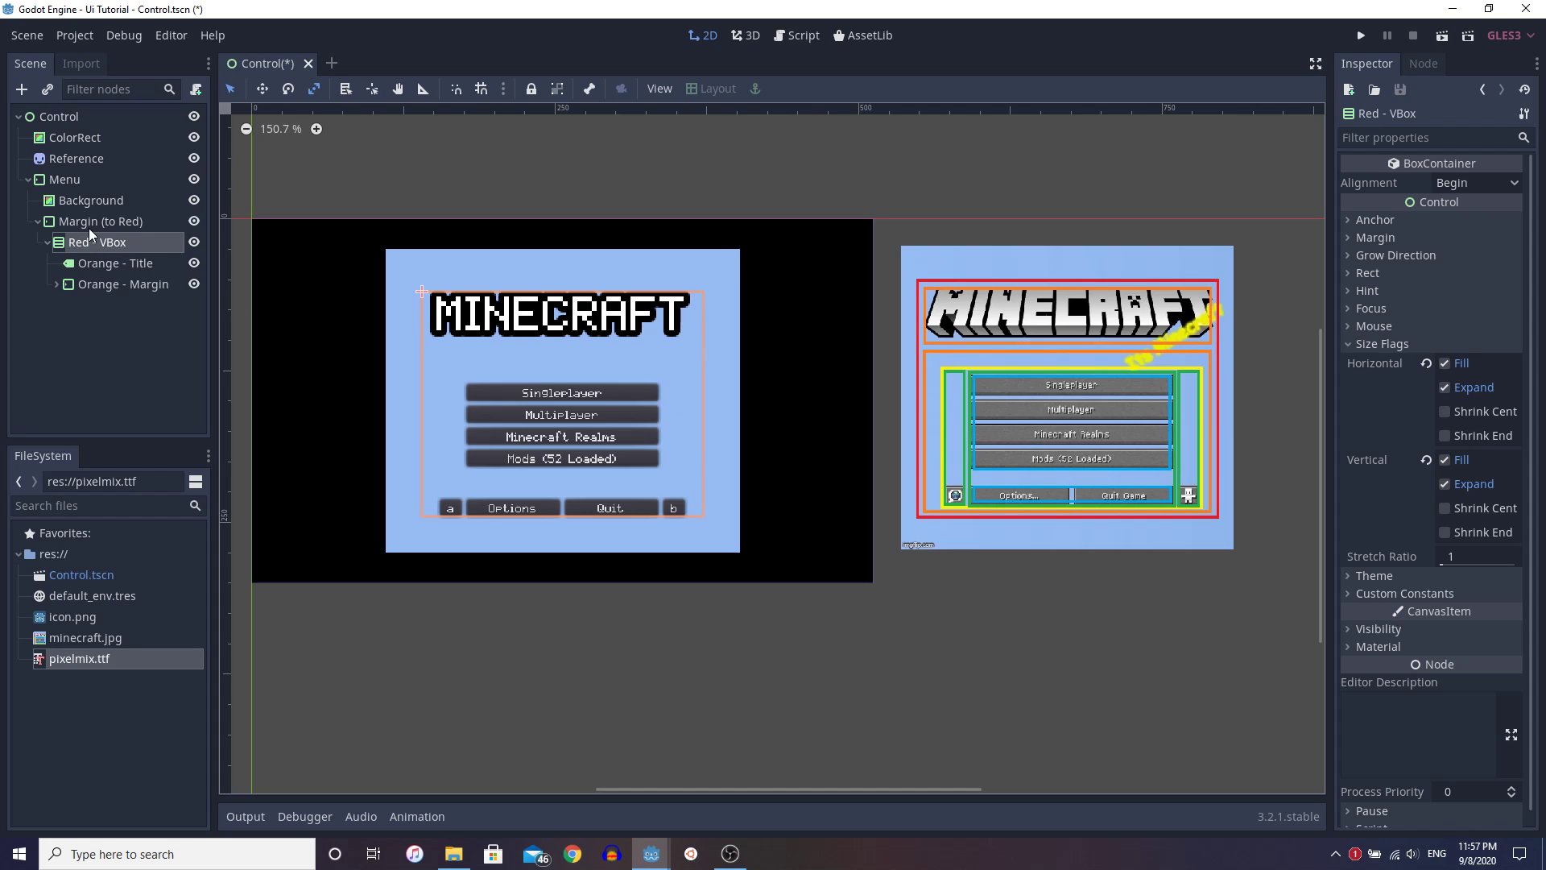
left_click(103, 221)
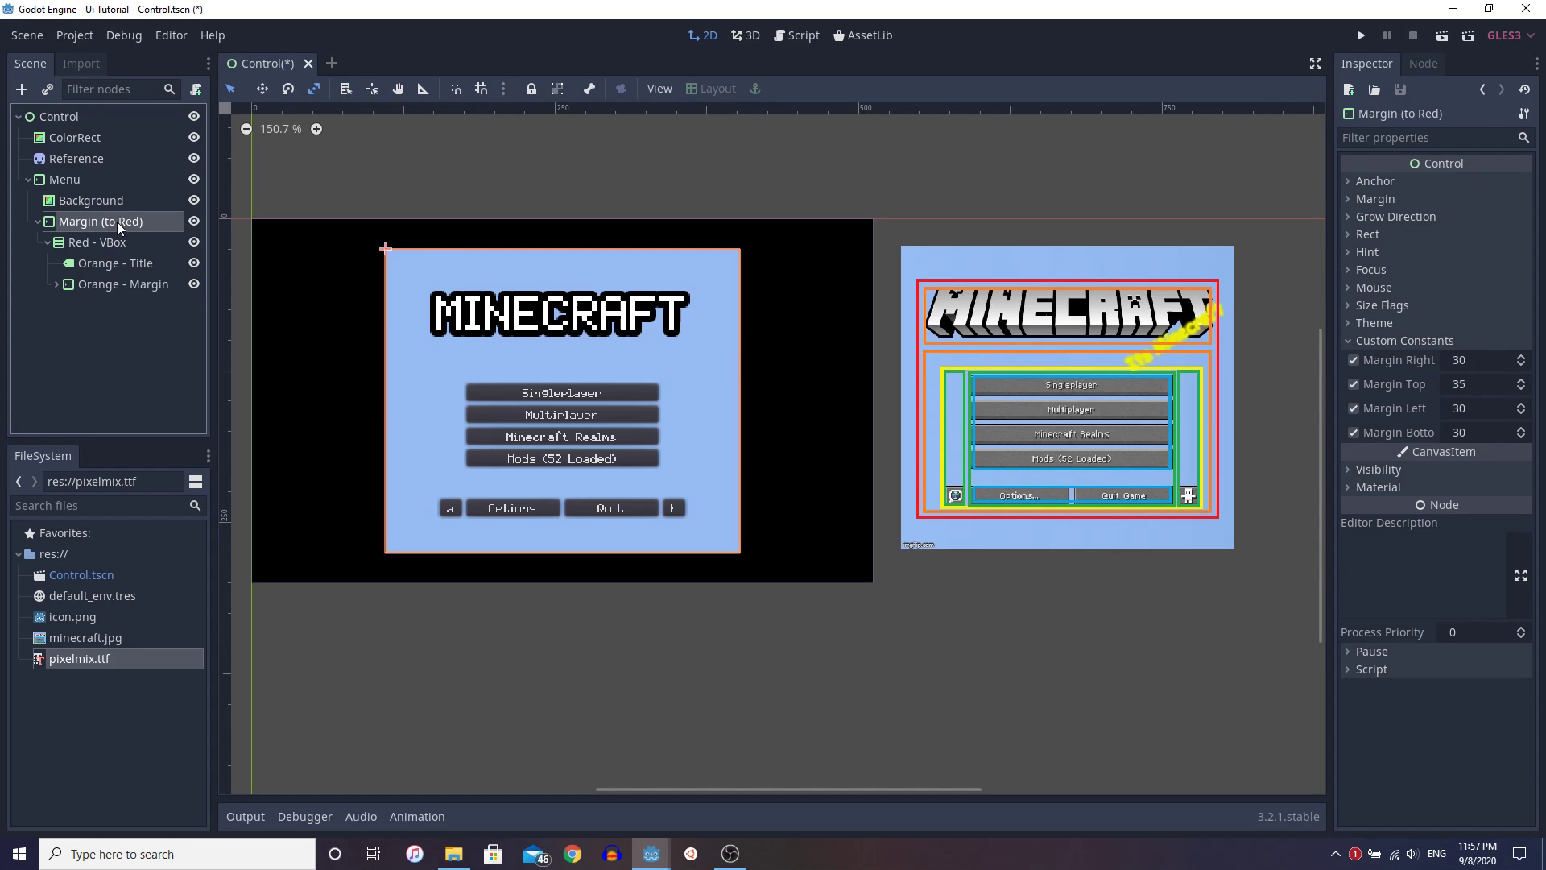
mouse_move(129, 244)
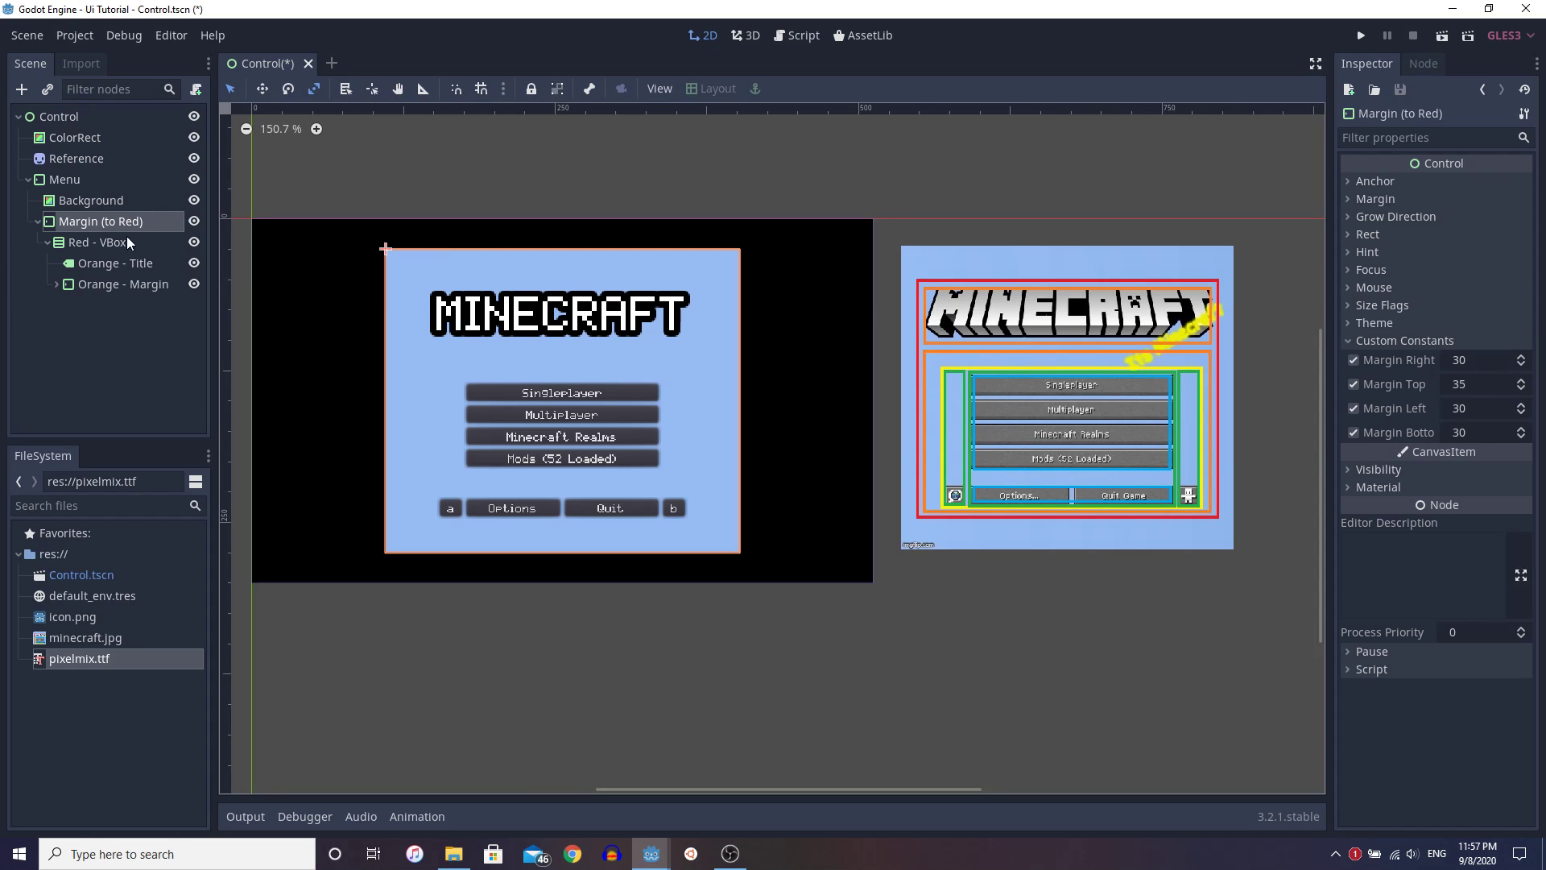
left_click(118, 262)
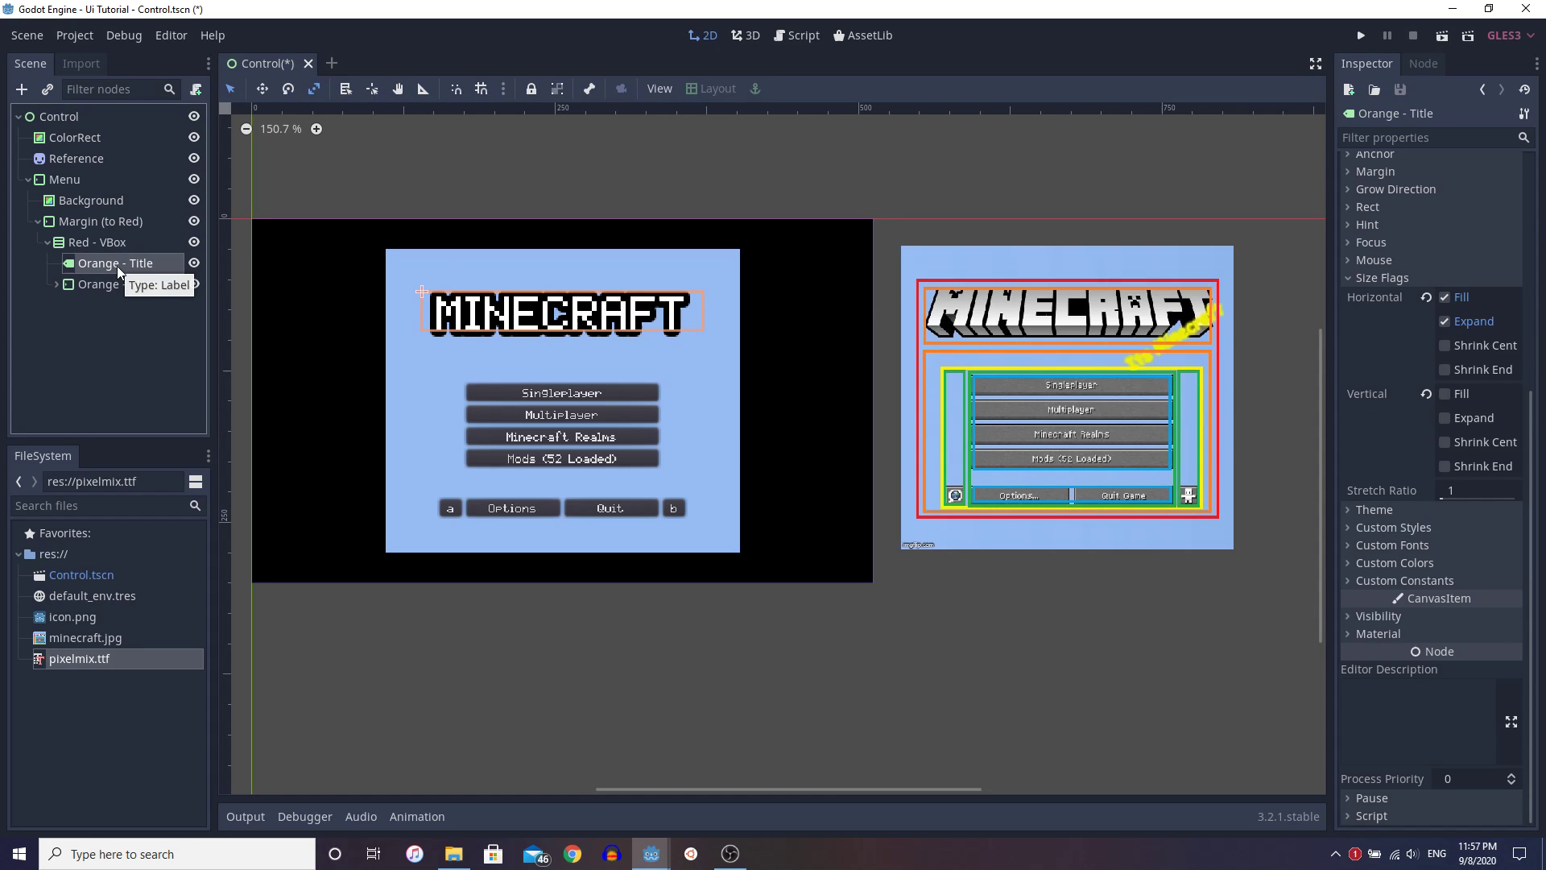
mouse_move(1425, 410)
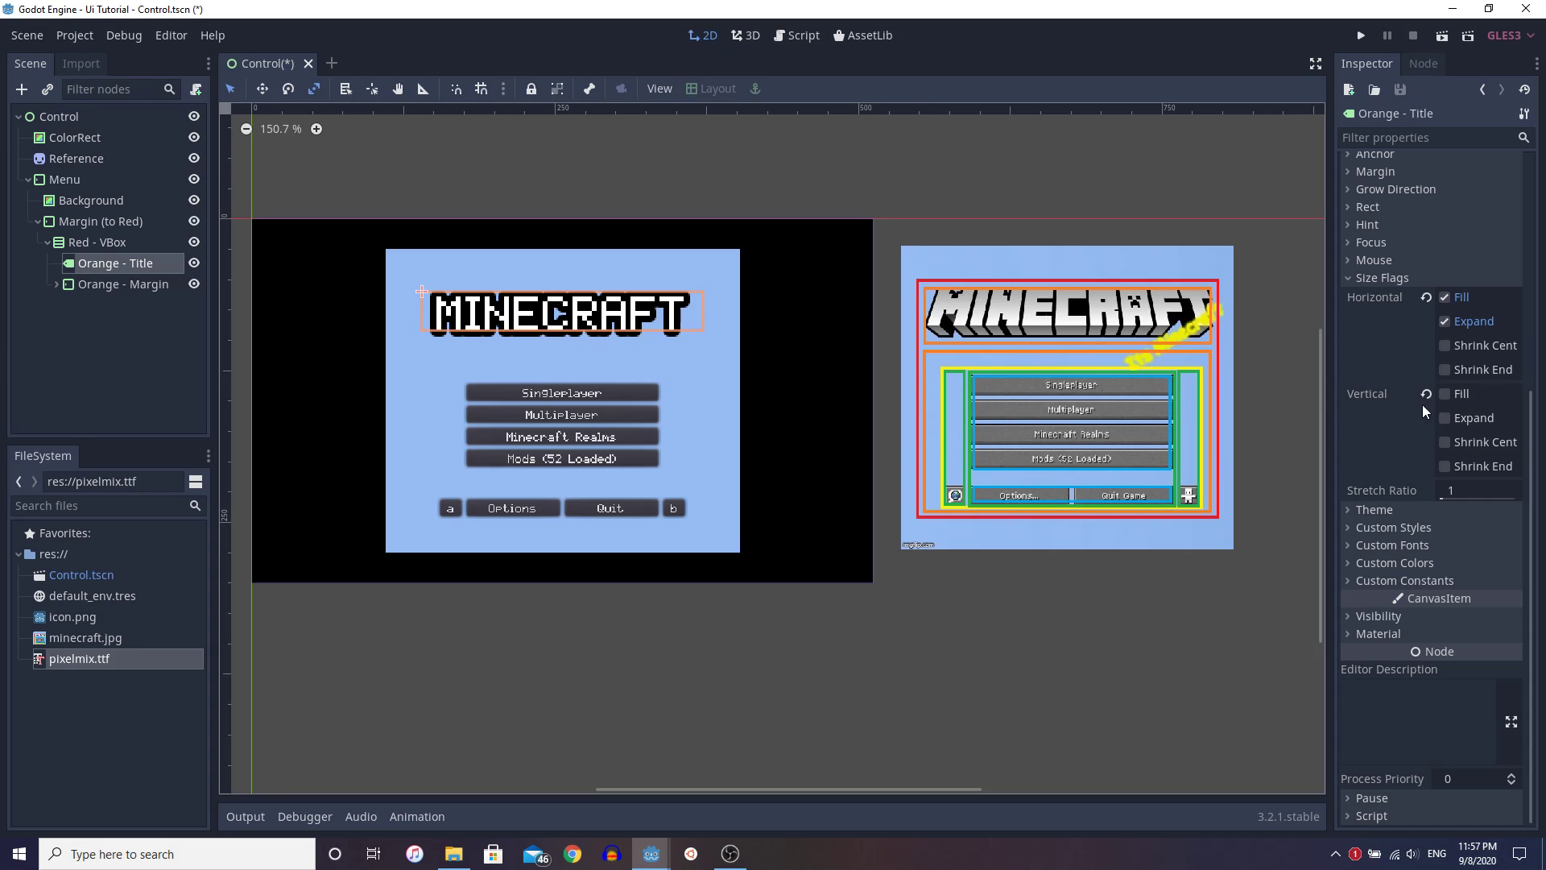
mouse_move(1427, 410)
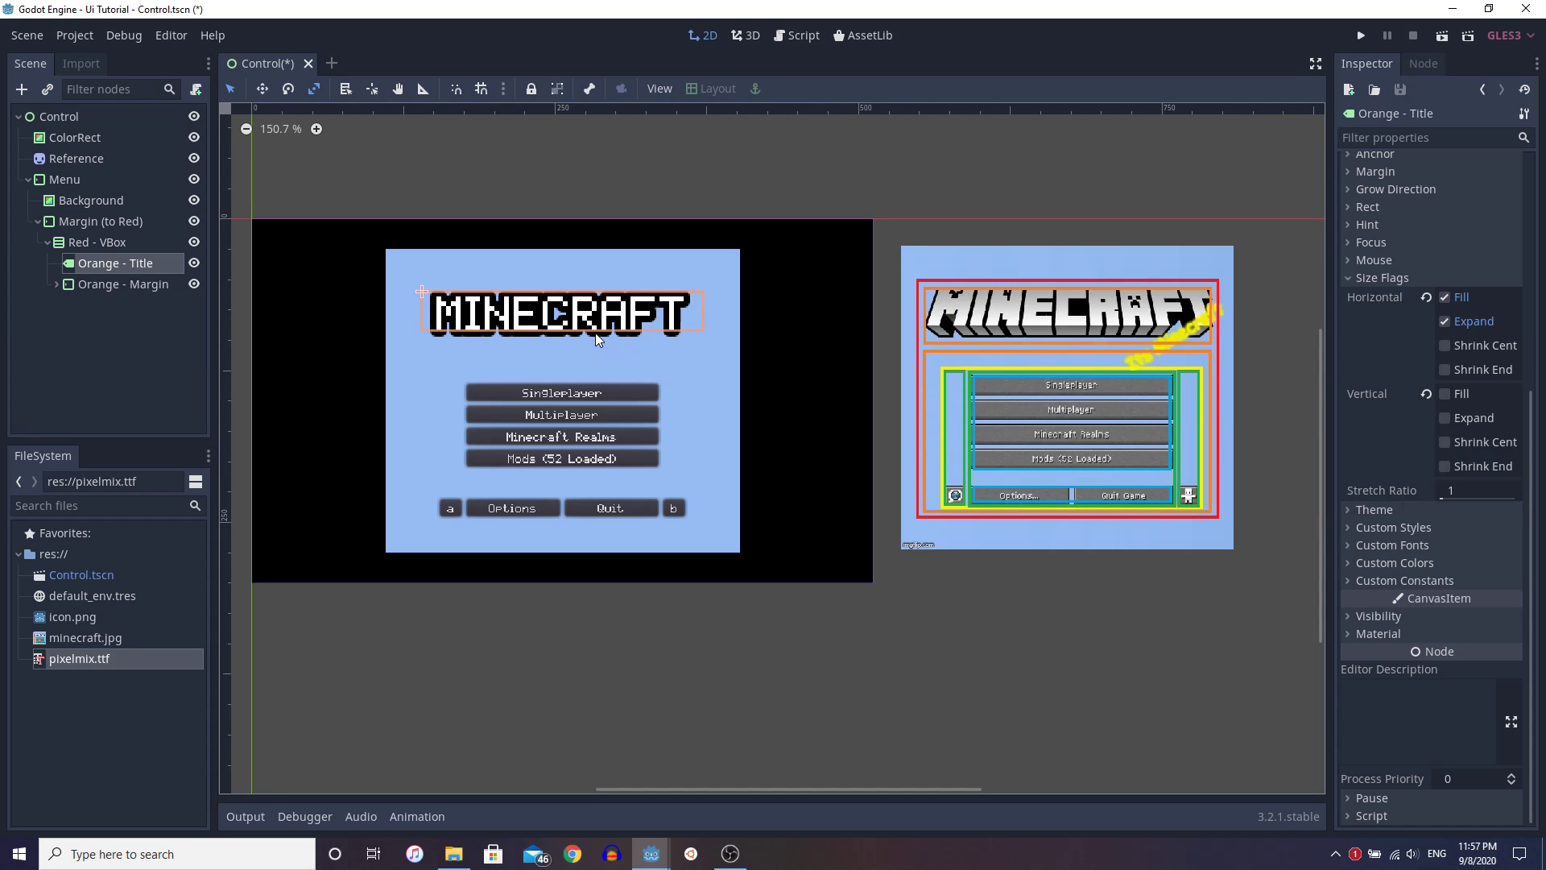
mouse_move(614, 370)
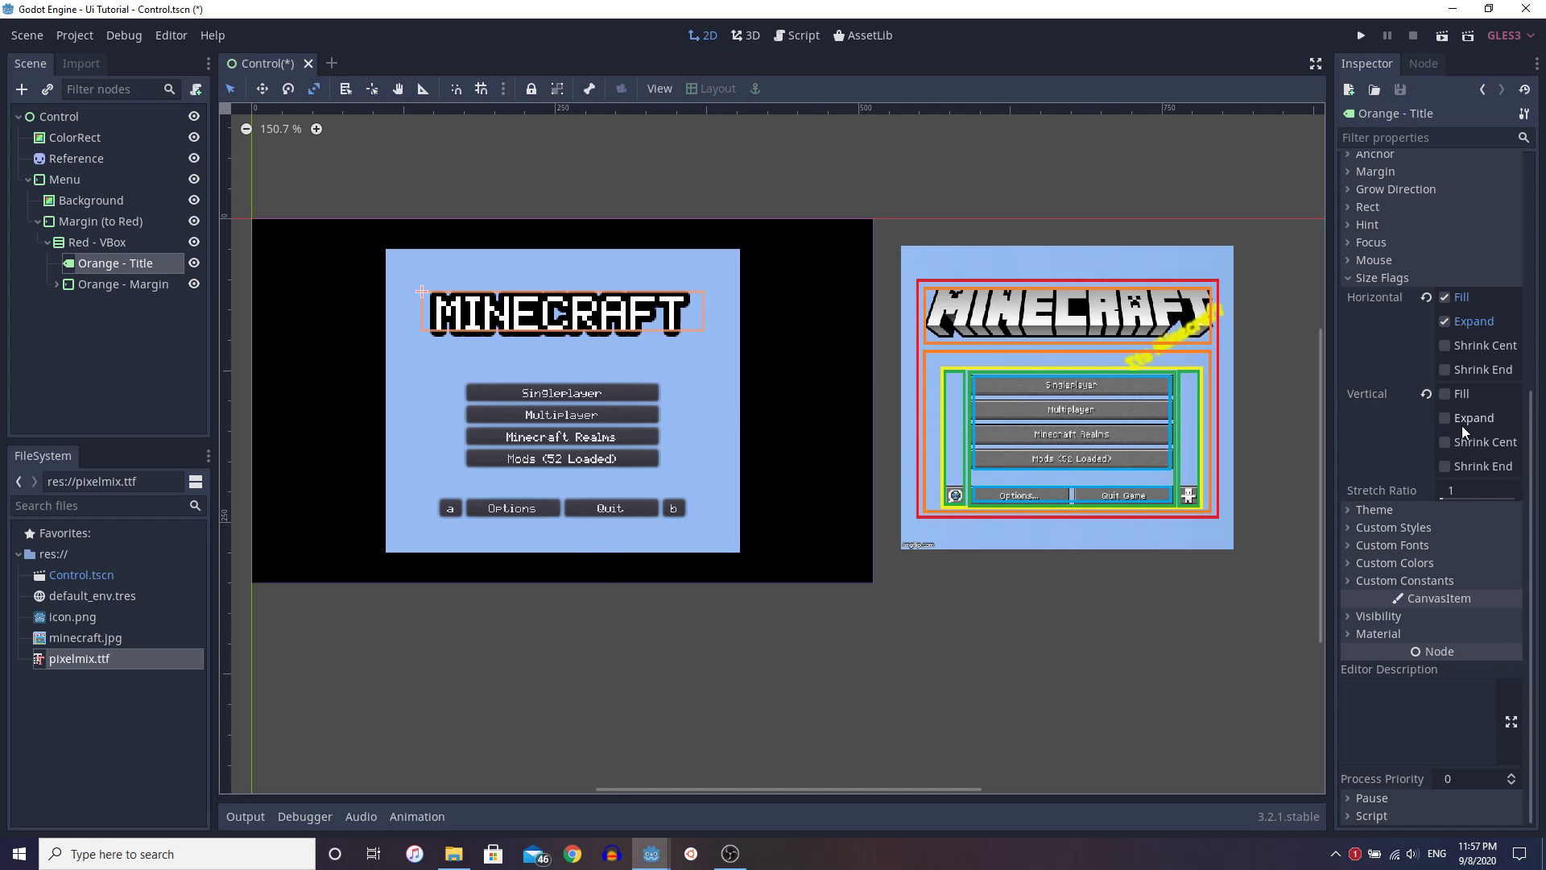
left_click(1446, 393)
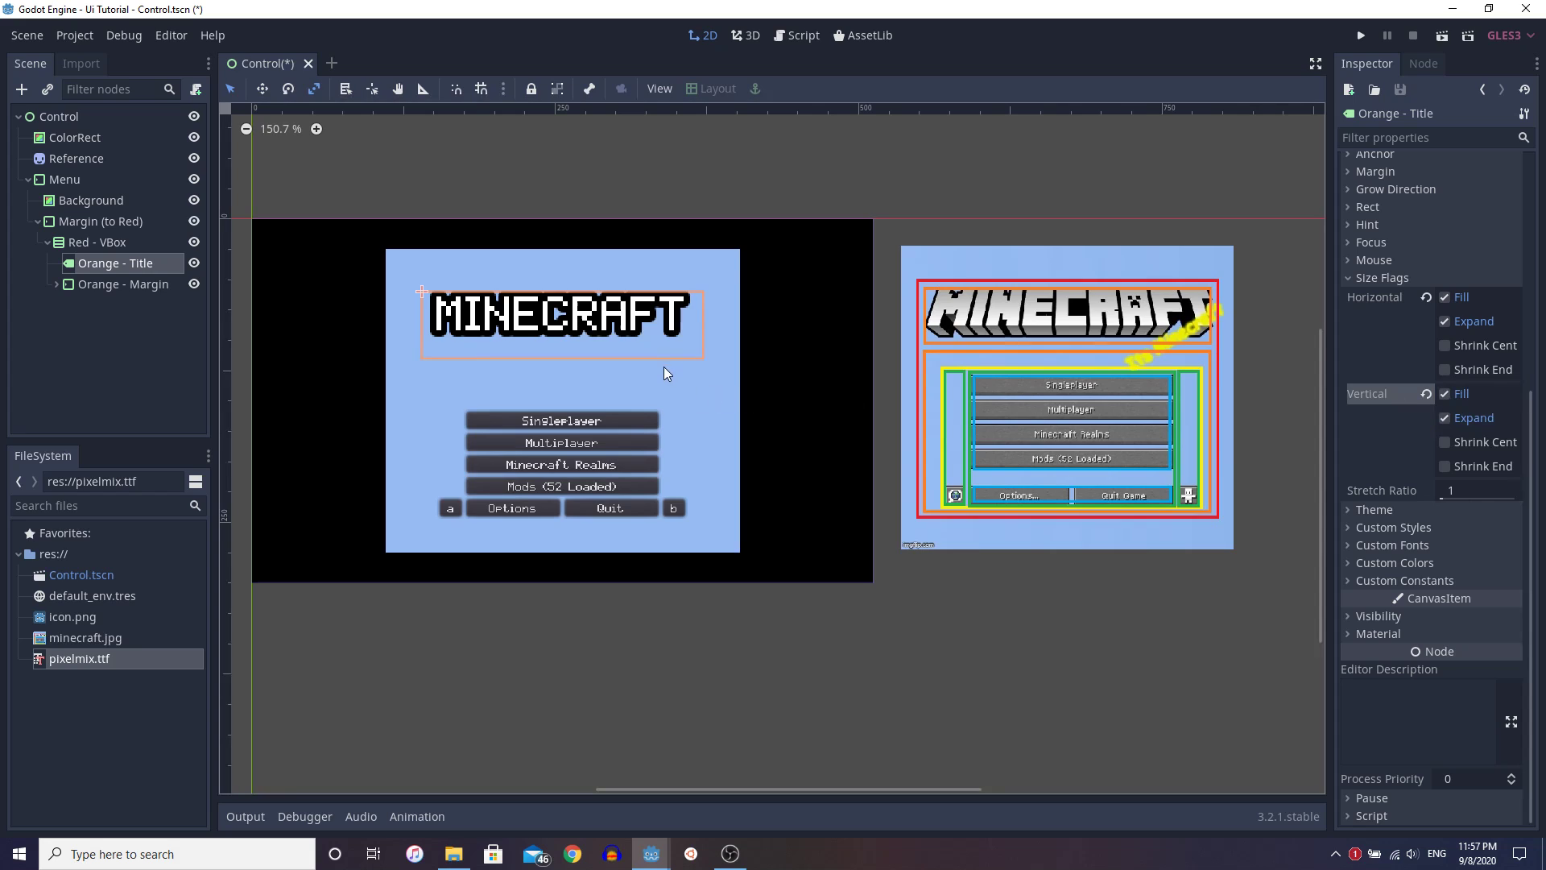
left_click(1446, 417)
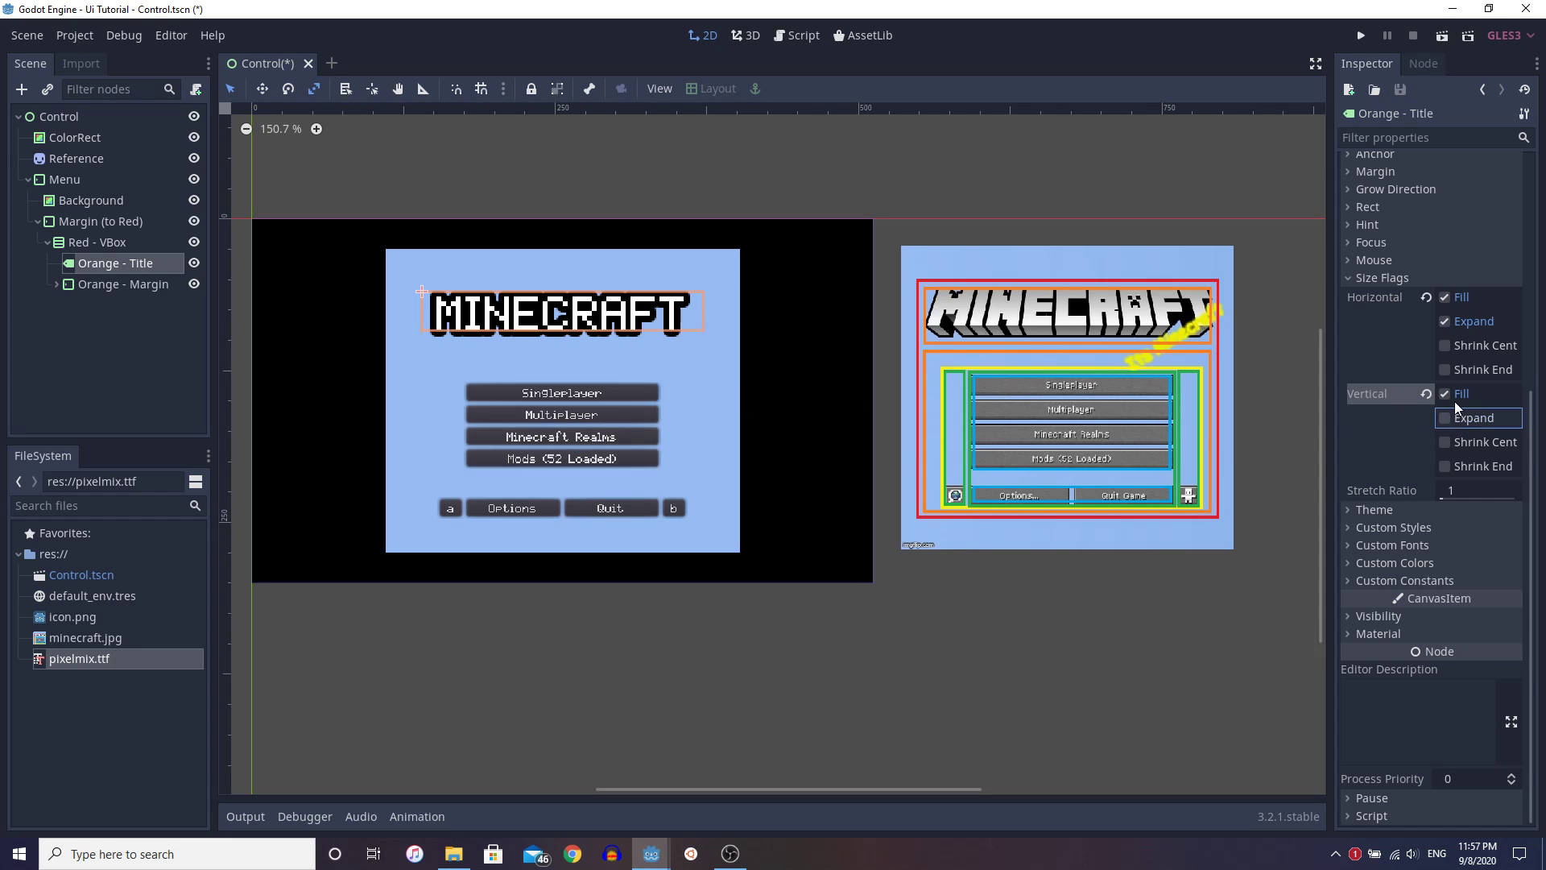
left_click(1446, 393)
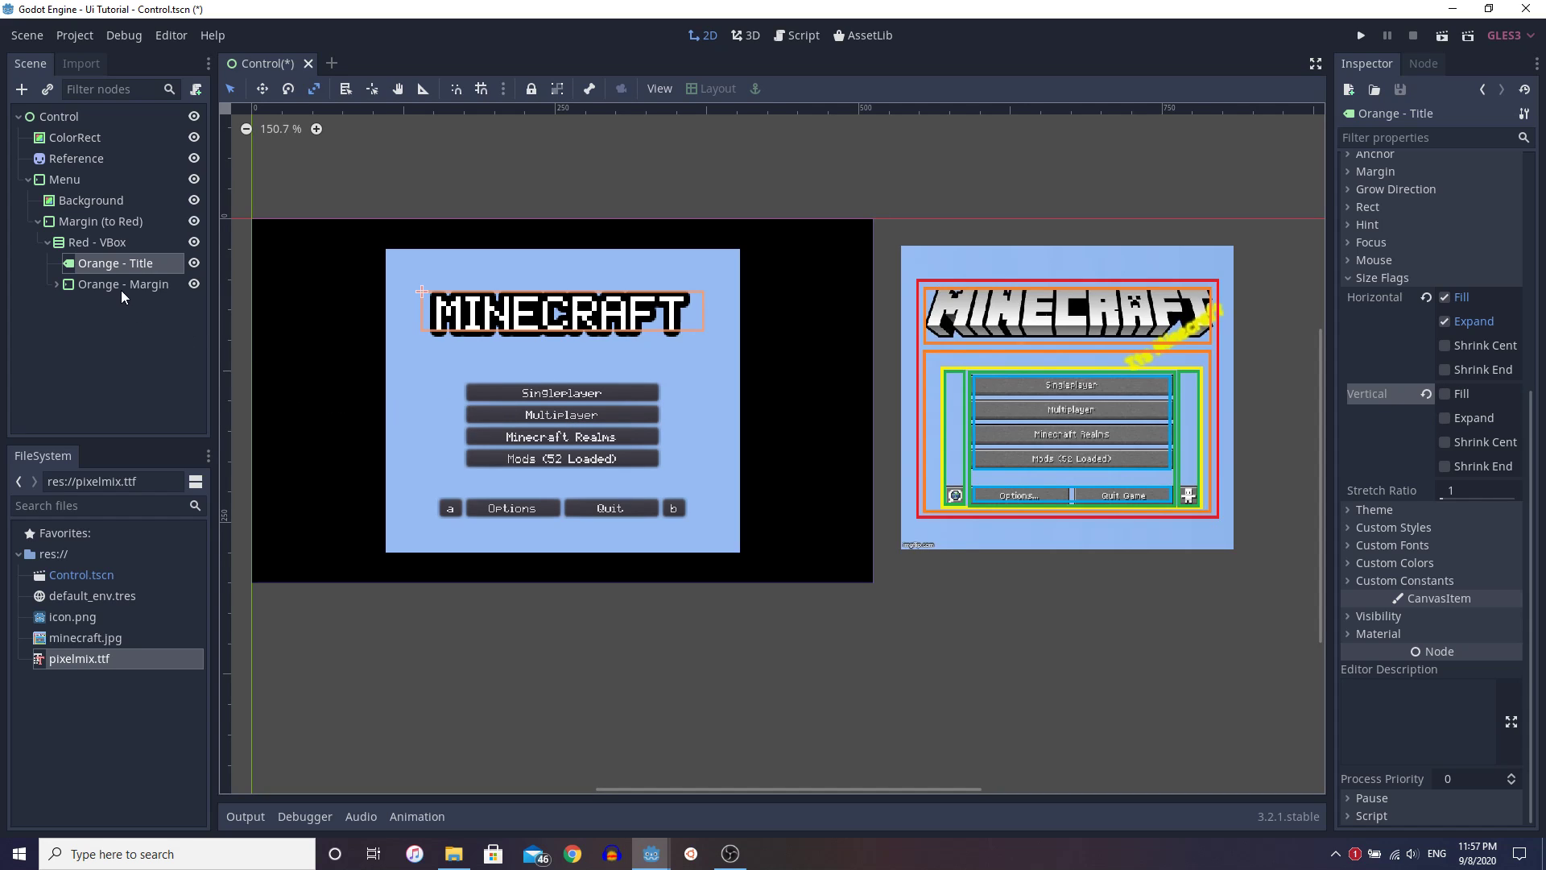
left_click(127, 284)
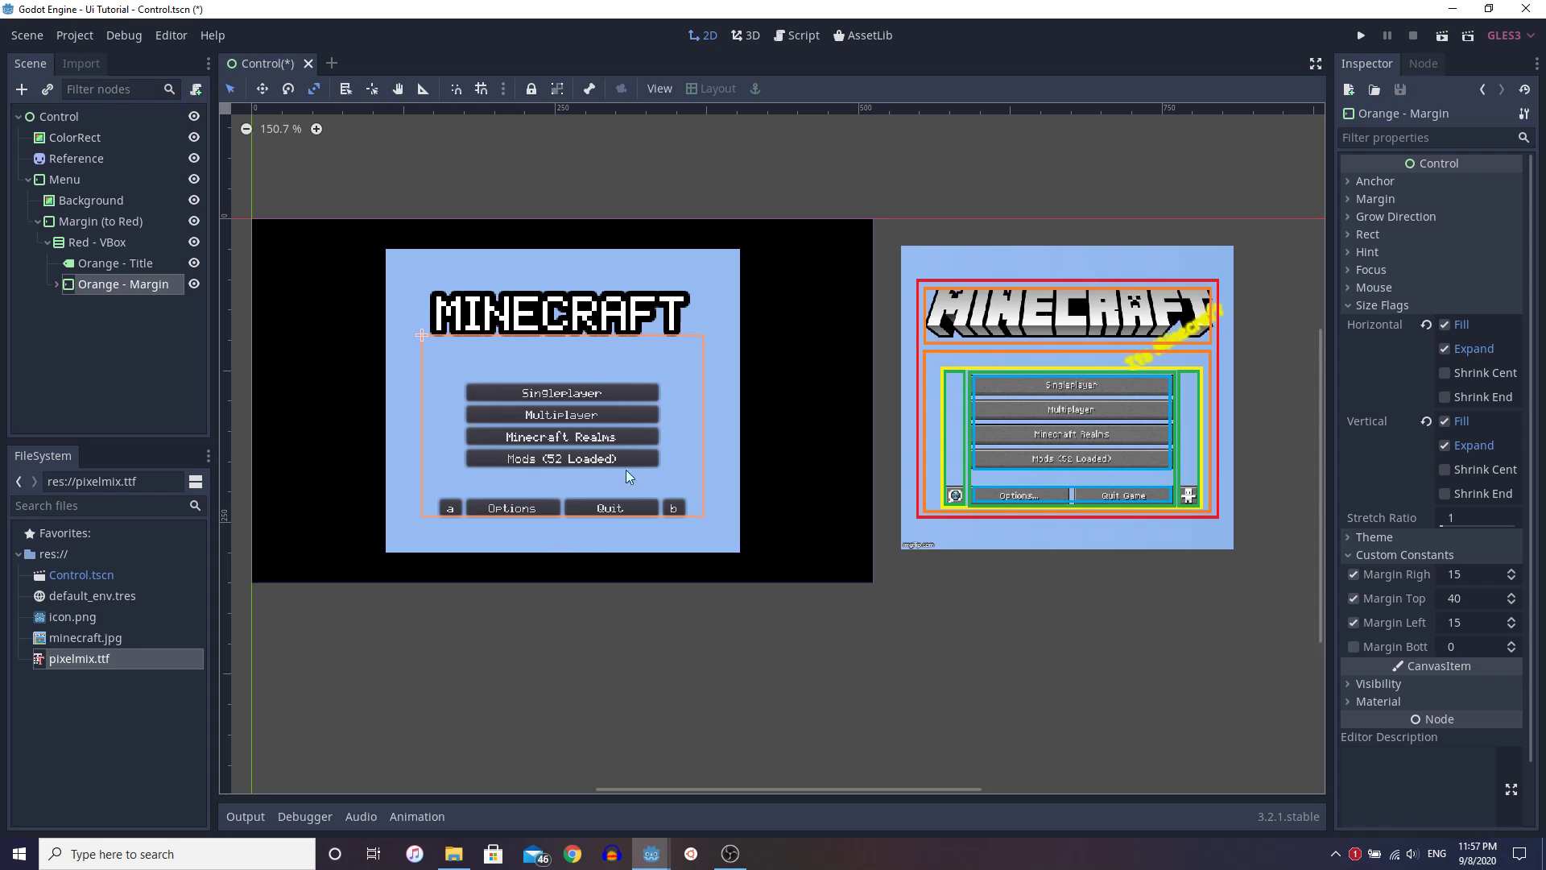
left_click(119, 262)
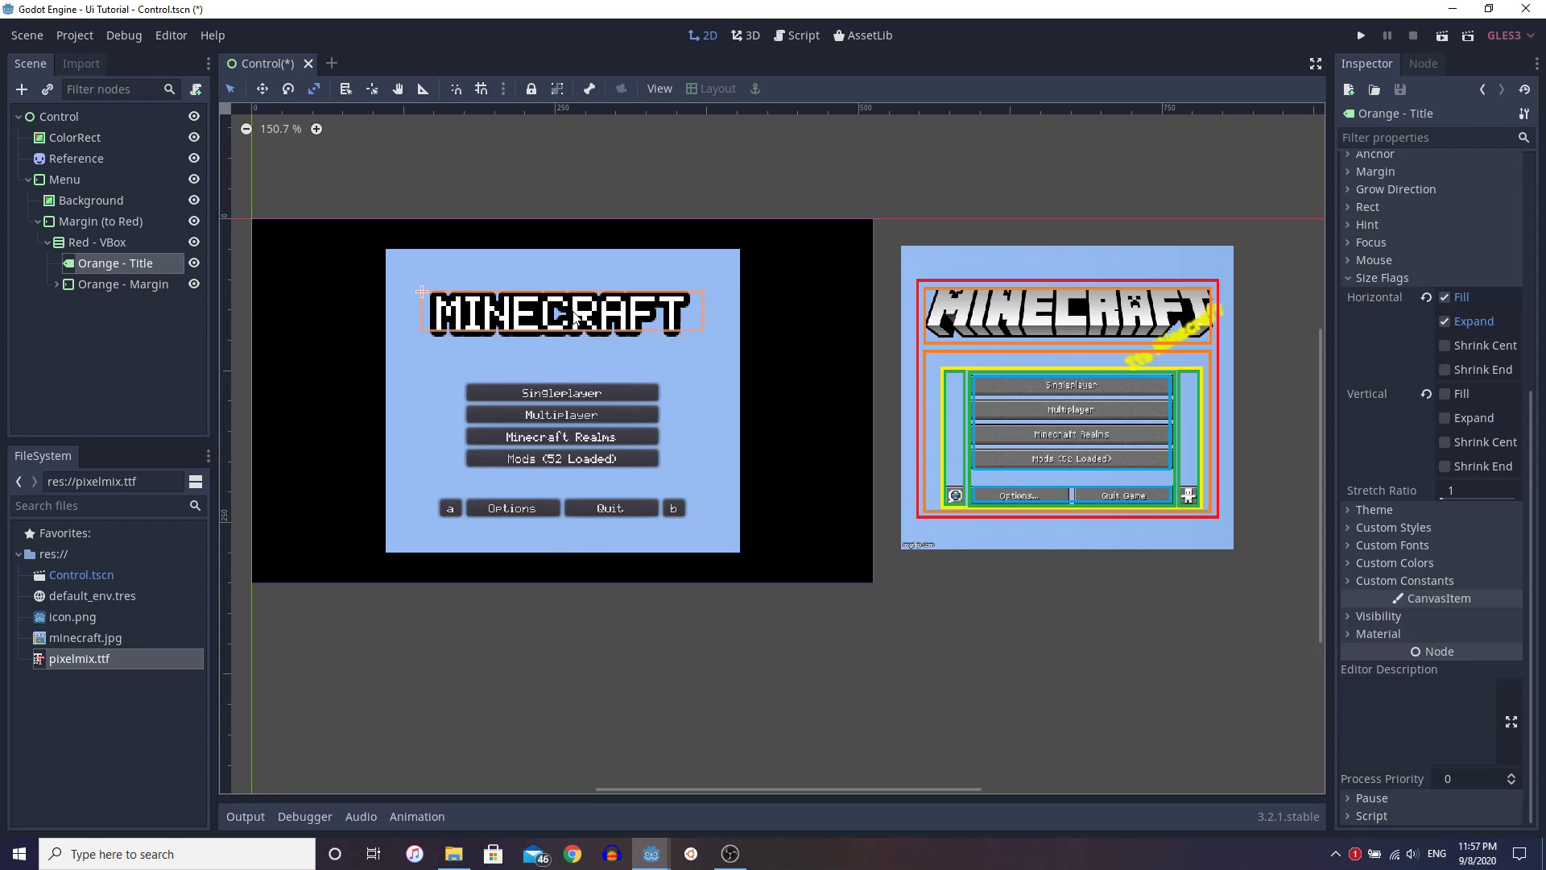
mouse_move(691, 293)
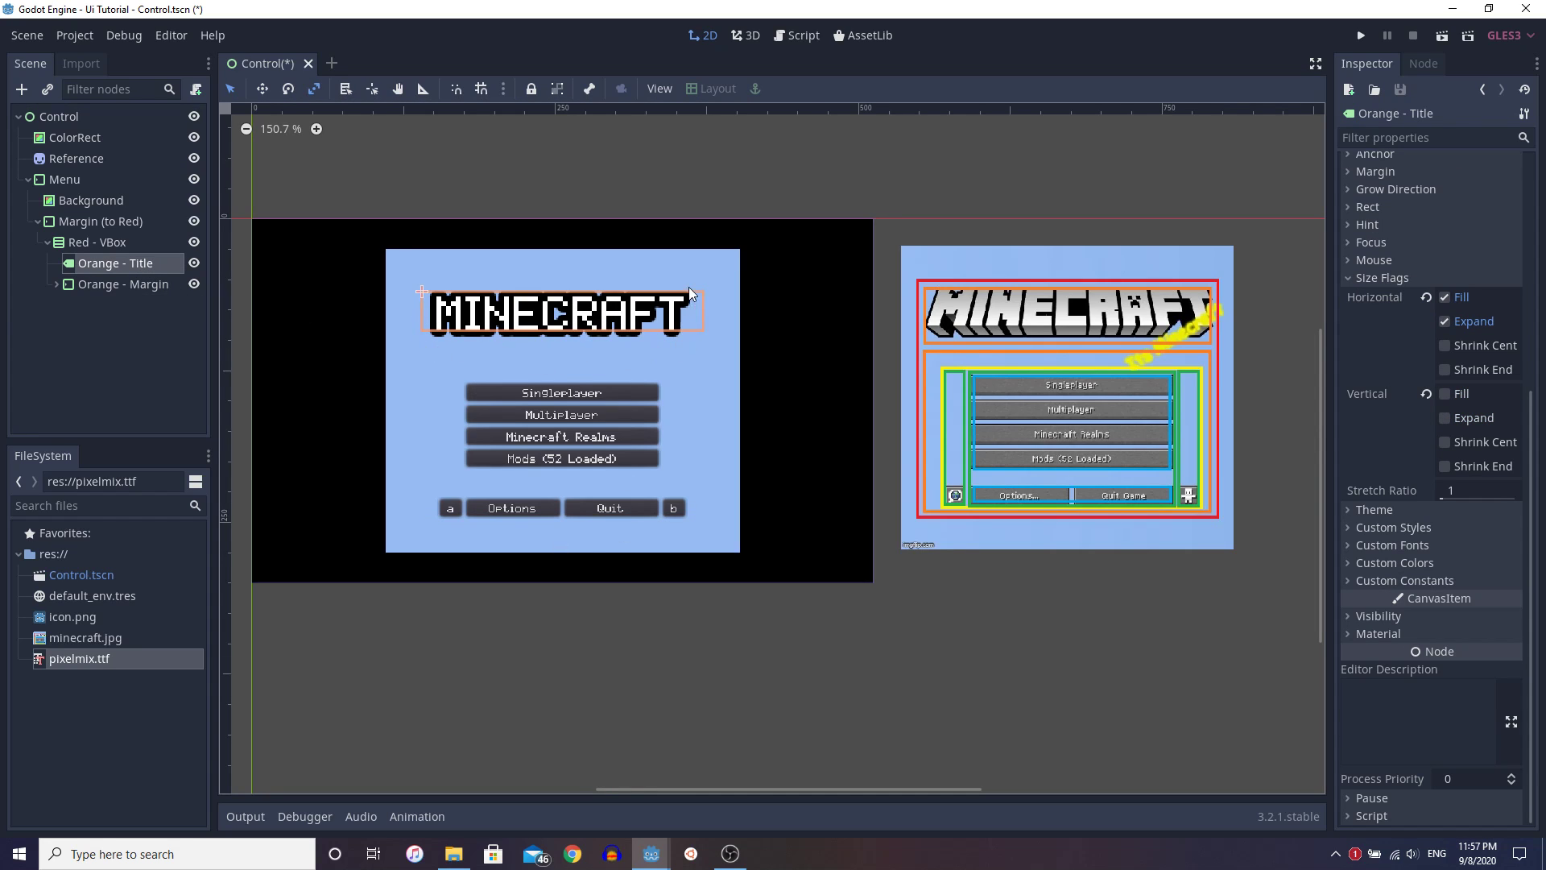
left_click(122, 283)
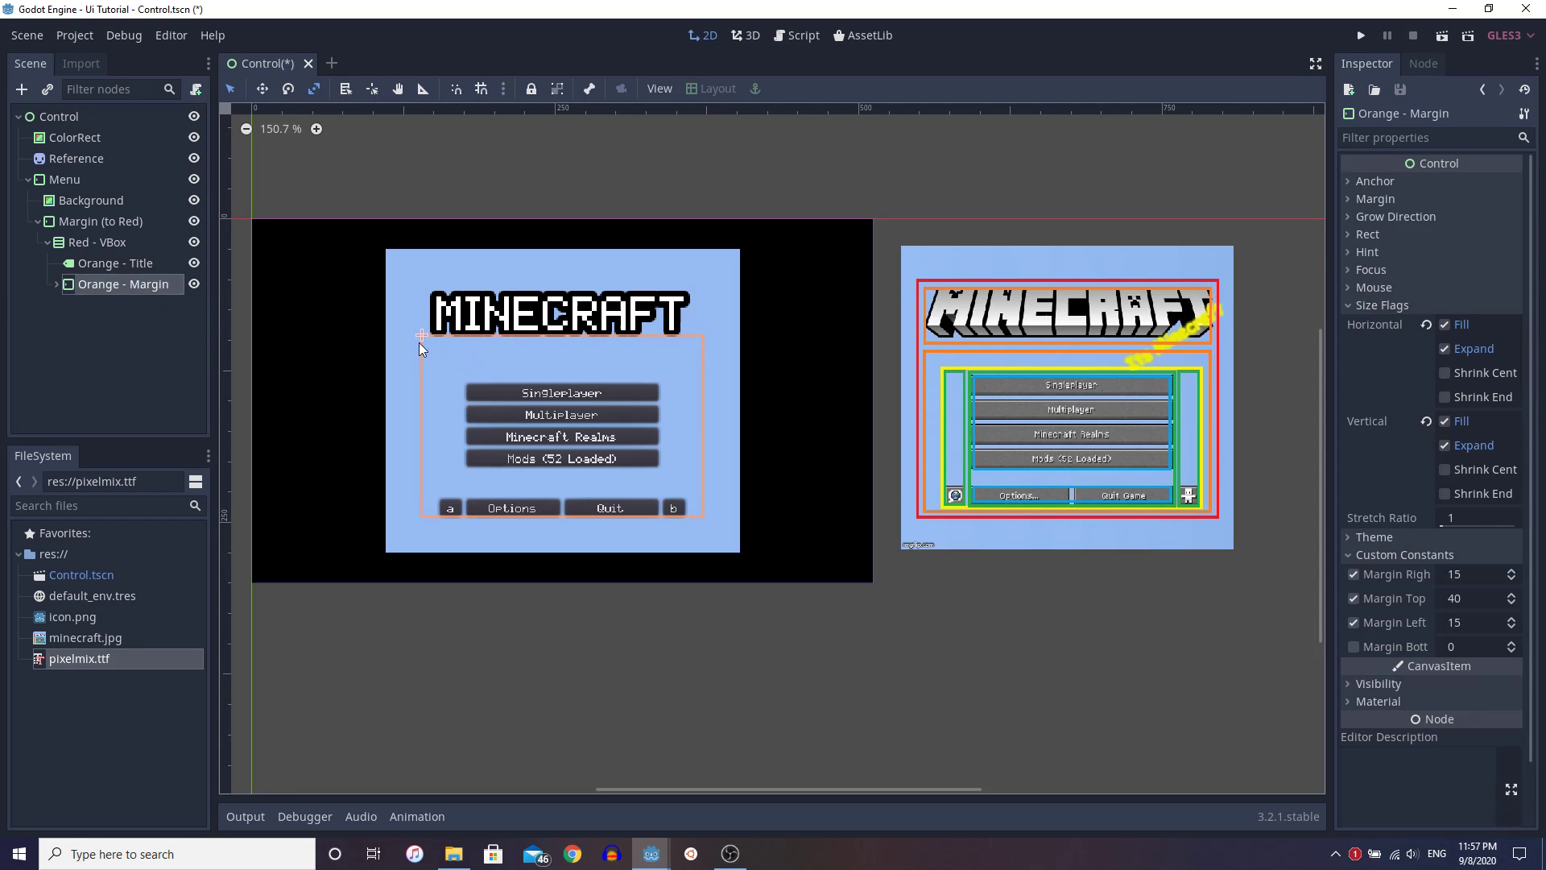
mouse_move(697, 339)
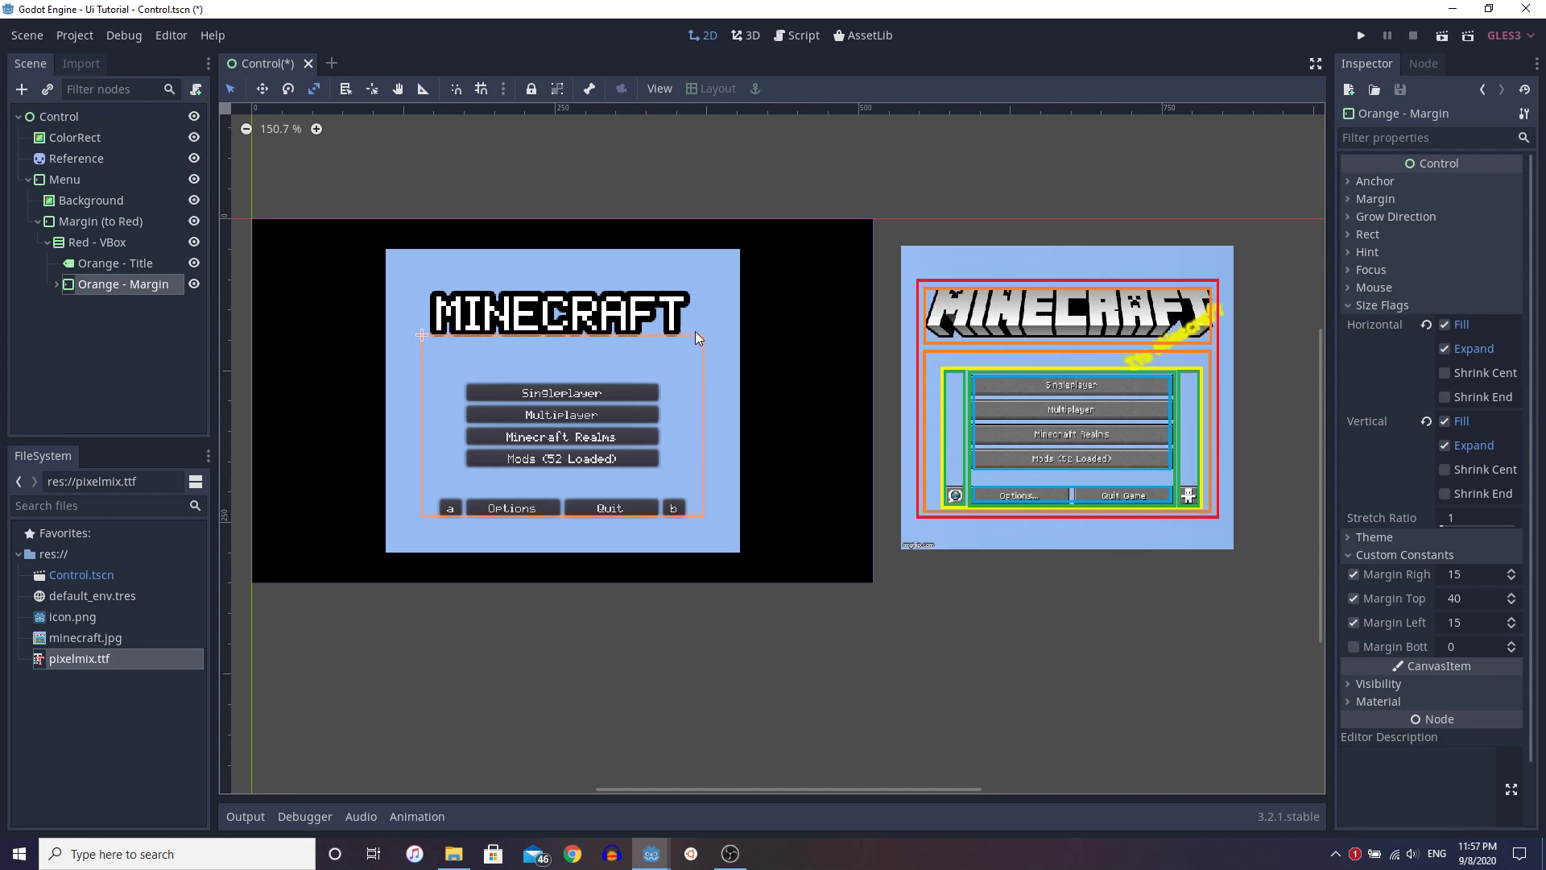
left_click(97, 241)
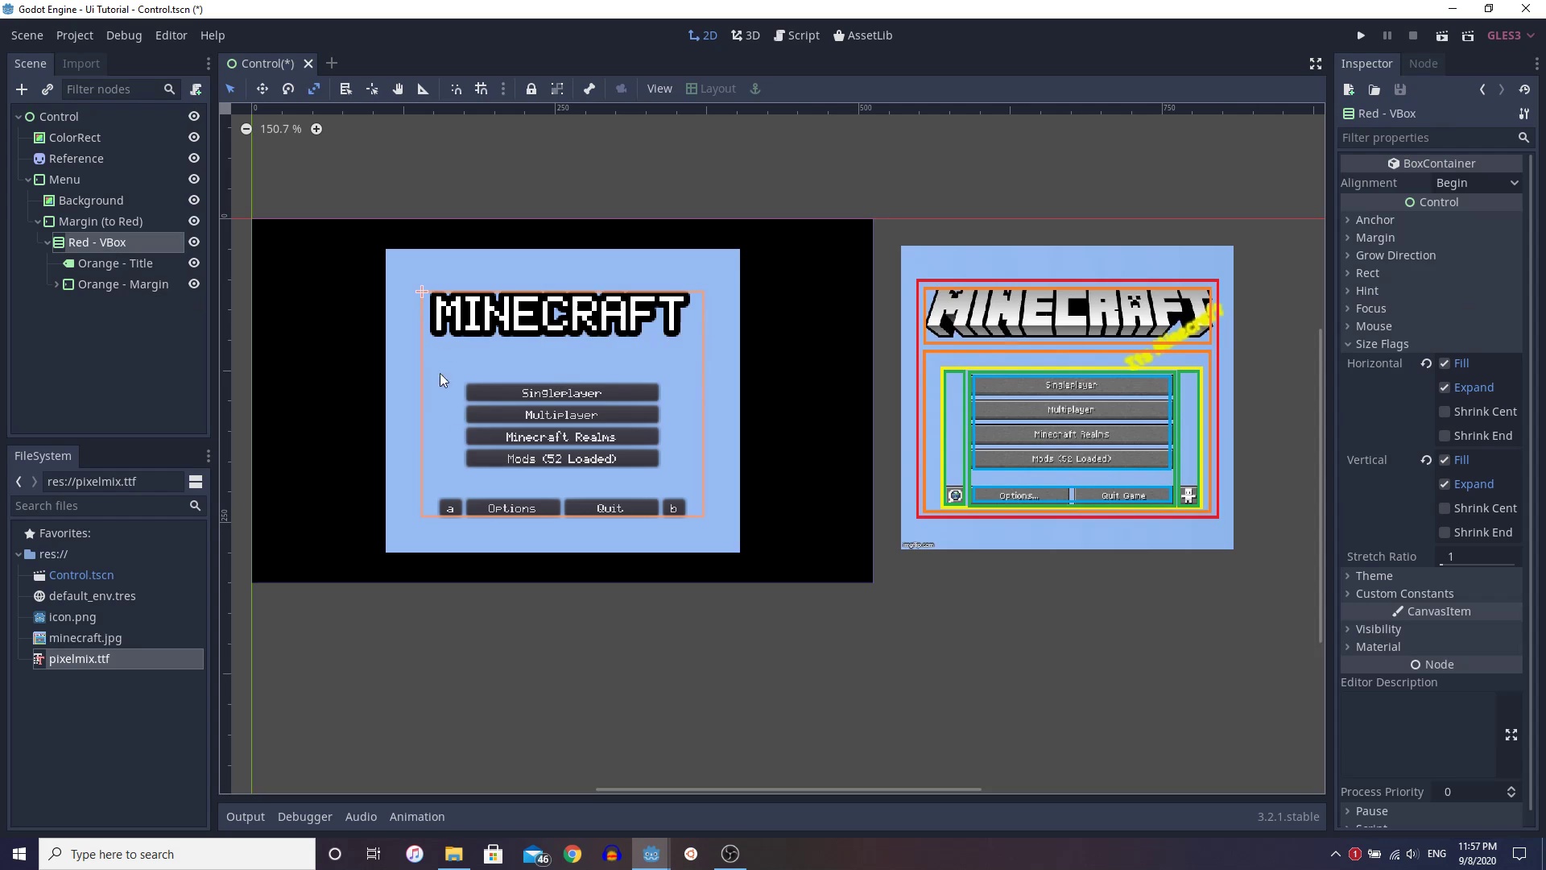
left_click(120, 284)
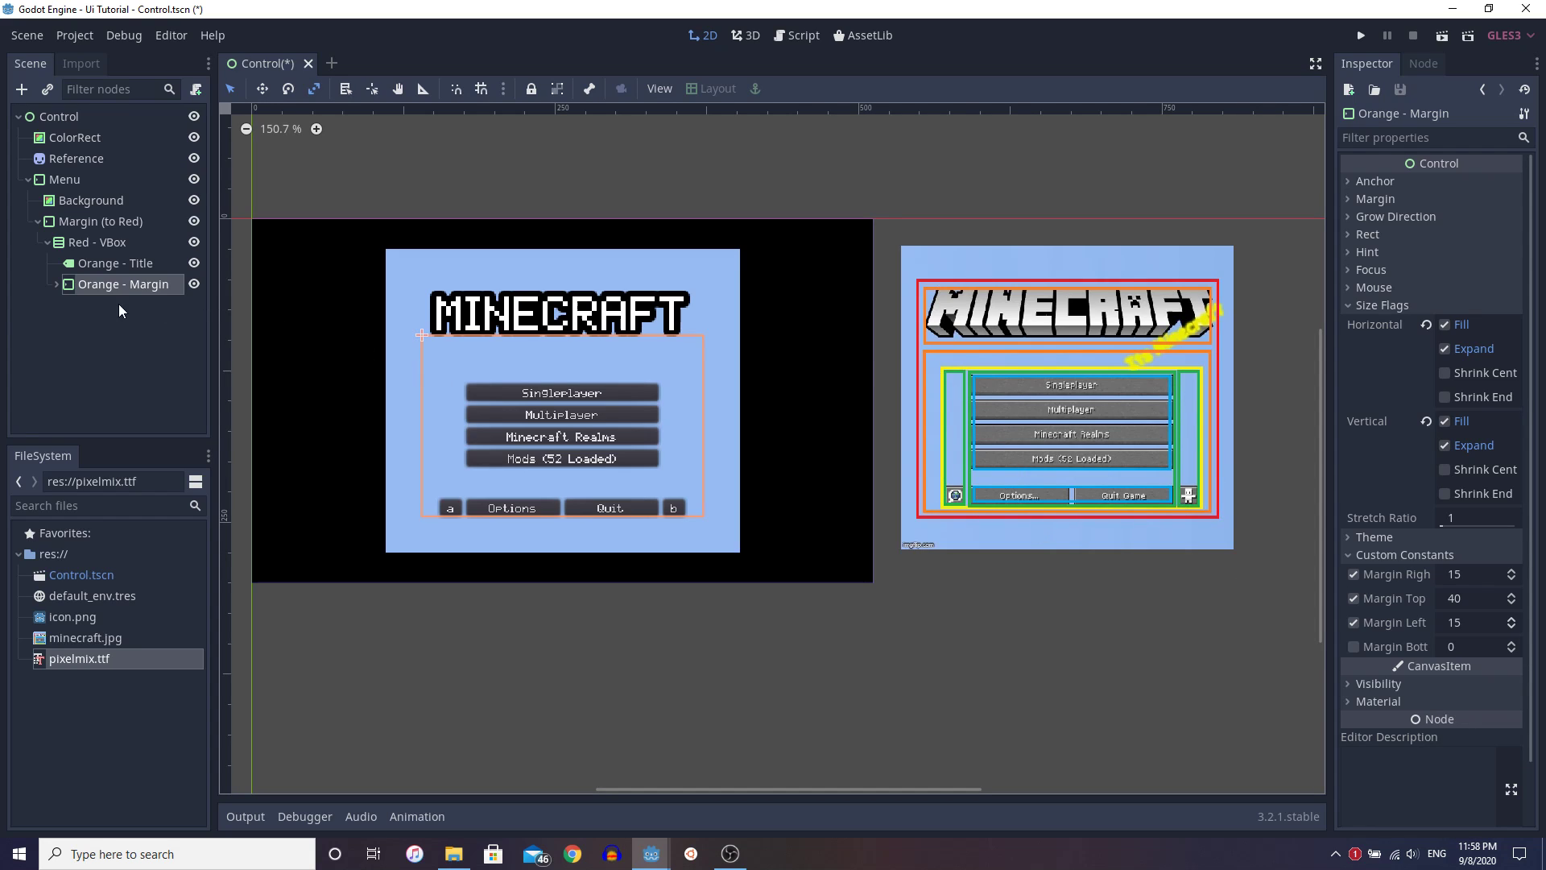
Step: Reveal Yellow - HBox under Orange - Margin and inspect Green - IconA's settings
left_click(125, 304)
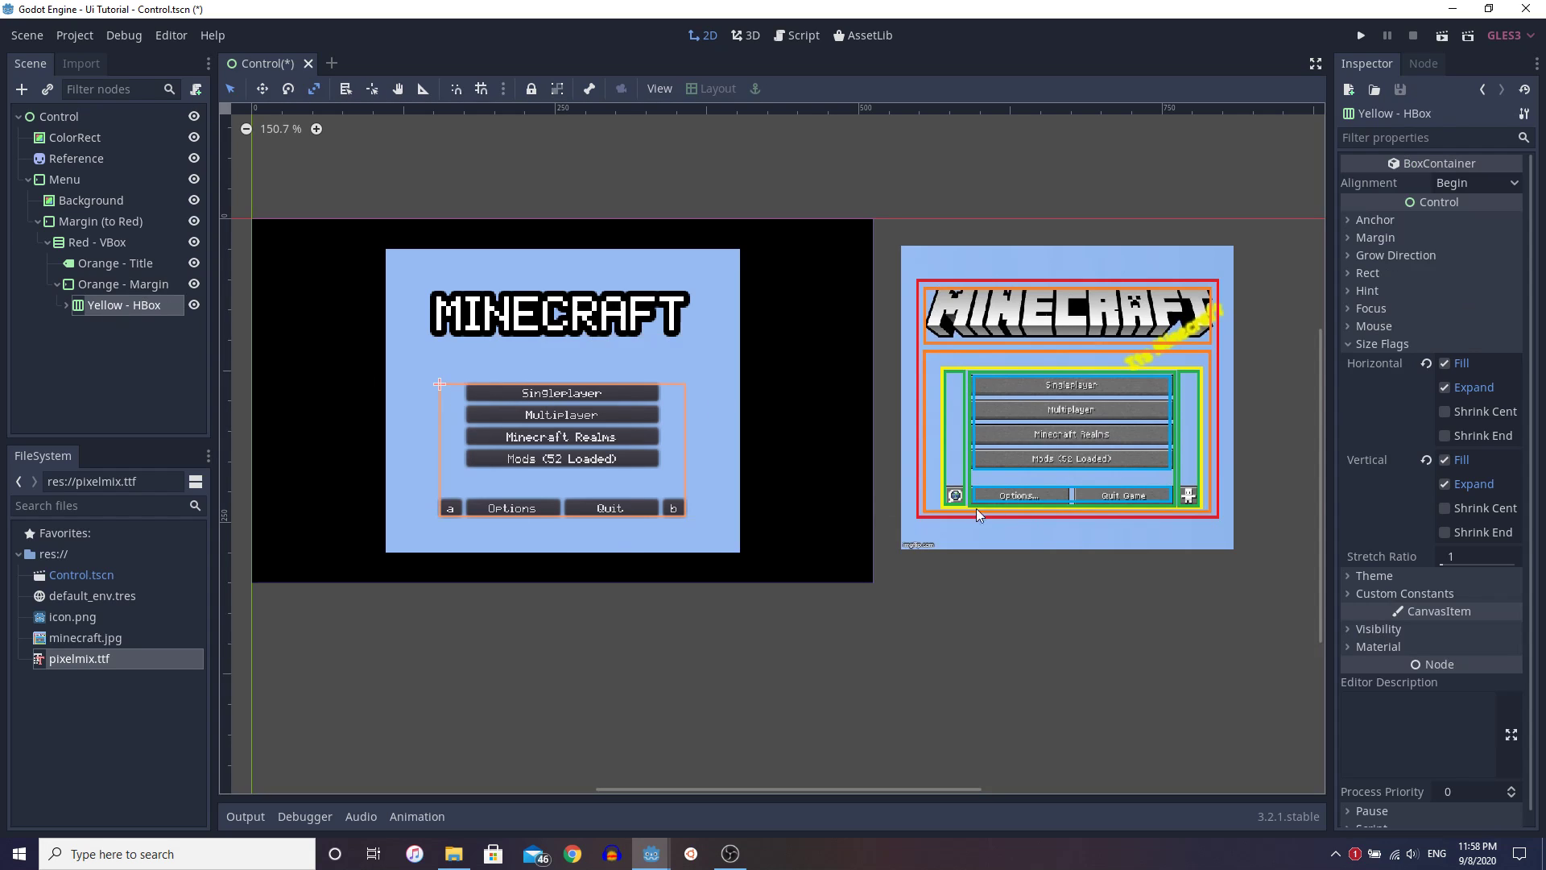
mouse_move(64, 323)
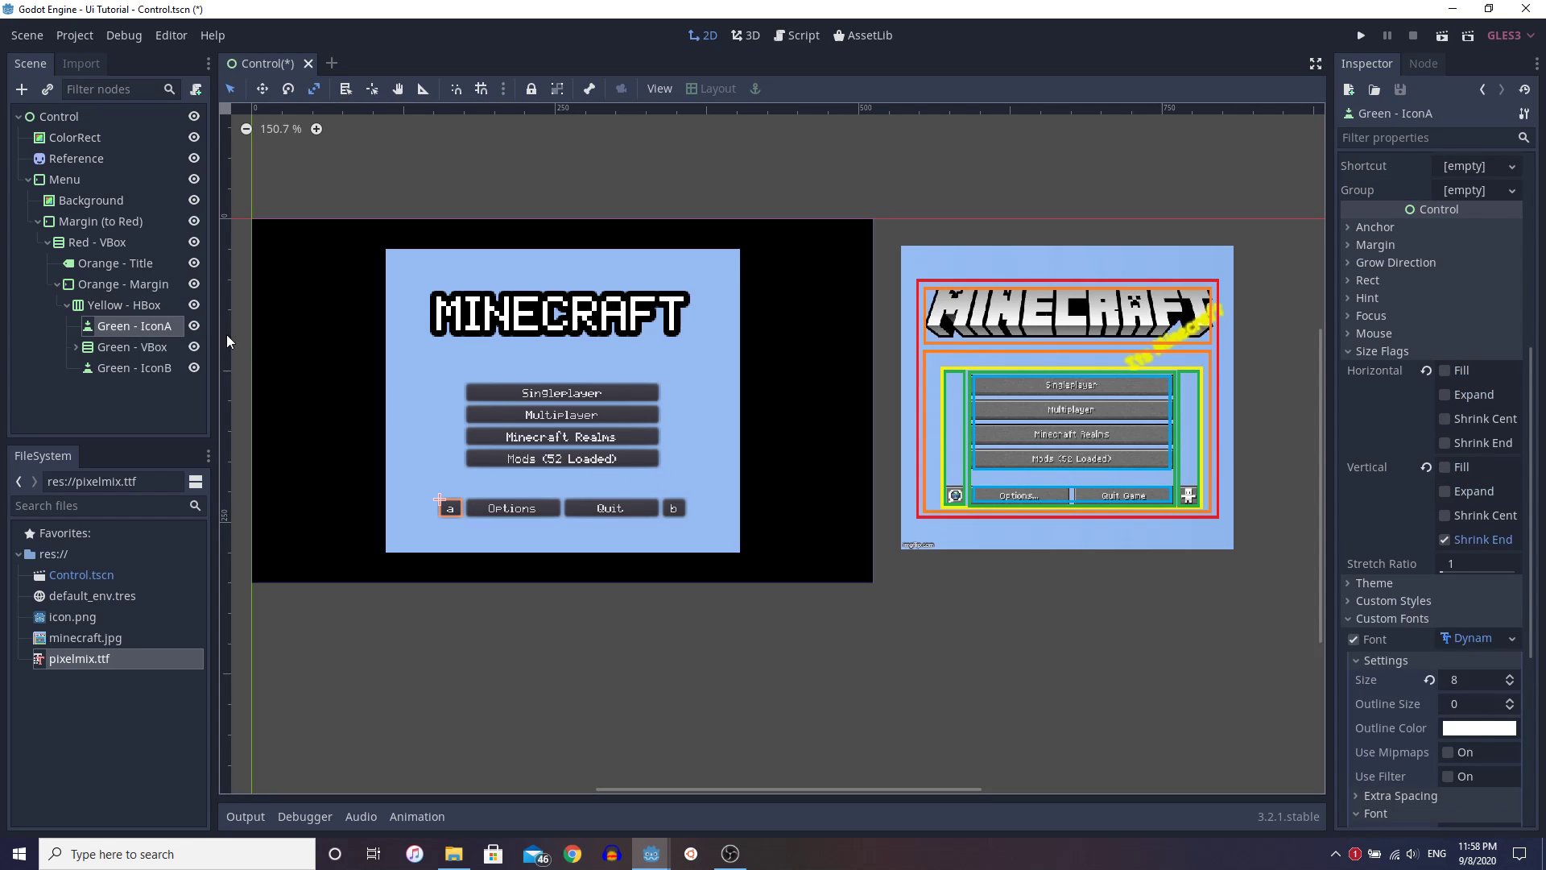
left_click(121, 305)
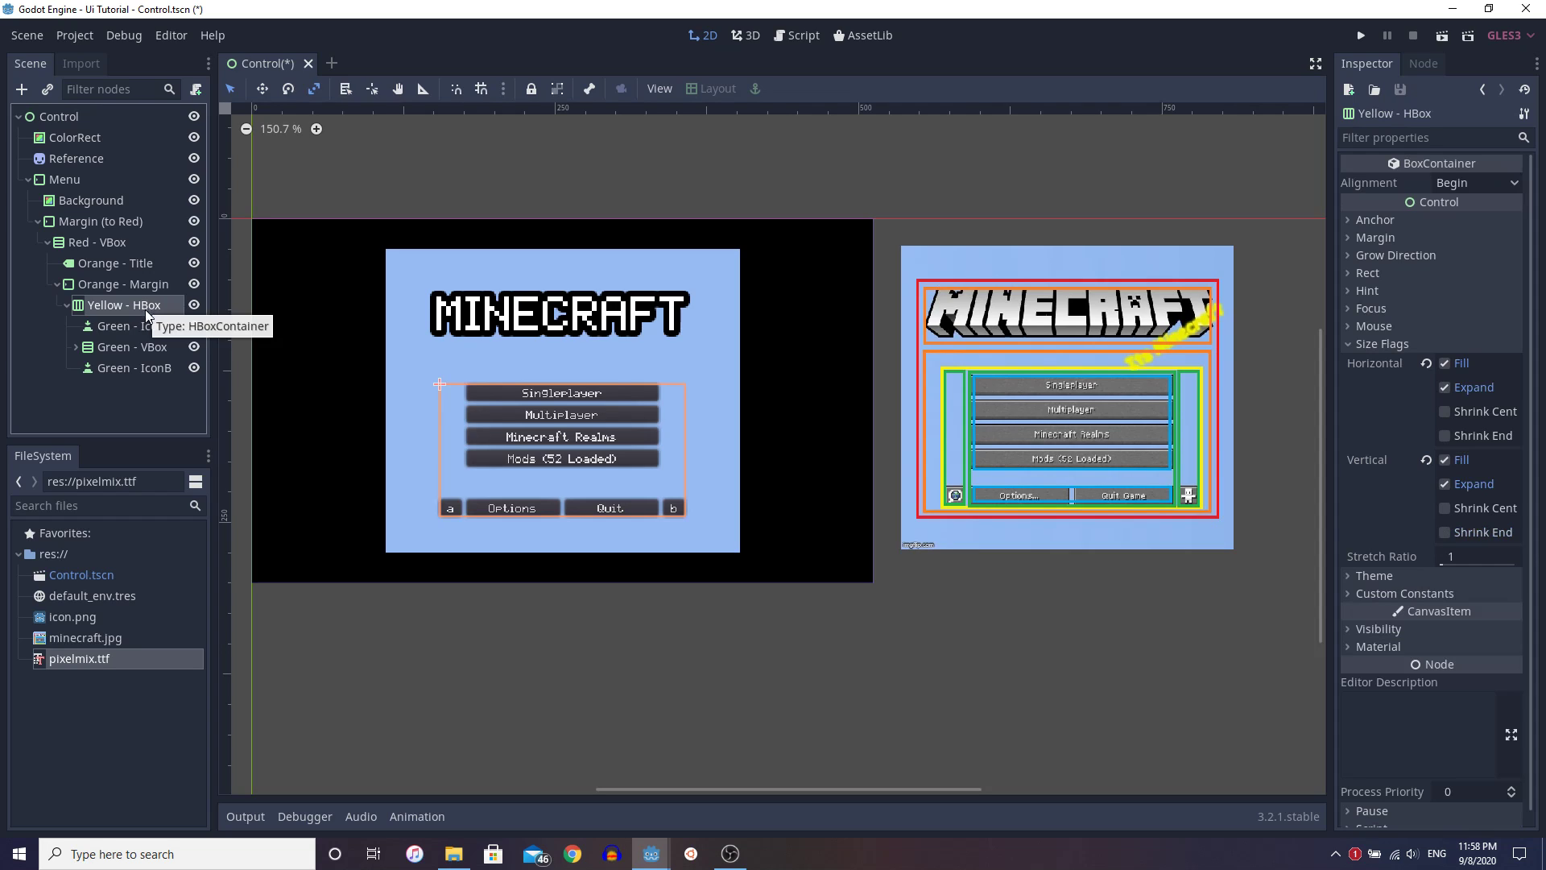
left_click(135, 325)
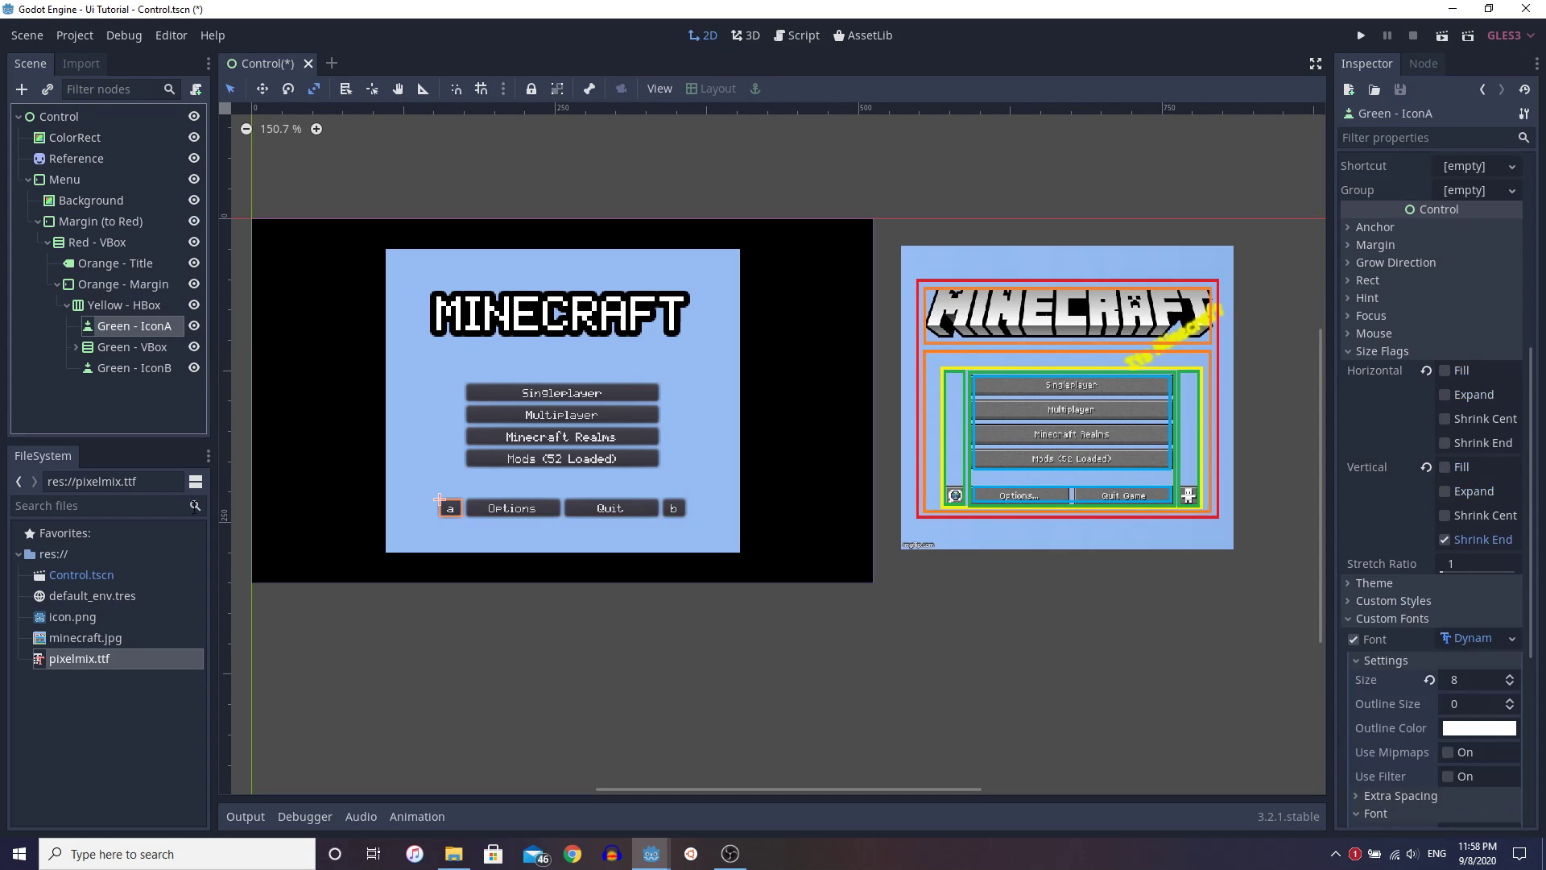
mouse_move(1288, 446)
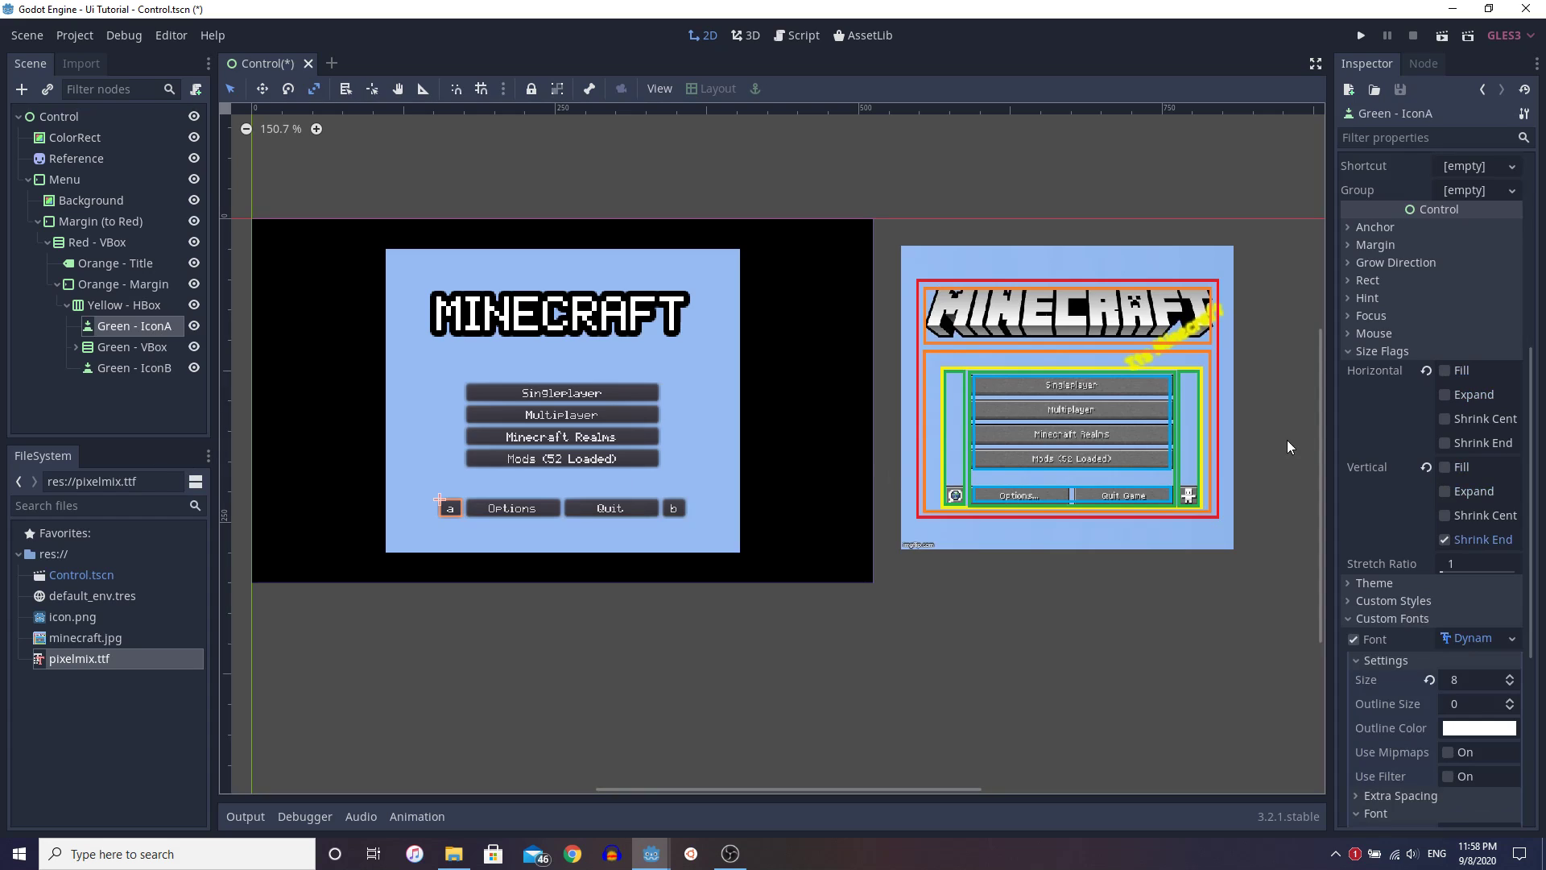
mouse_move(1491, 359)
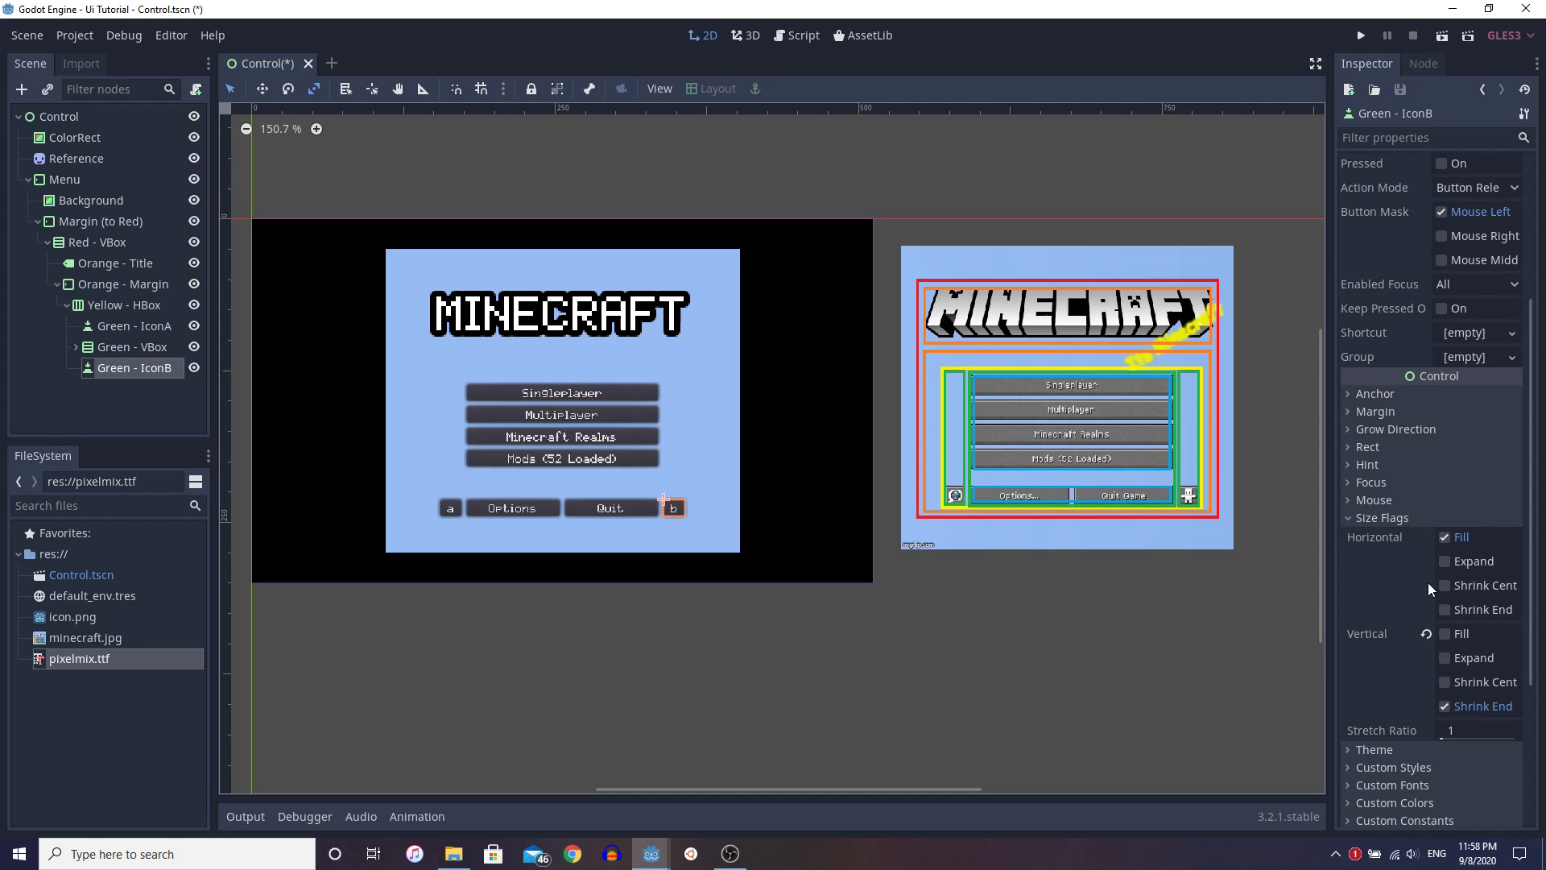
left_click(135, 325)
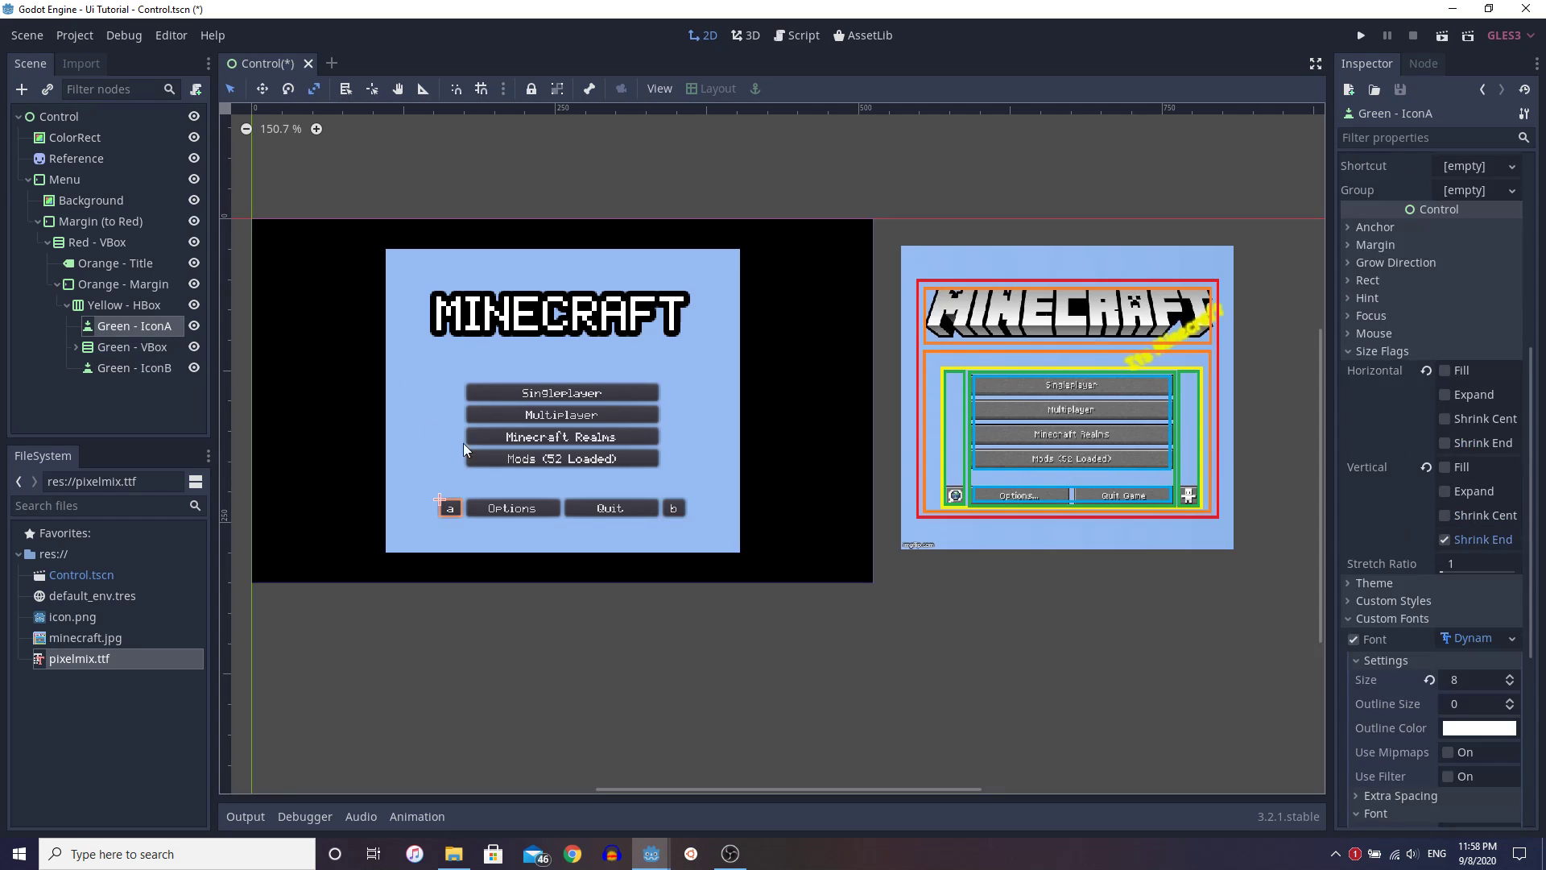
Step: Adjust IconB's size flags so it keeps minimum size and aligns to the row's bottom
left_click(1451, 370)
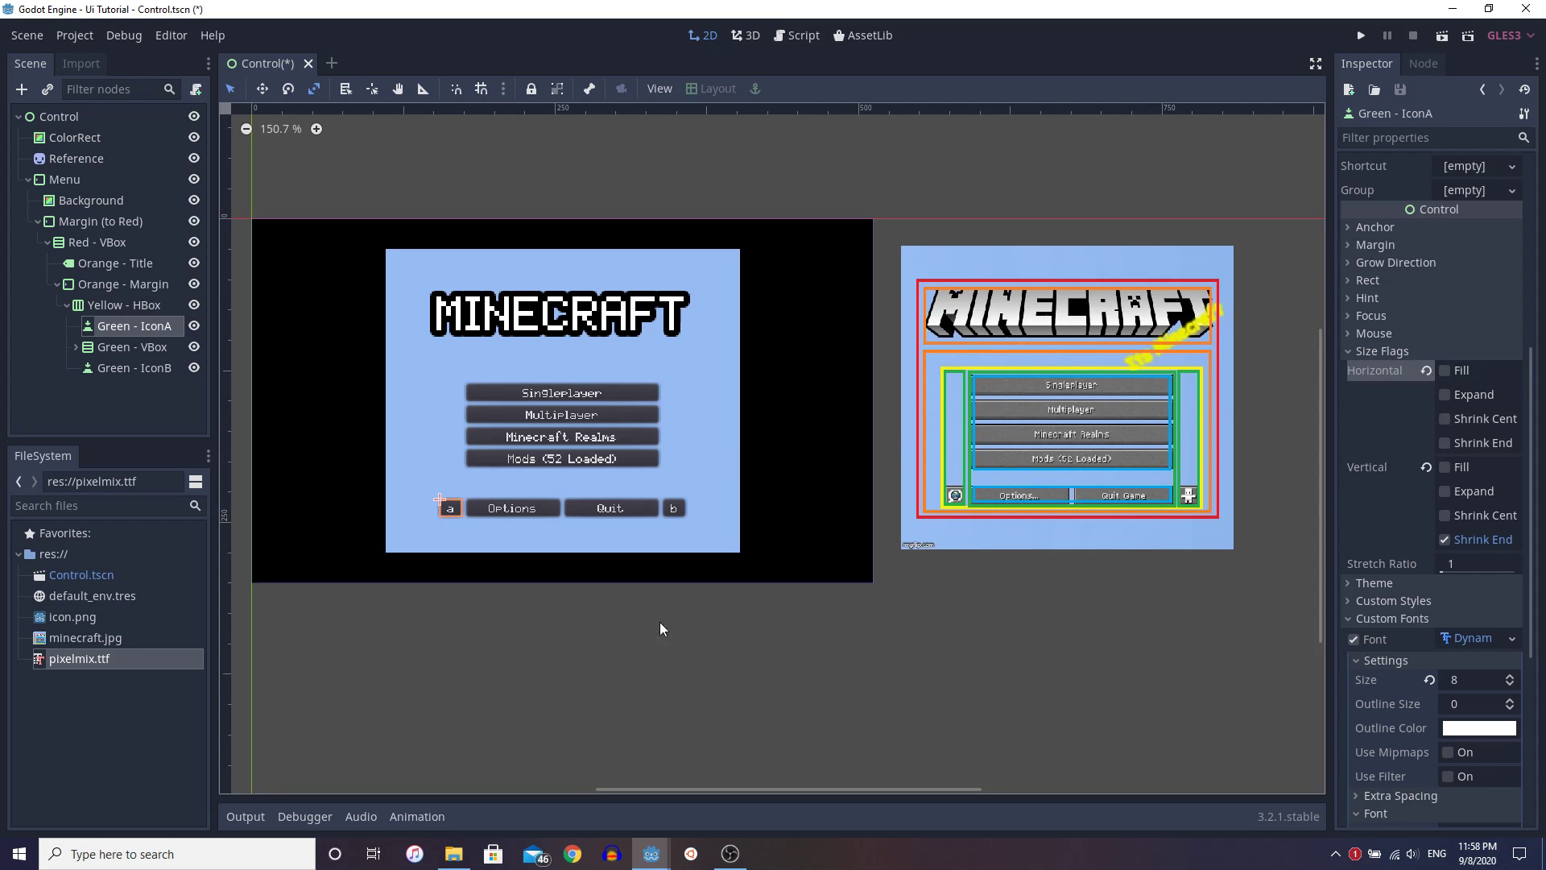
mouse_move(533, 466)
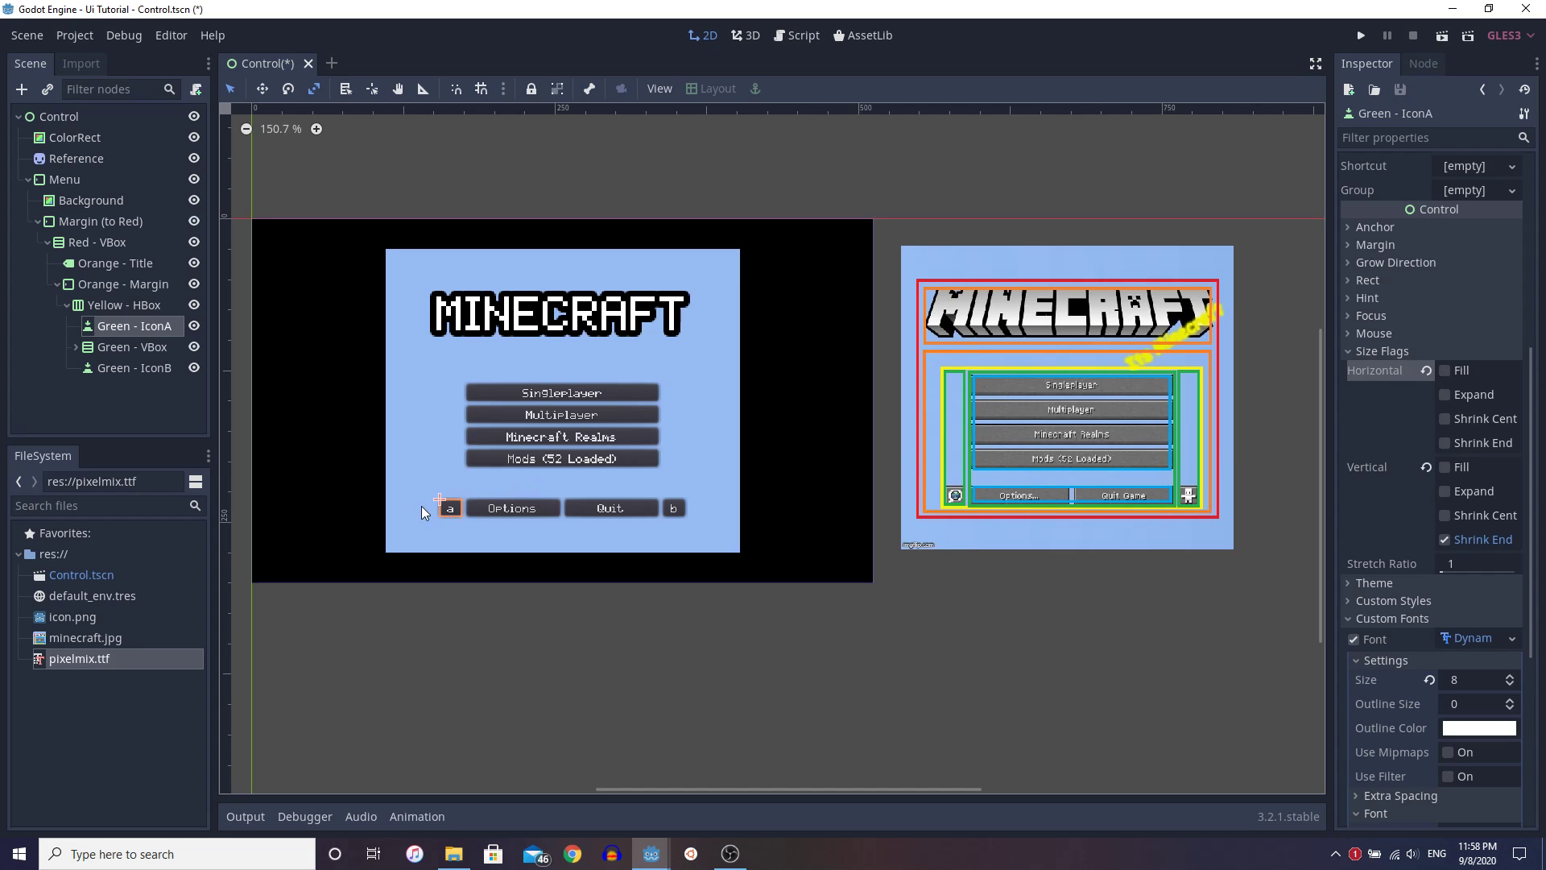
mouse_move(675, 522)
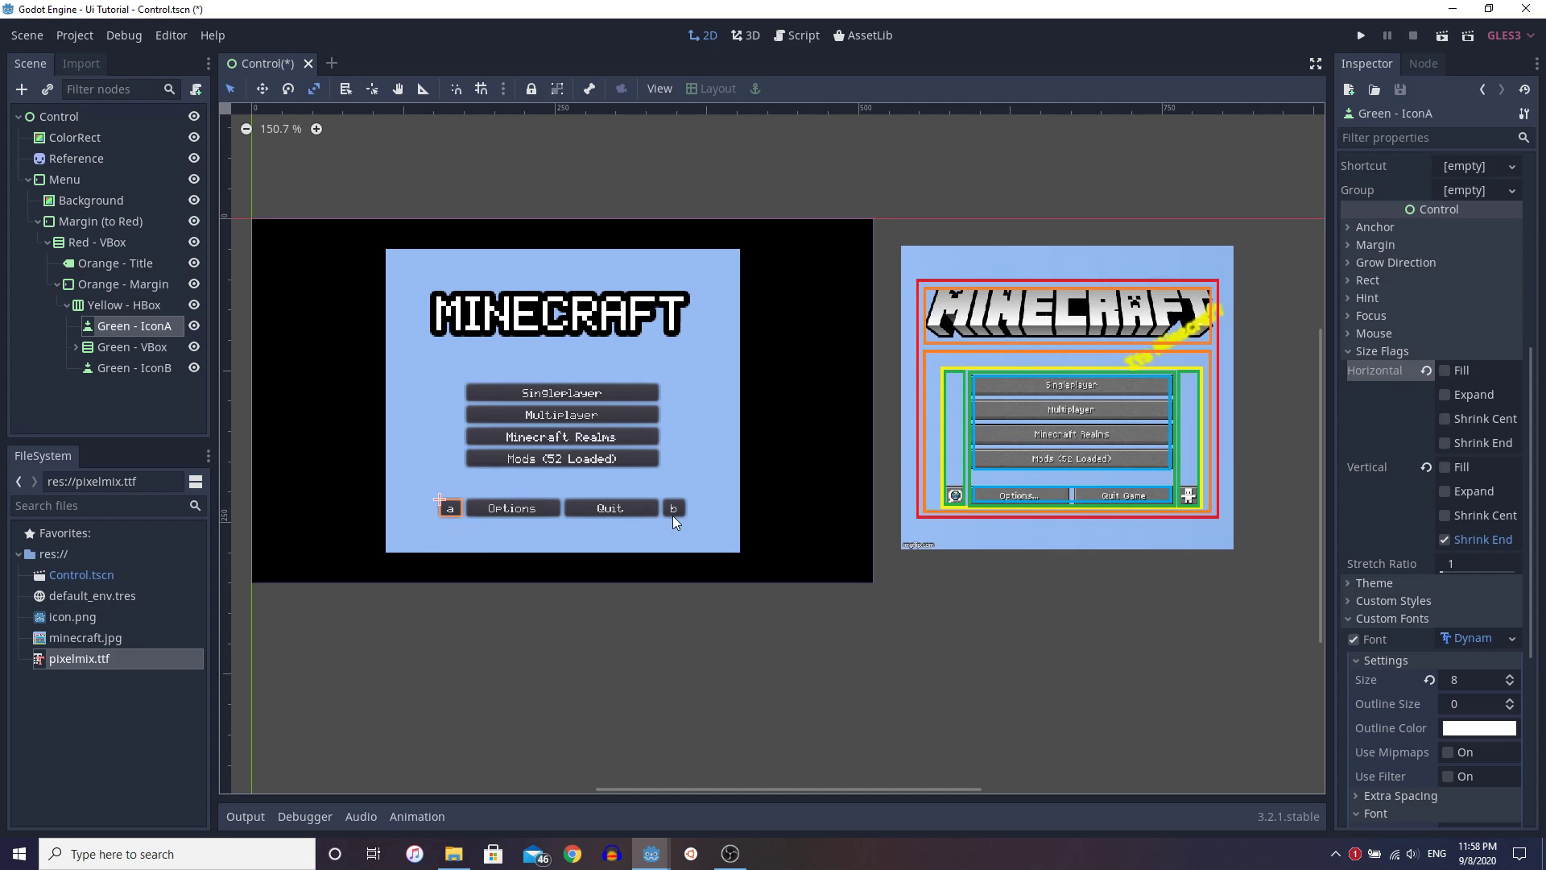
left_click(139, 368)
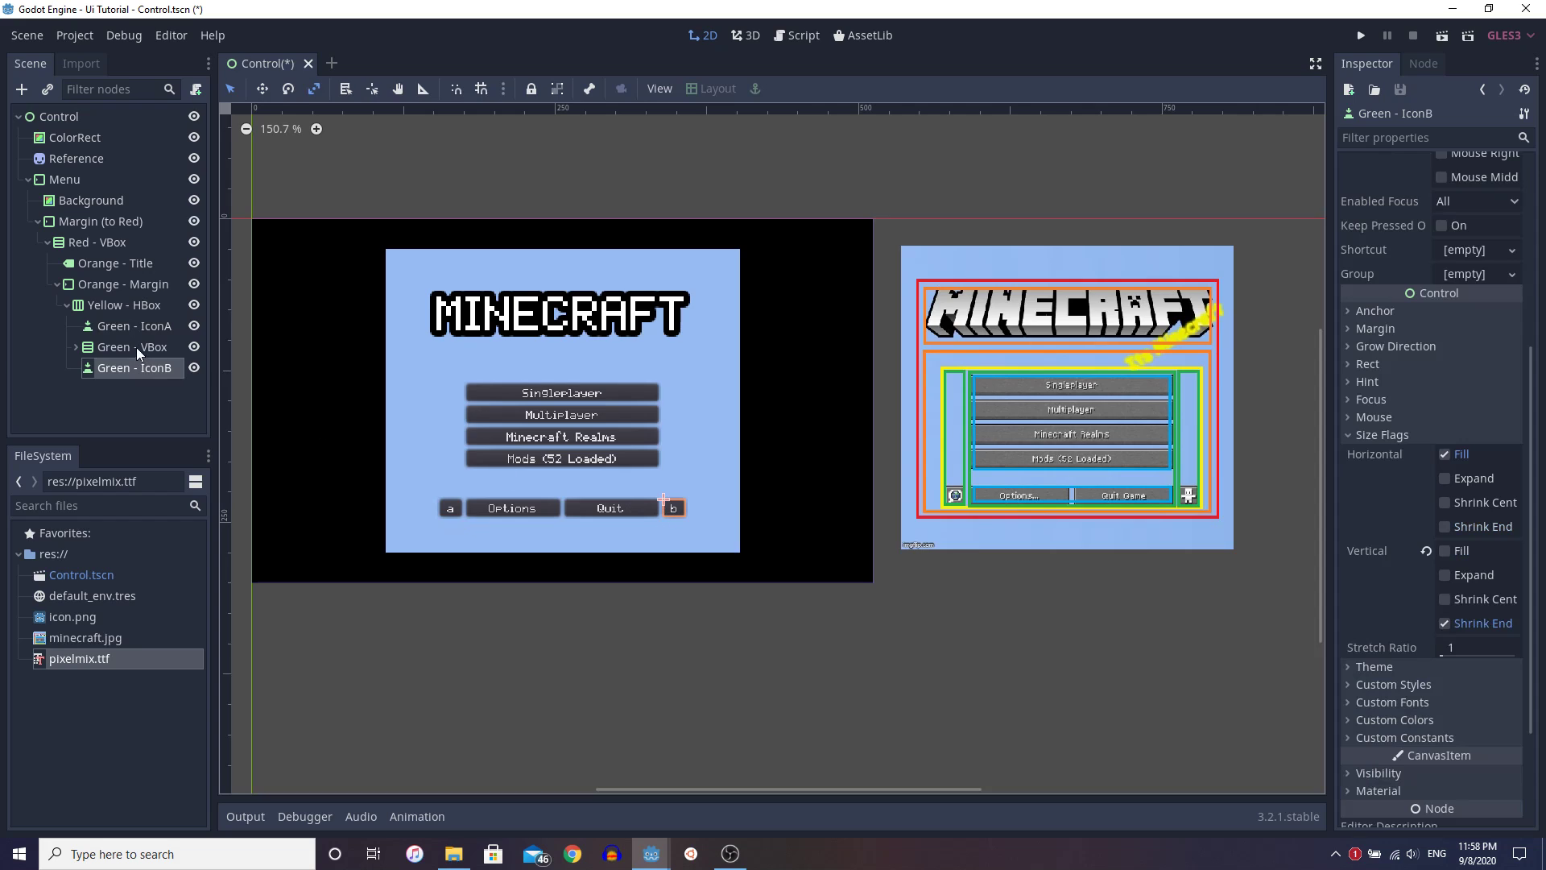
left_click(124, 346)
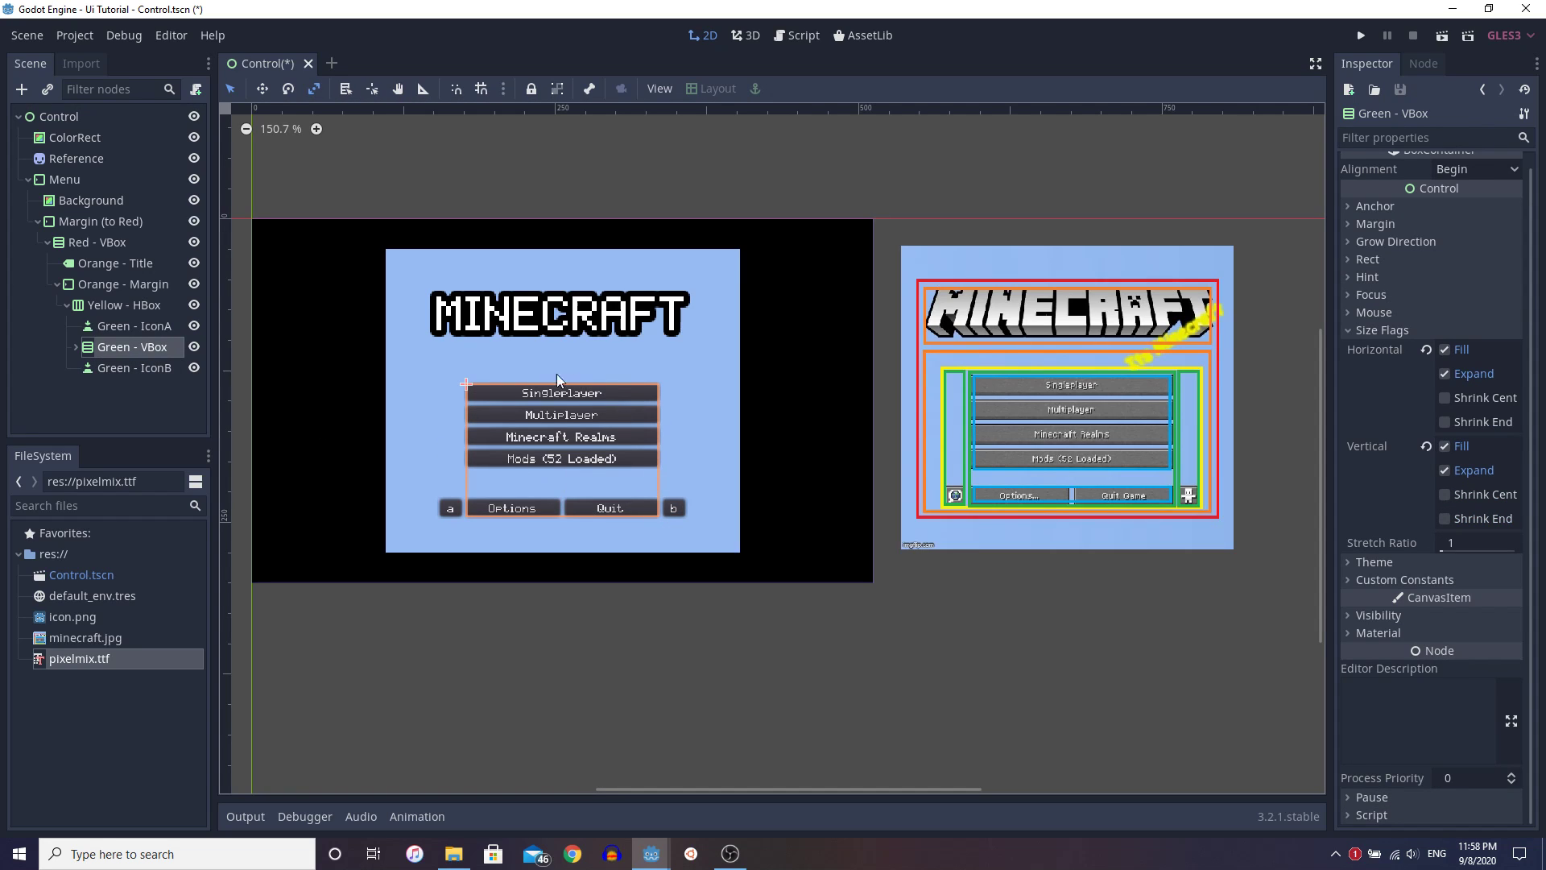
mouse_move(1453, 422)
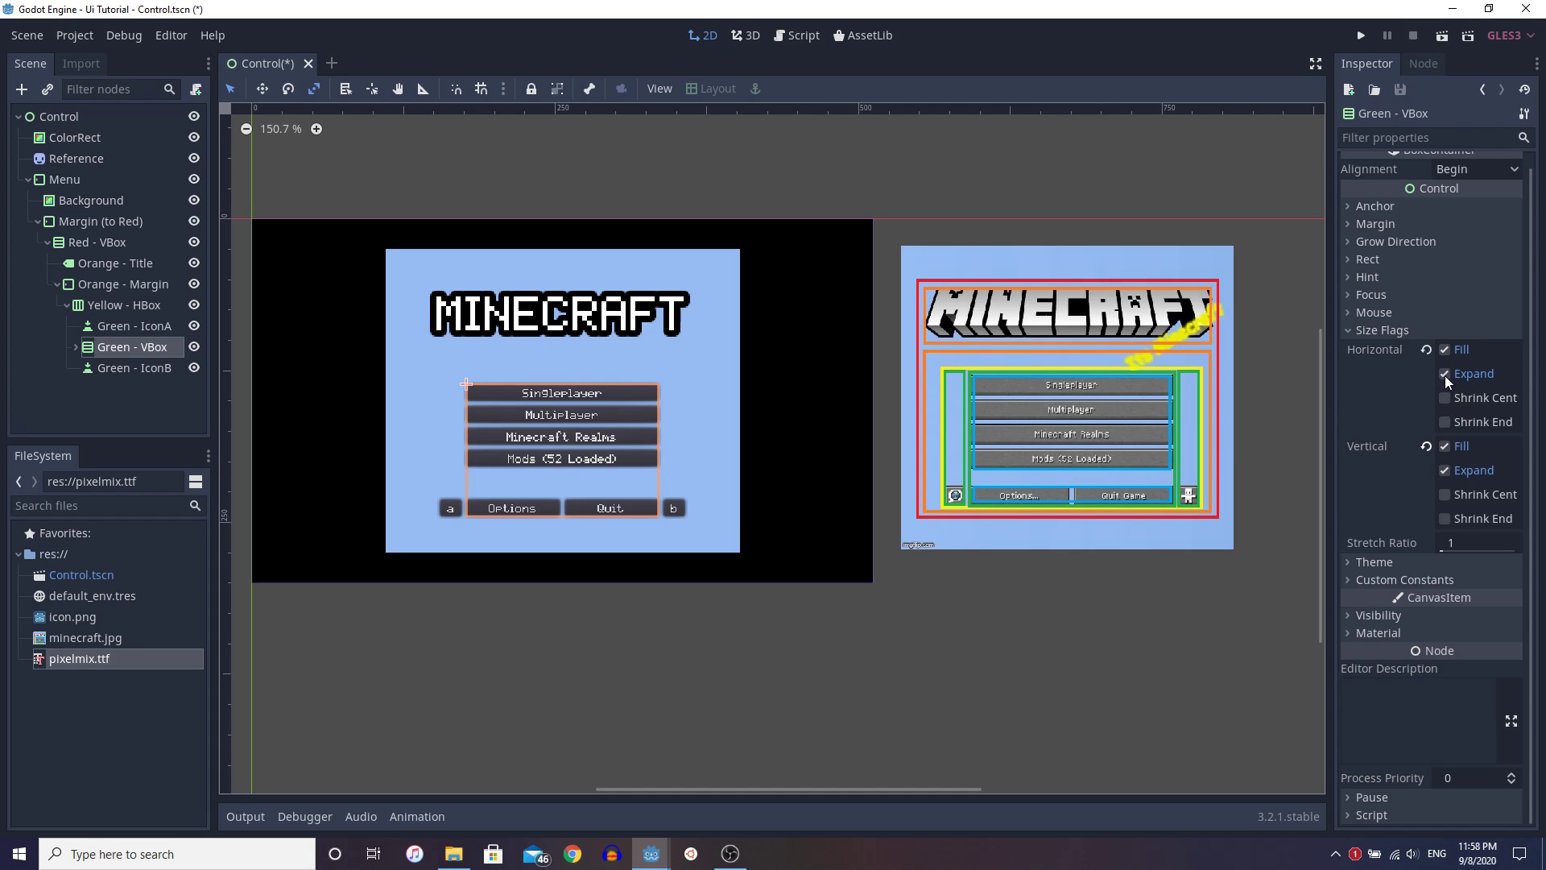
left_click(1446, 374)
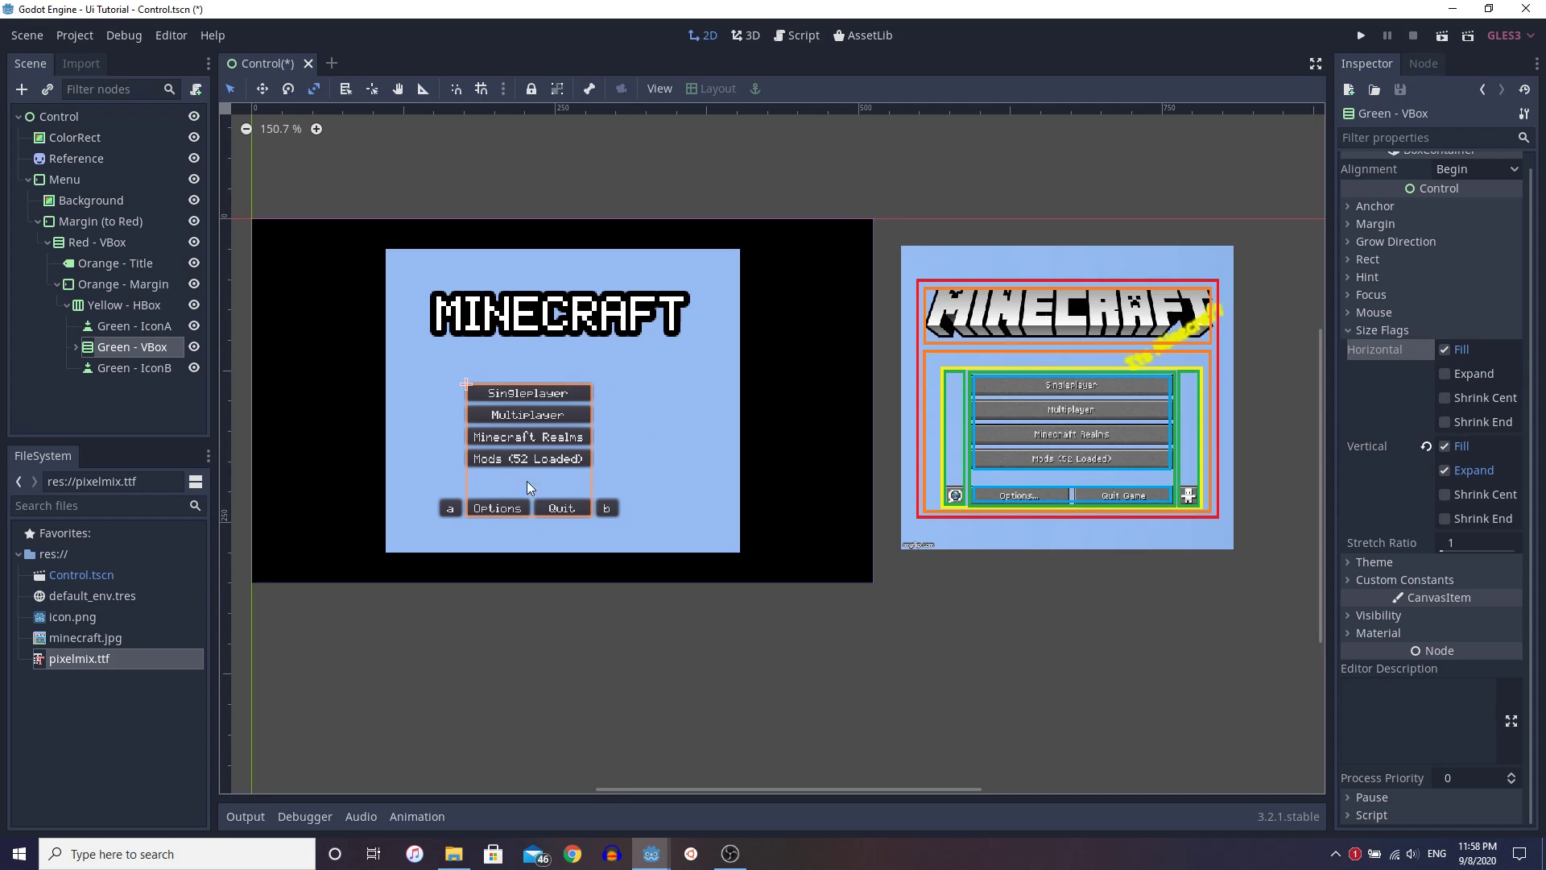
mouse_move(1289, 385)
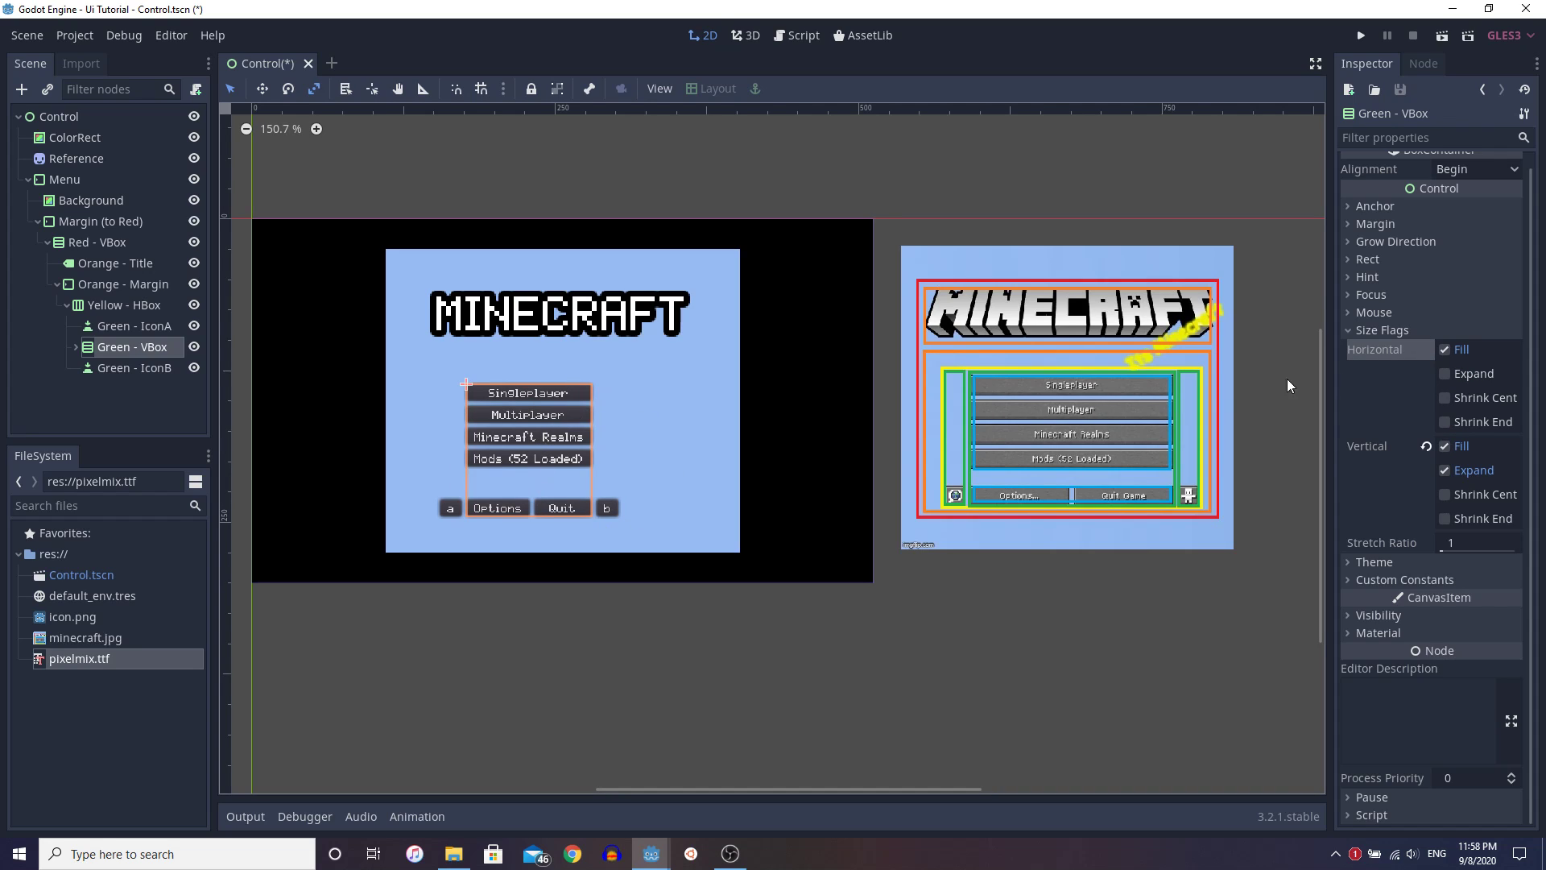
left_click(1446, 372)
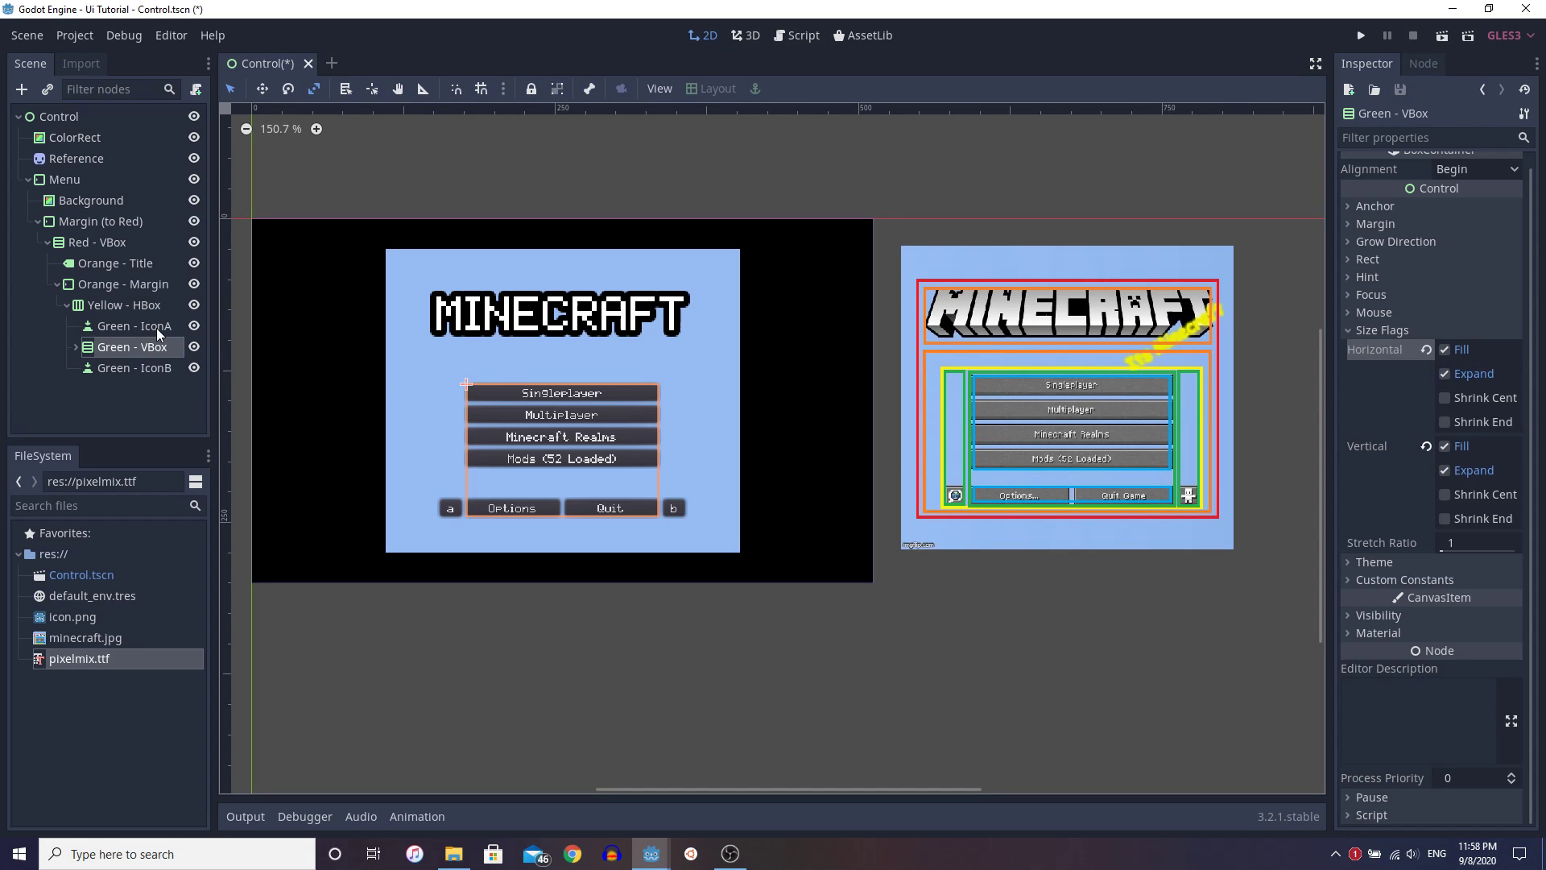
mouse_move(129, 346)
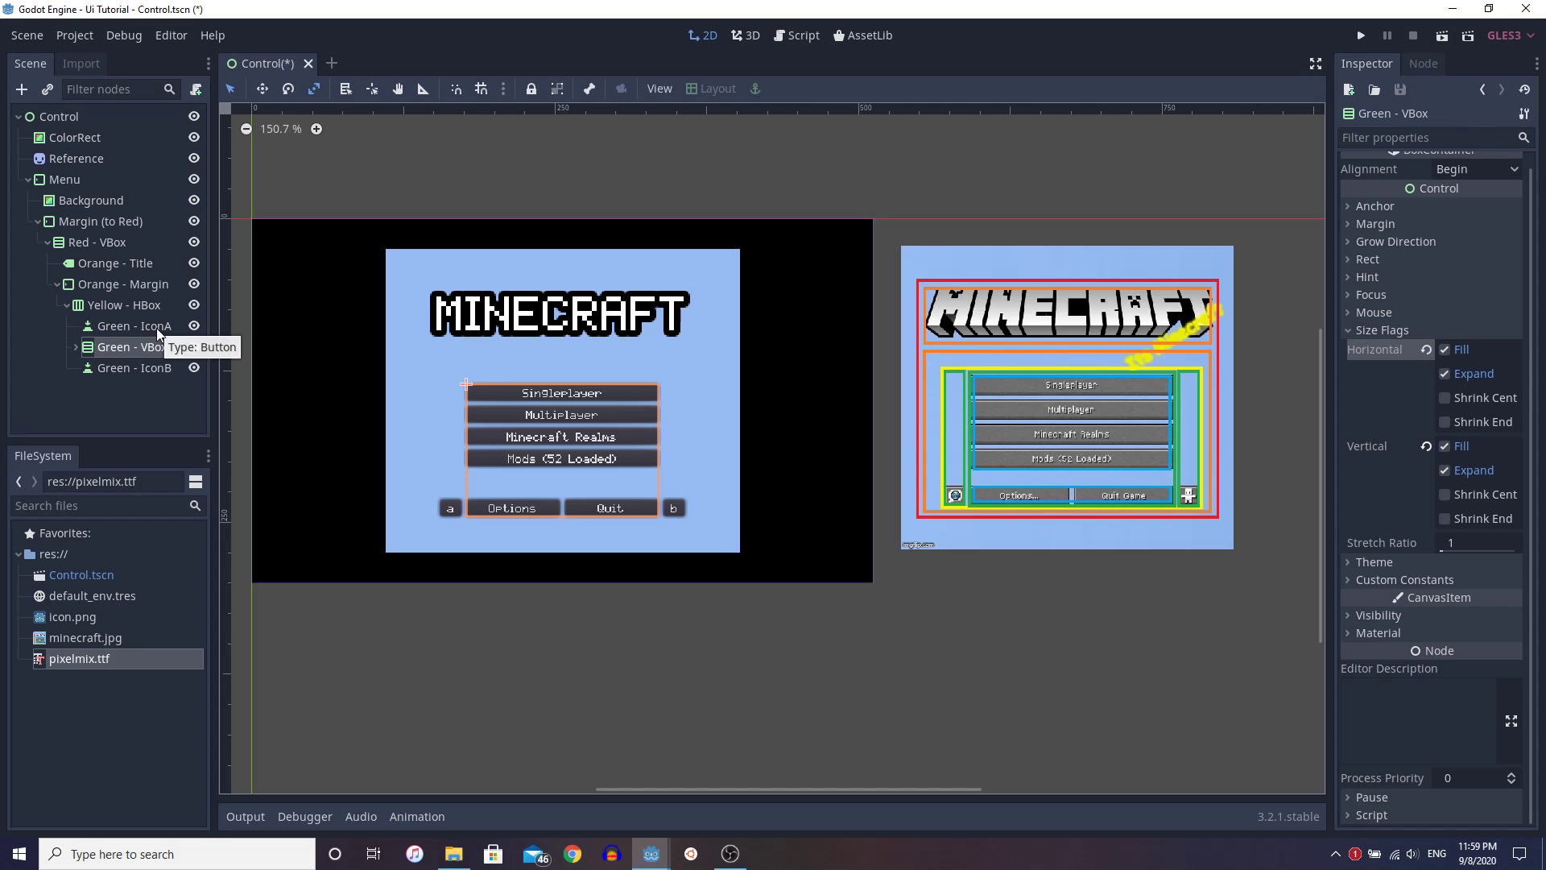
left_click(131, 326)
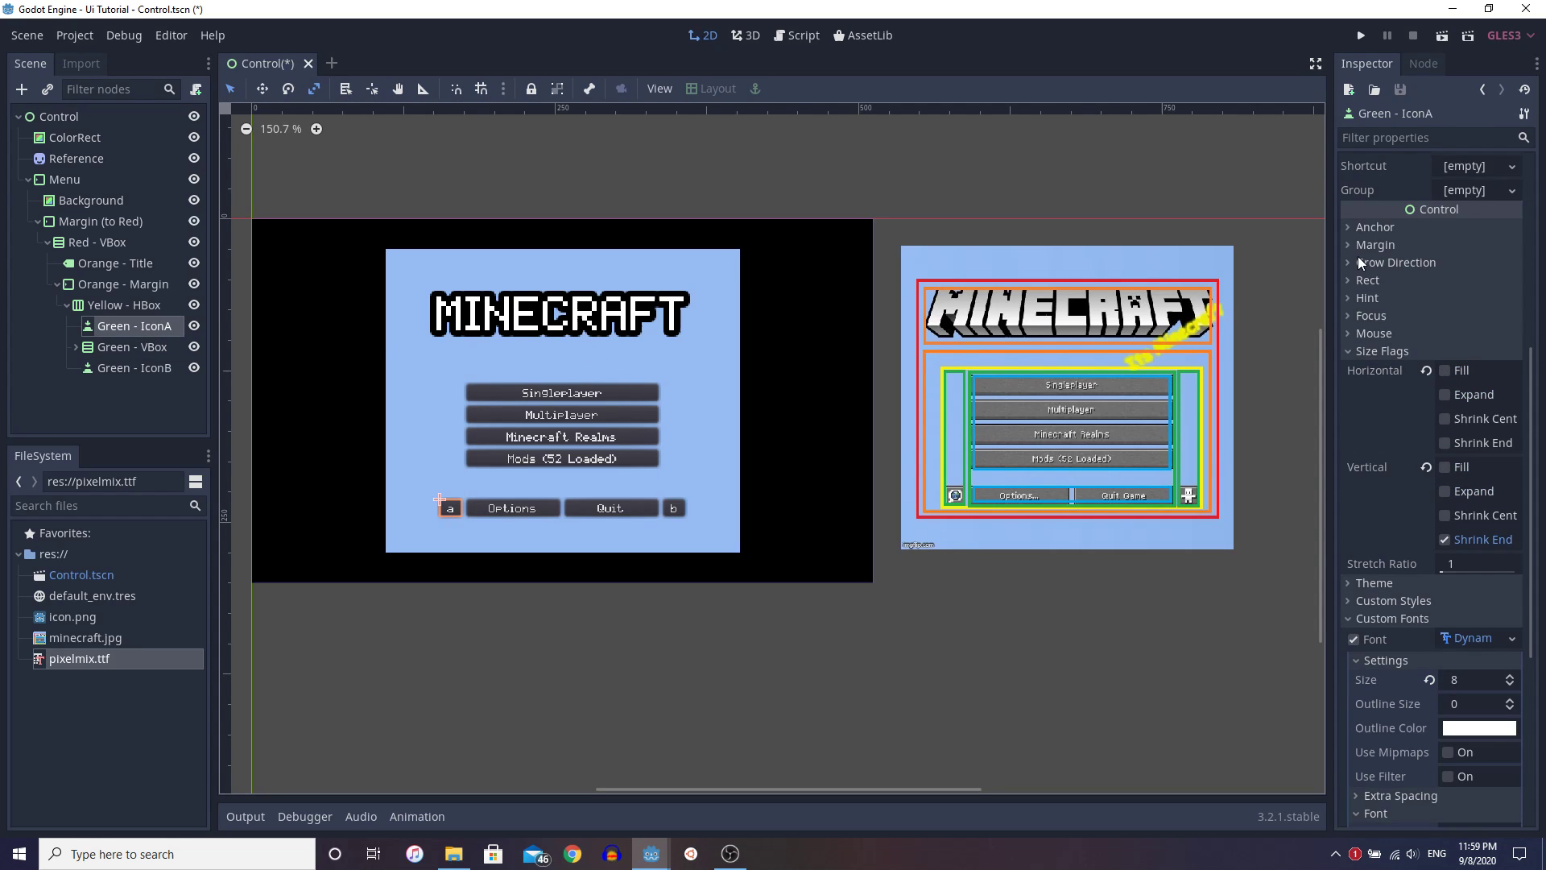
scroll("down", 3)
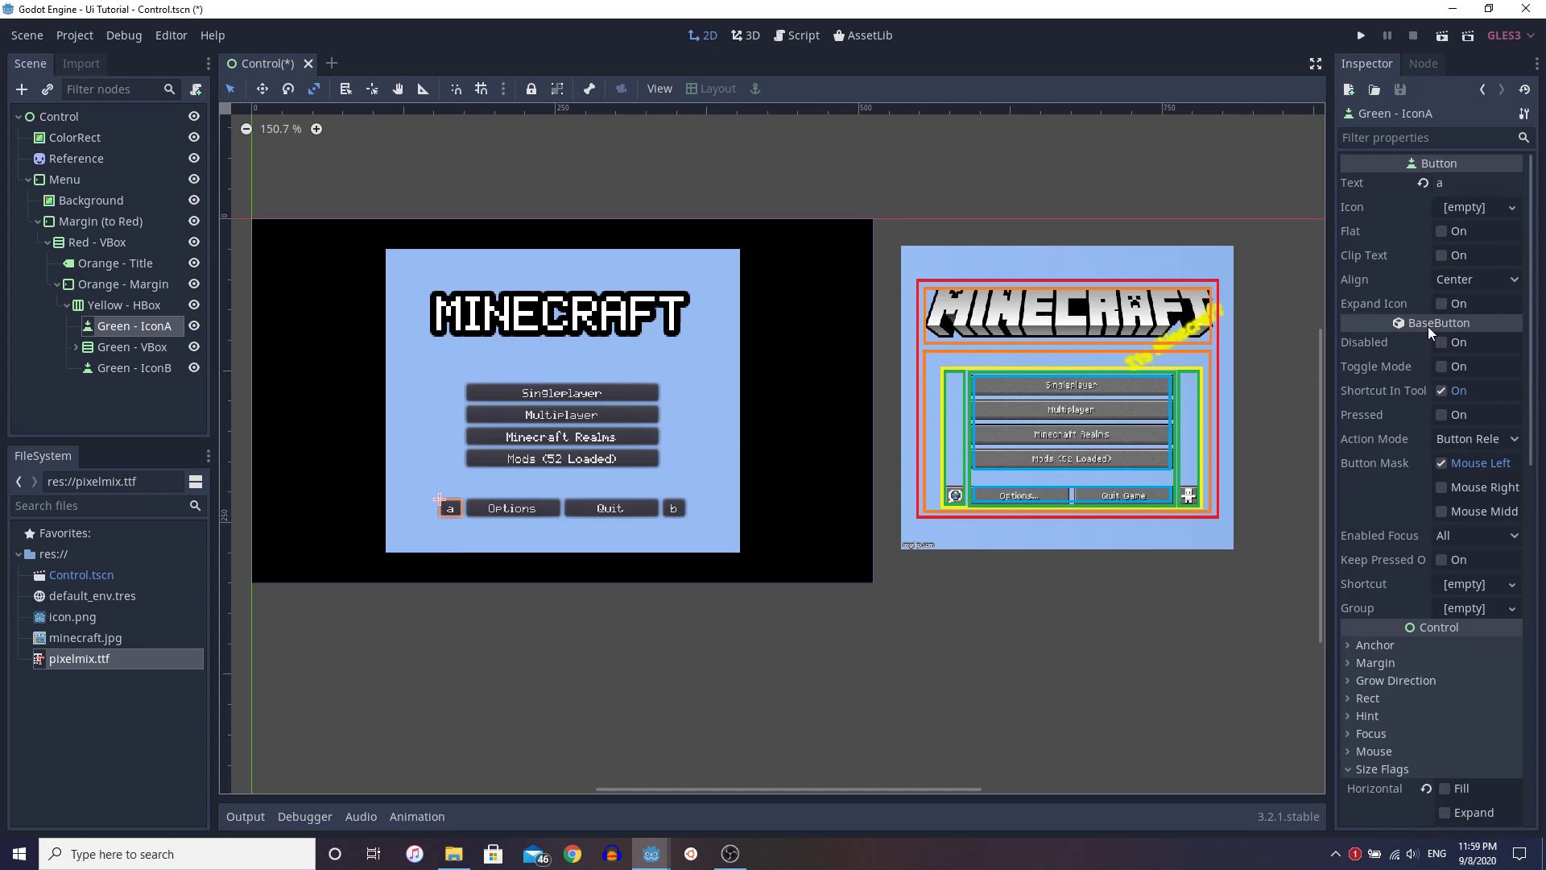
left_click(1477, 181)
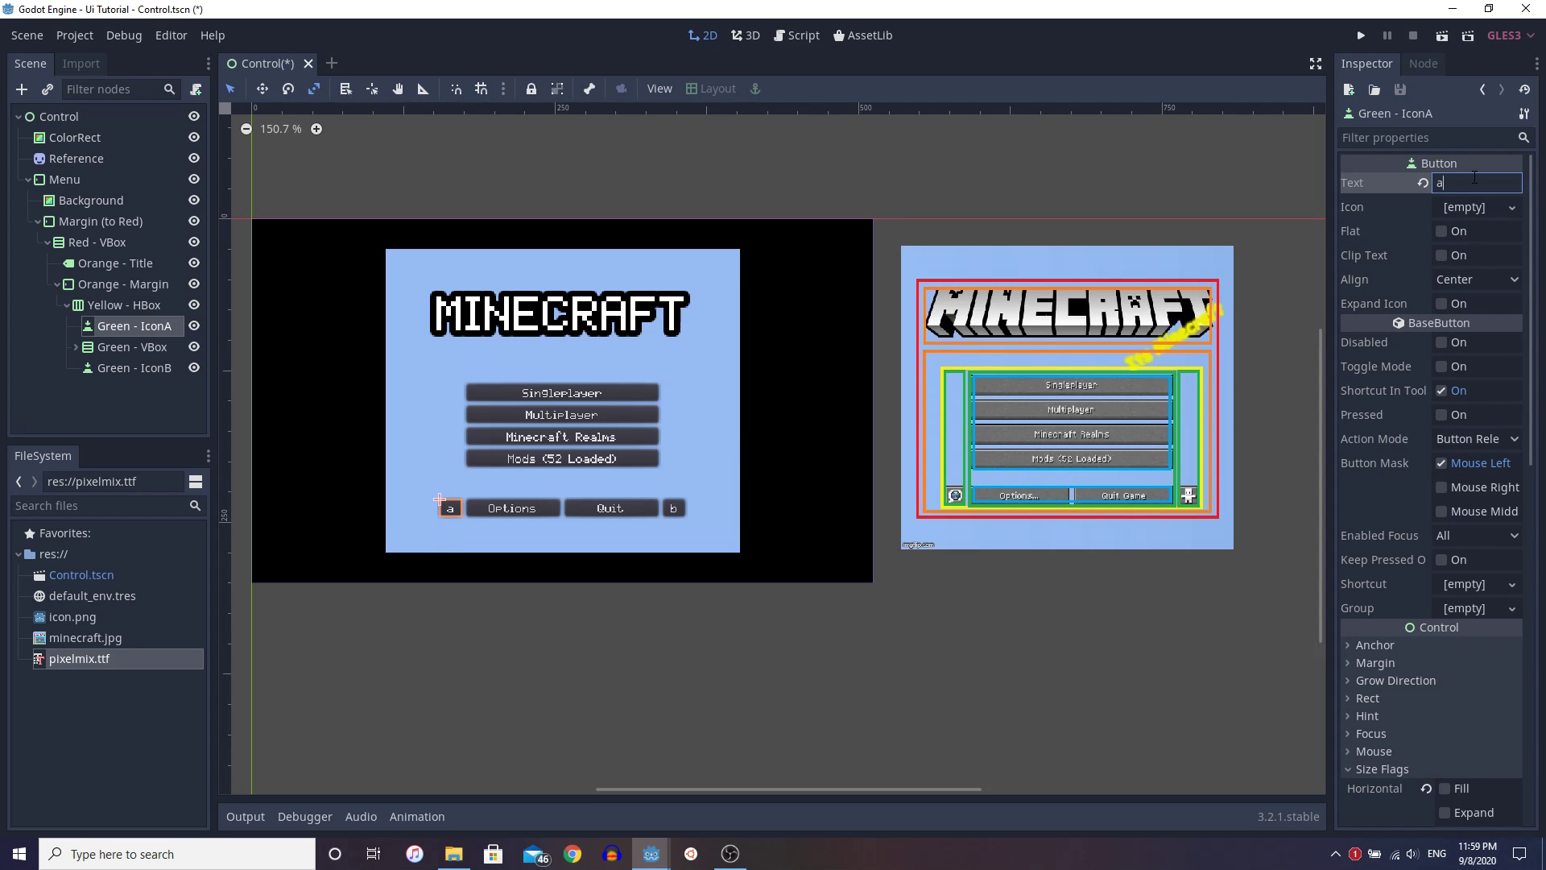
mouse_move(1430, 322)
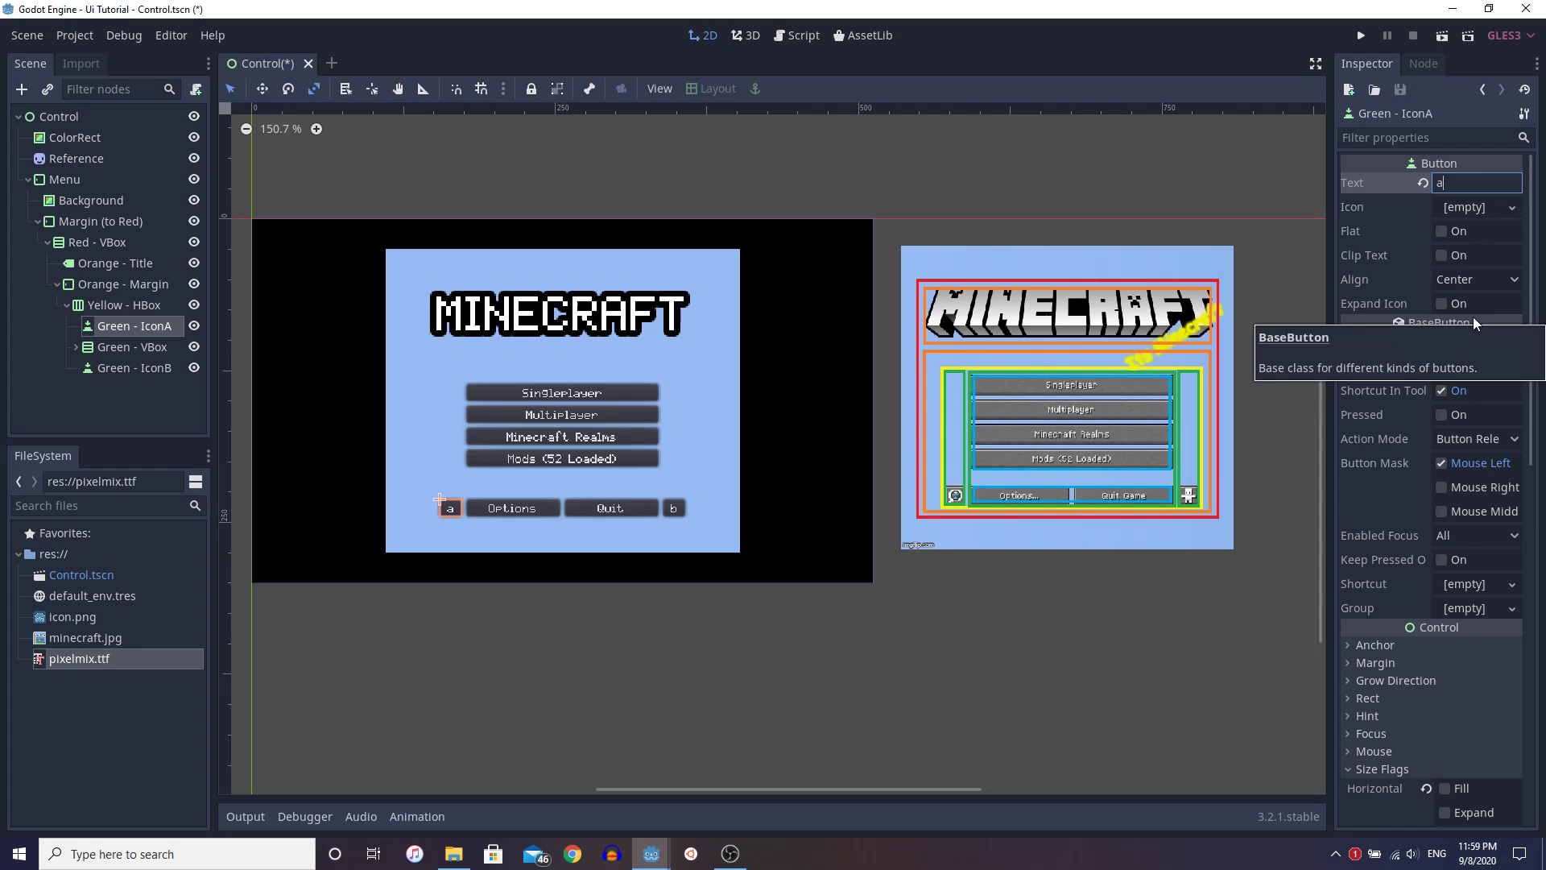
type("b")
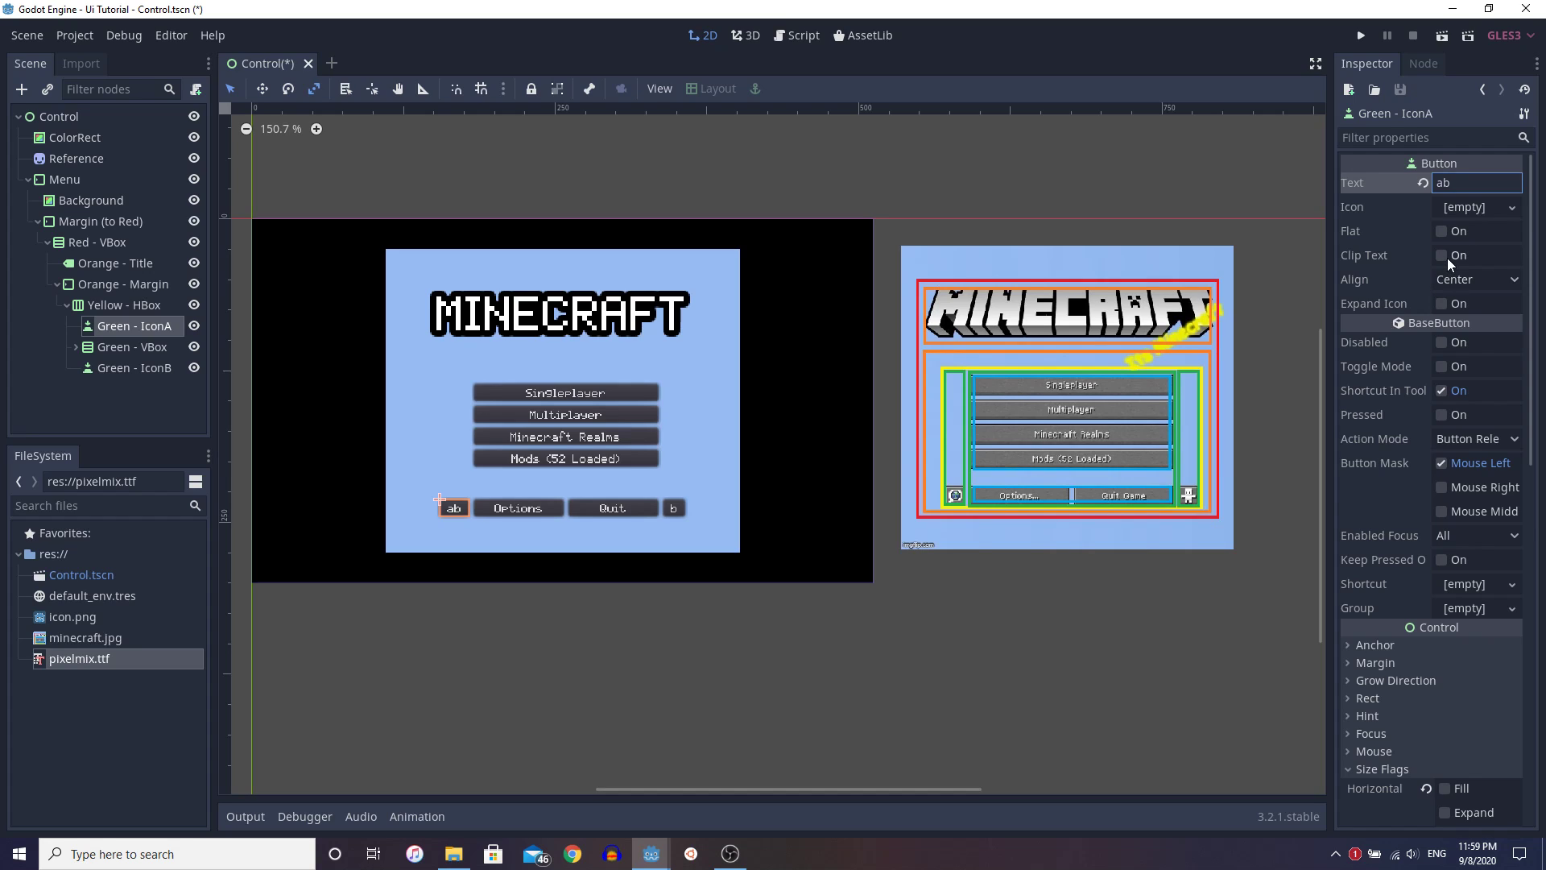
mouse_move(1443, 265)
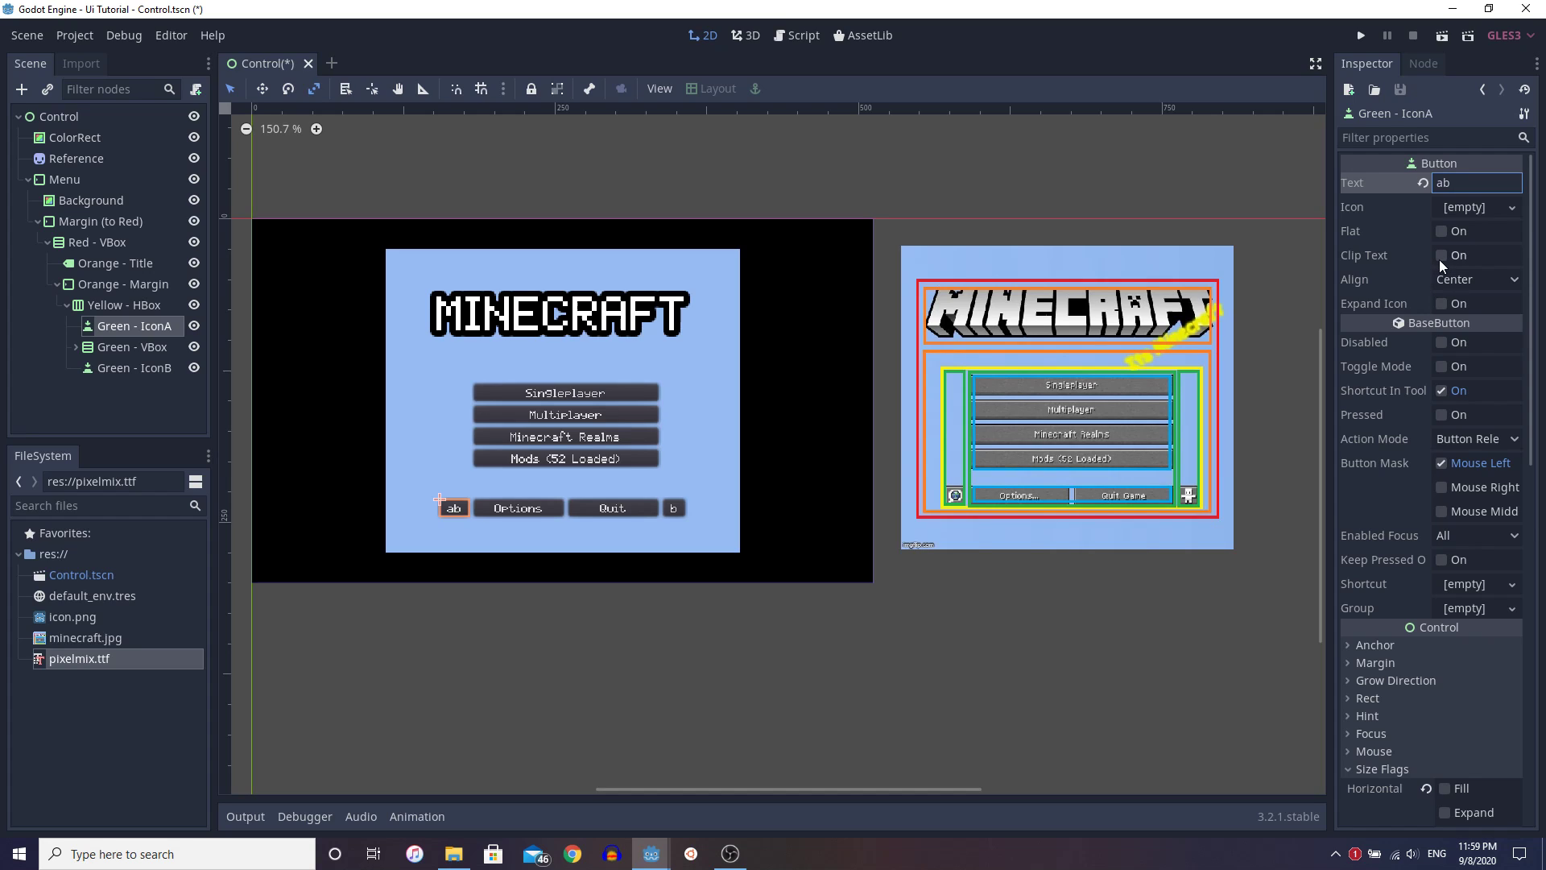
key("Backspace")
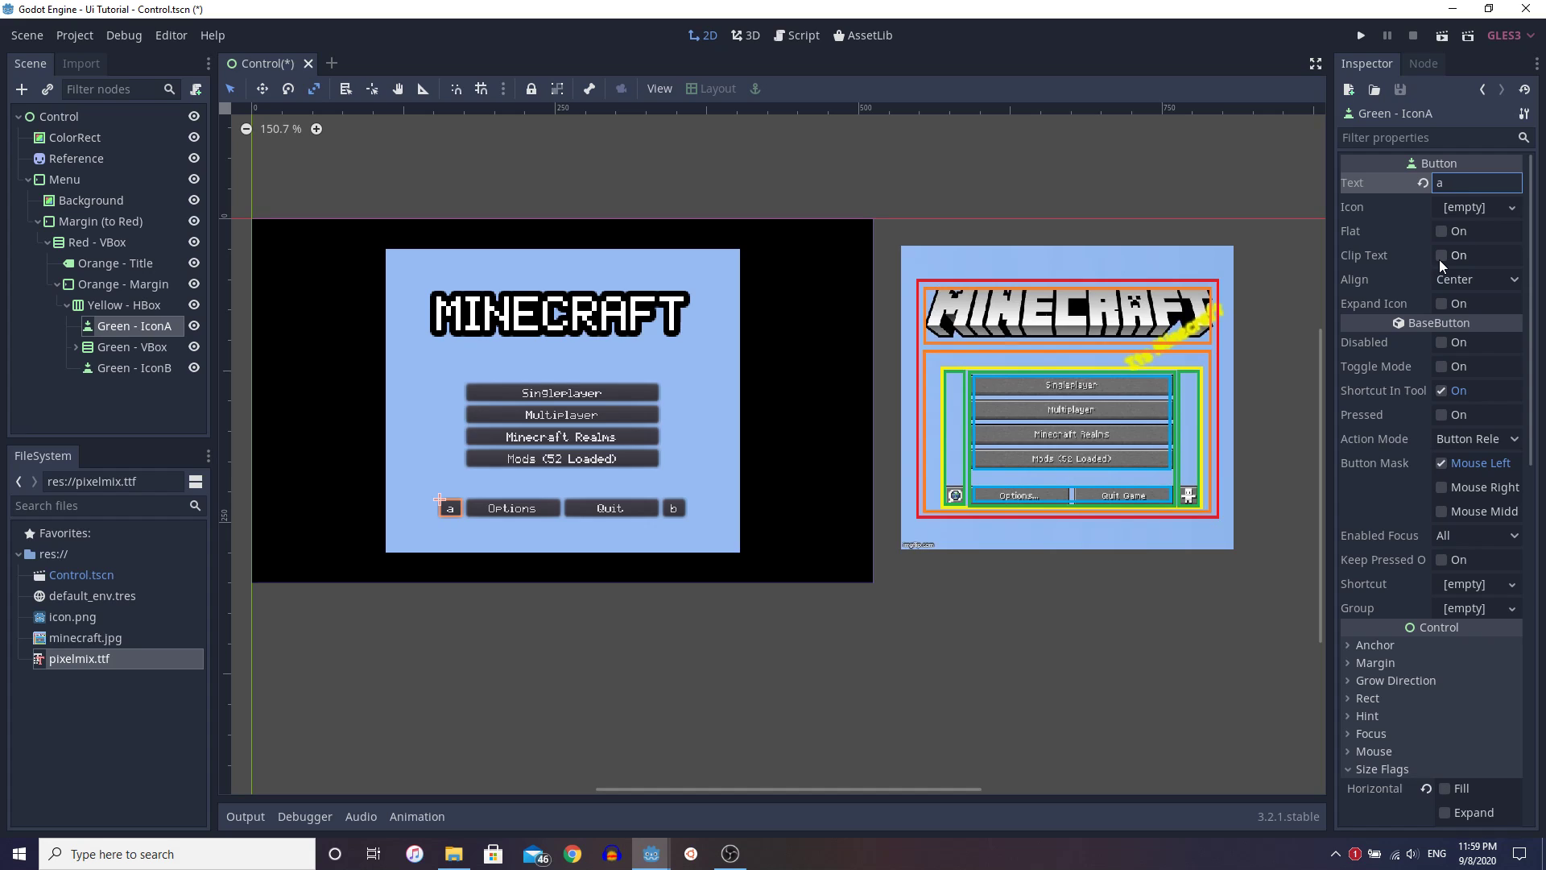
left_click(418, 422)
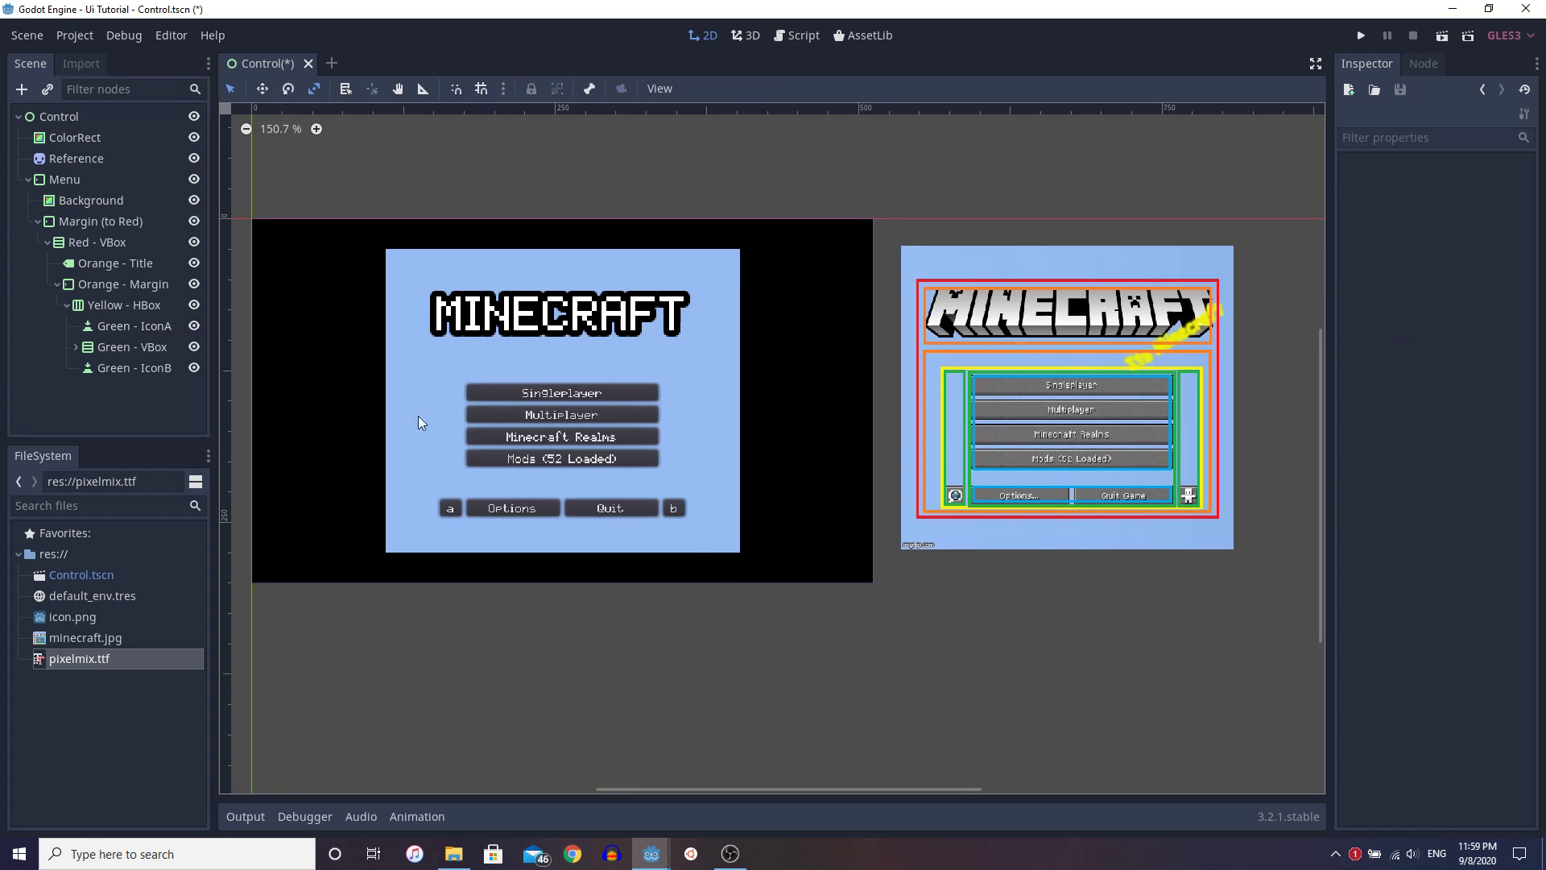
Step: Expand Green - VBox to reveal Blue - VBox and Blue - HBox, then select Blue - HBox
left_click(130, 346)
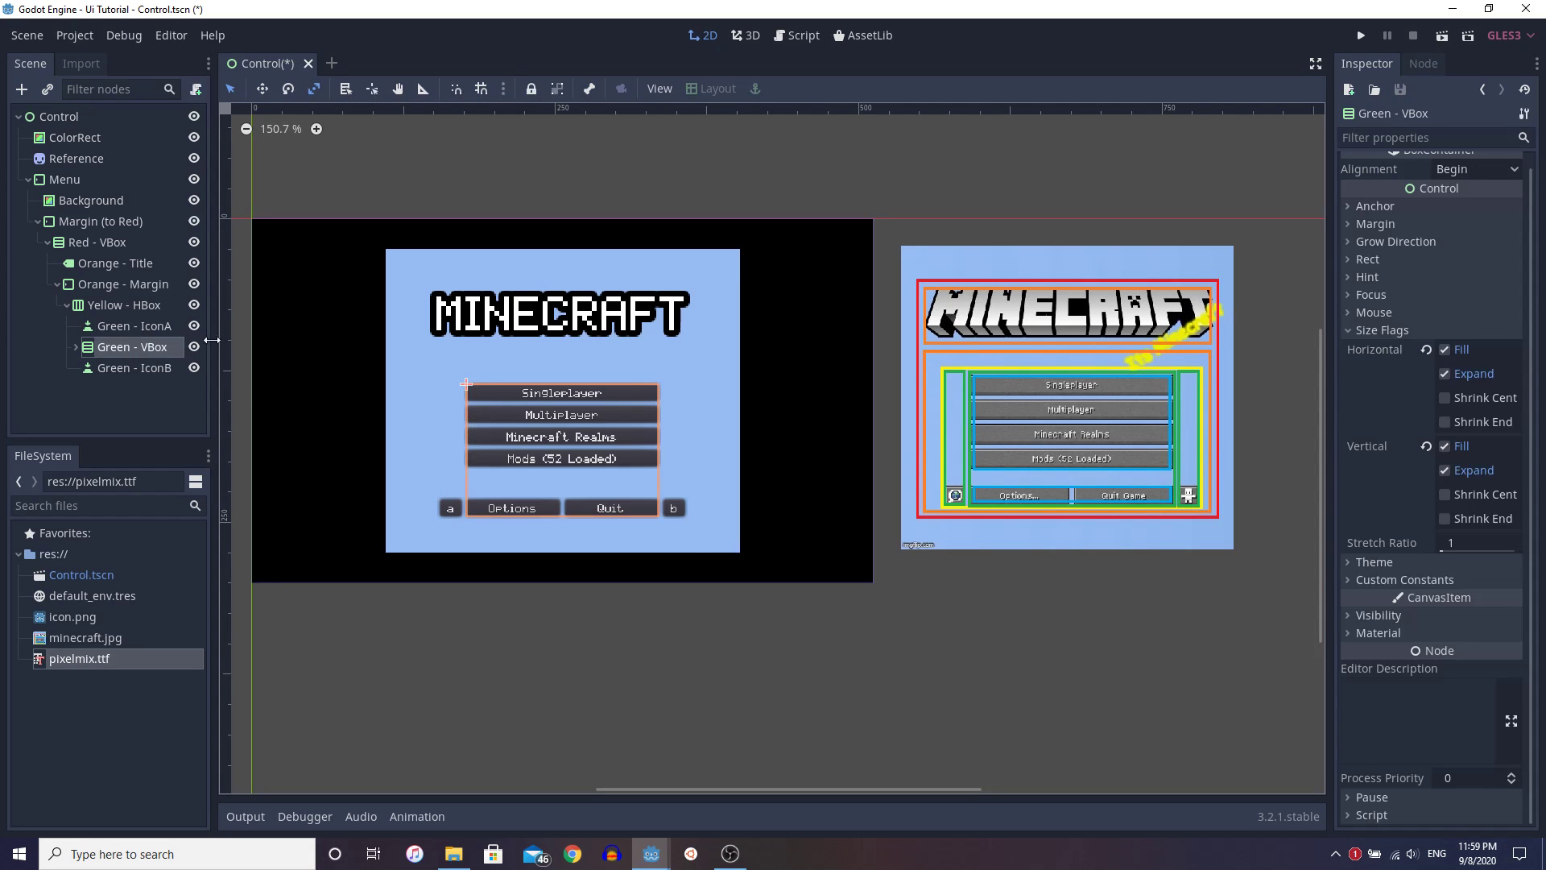
left_click(74, 347)
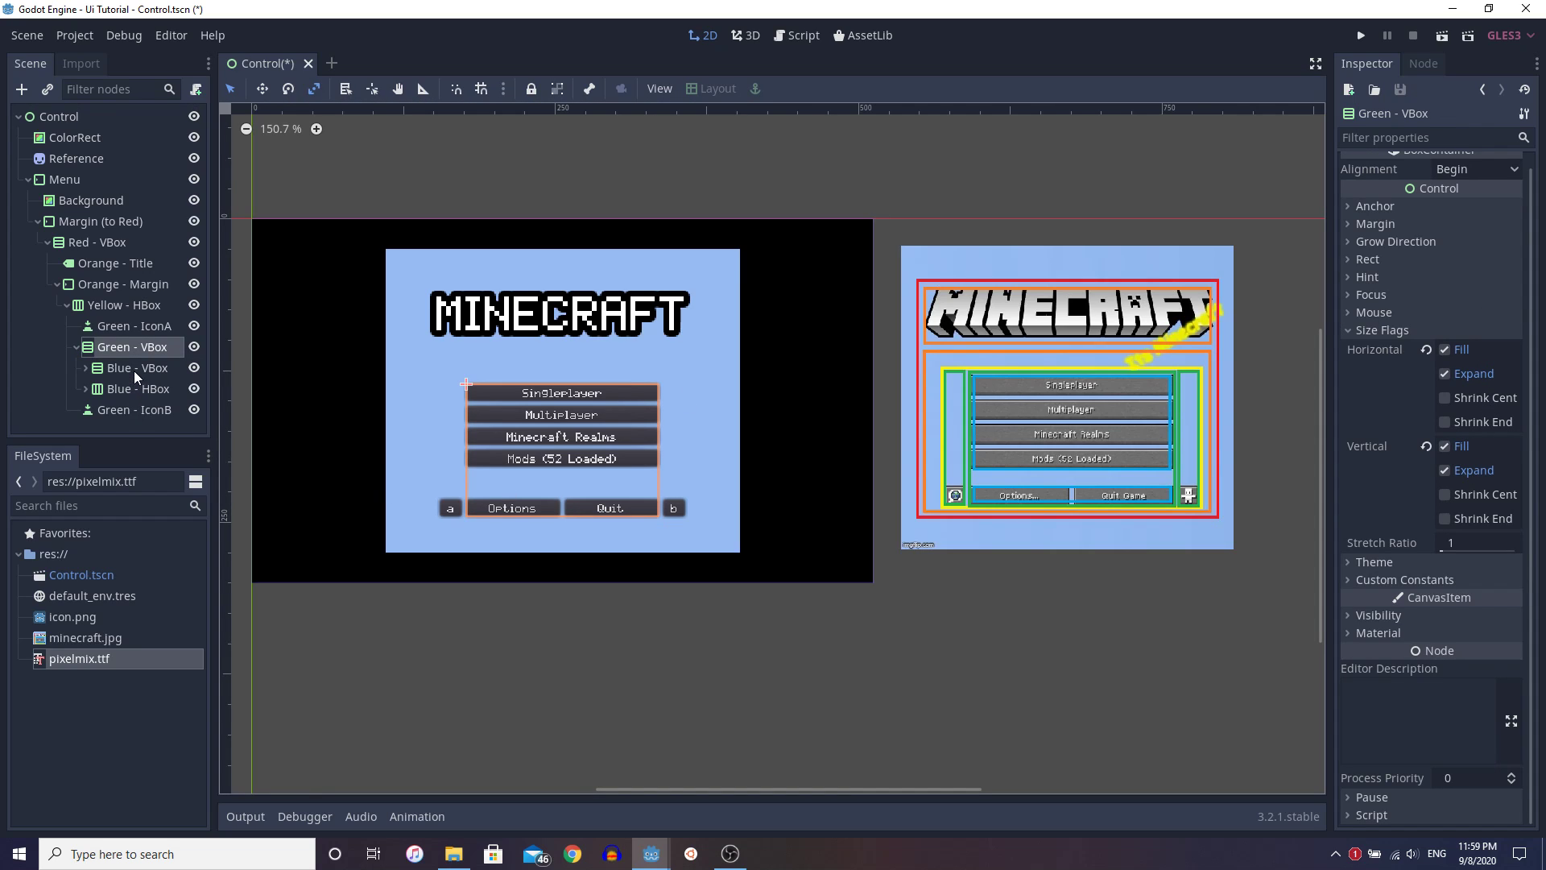
left_click(134, 367)
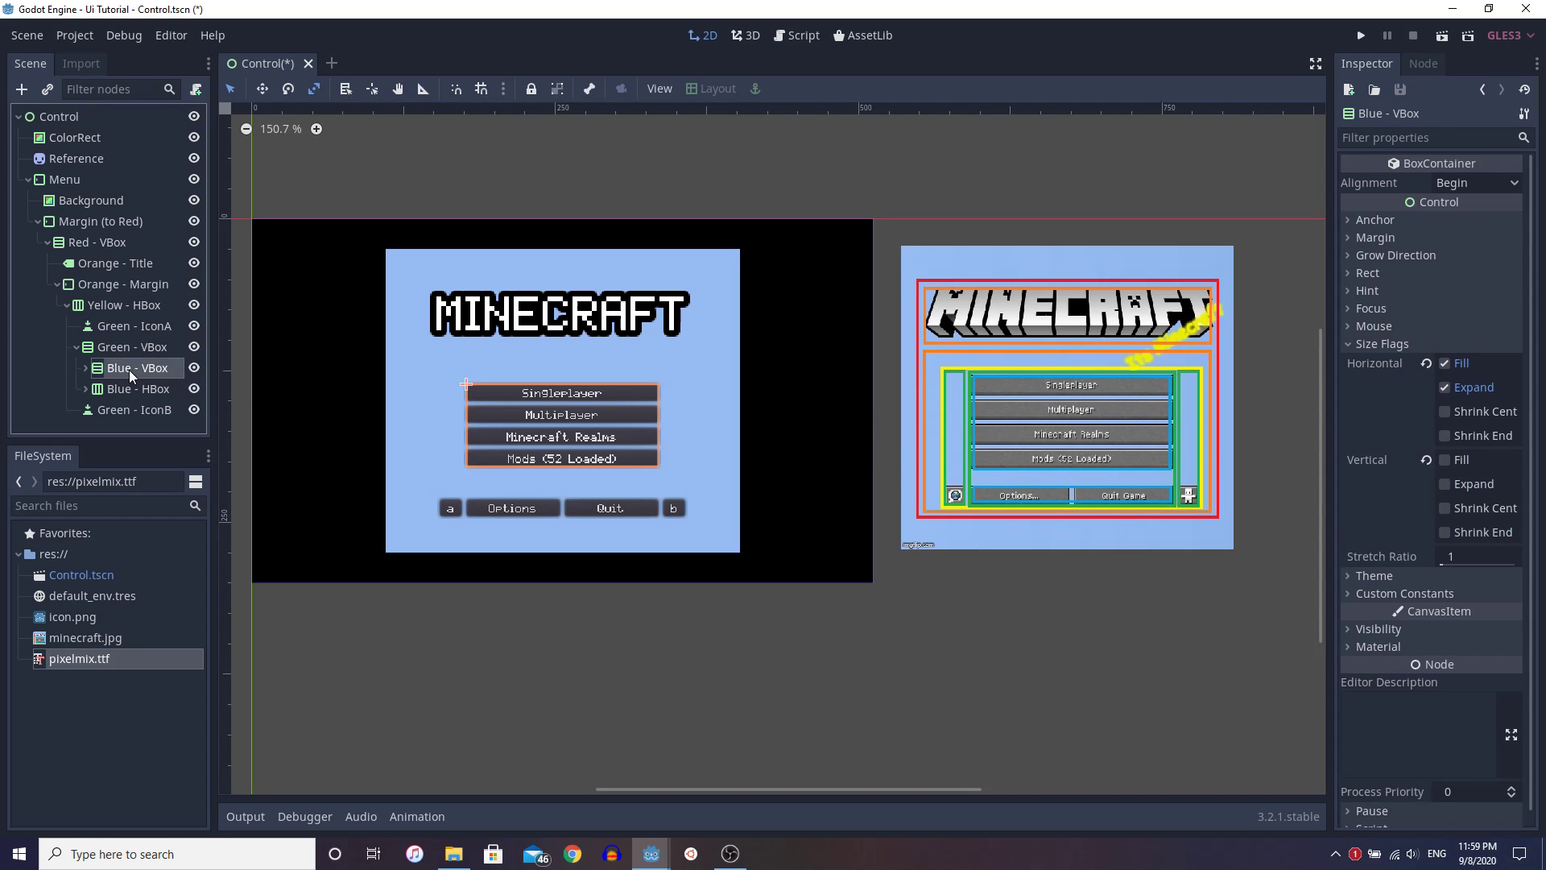
scroll("up", 3)
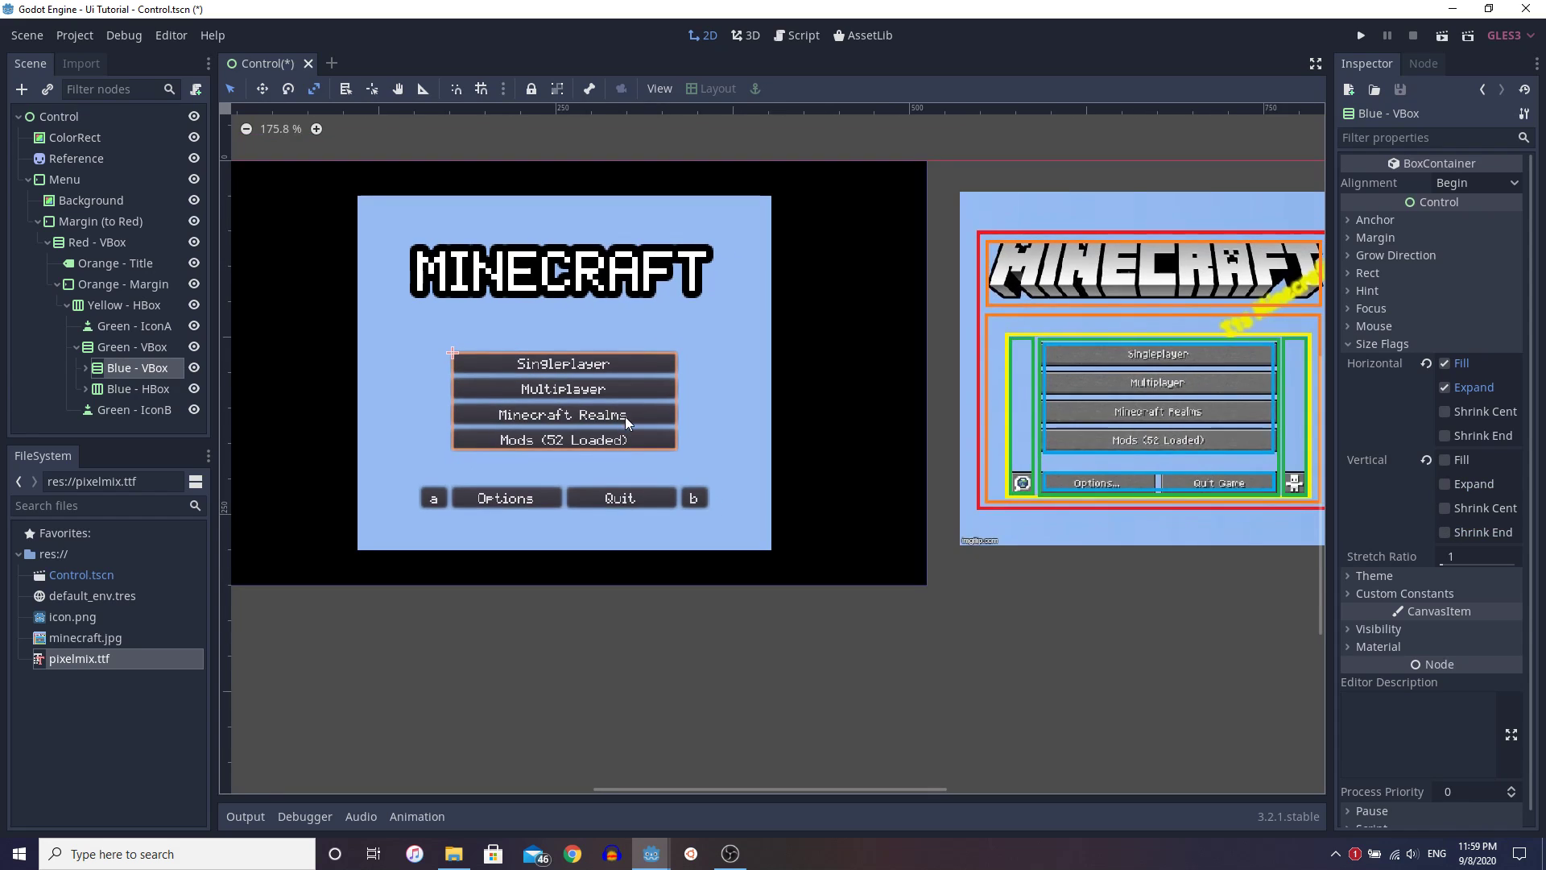
scroll("down", 3)
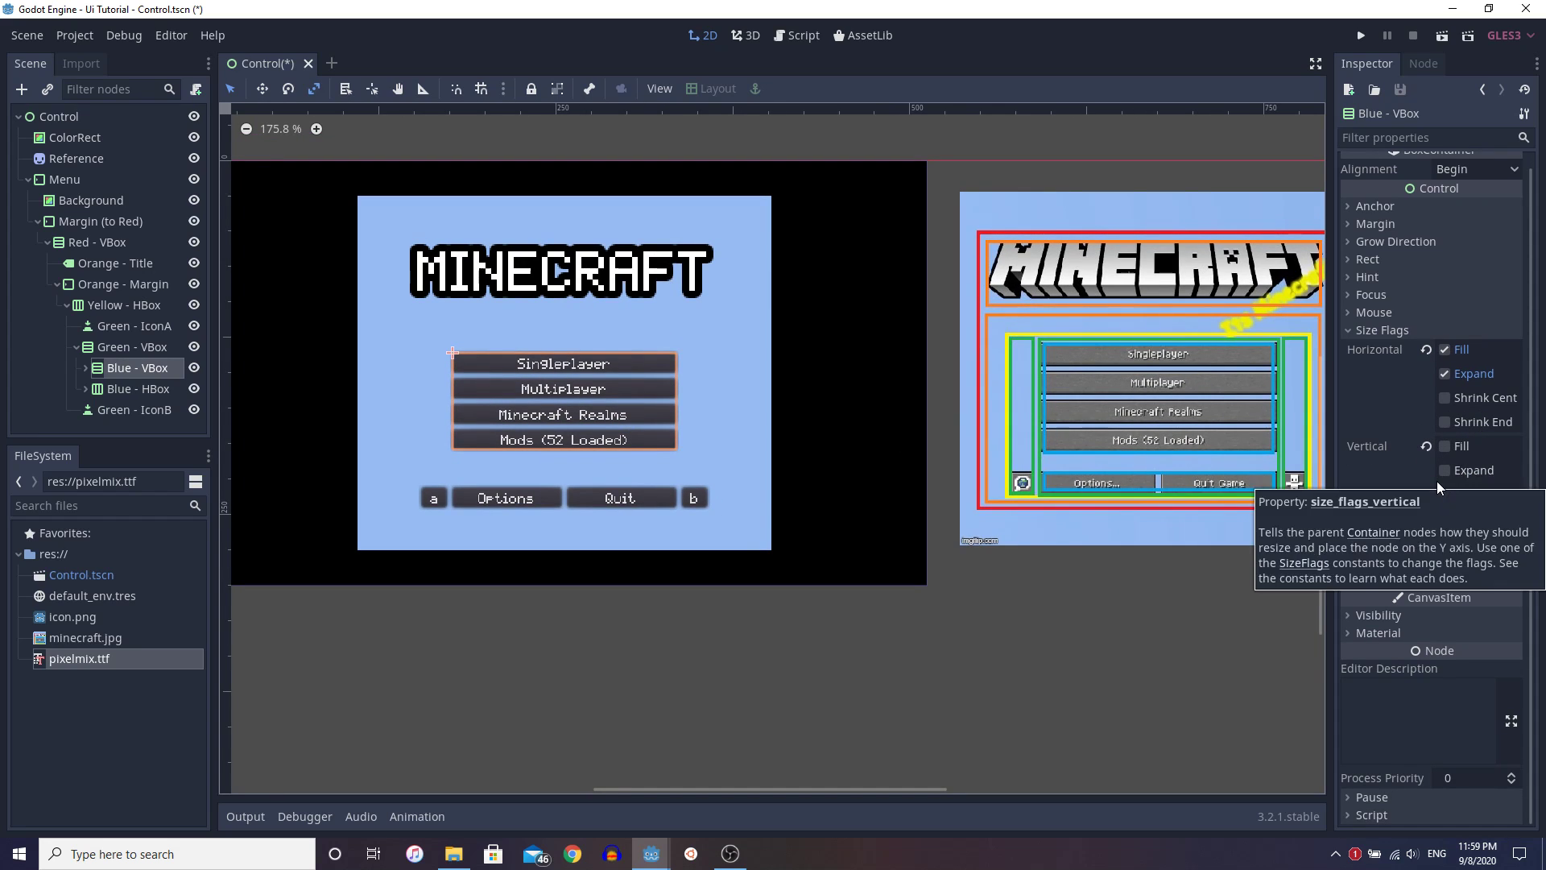
mouse_move(596, 414)
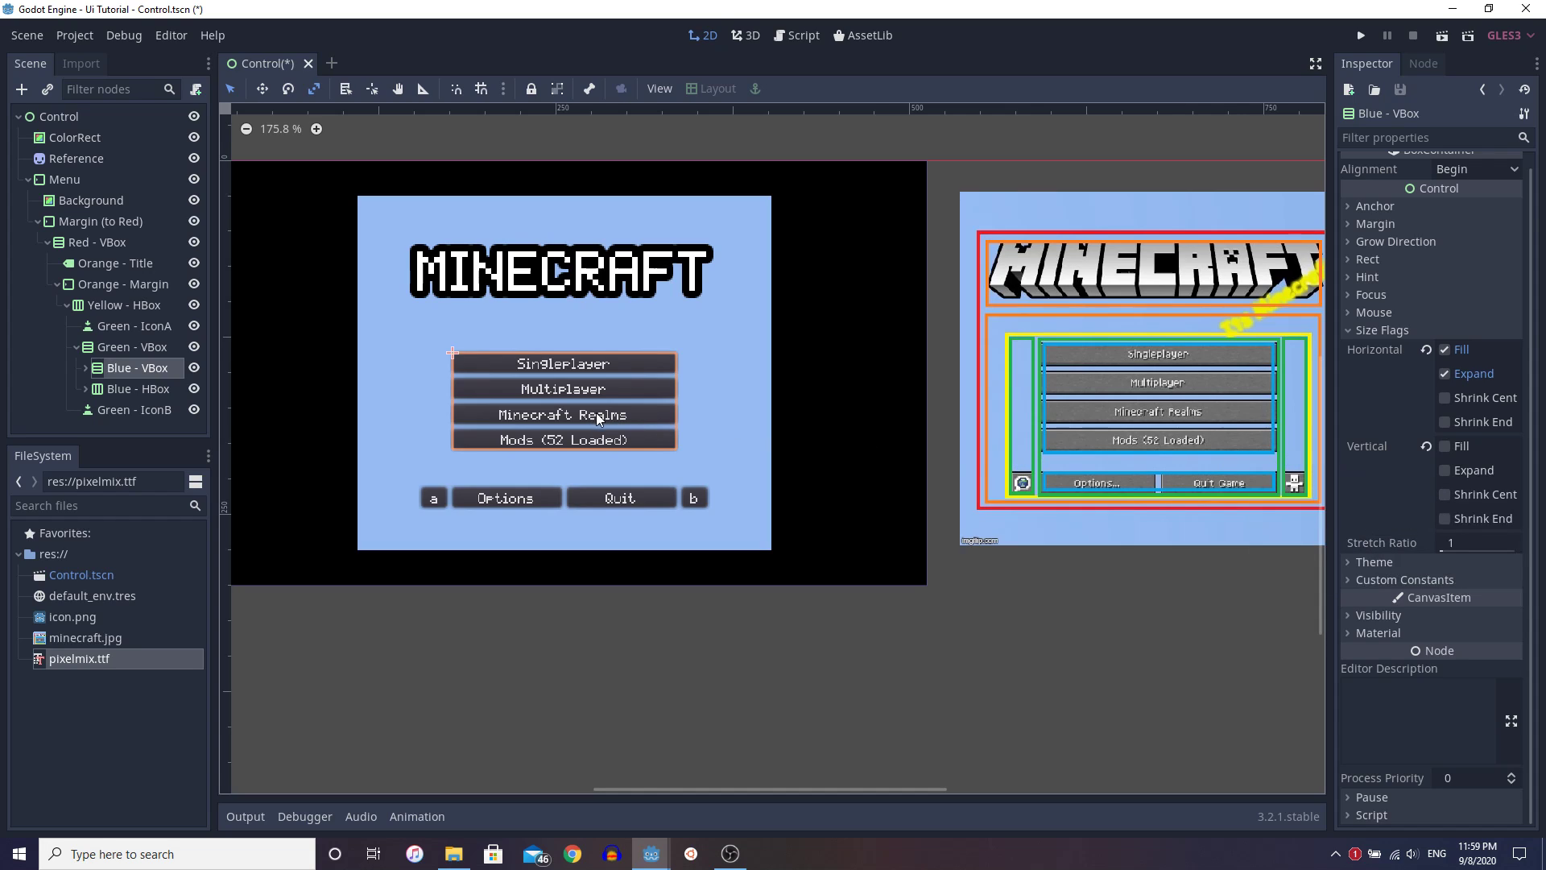
mouse_move(670, 424)
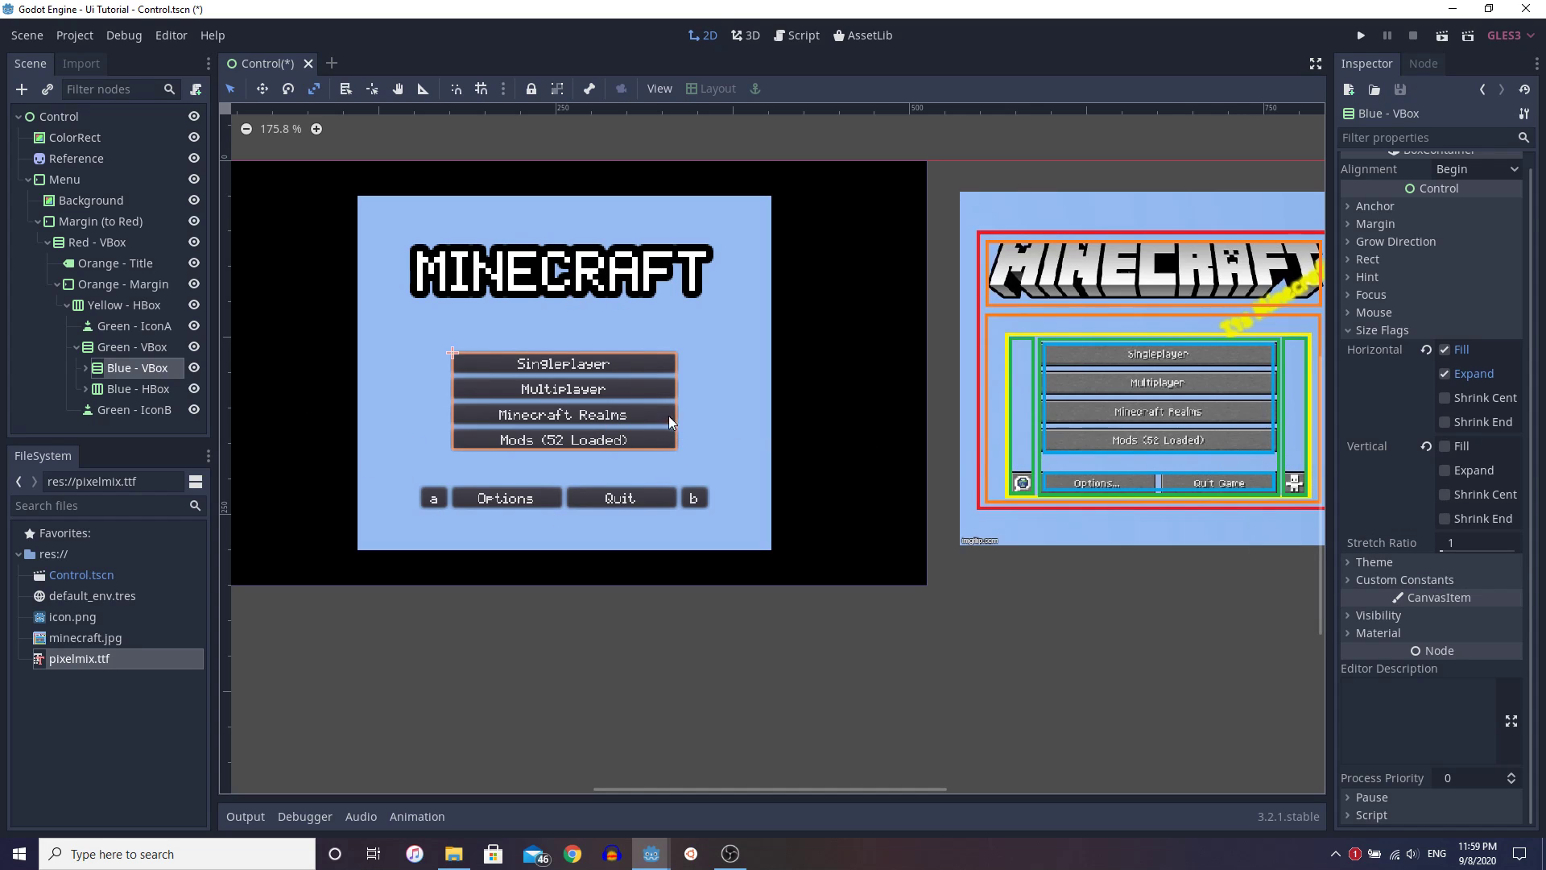
mouse_move(636, 385)
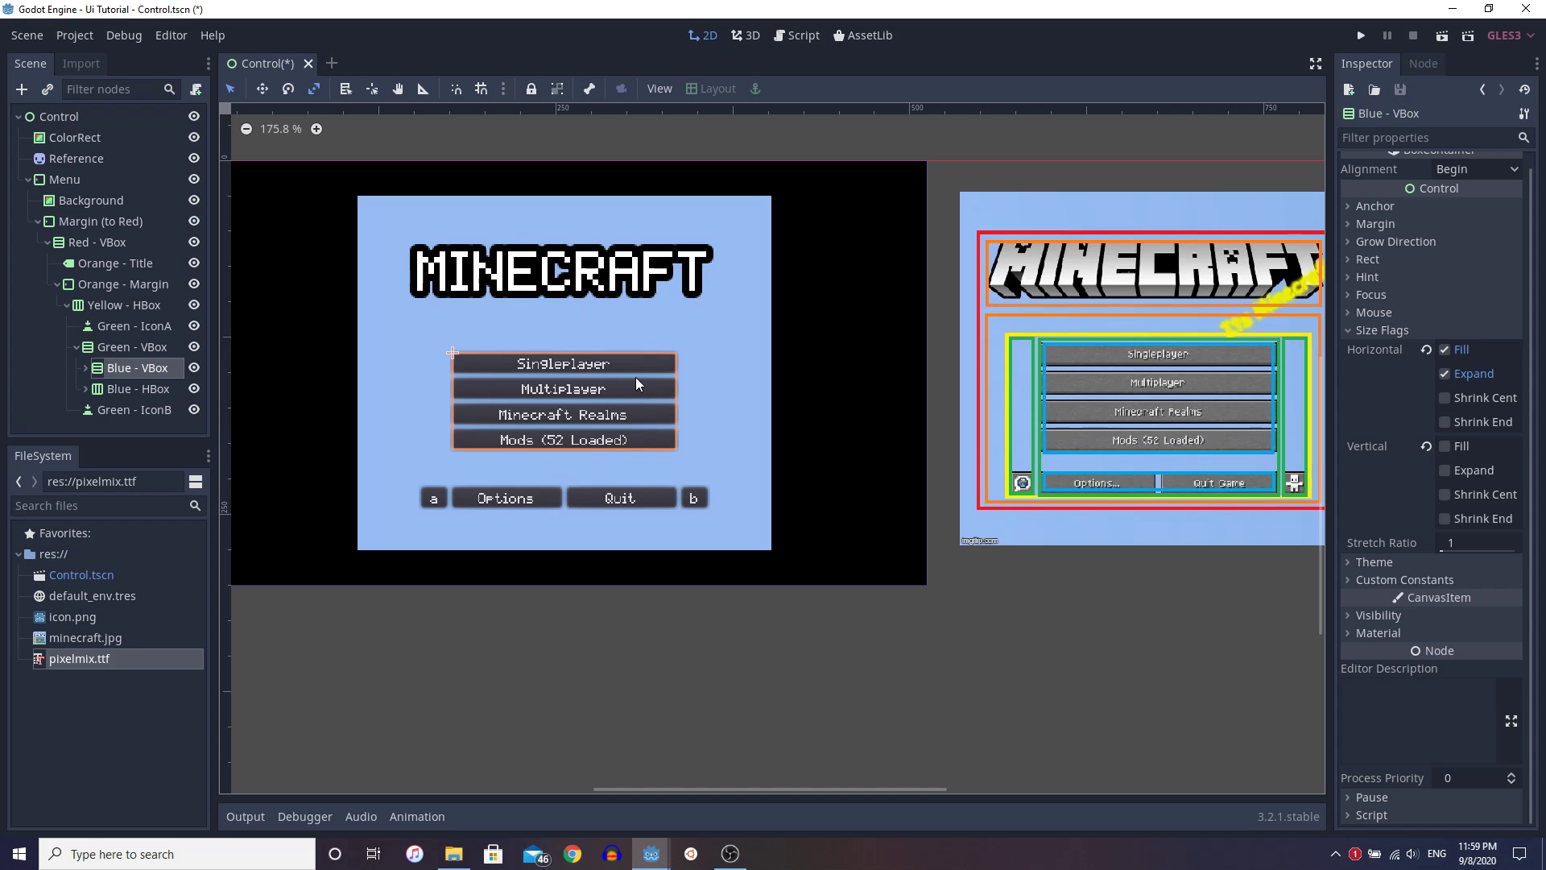
mouse_move(559, 522)
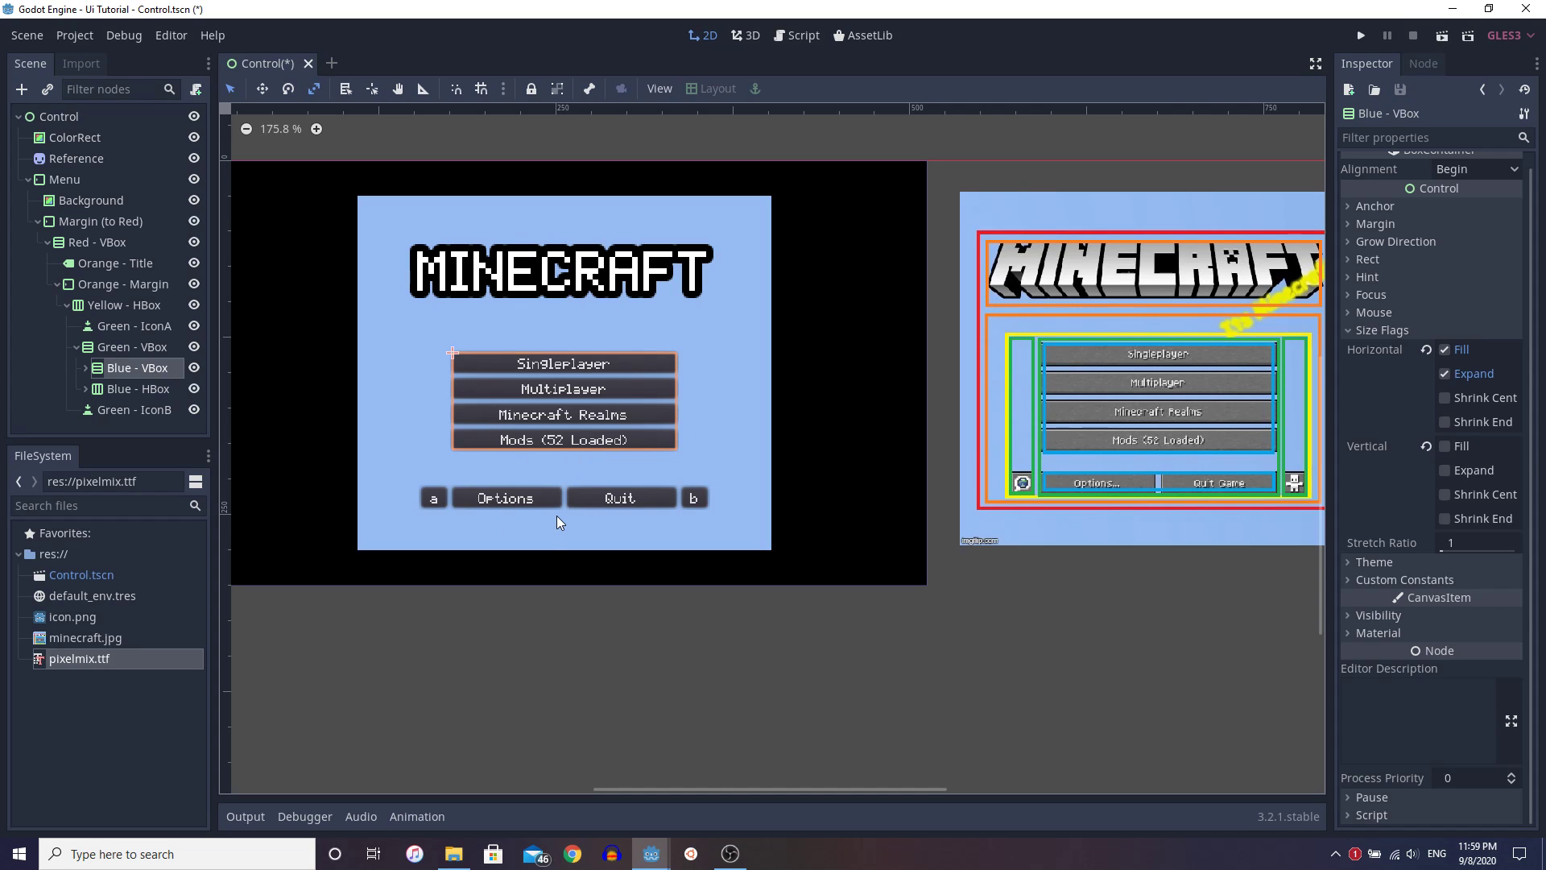
left_click(135, 388)
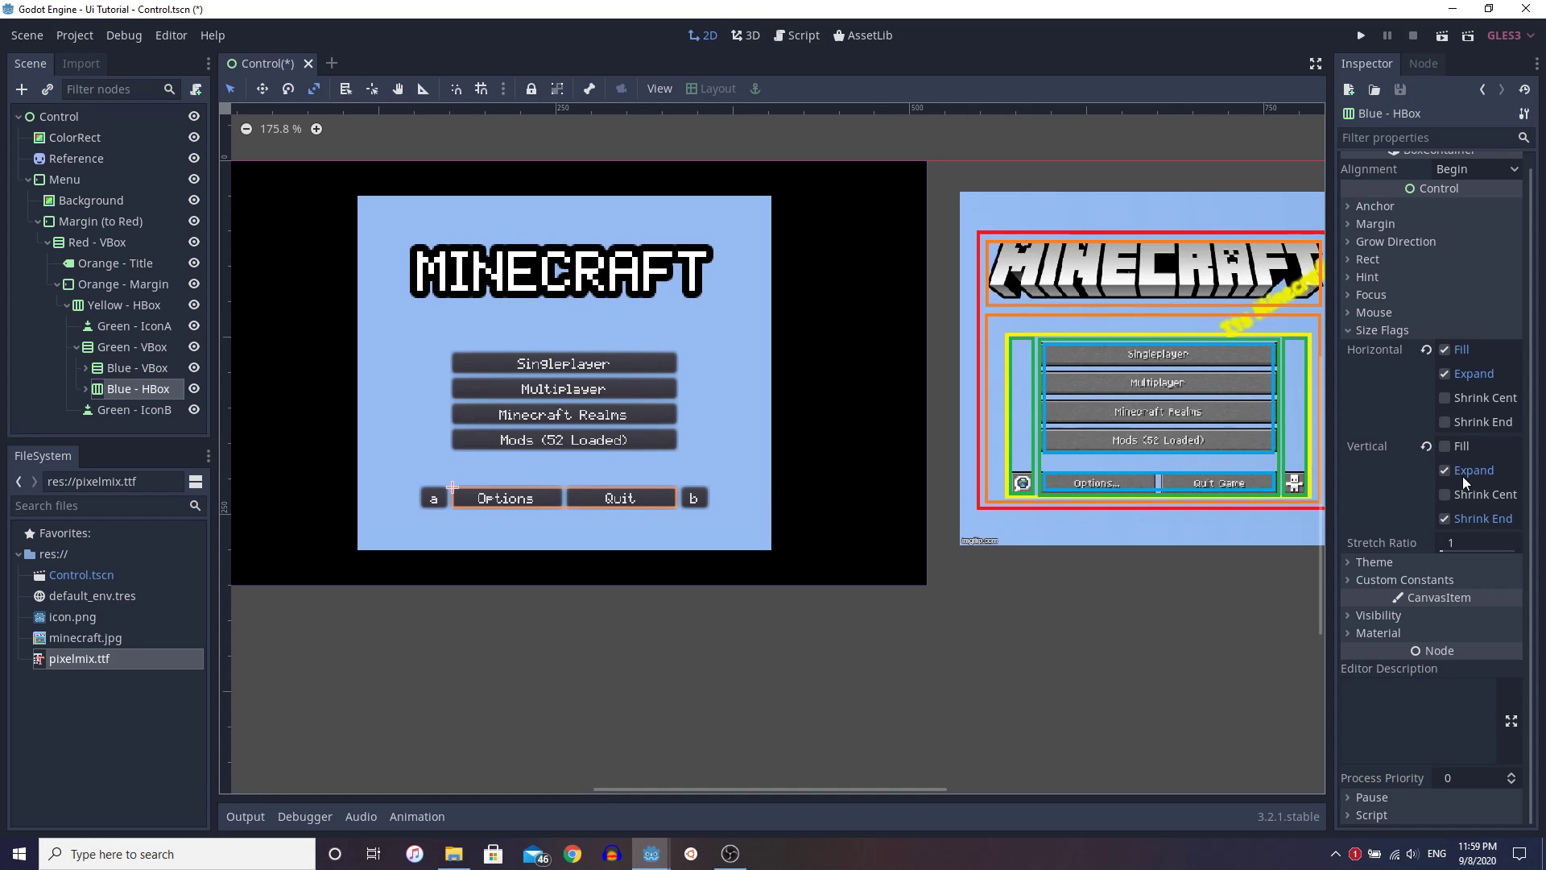
Step: Toggle Blue - HBox's vertical Fill flag, then set Shrink End to pin Options and Quit at the bottom
left_click(1442, 446)
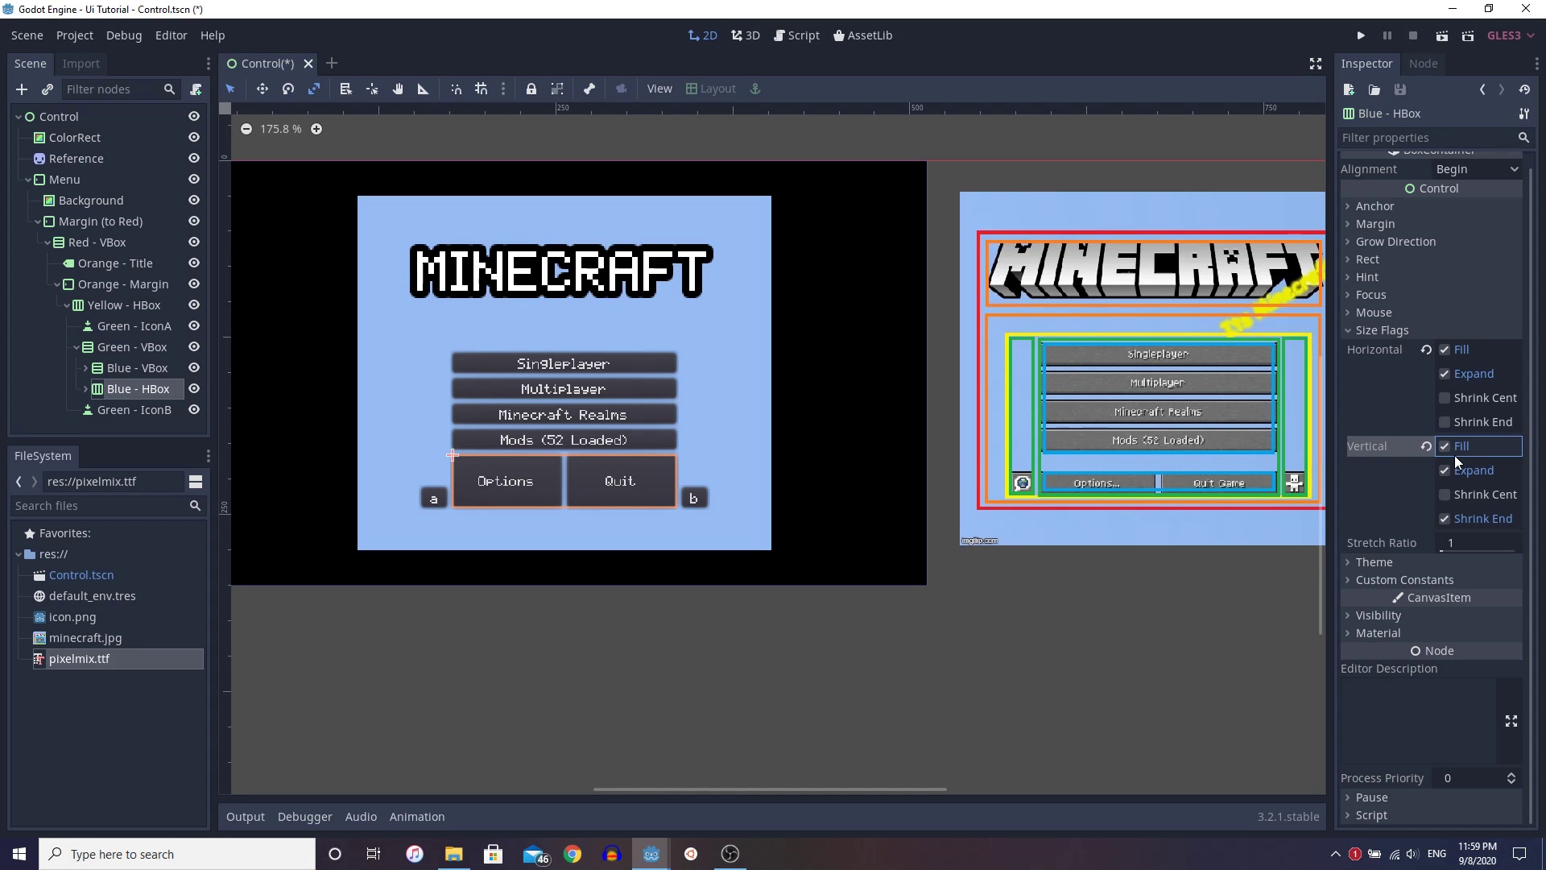
left_click(1444, 446)
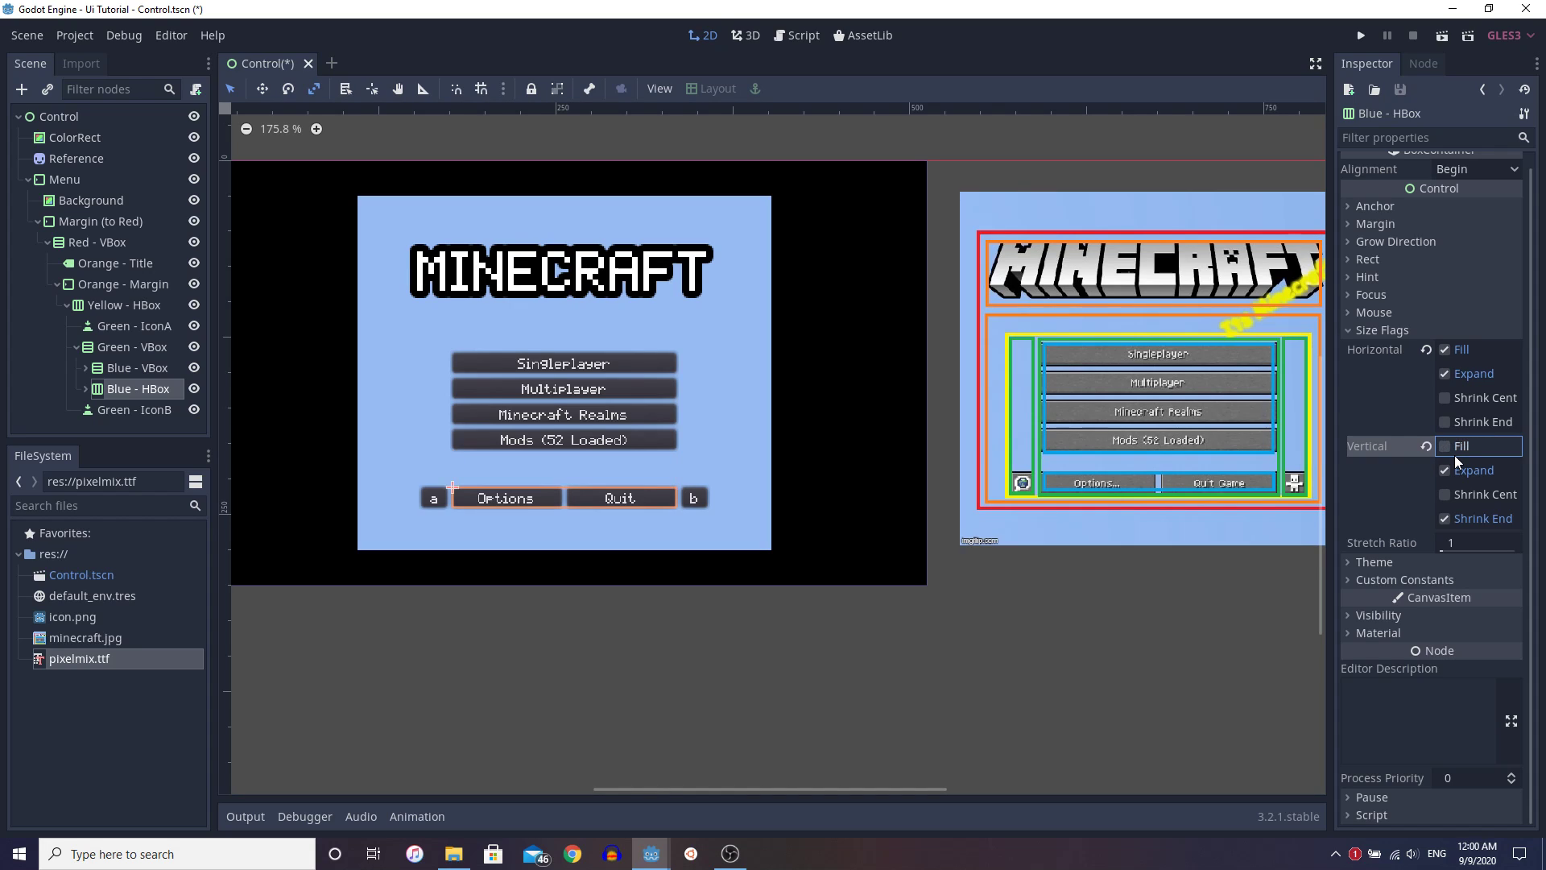
left_click(1447, 446)
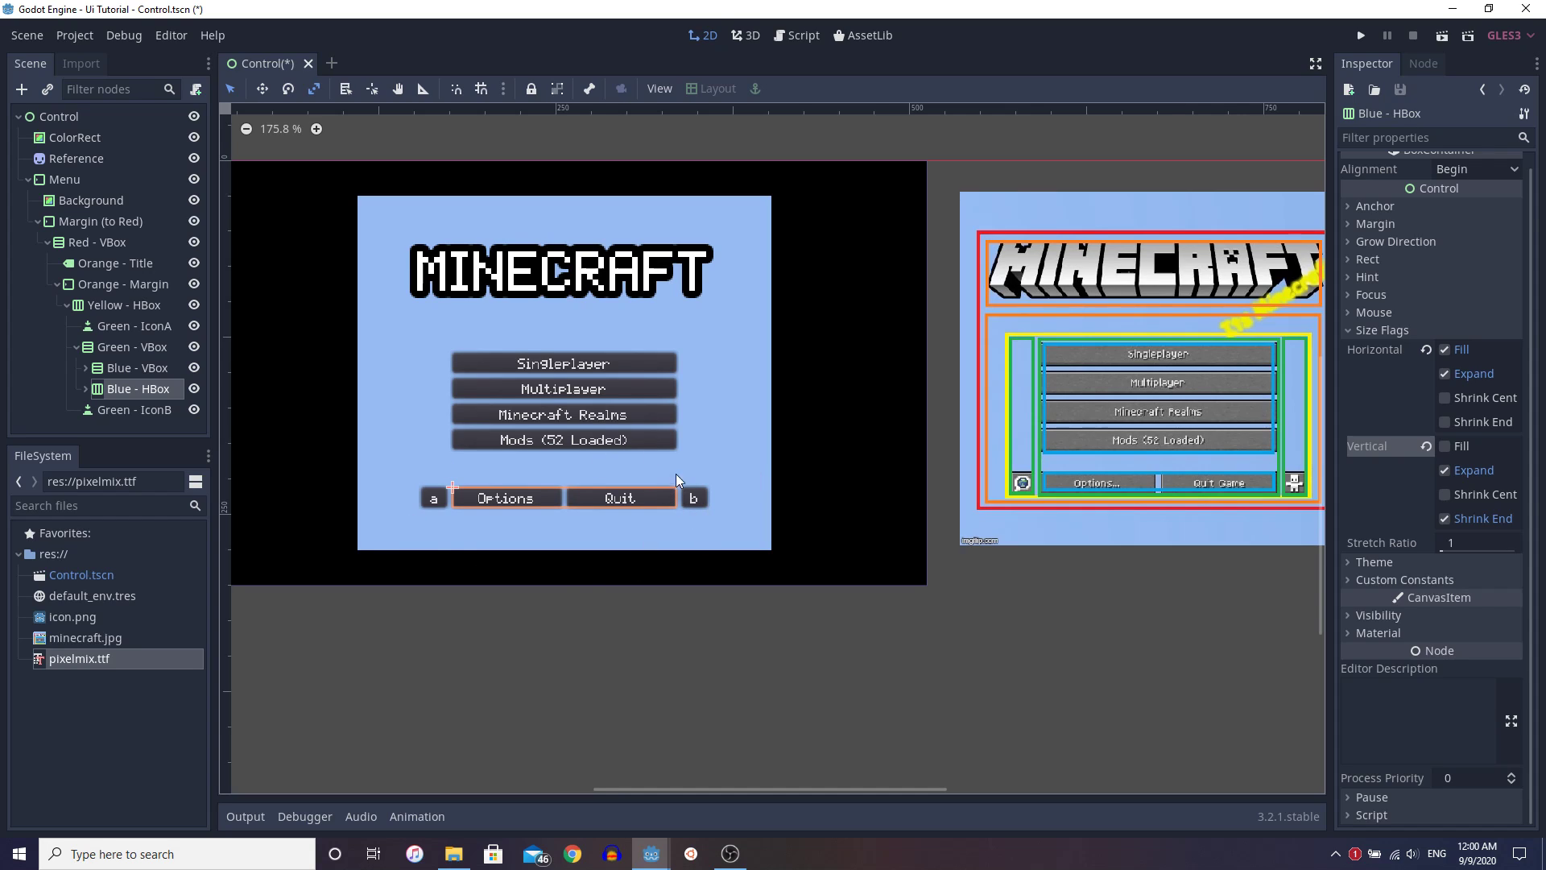
mouse_move(667, 470)
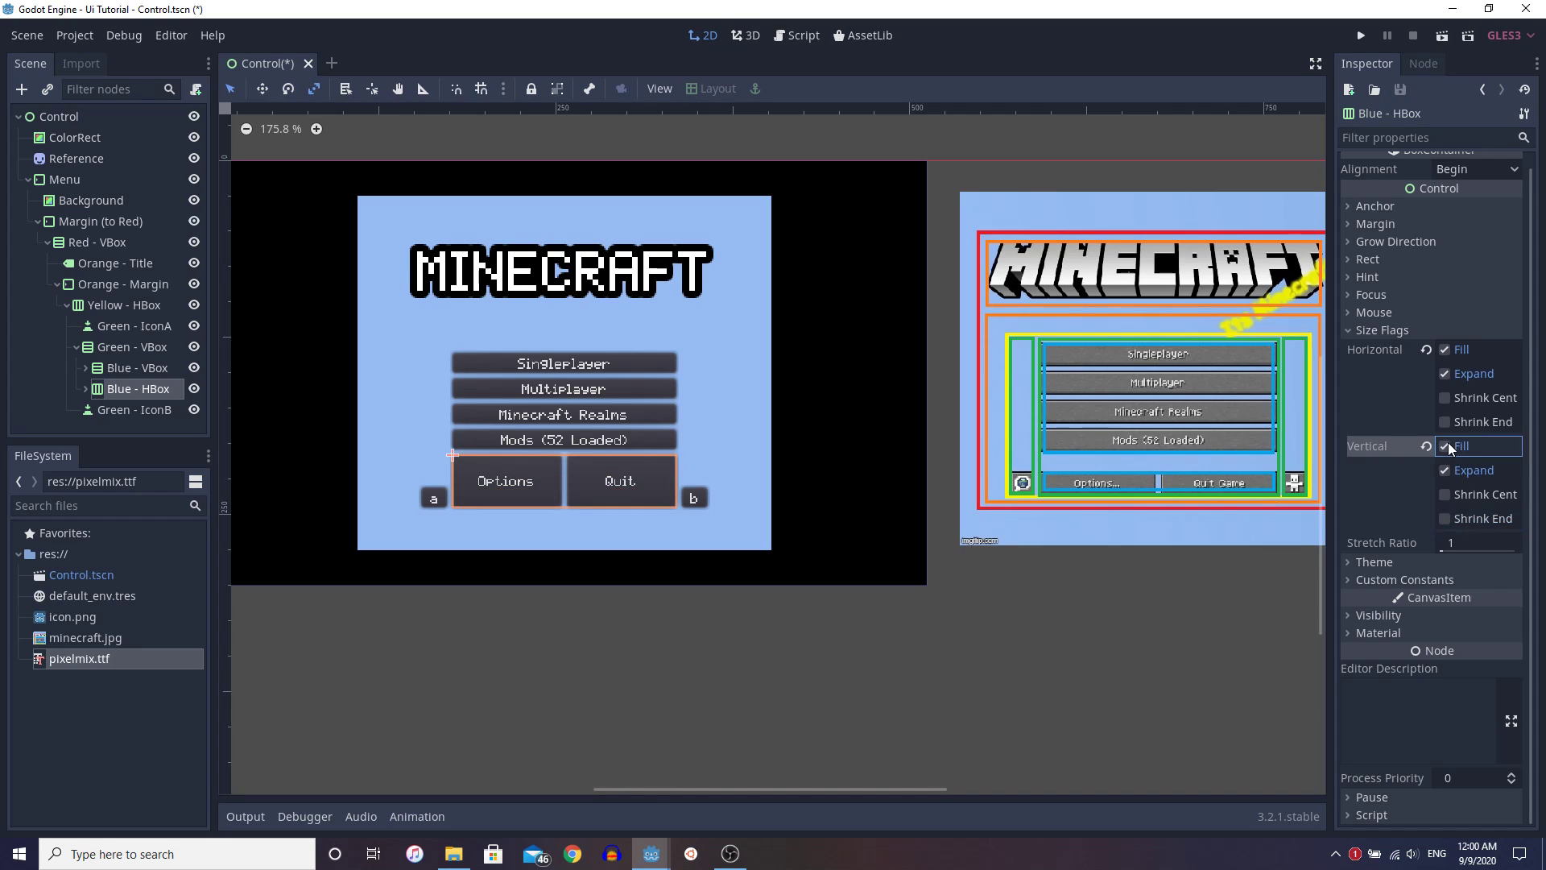
left_click(1444, 446)
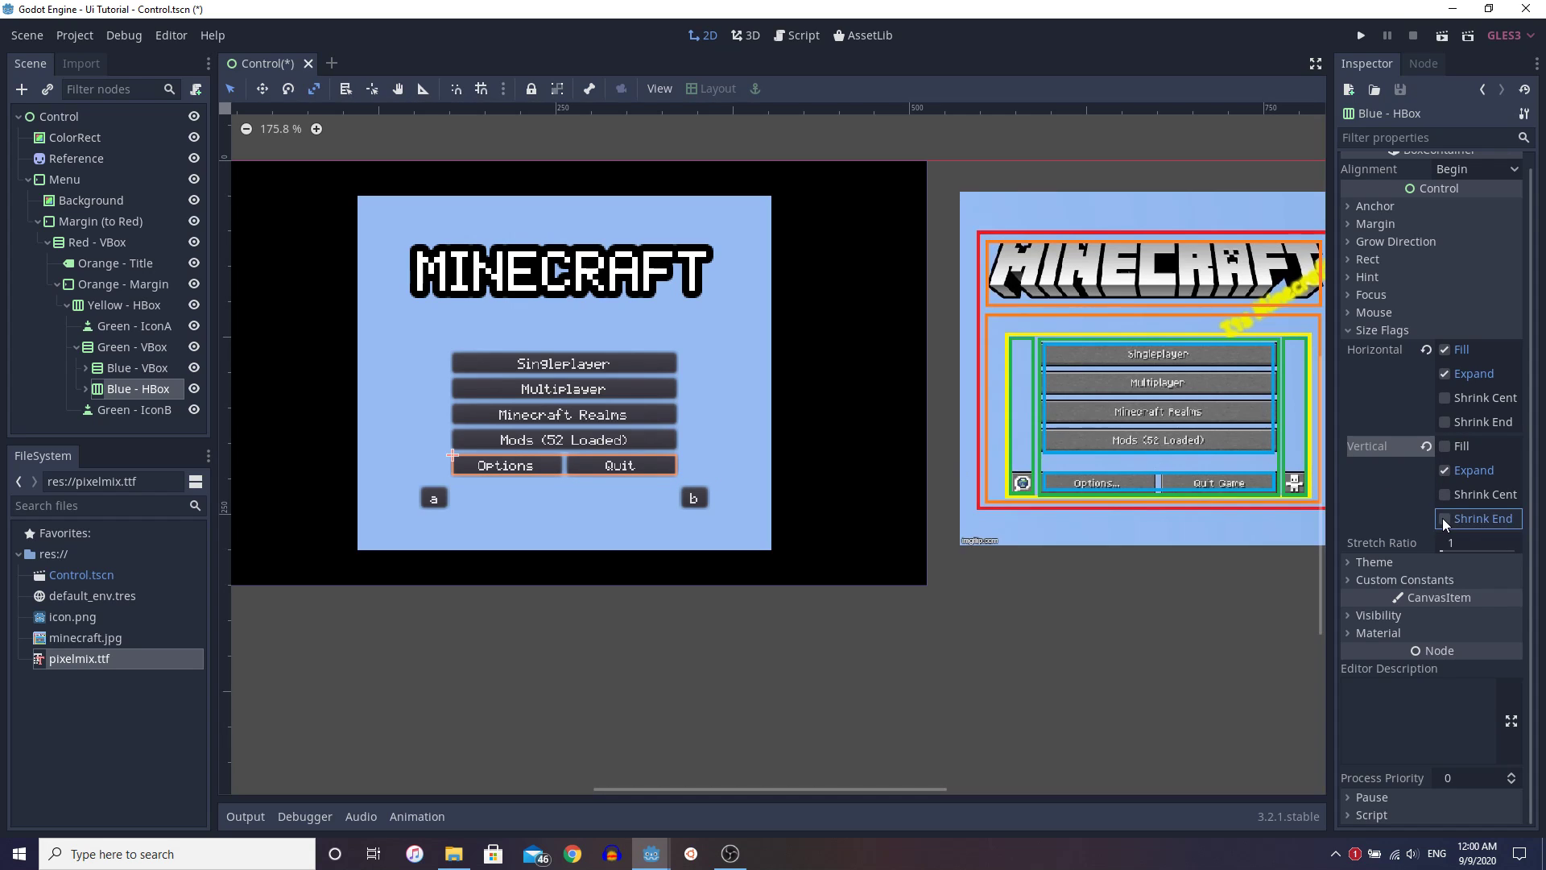
left_click(1446, 518)
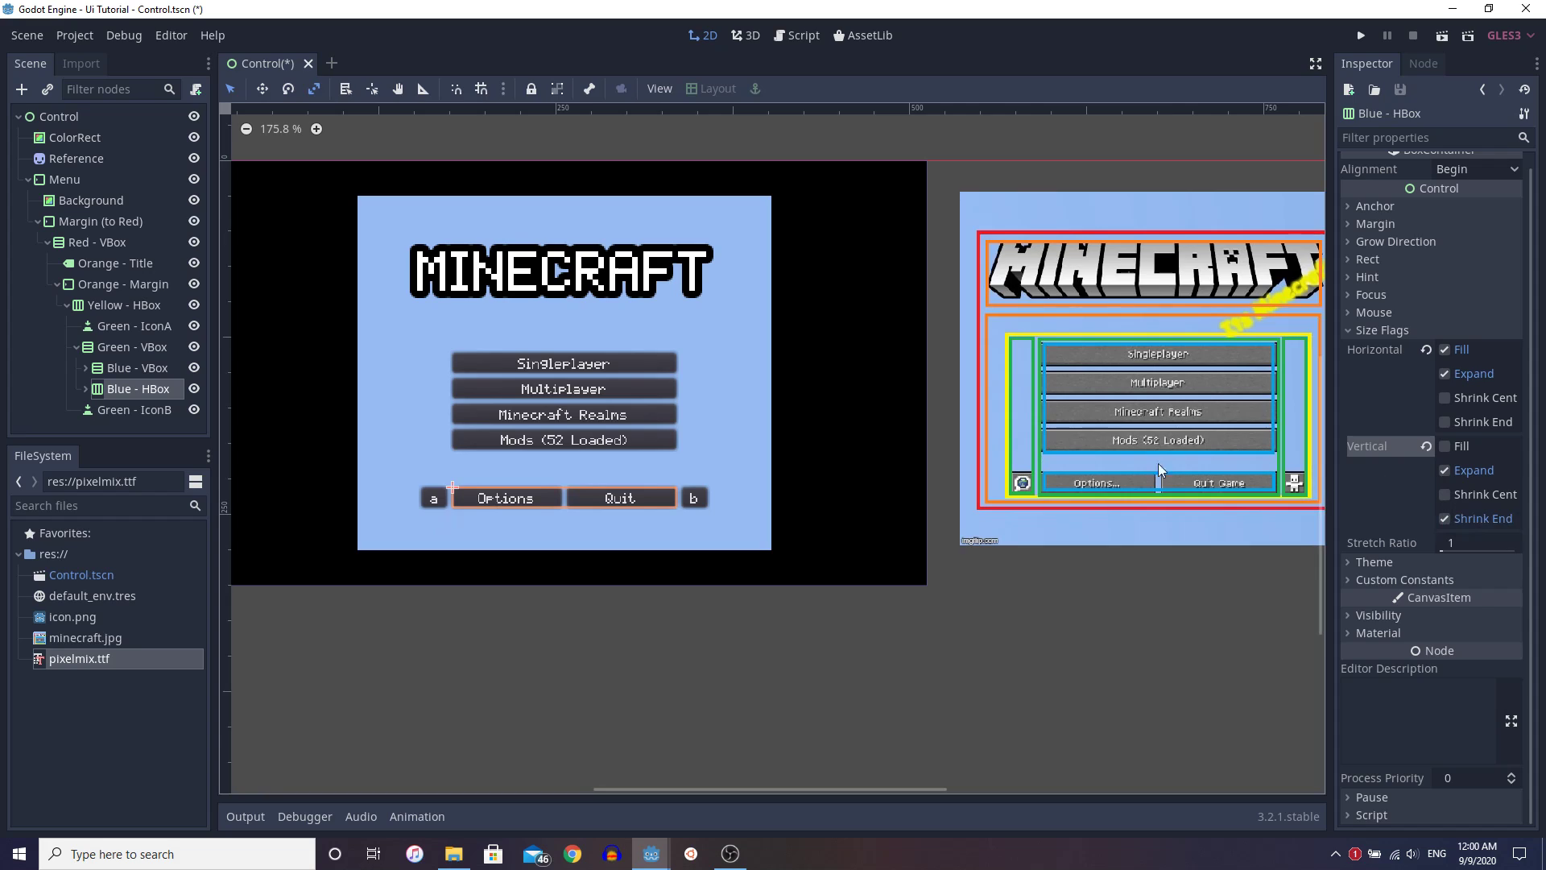
mouse_move(445, 528)
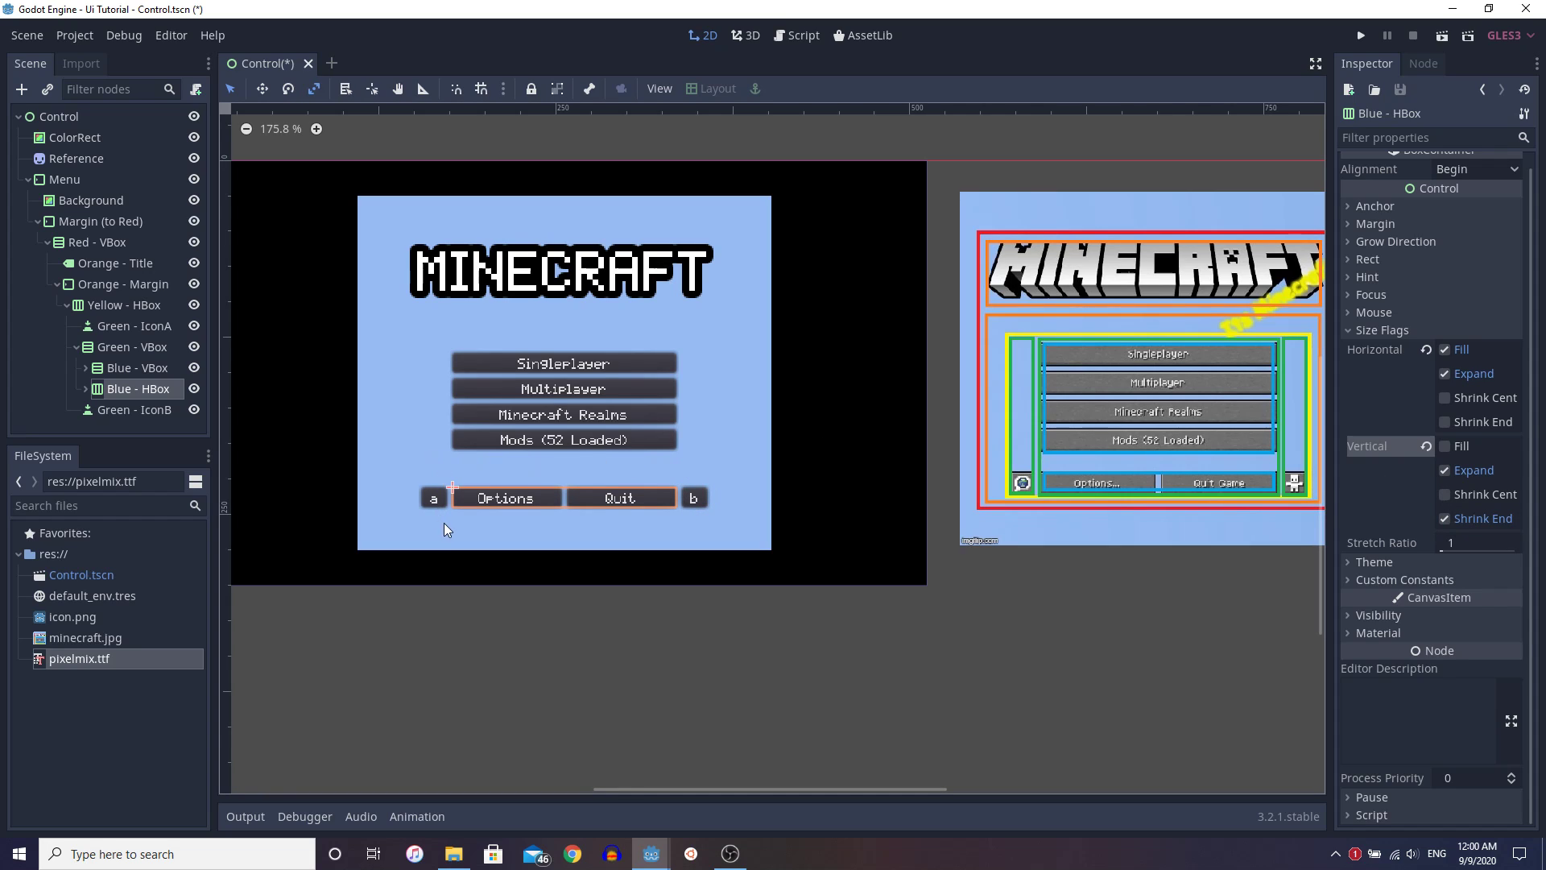
mouse_move(1147, 456)
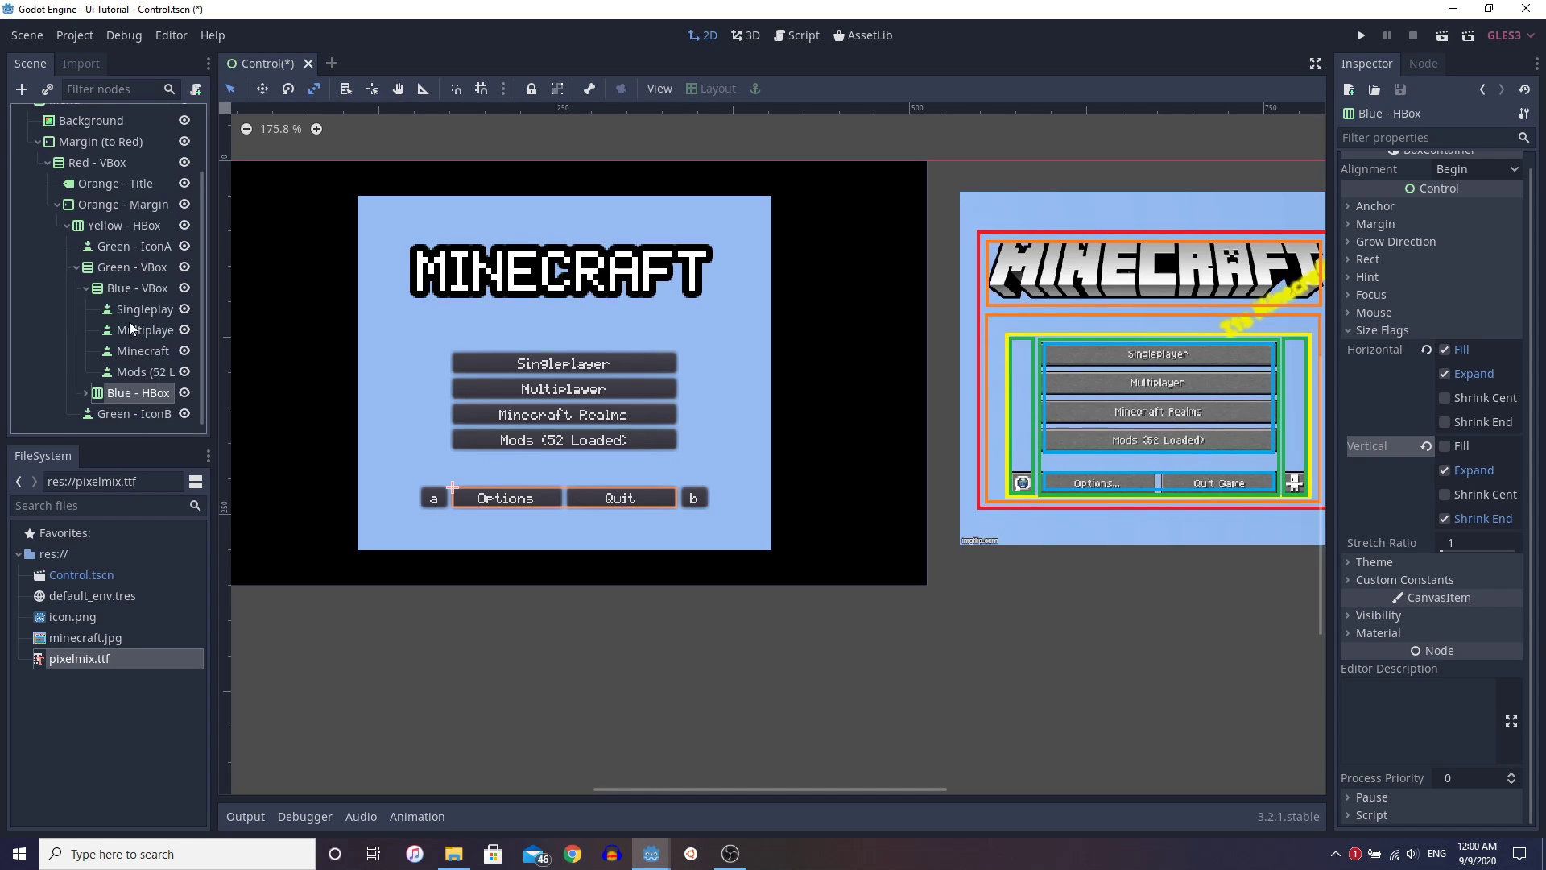
left_click(143, 328)
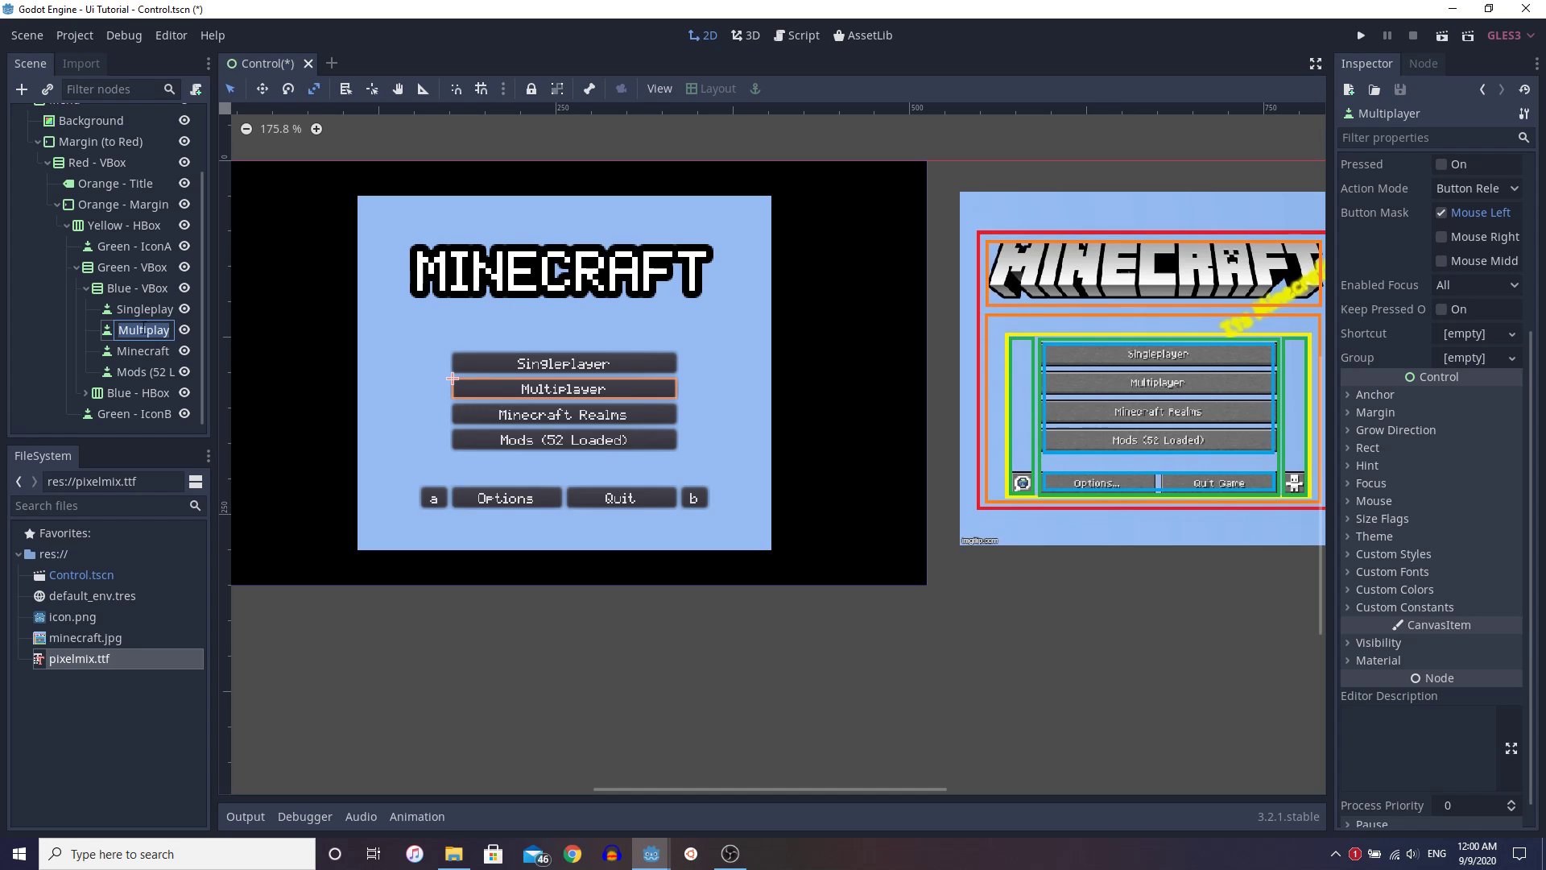
left_click(134, 287)
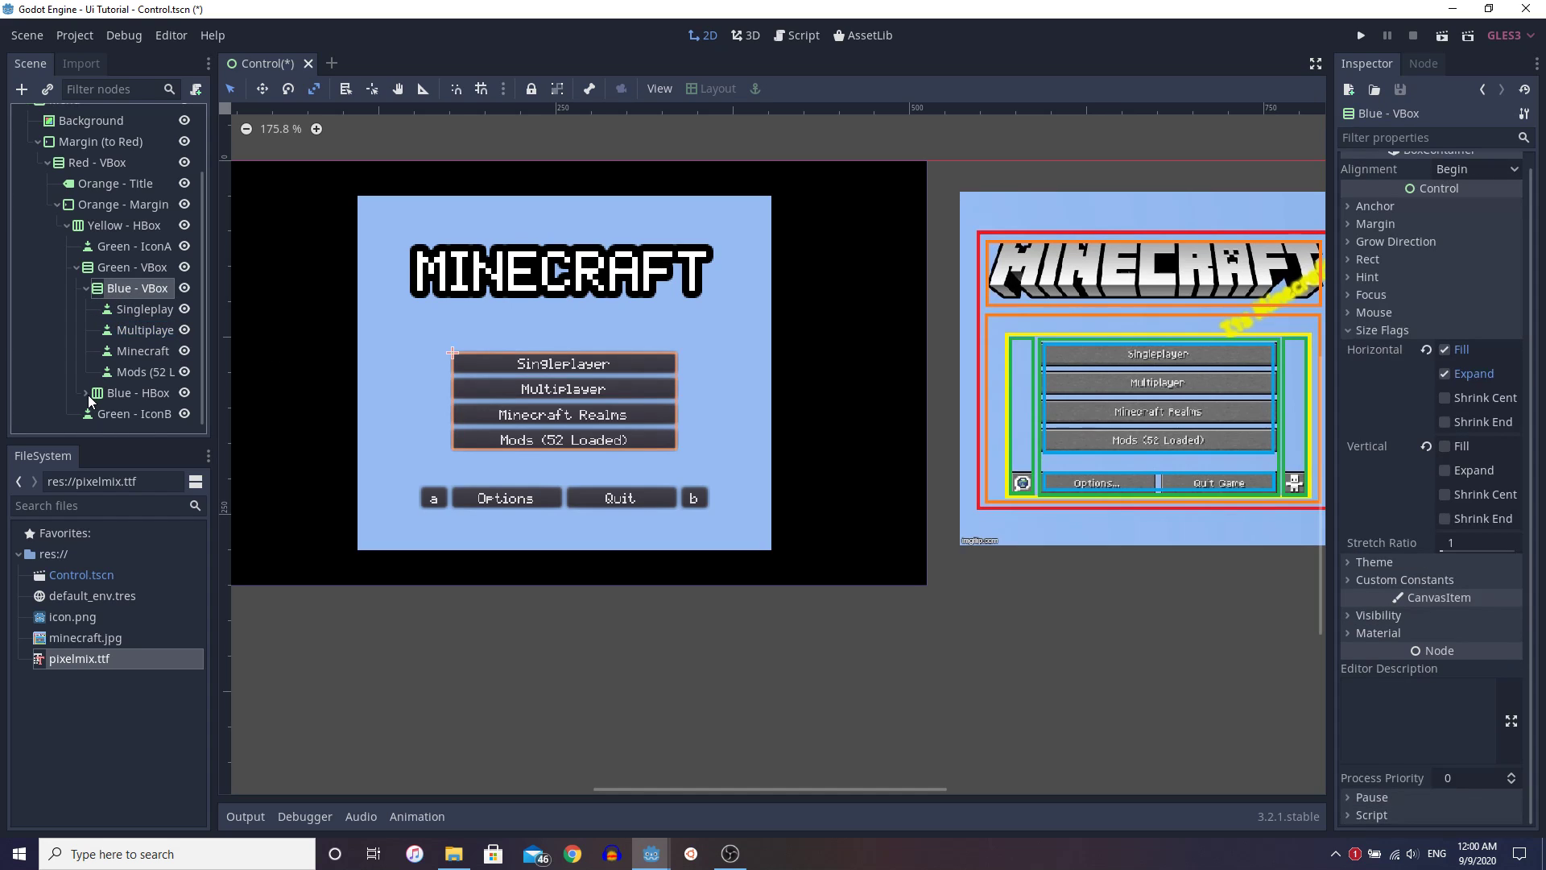
left_click(138, 371)
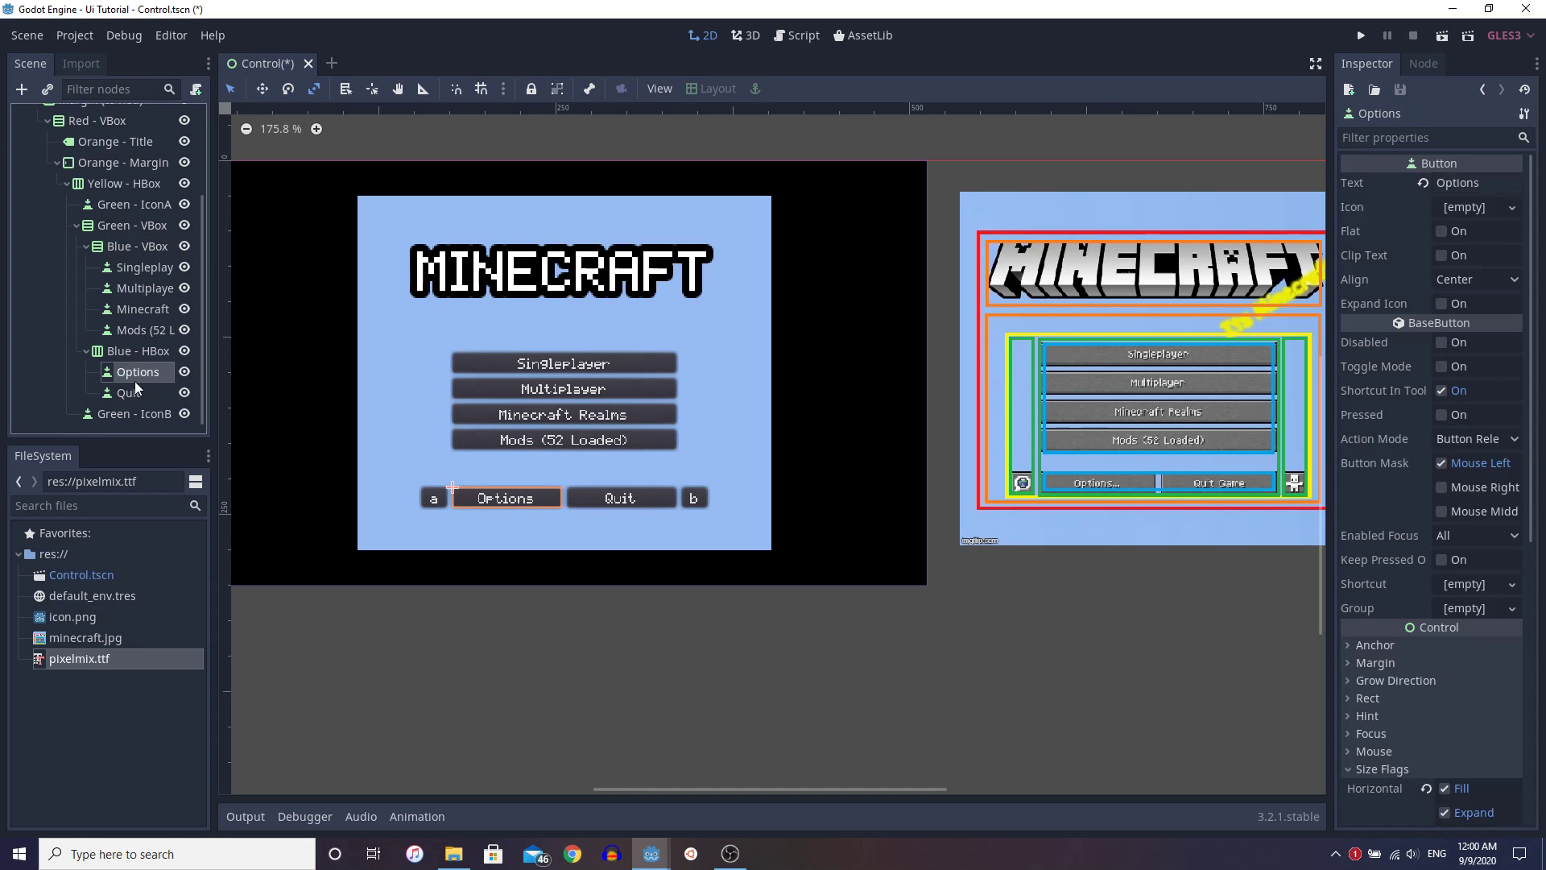
left_click(522, 628)
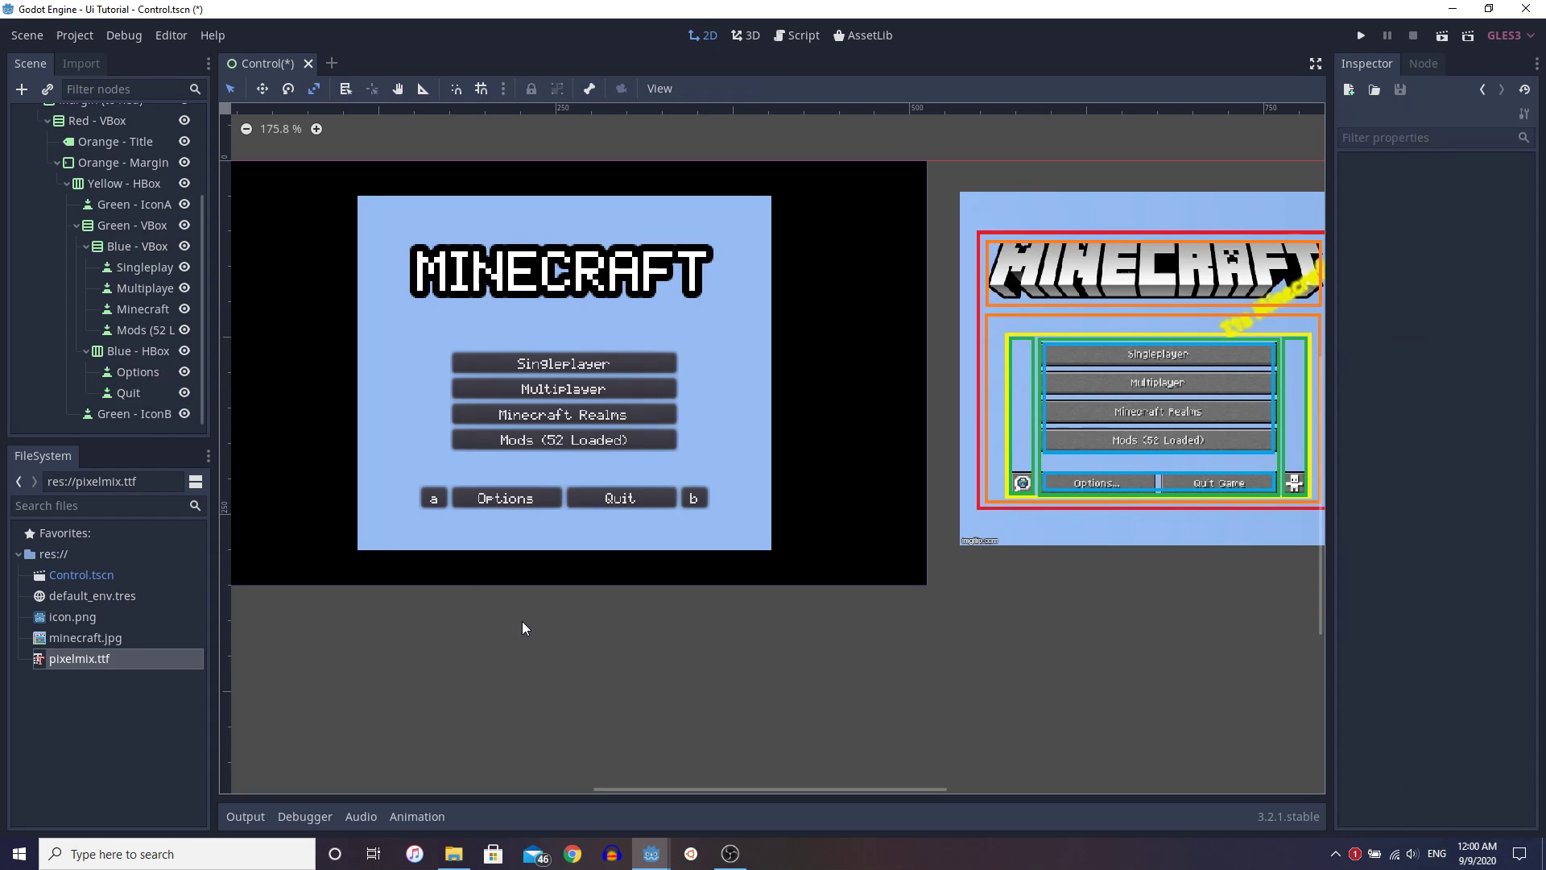
mouse_move(304, 512)
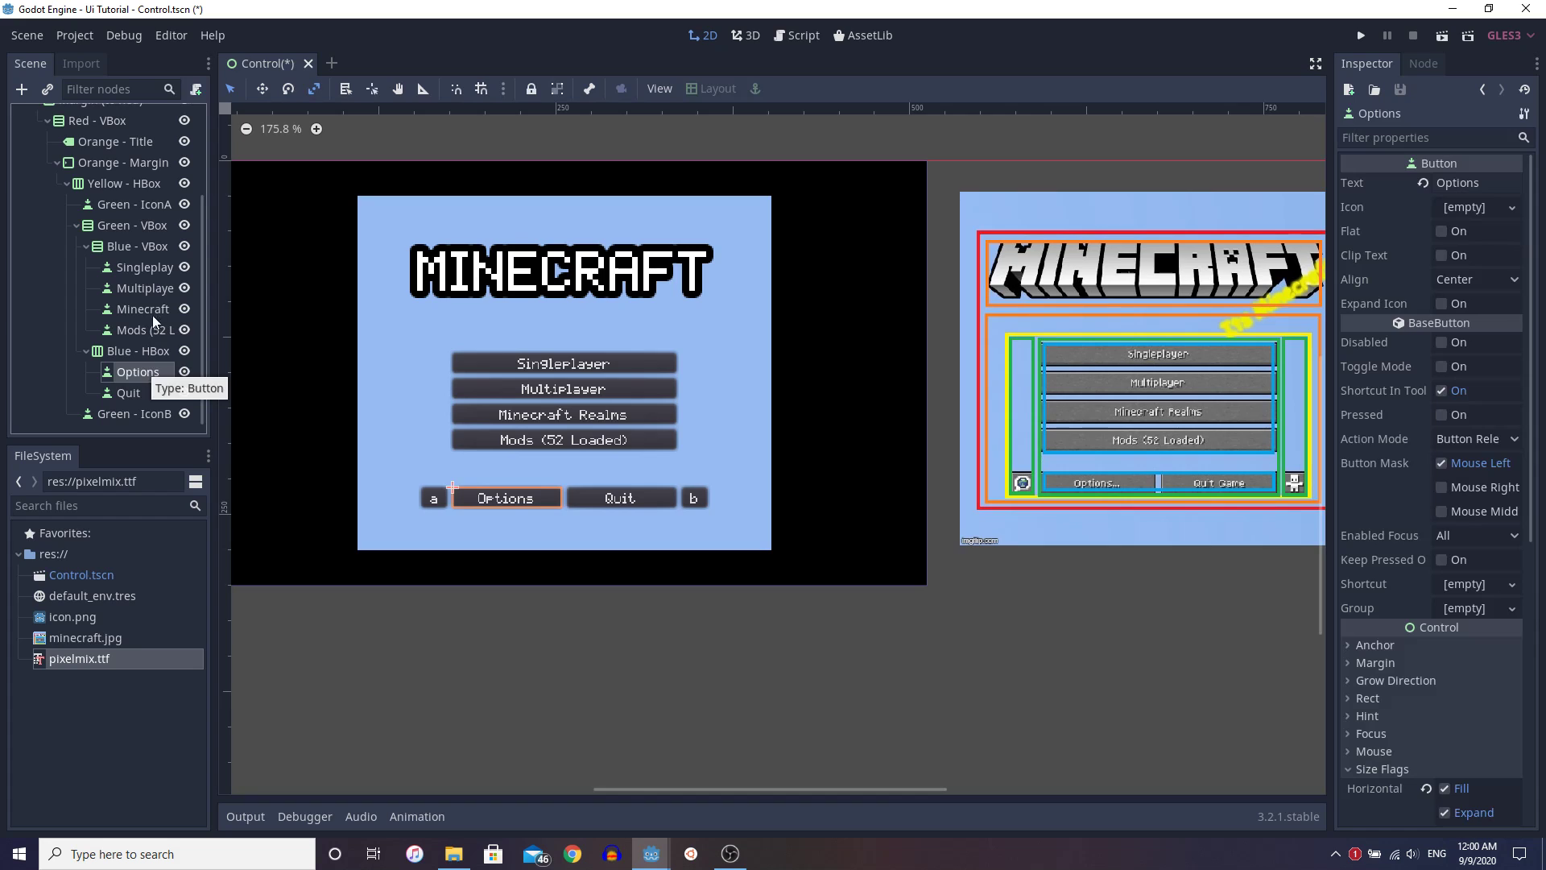
left_click(147, 267)
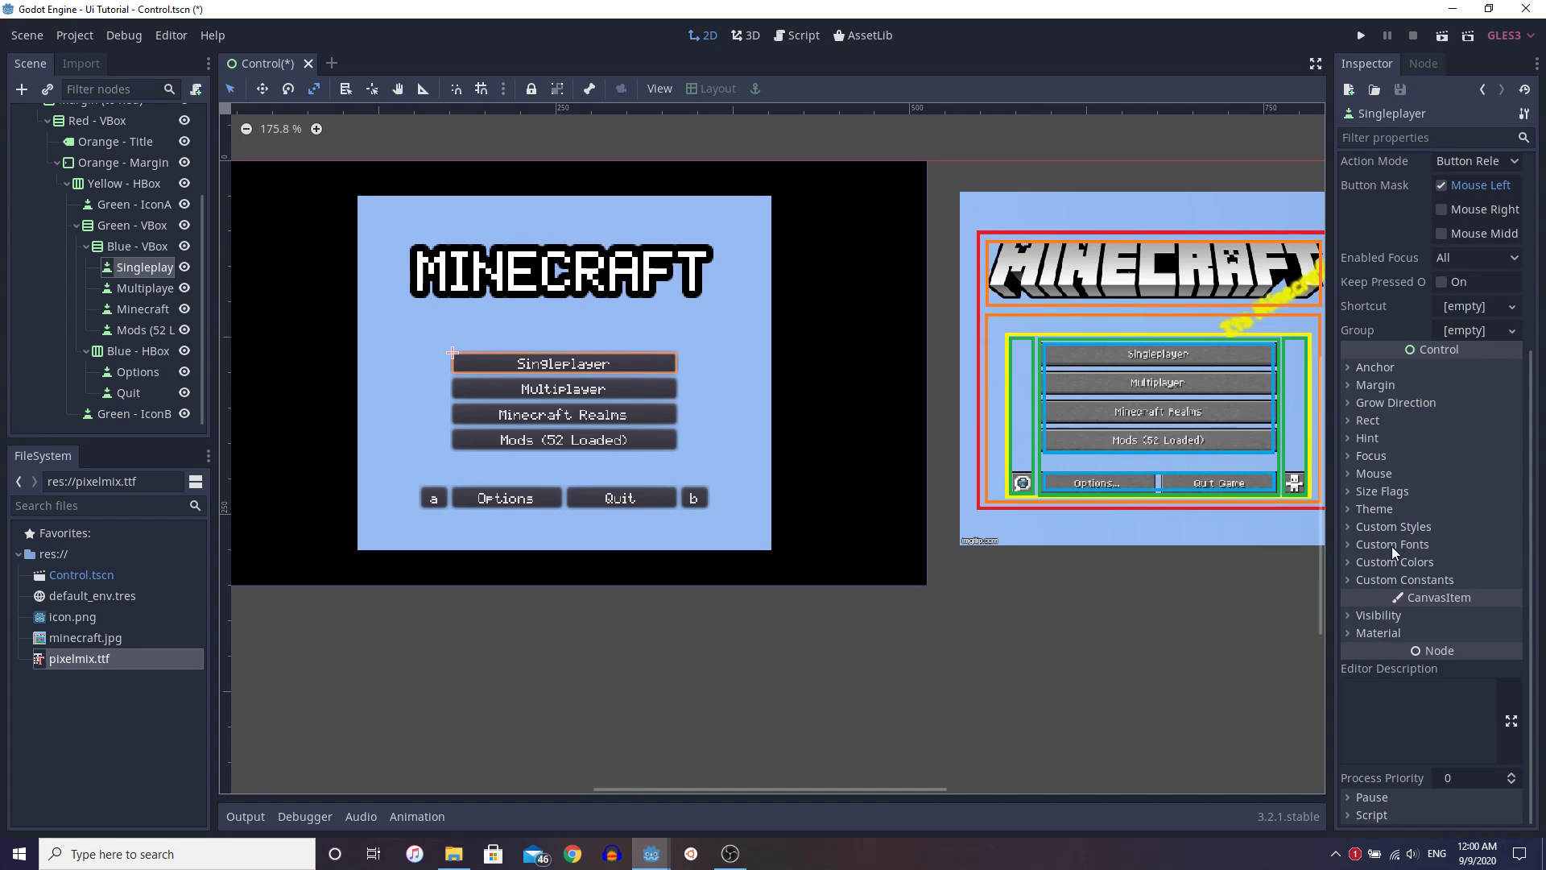
left_click(1382, 489)
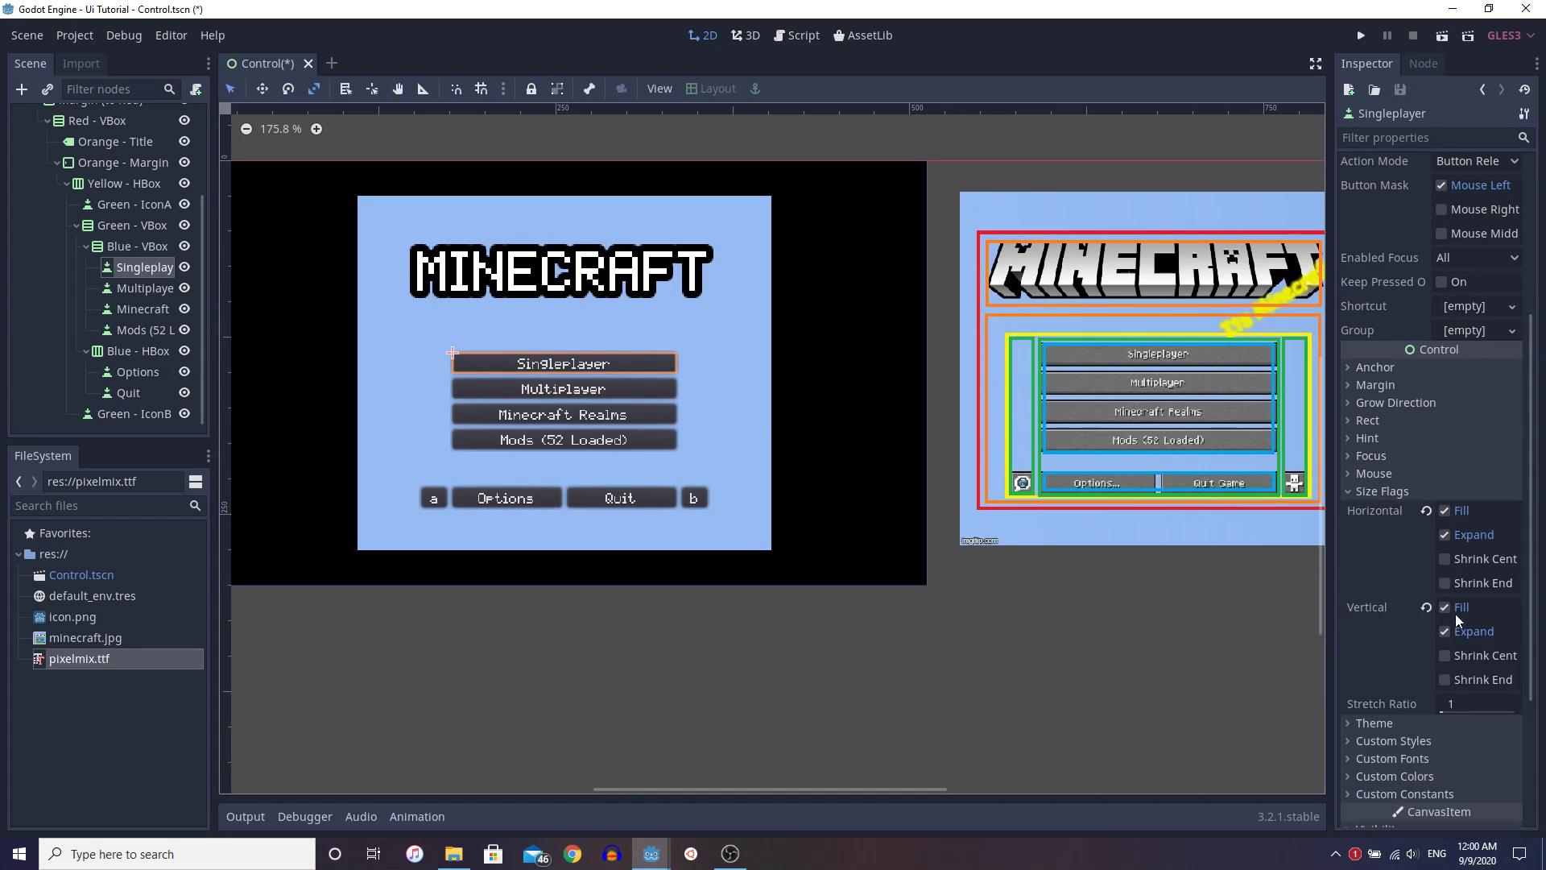
left_click(136, 245)
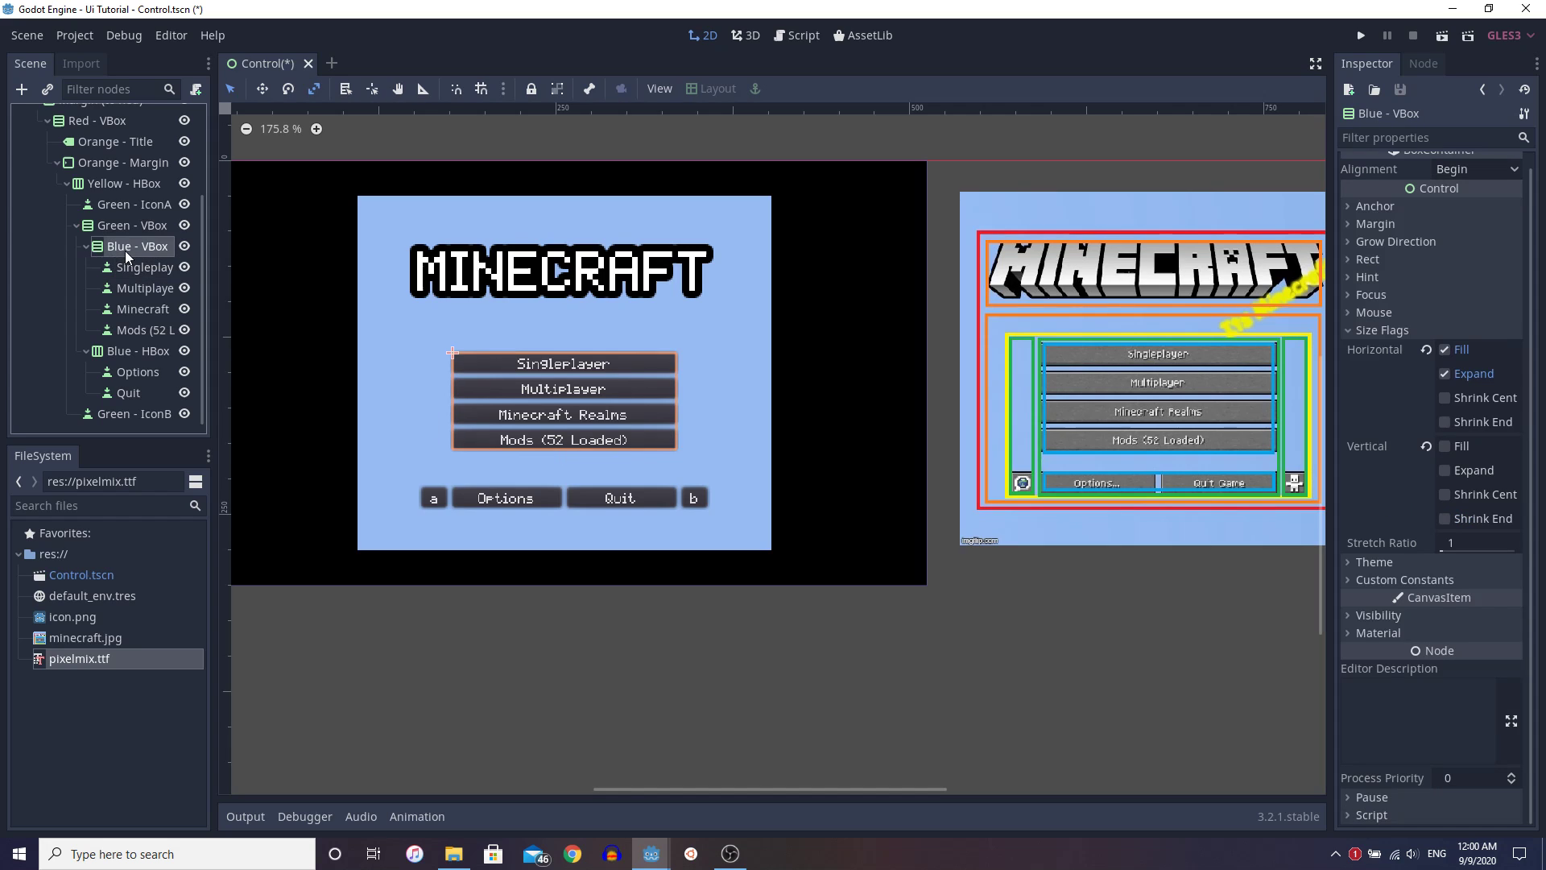
left_click(143, 310)
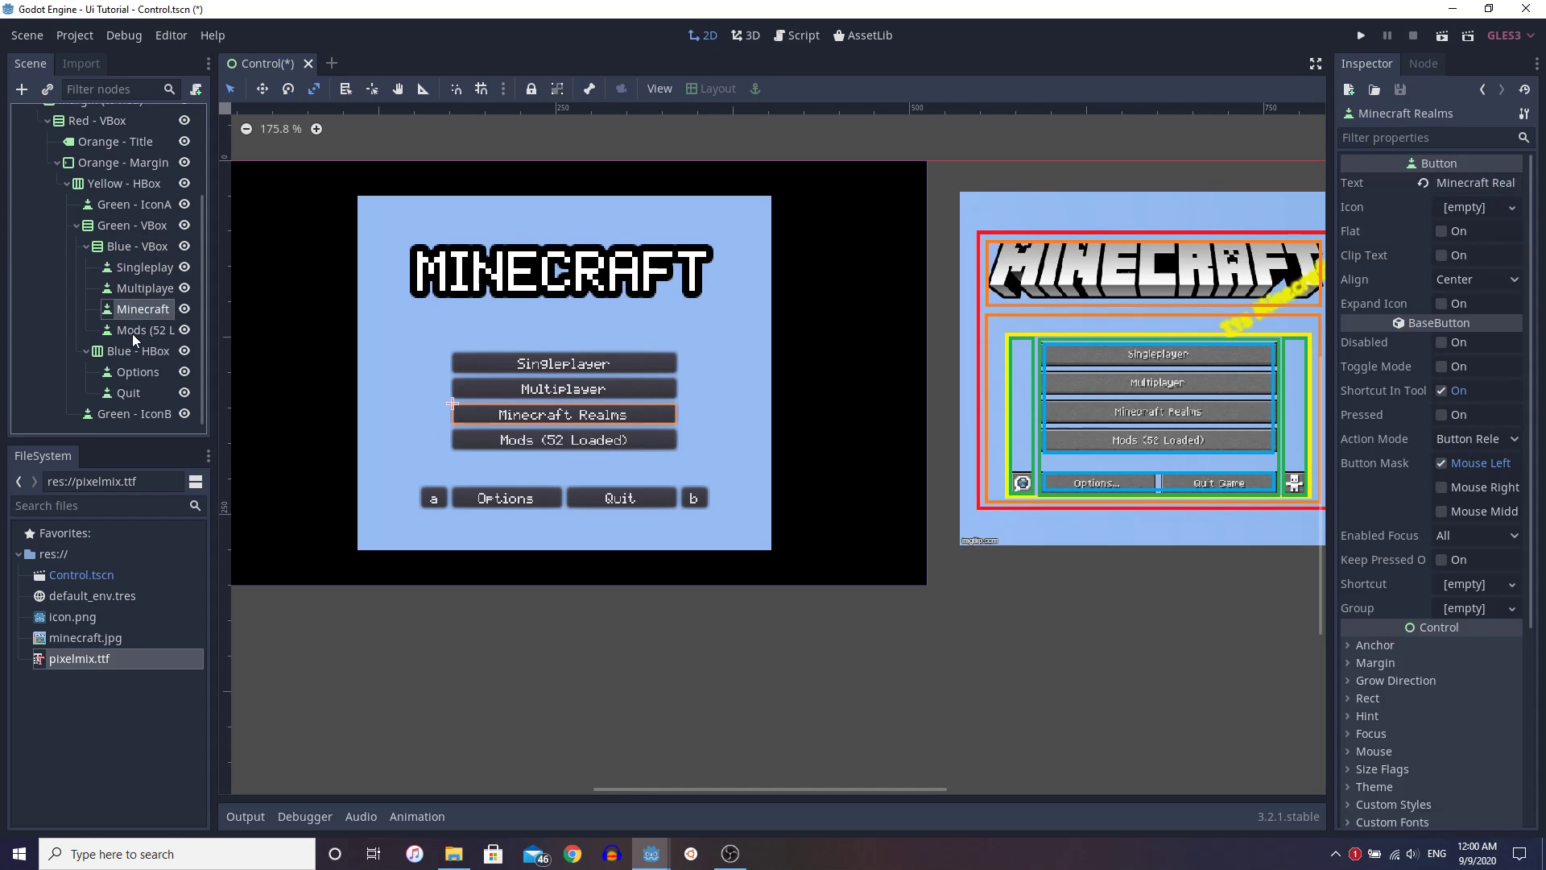
left_click(135, 245)
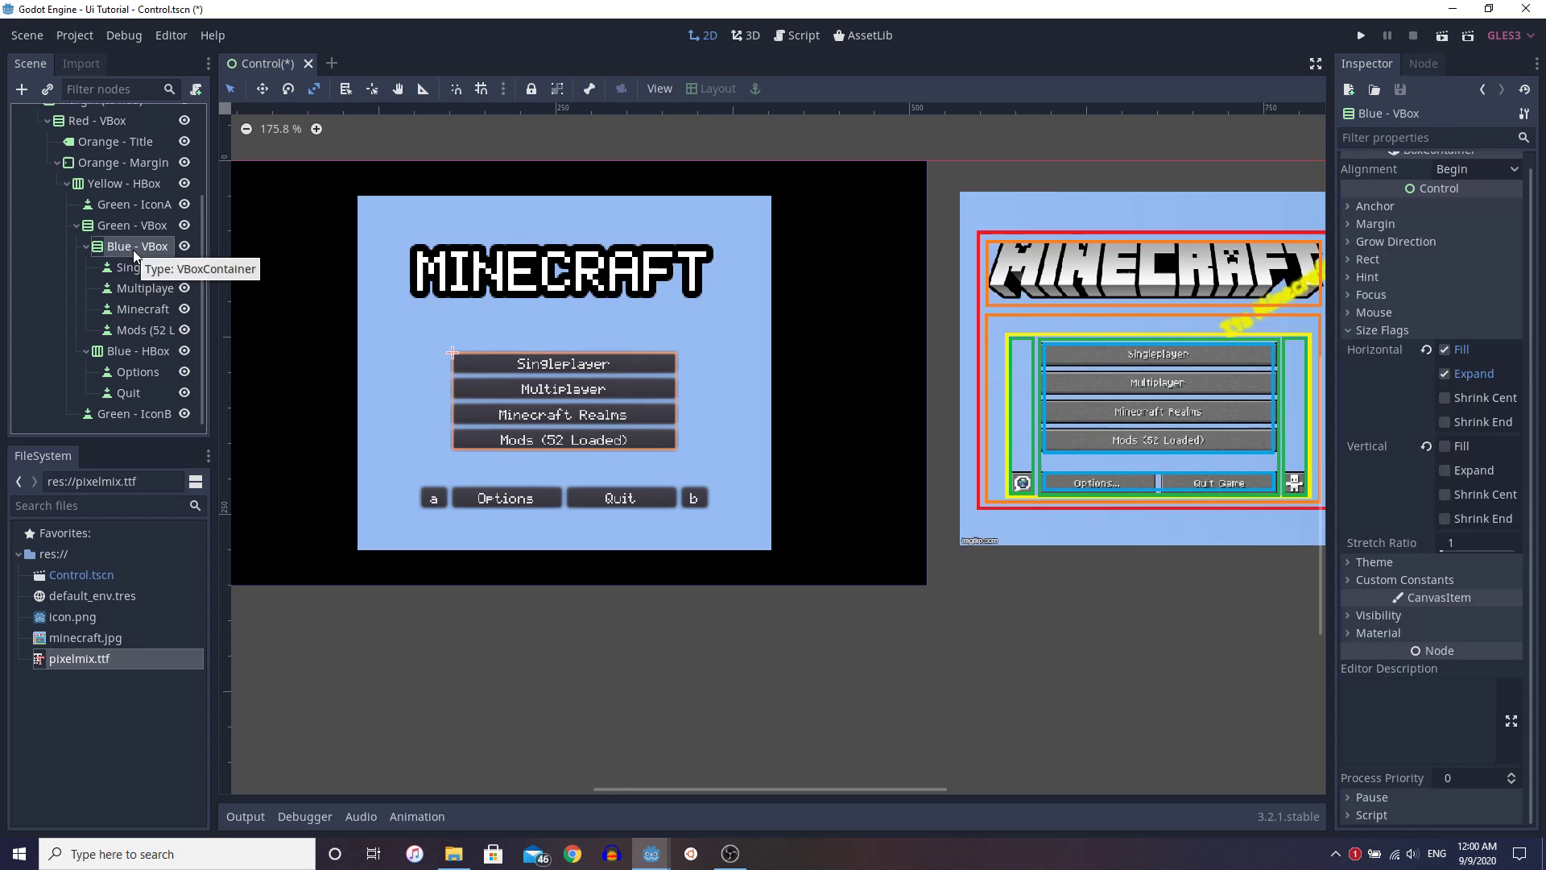
mouse_move(214, 299)
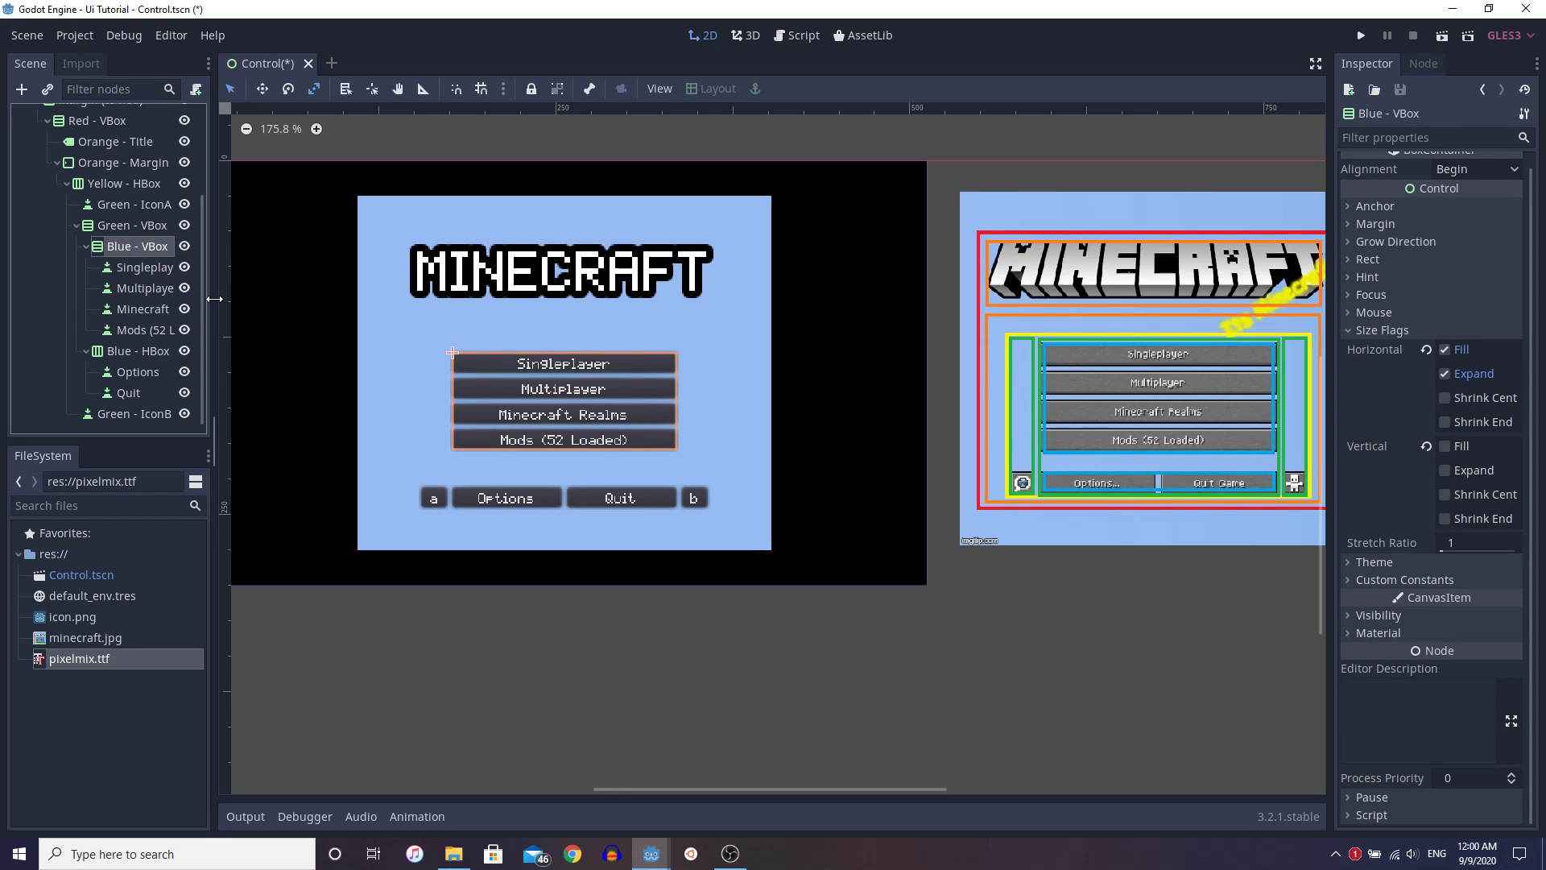
mouse_move(415, 304)
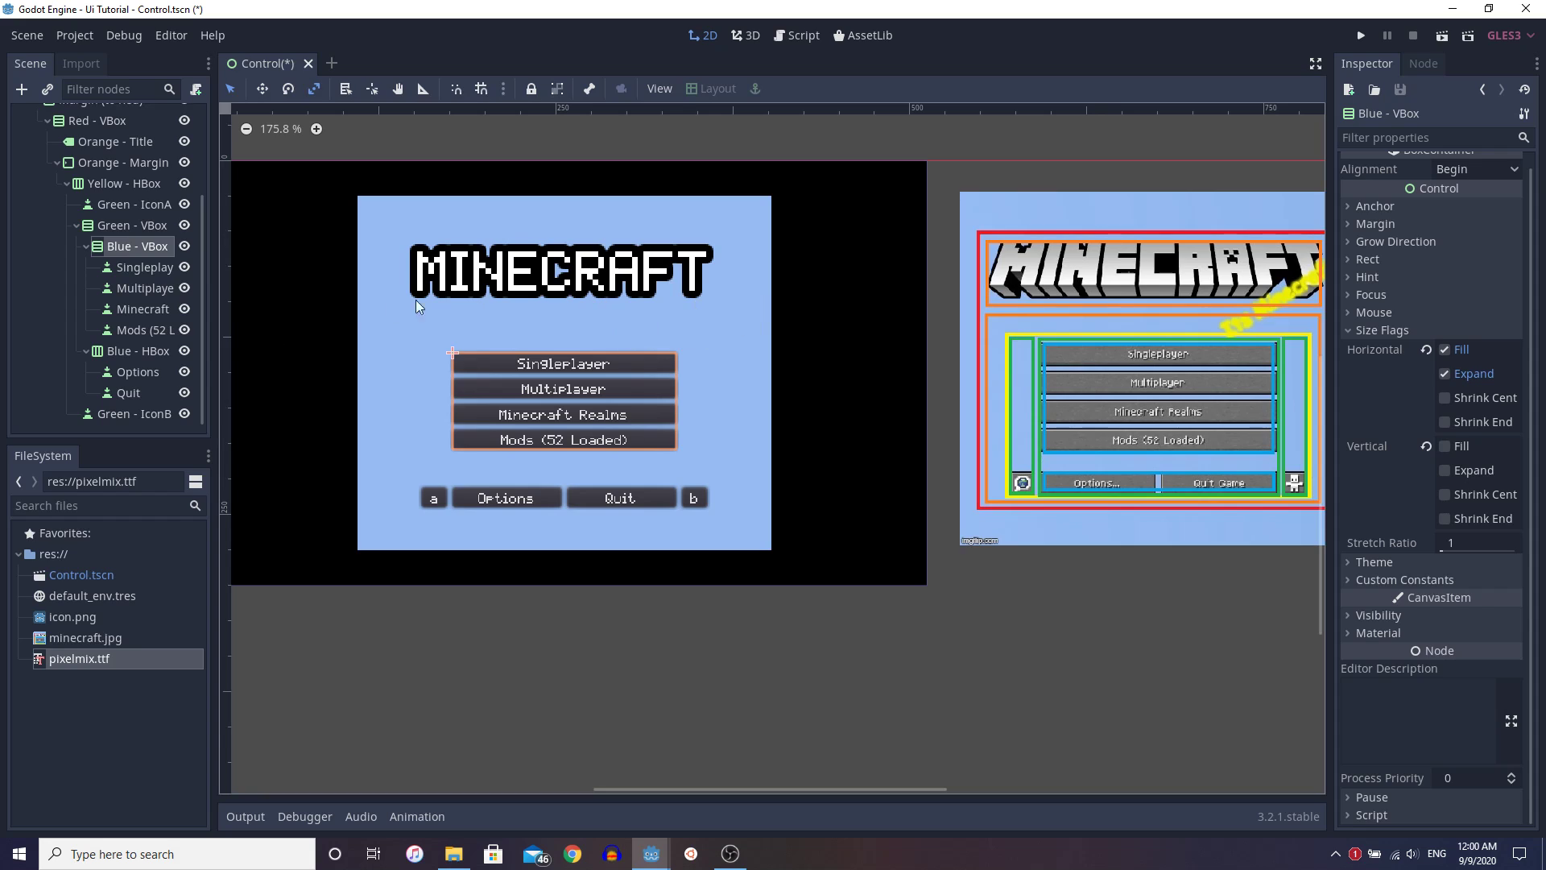
mouse_move(733, 341)
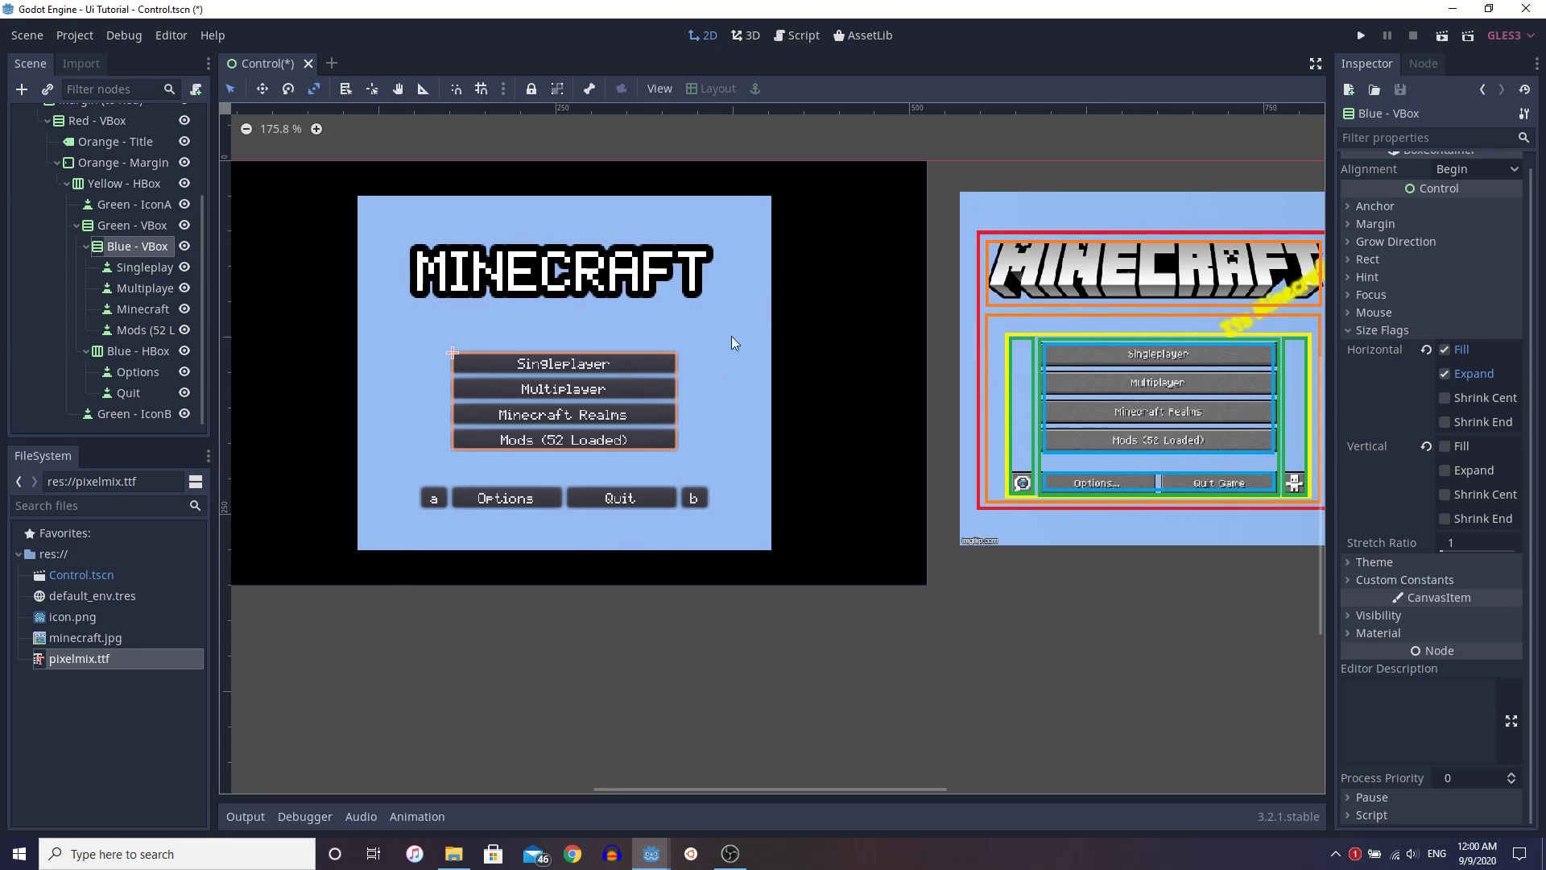
mouse_move(734, 324)
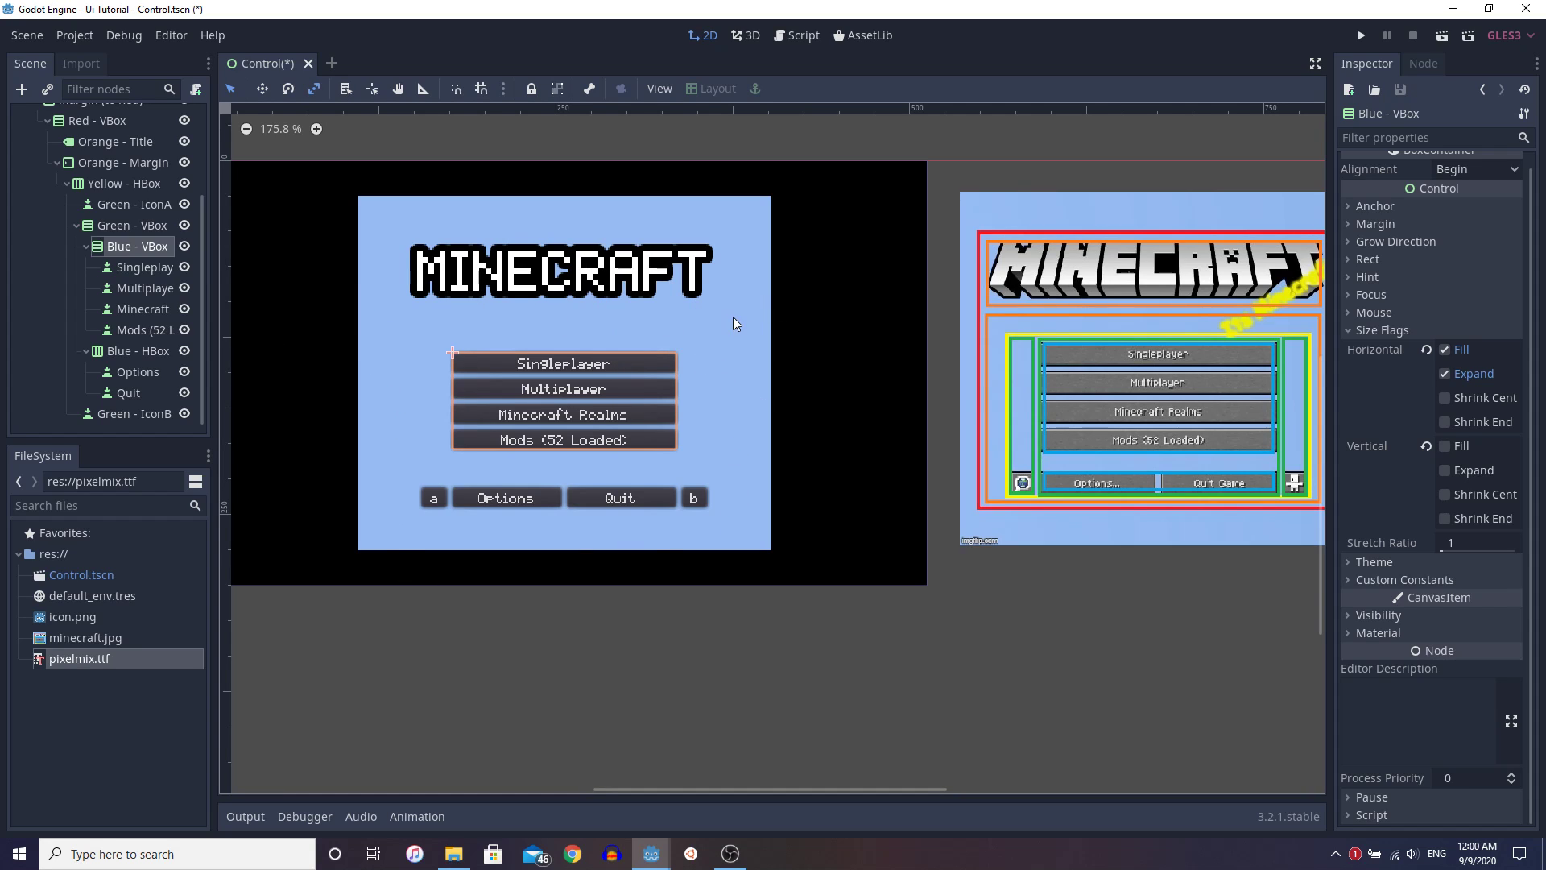
mouse_move(451, 284)
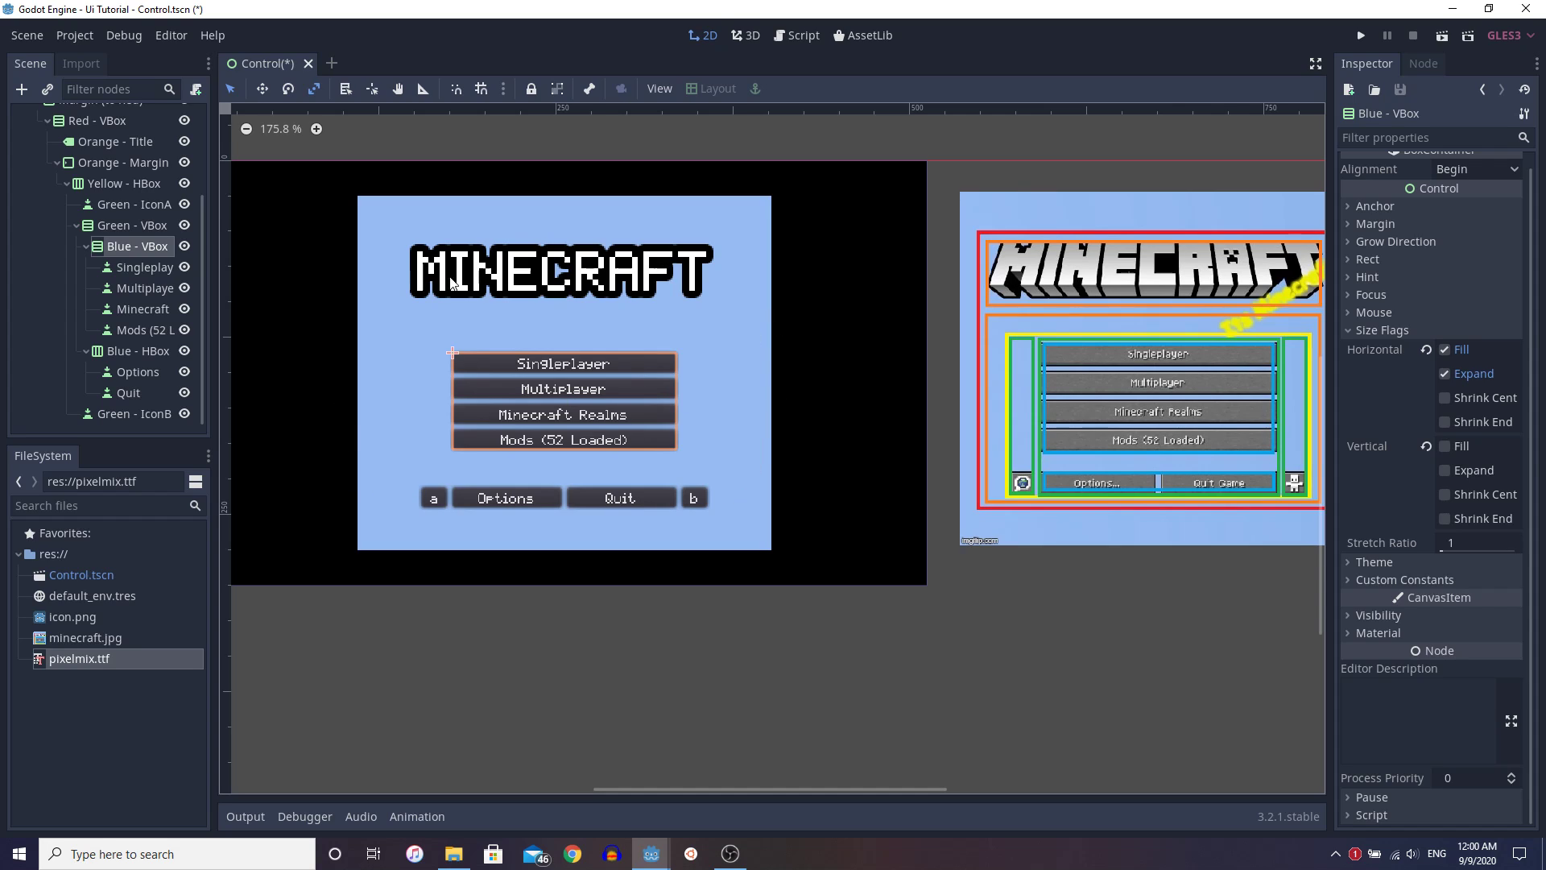
mouse_move(752, 406)
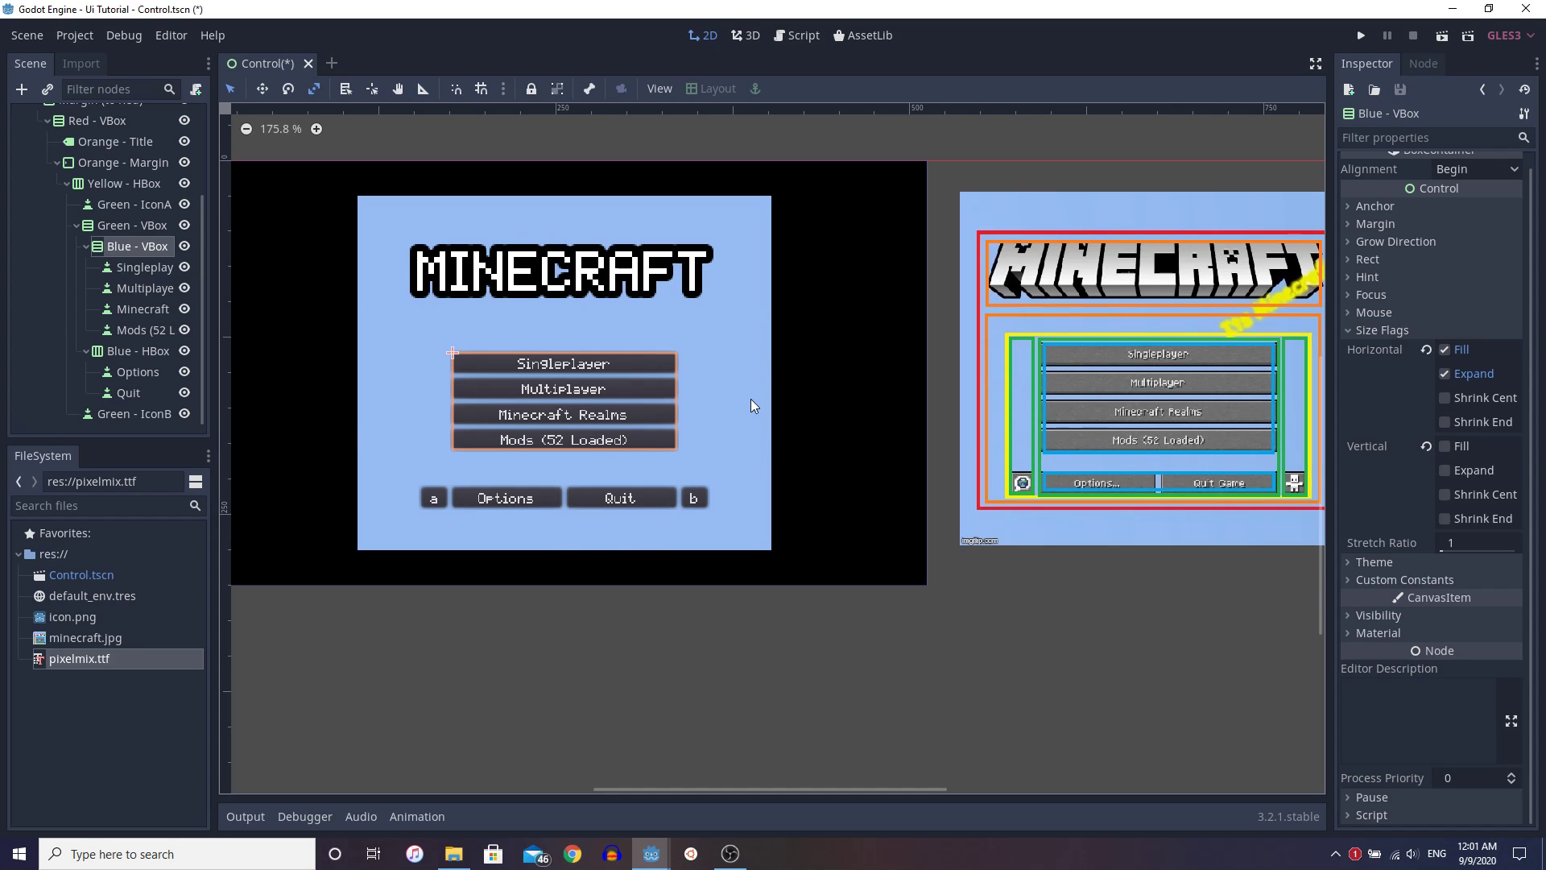
left_click(130, 351)
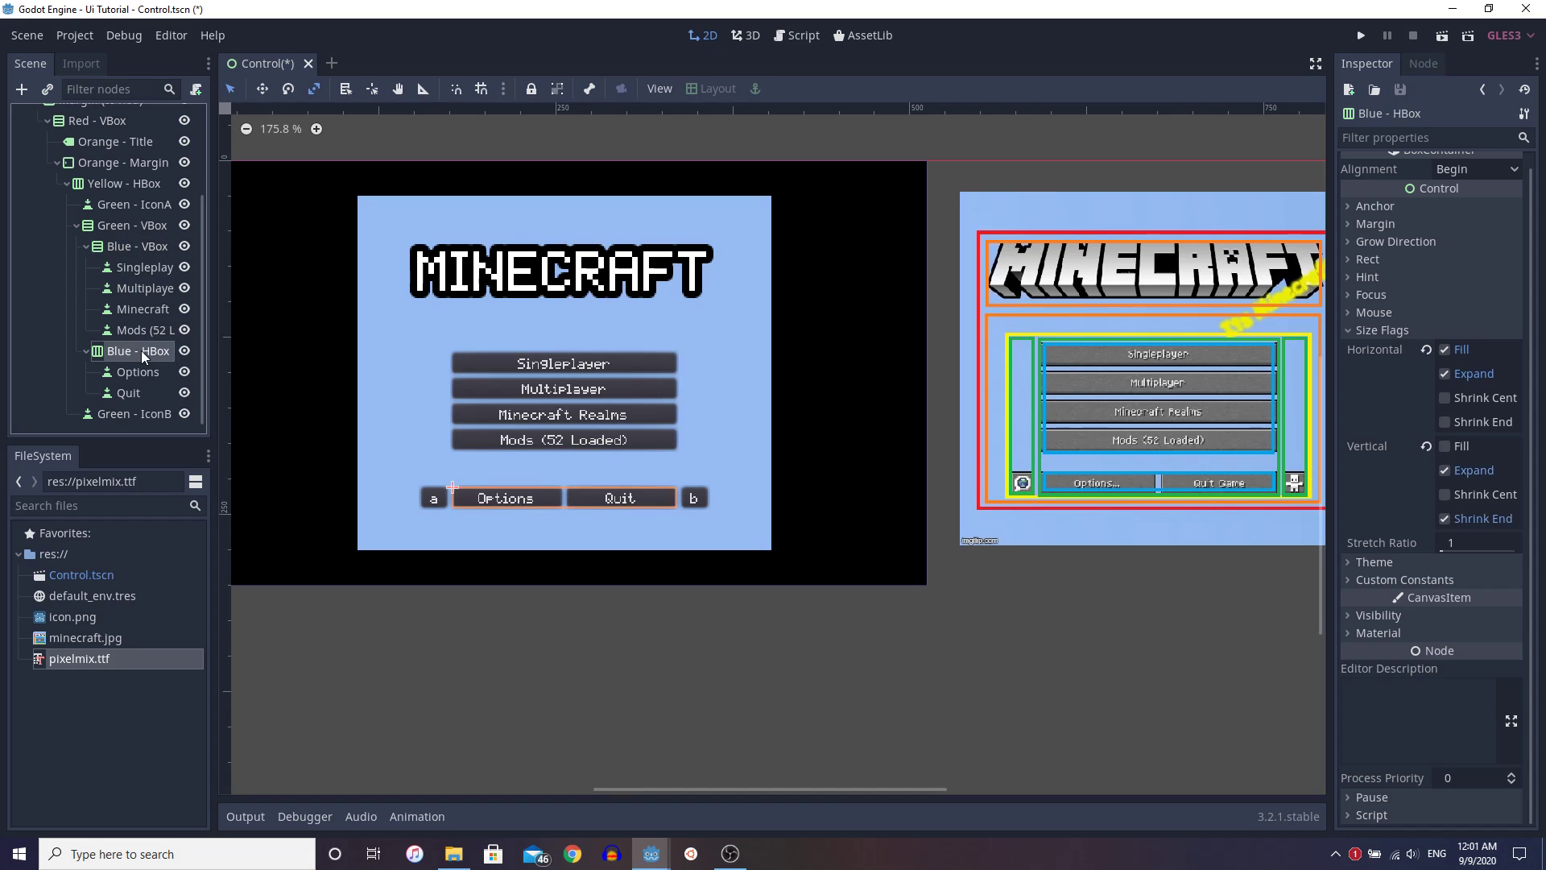
mouse_move(614, 520)
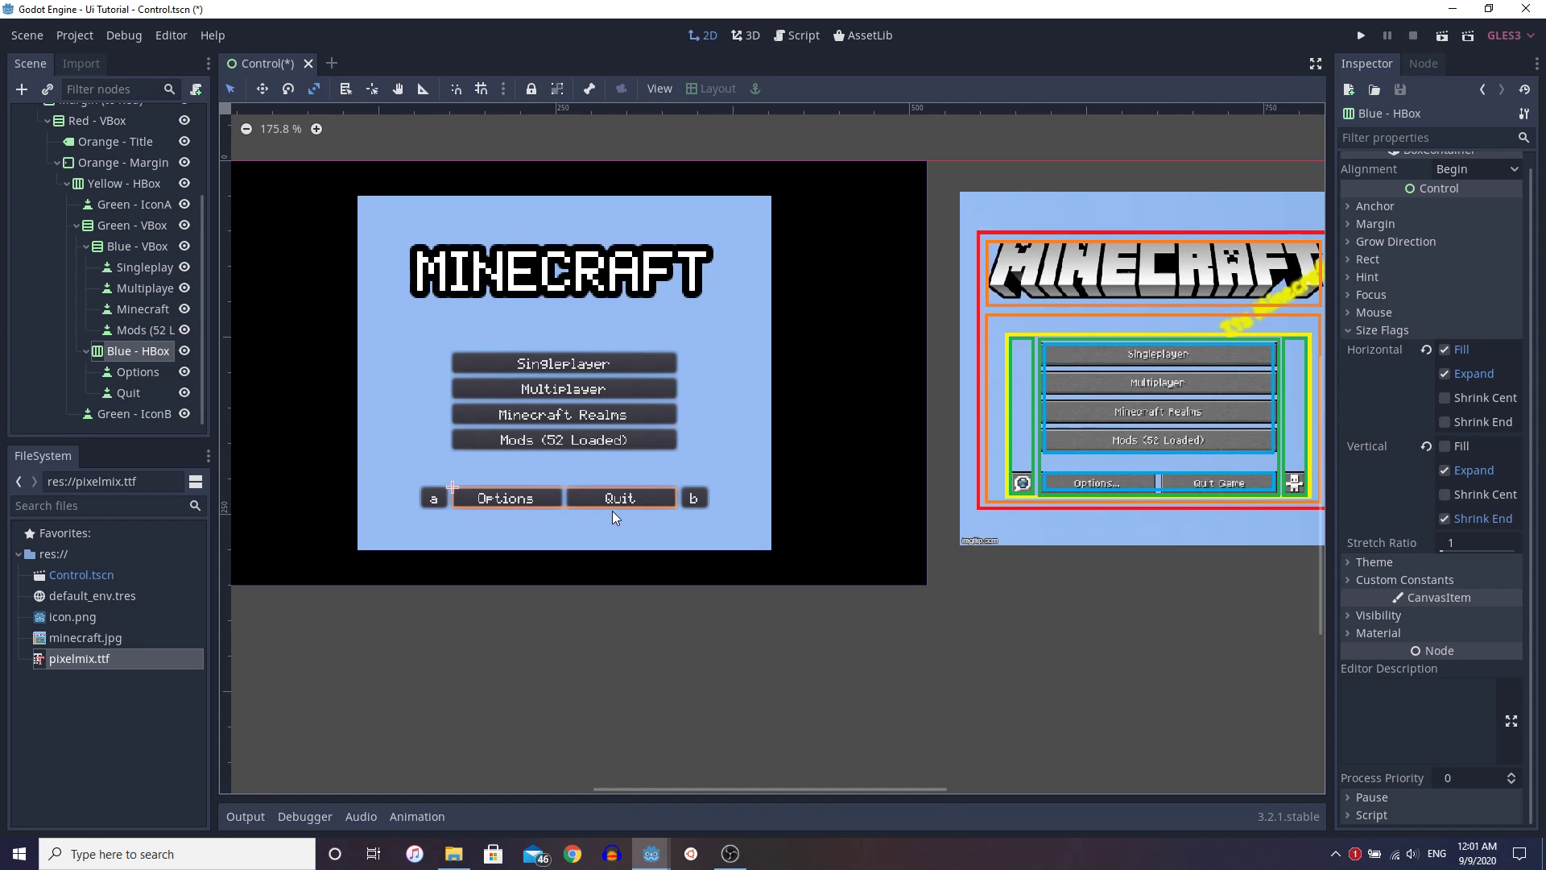
mouse_move(438, 510)
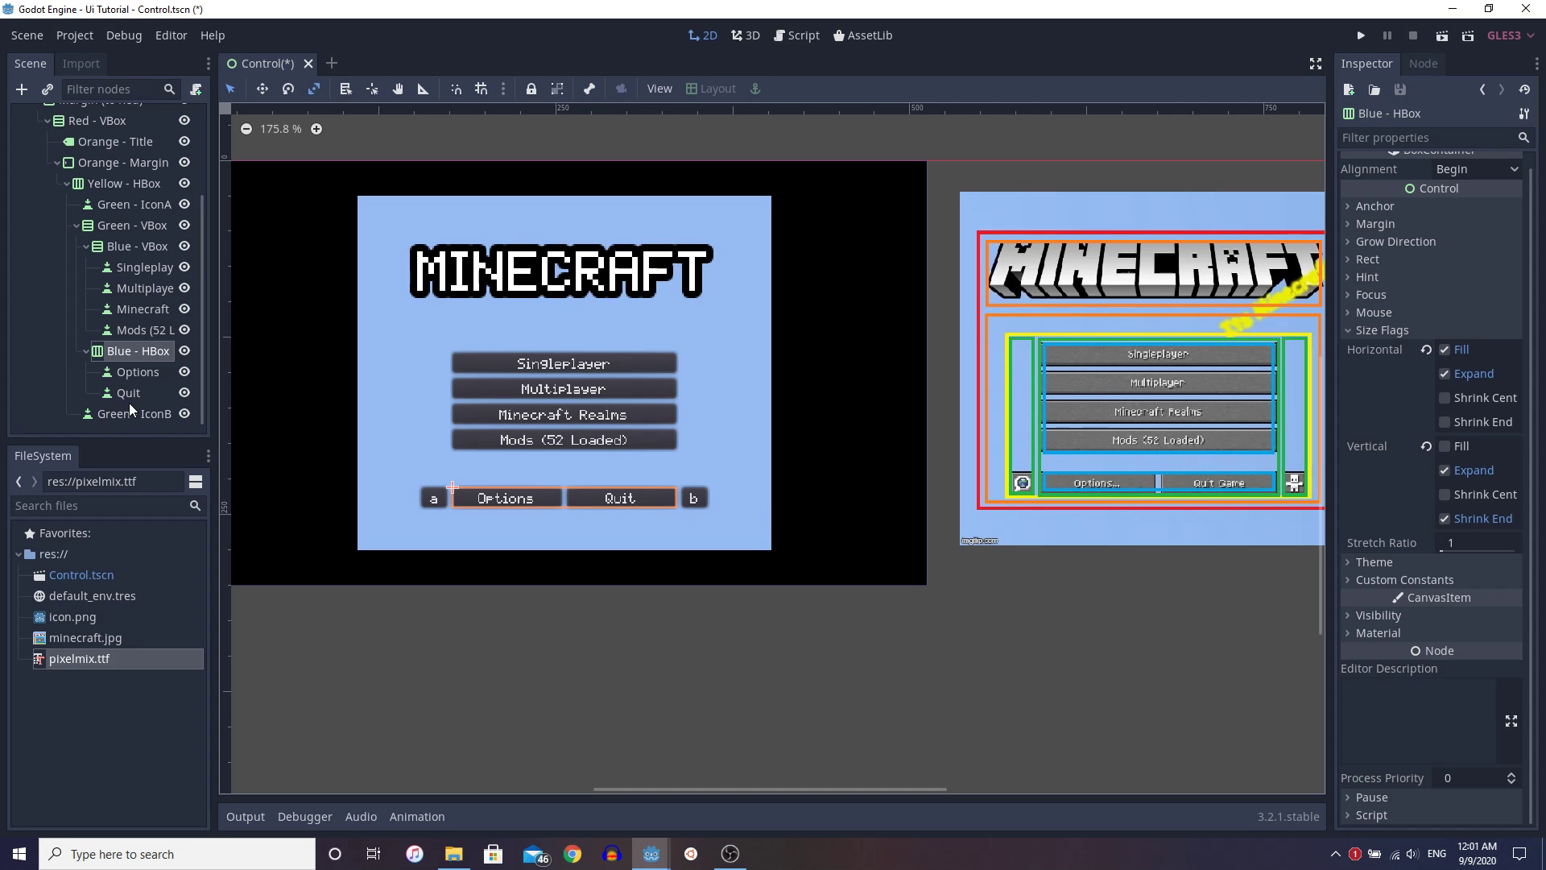
left_click(129, 393)
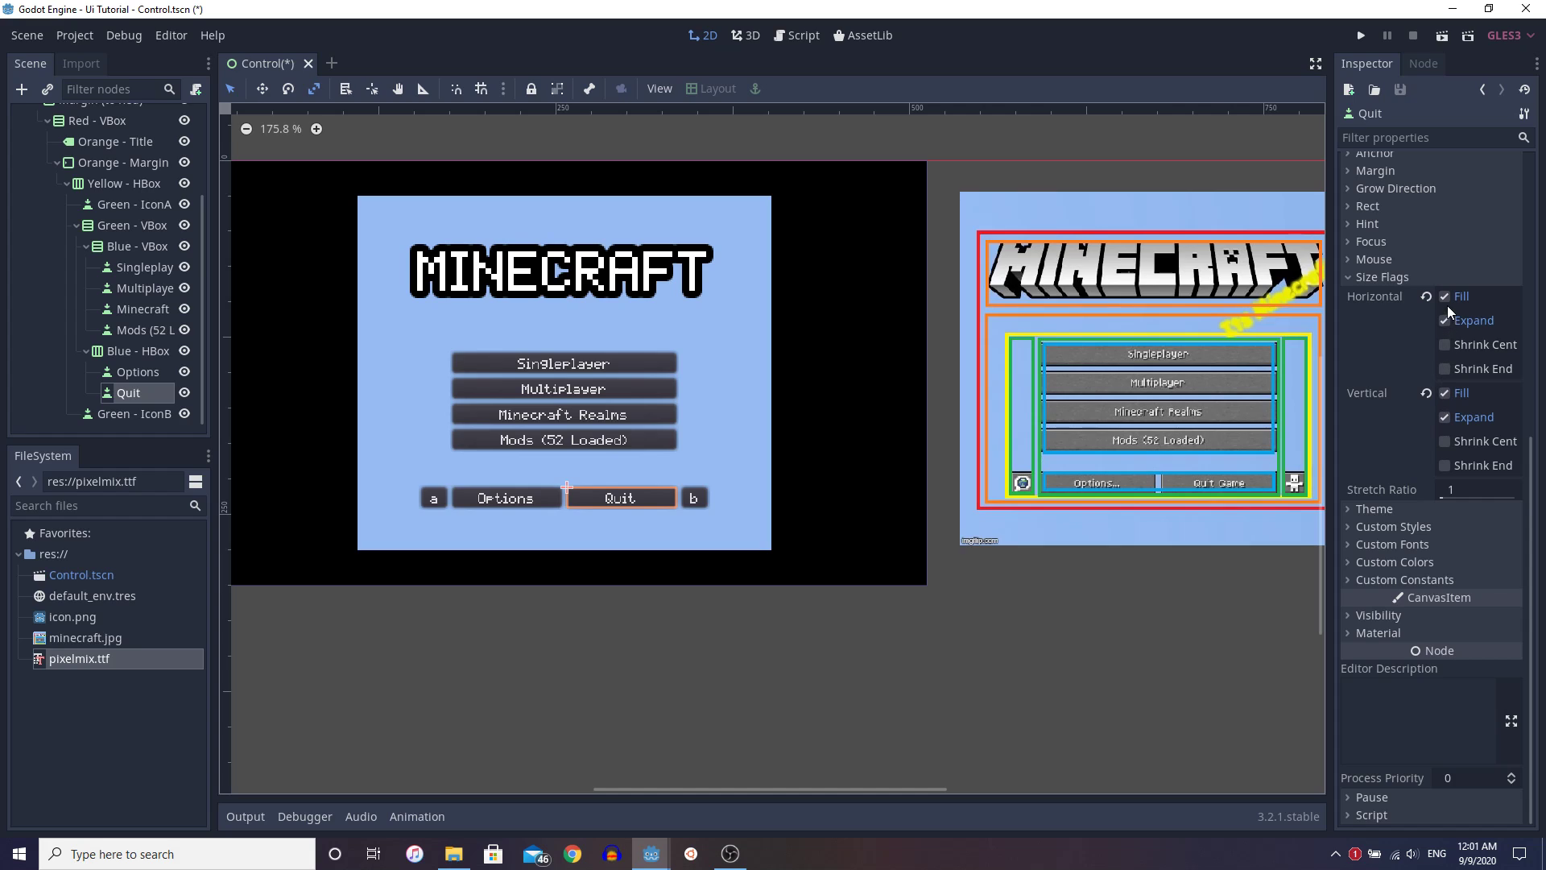
left_click(1446, 296)
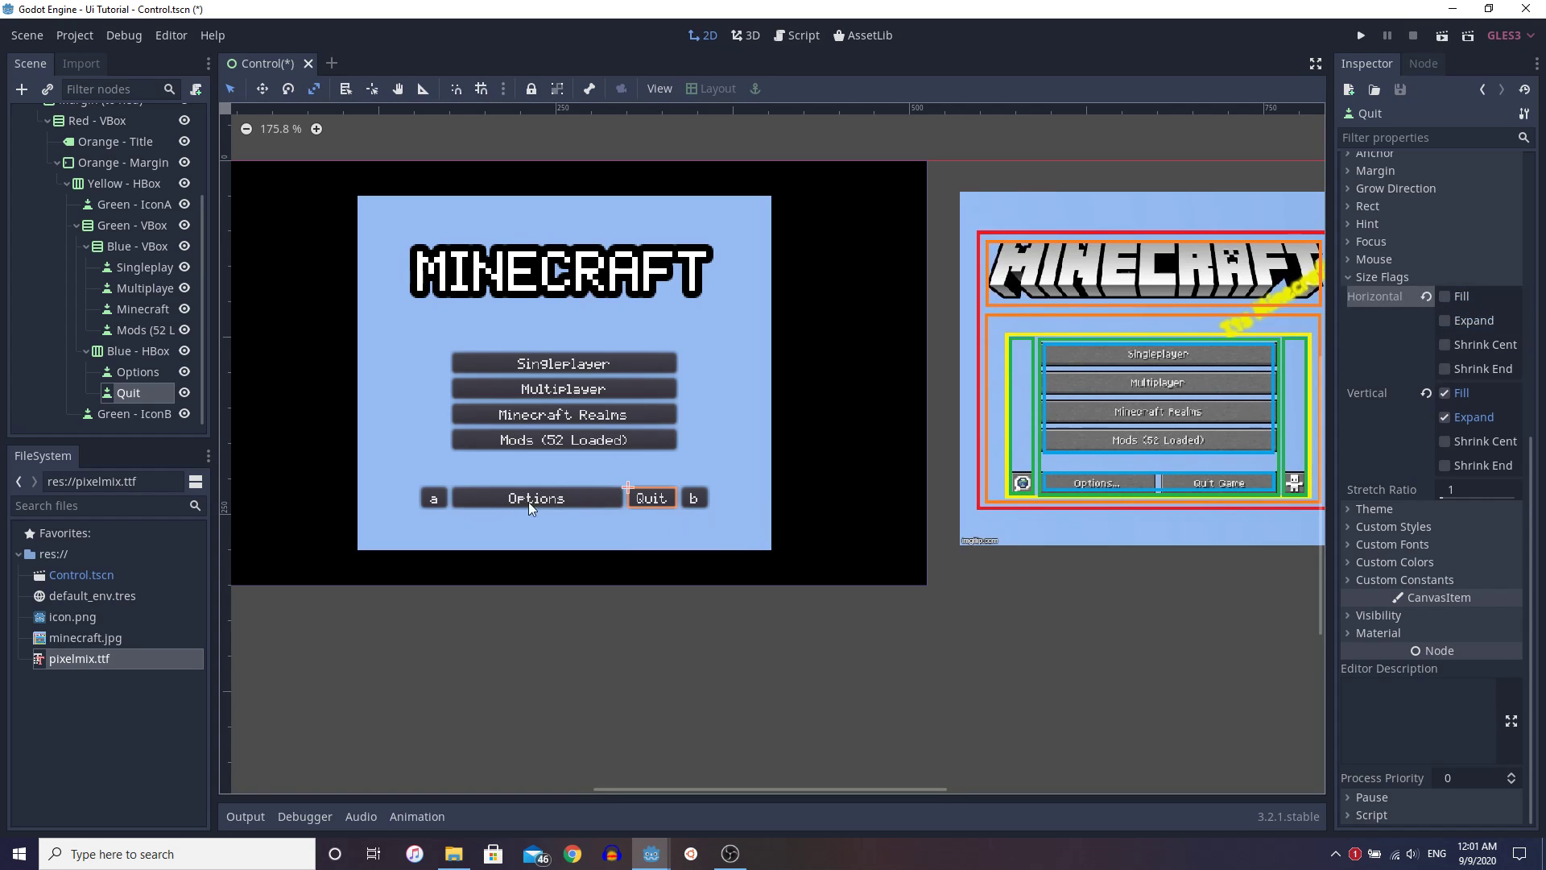
mouse_move(630, 545)
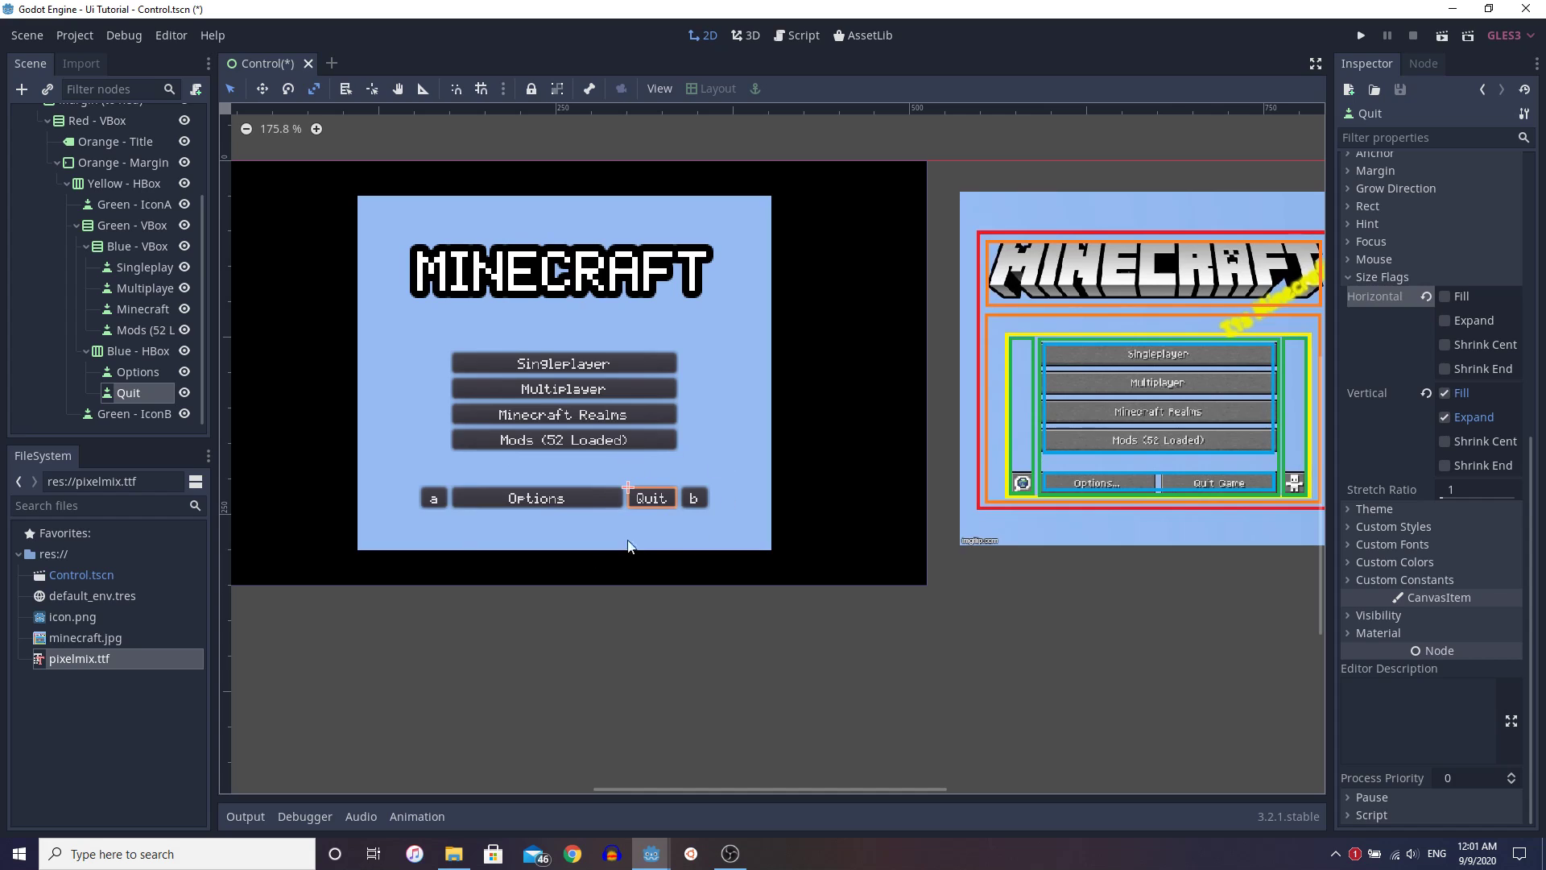
mouse_move(657, 513)
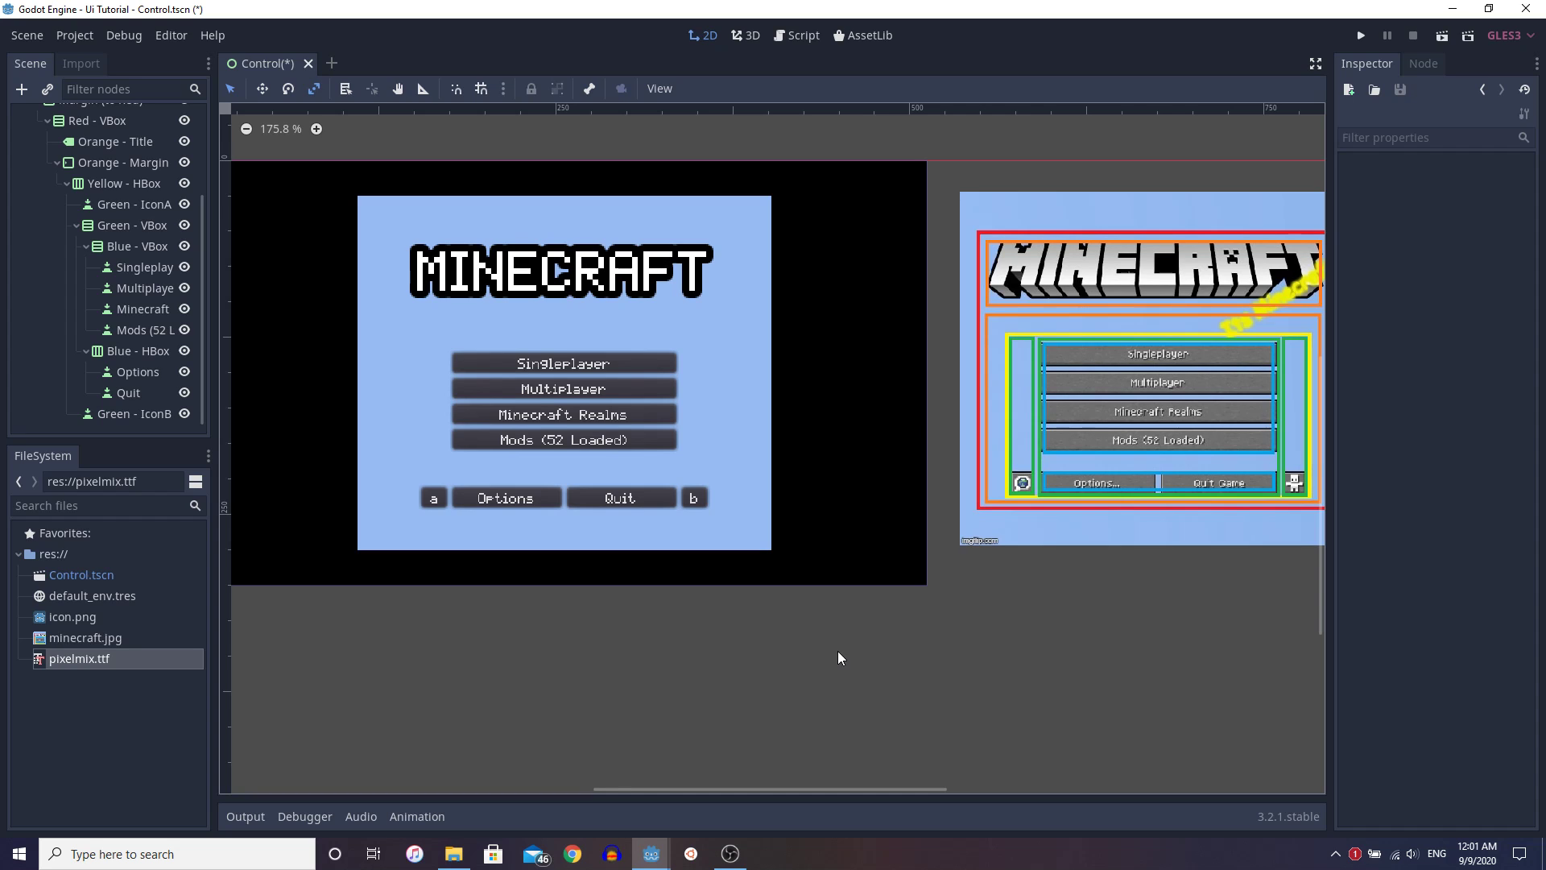
mouse_move(1013, 632)
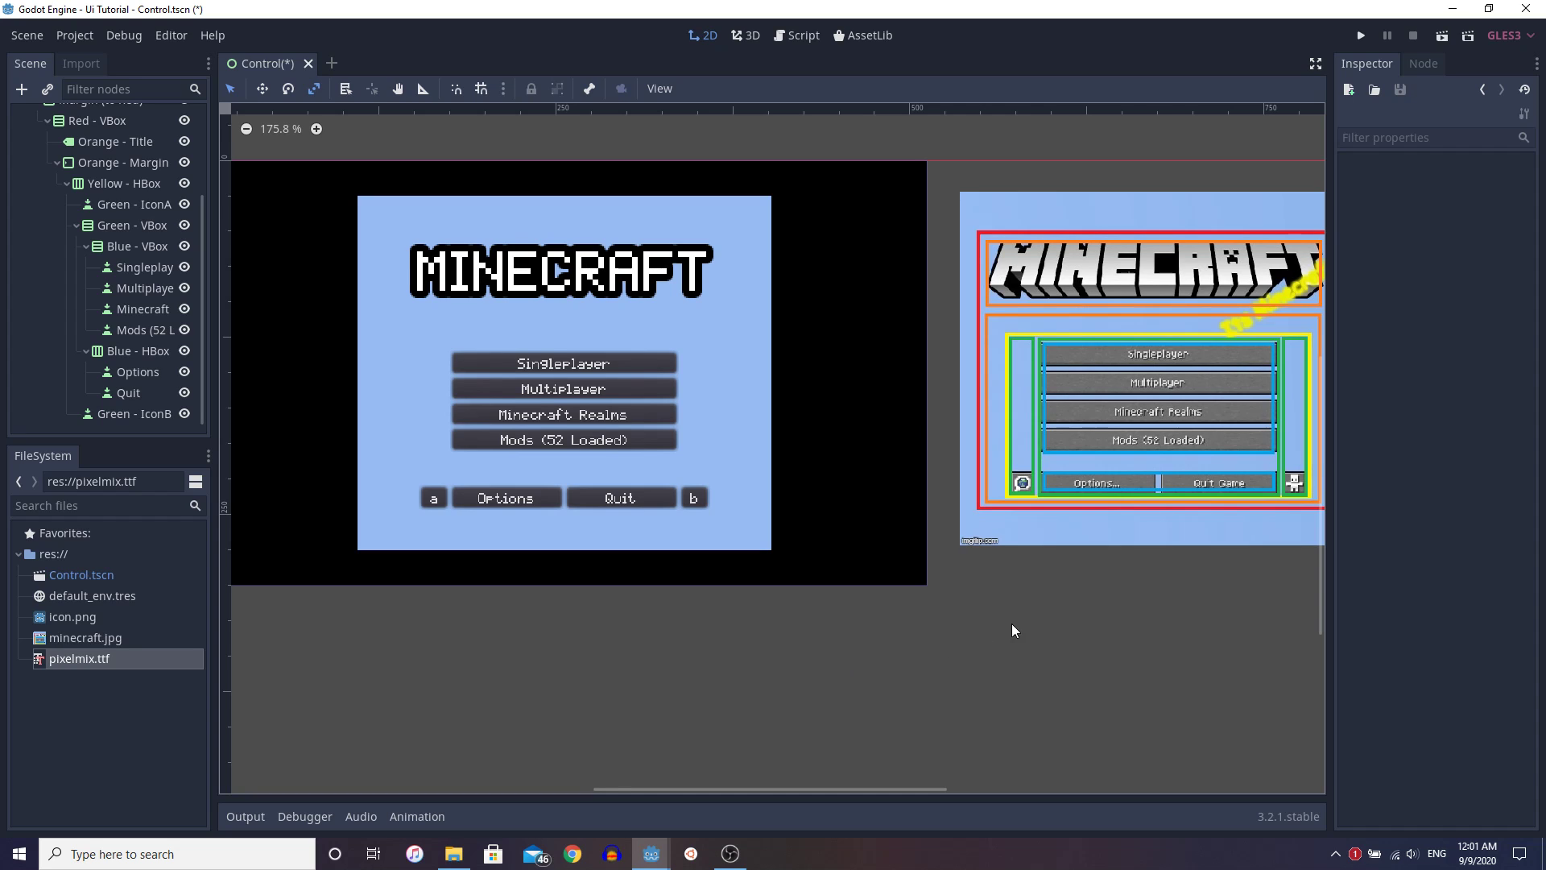
scroll("down", 3)
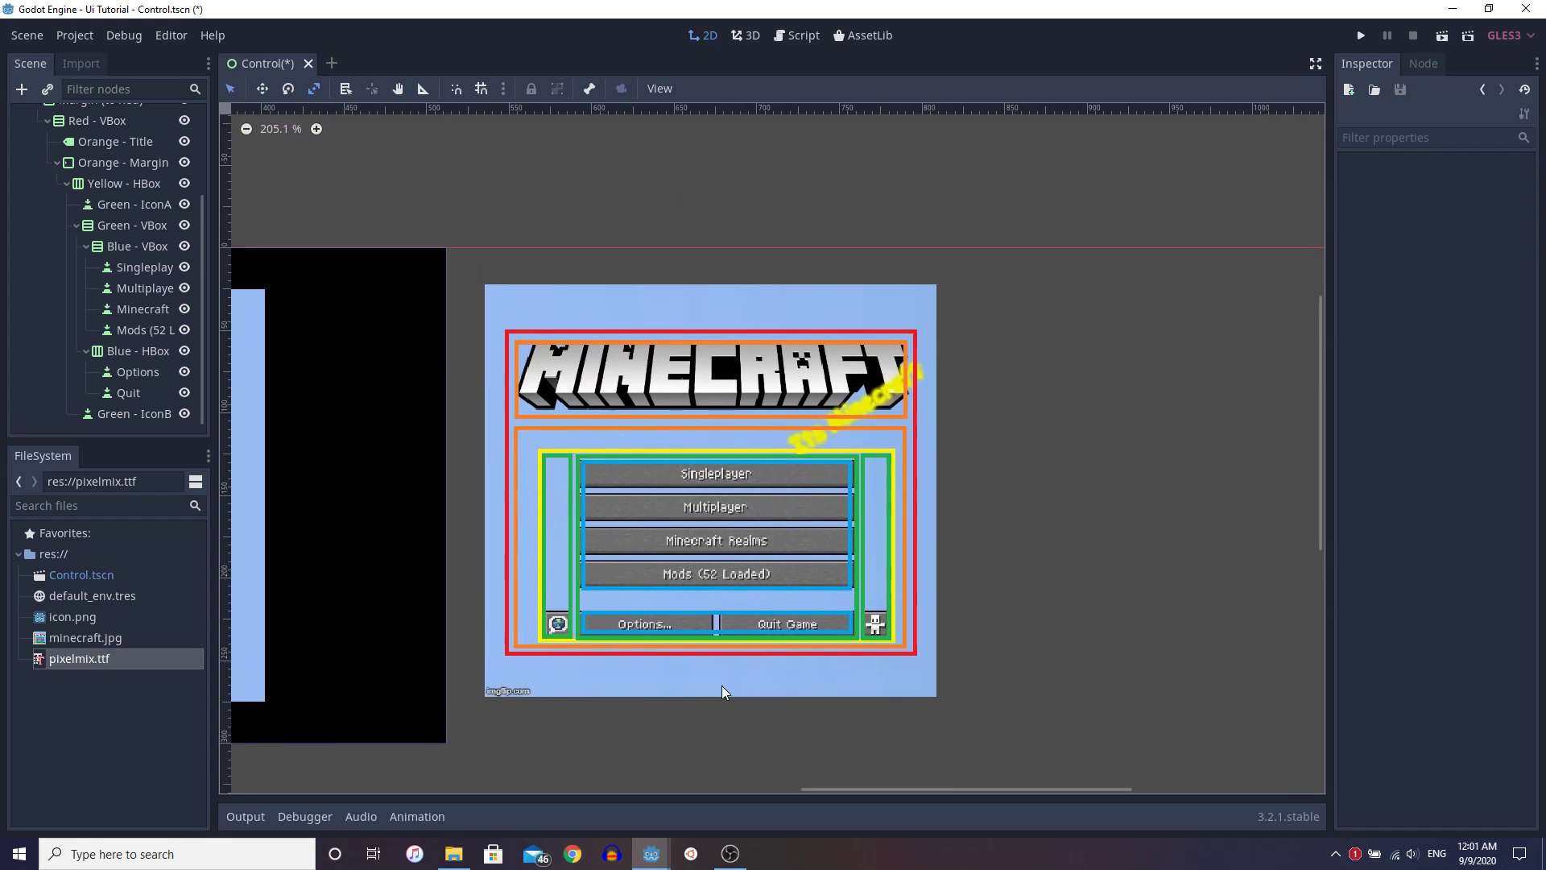
mouse_move(758, 485)
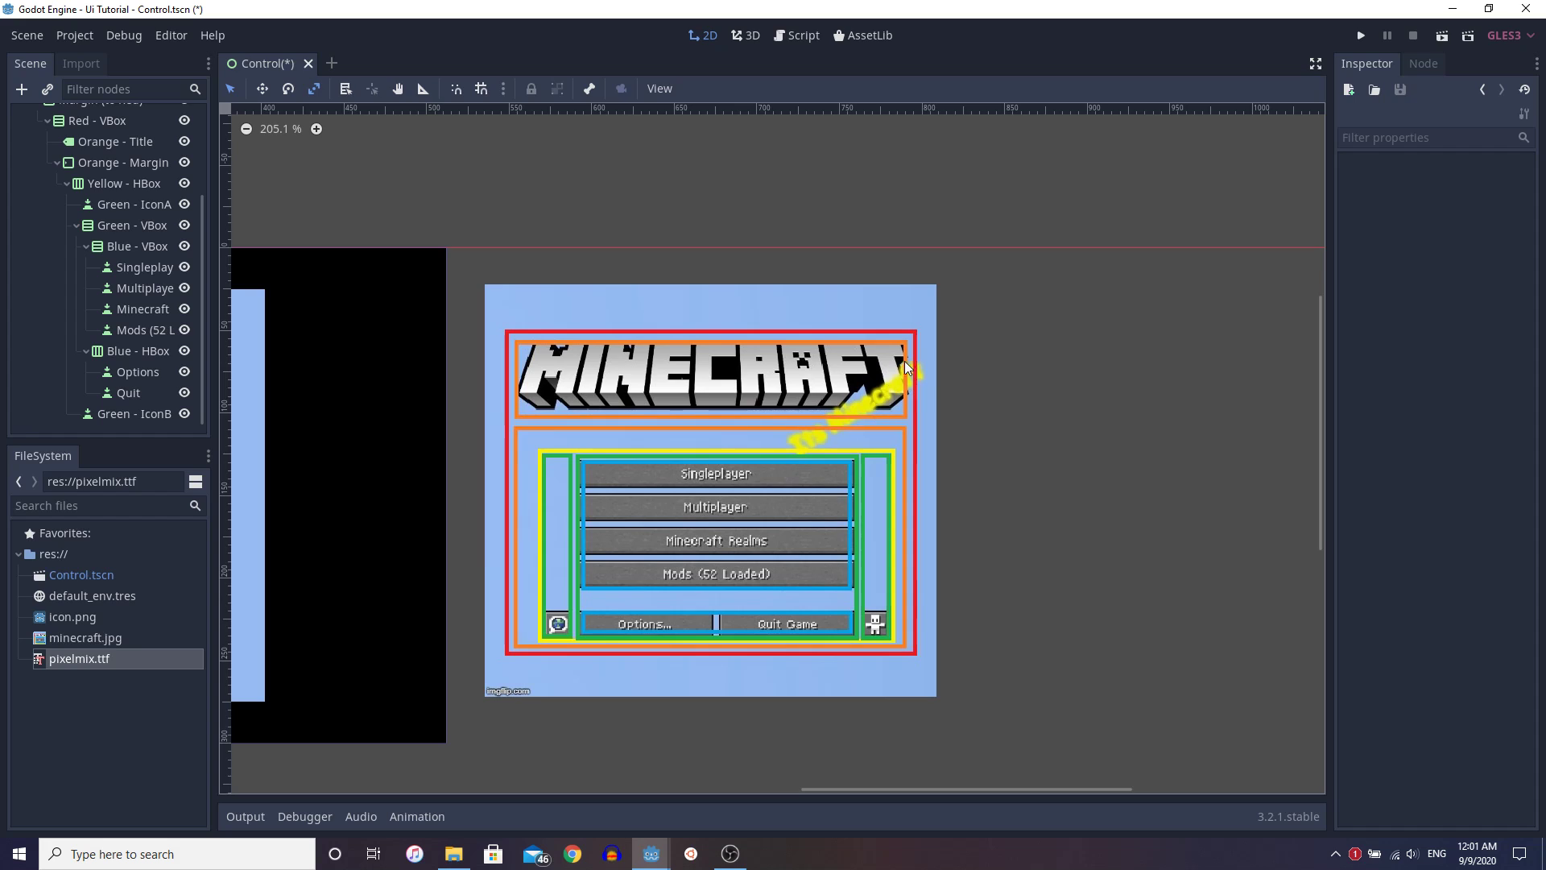
mouse_move(728, 651)
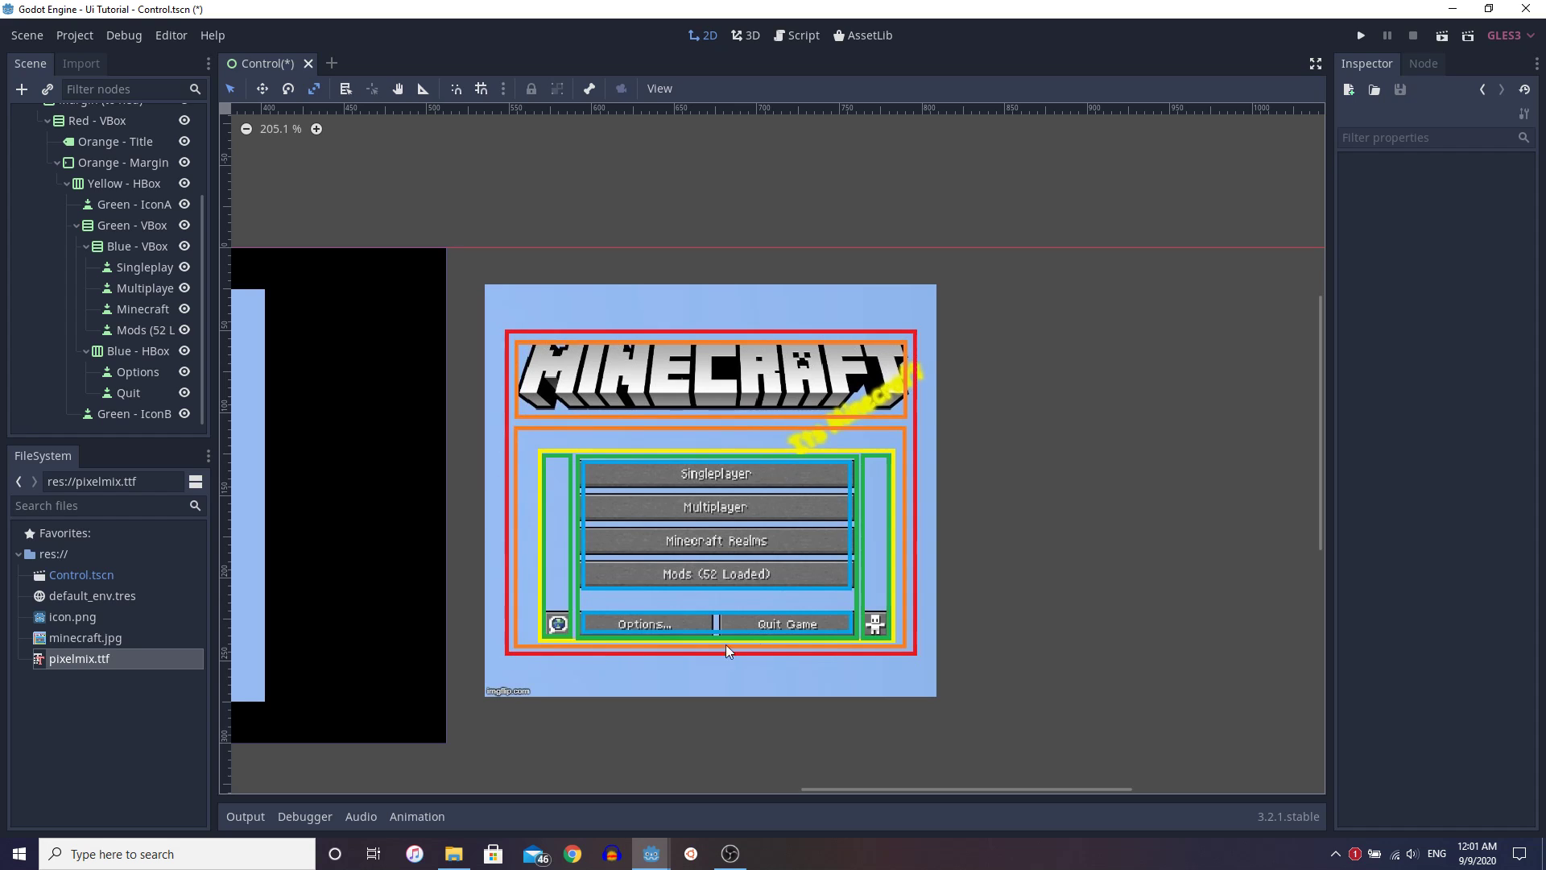
mouse_move(860, 354)
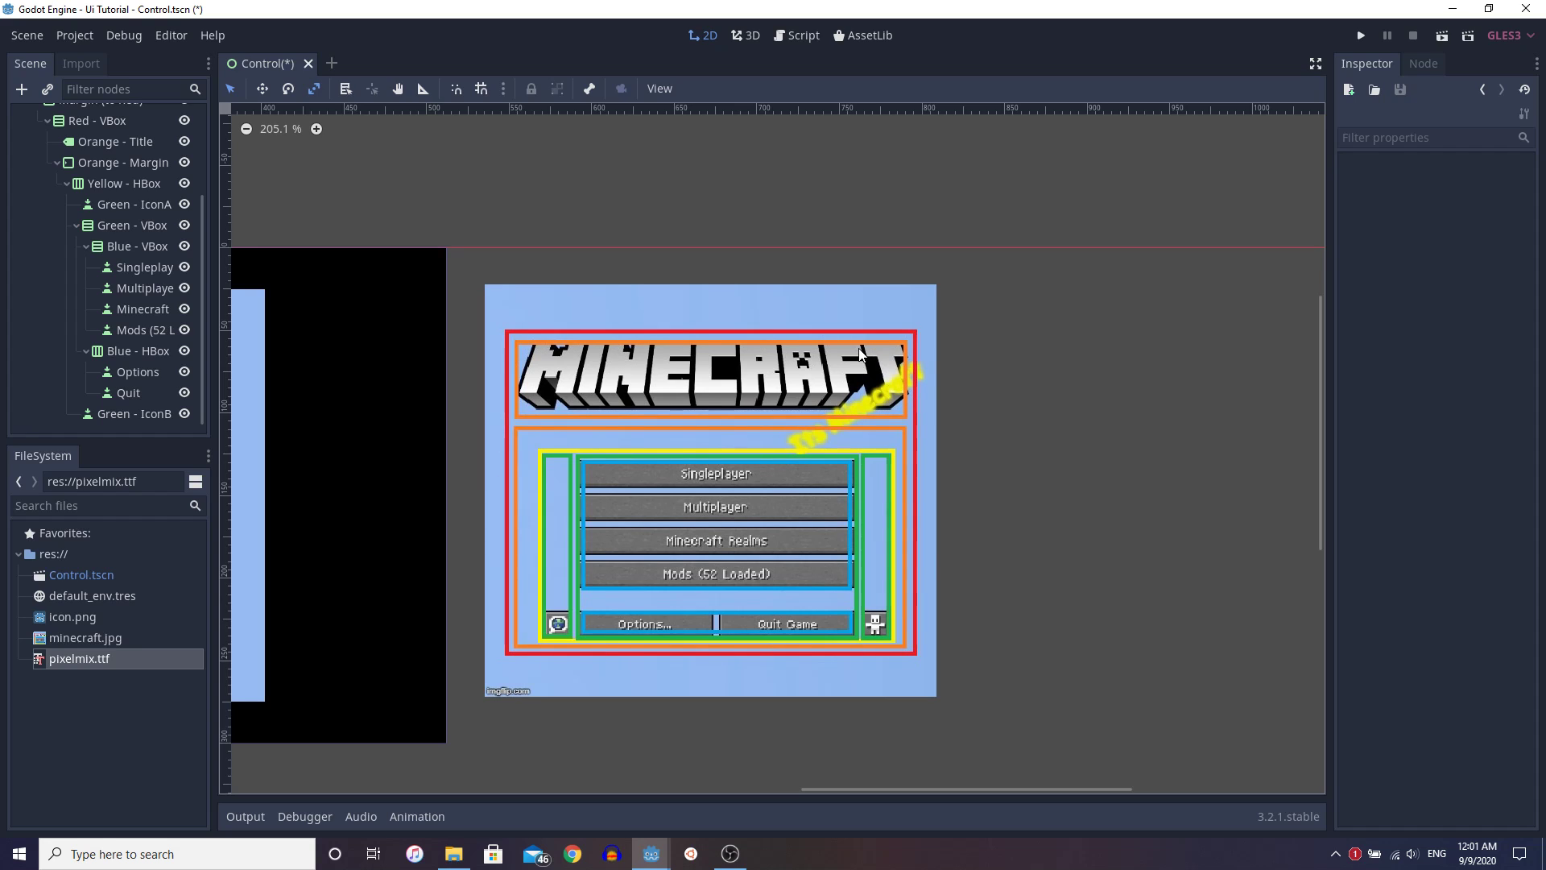
mouse_move(934, 288)
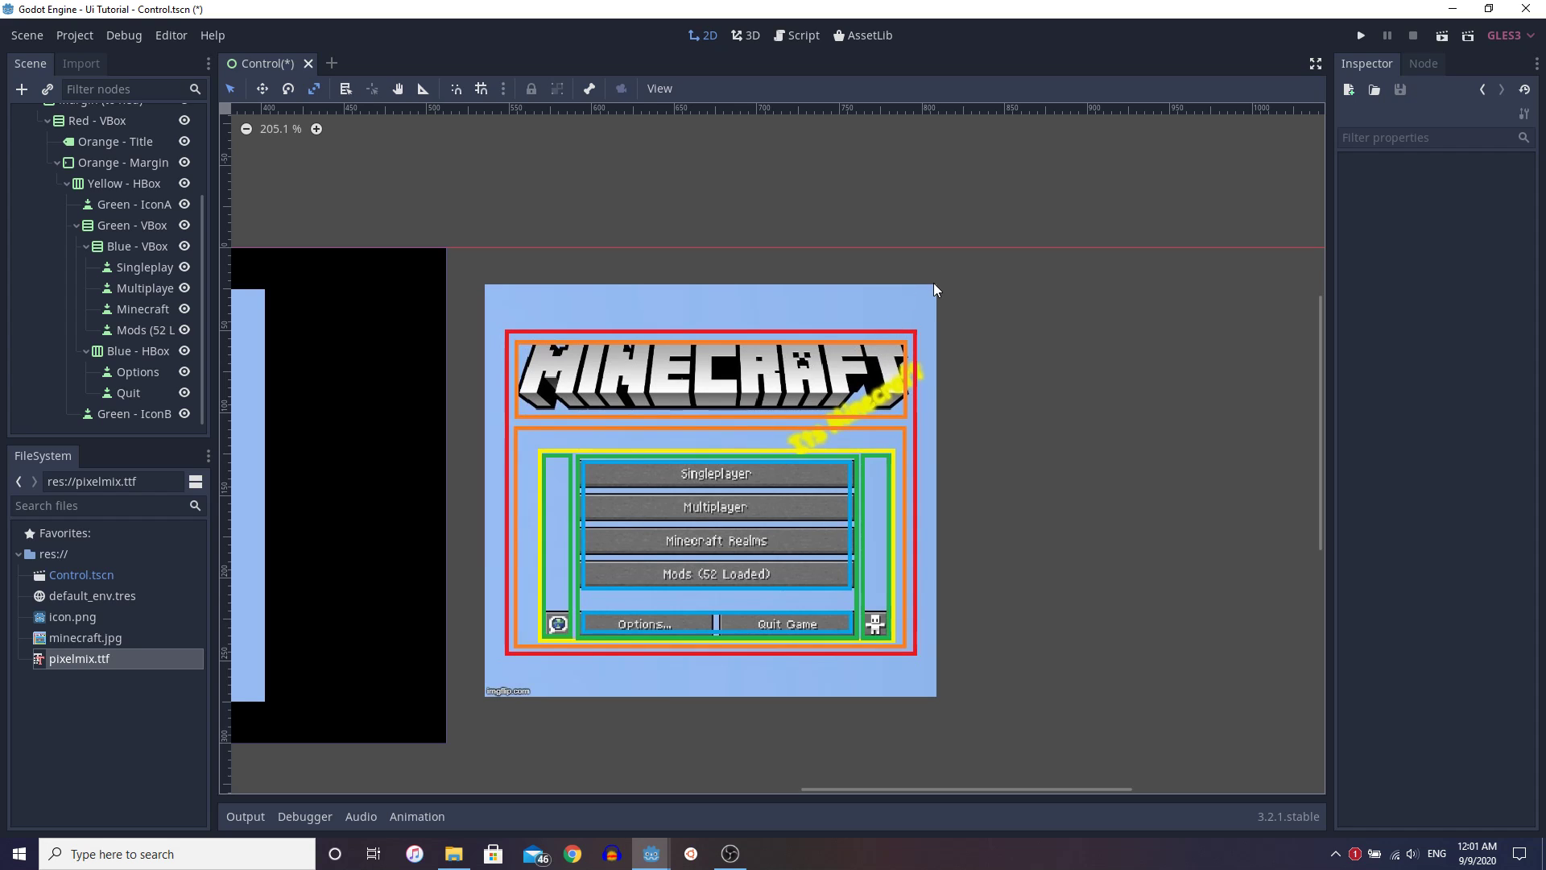
mouse_move(889, 674)
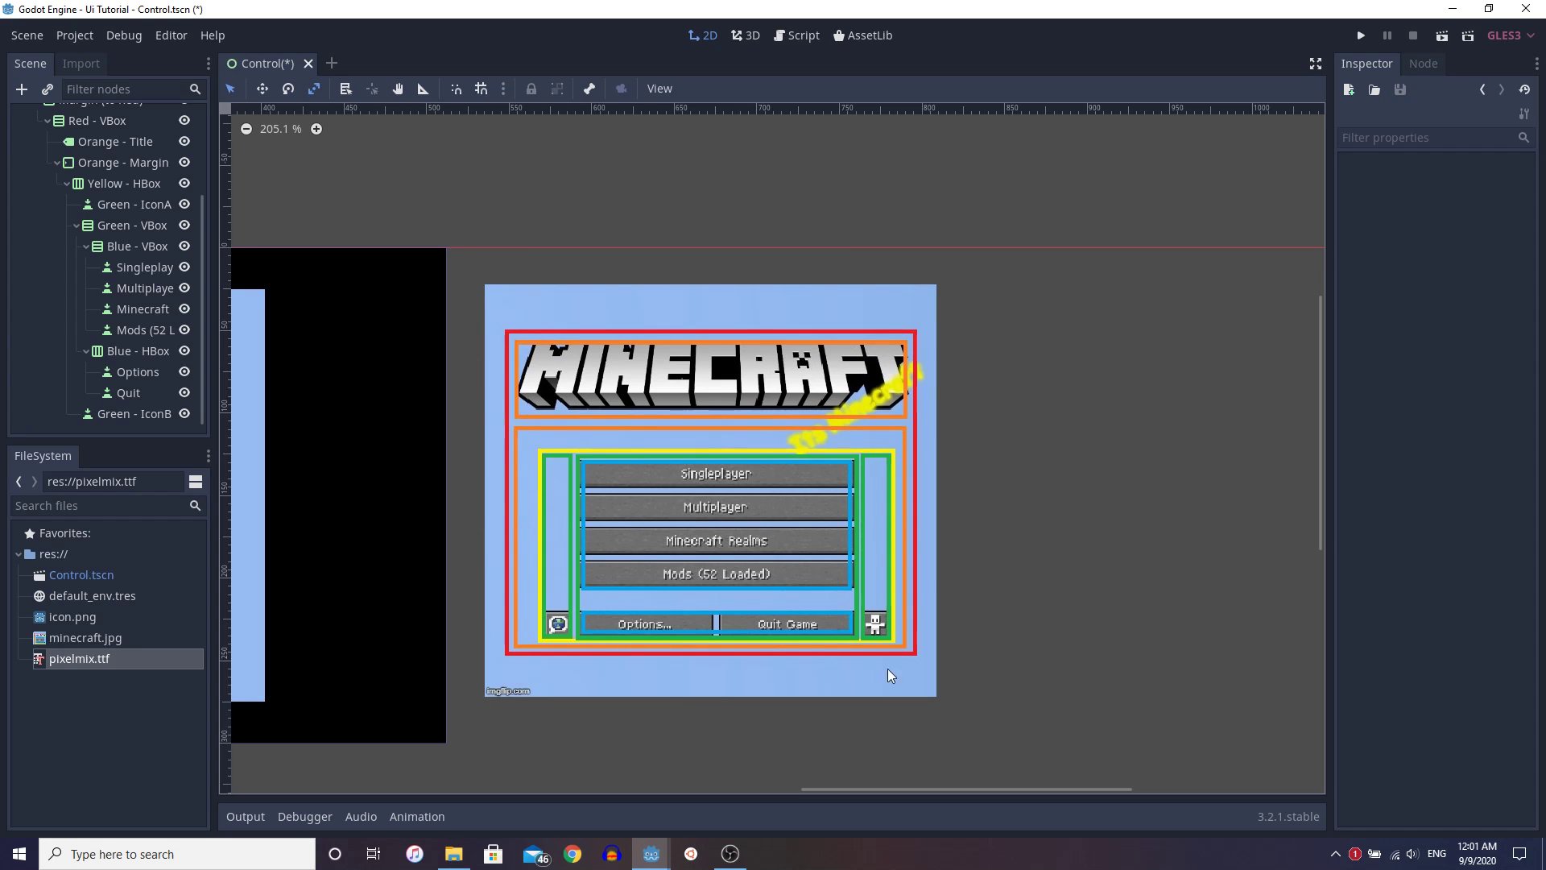
mouse_move(918, 335)
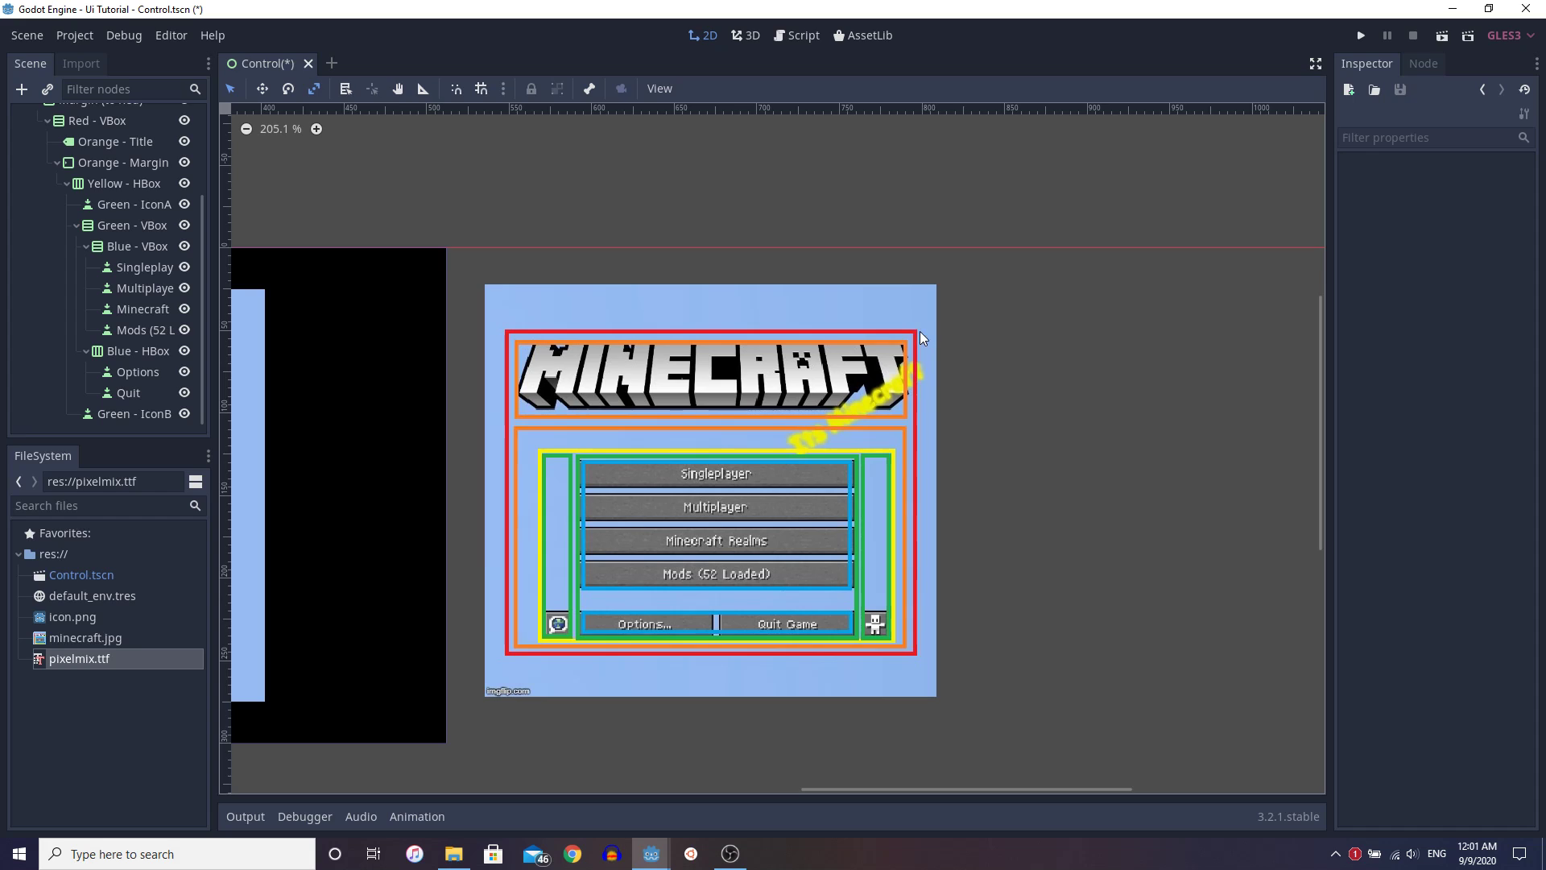
mouse_move(509, 336)
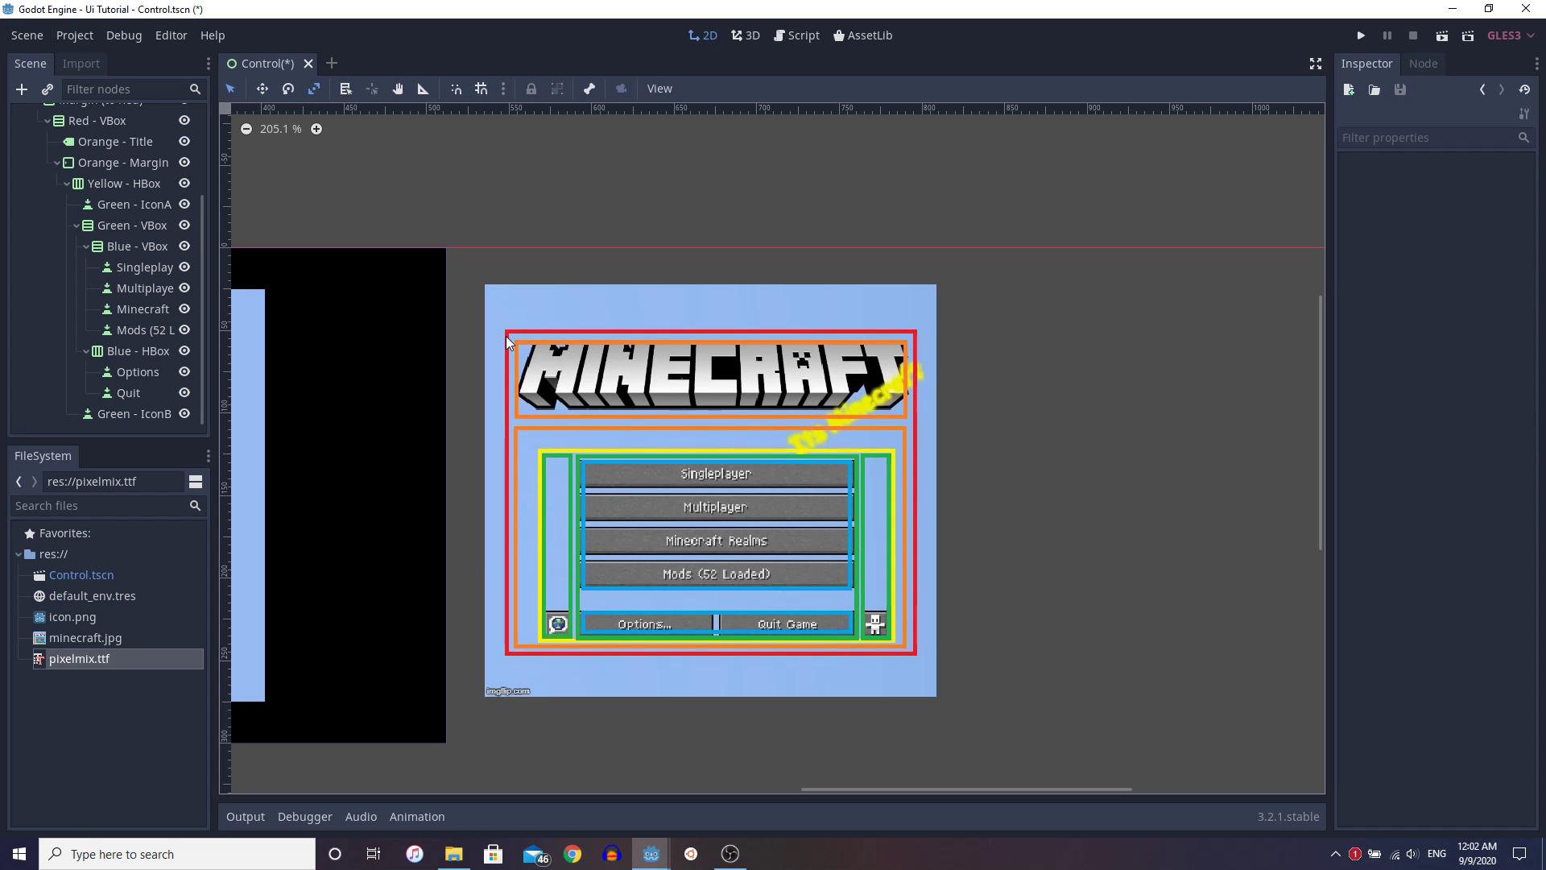
scroll("down", 3)
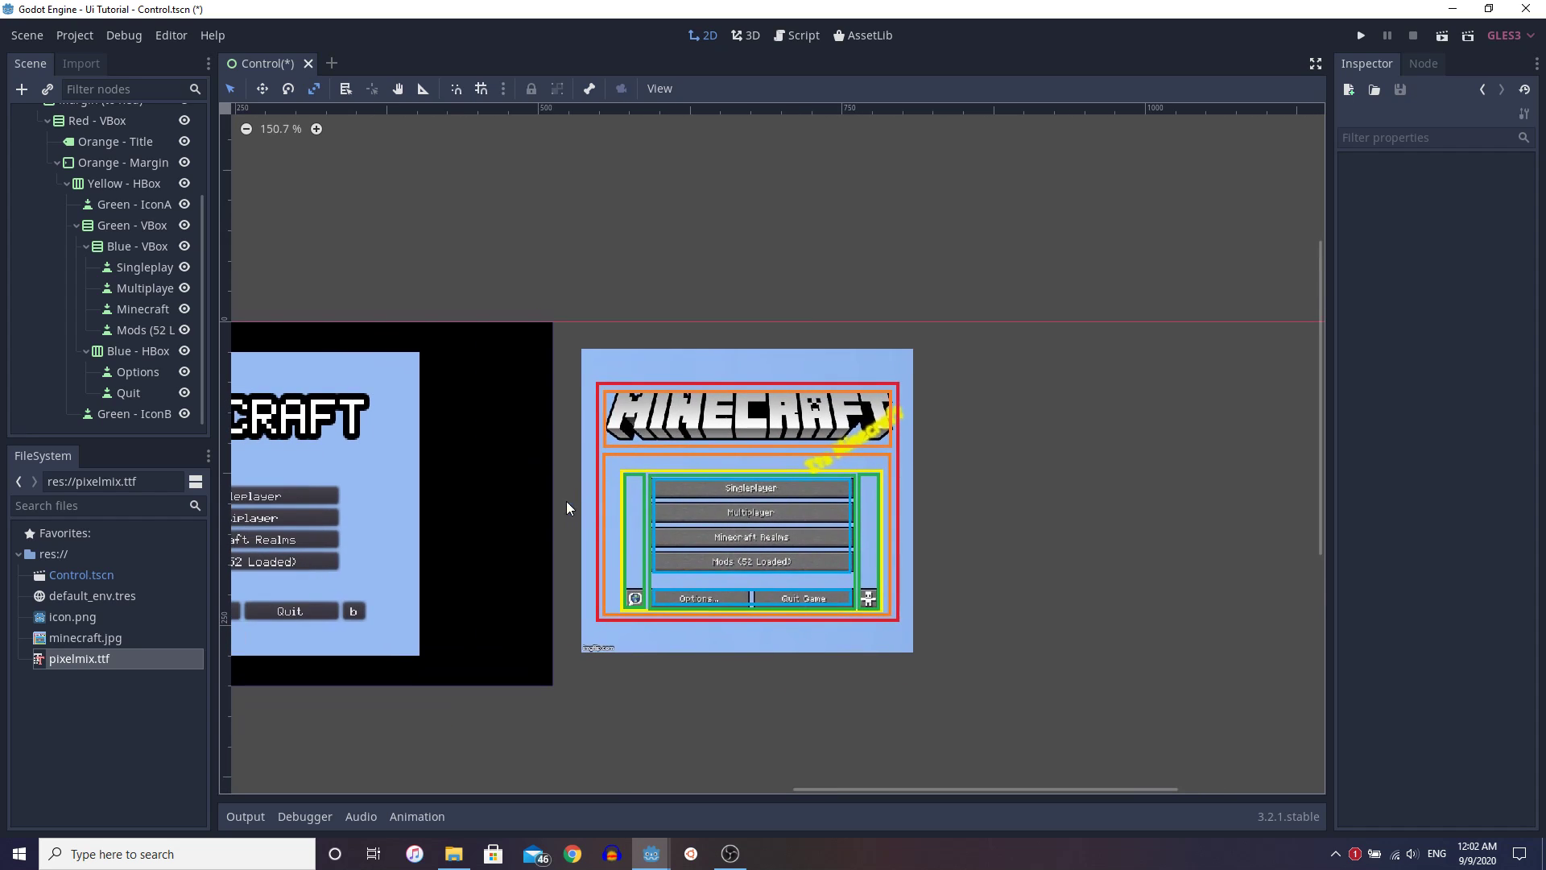
mouse_move(541, 557)
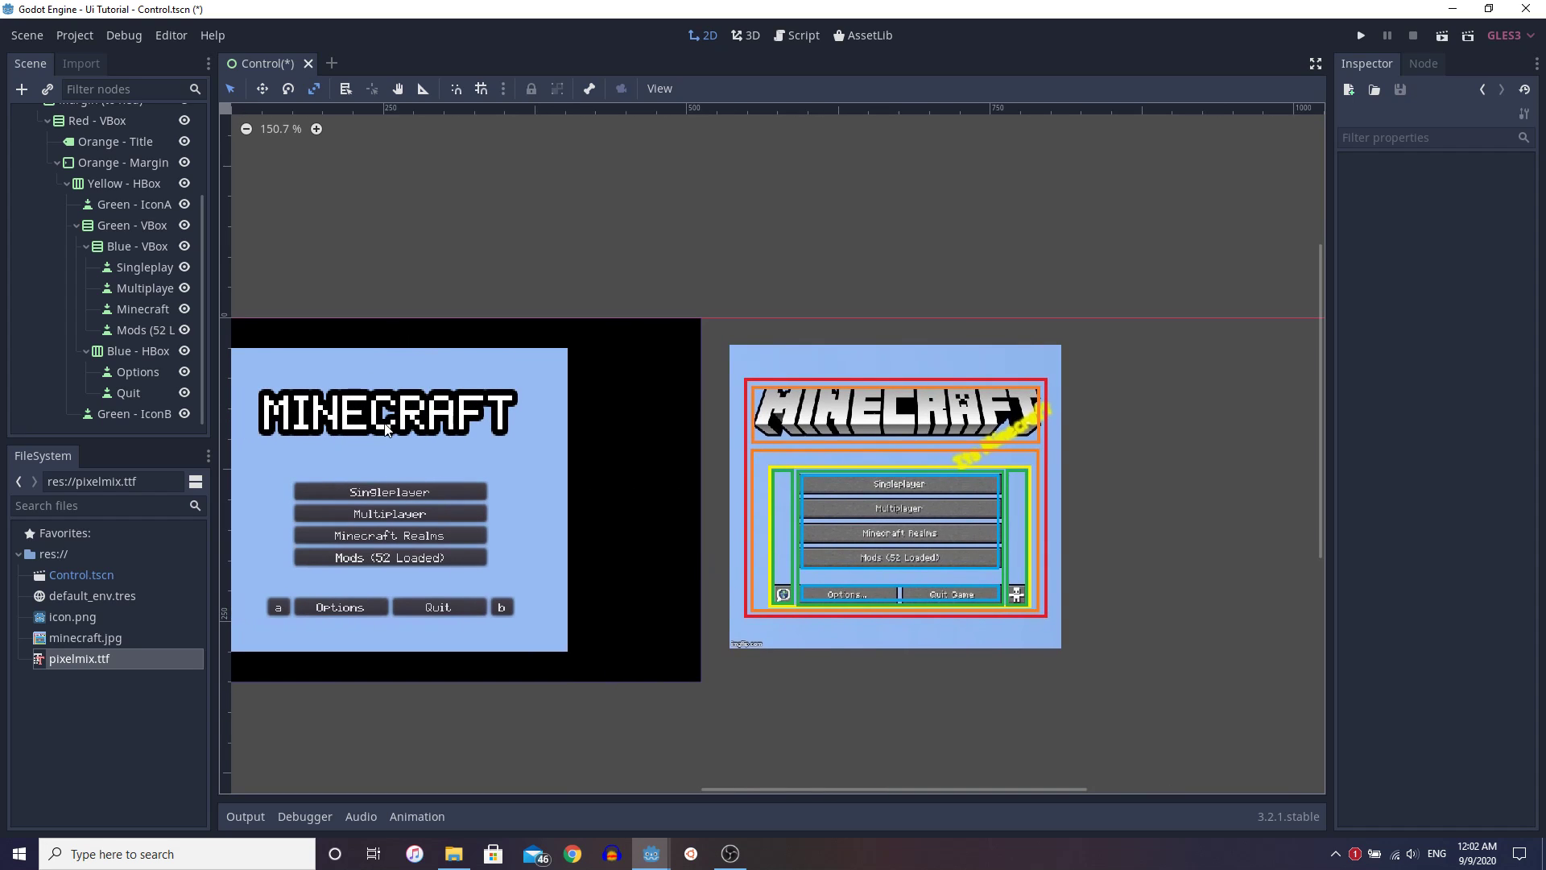
mouse_move(384, 535)
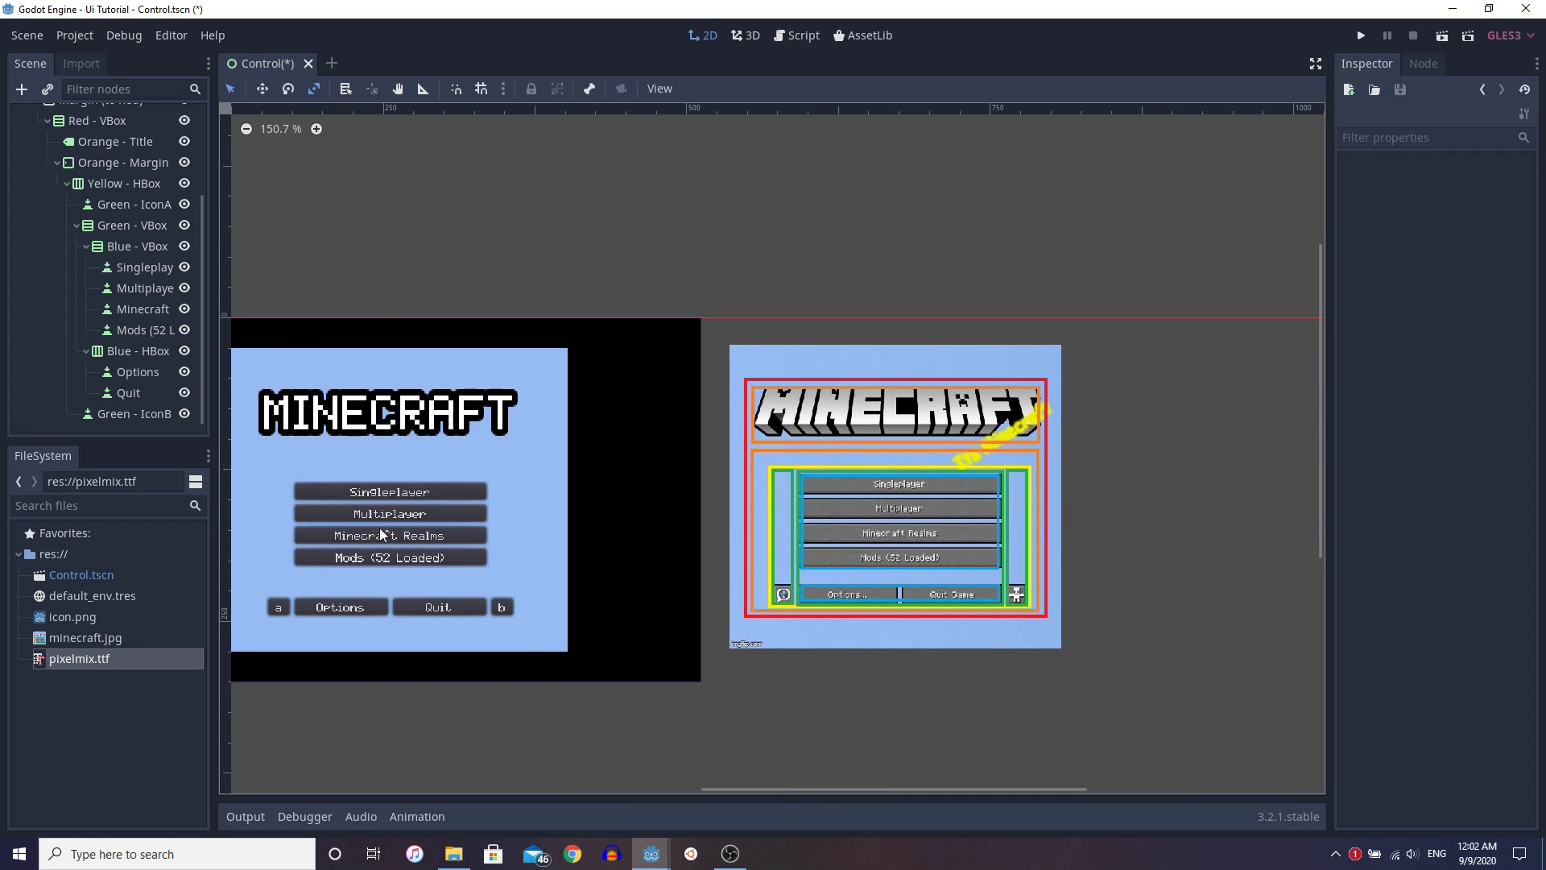
mouse_move(665, 591)
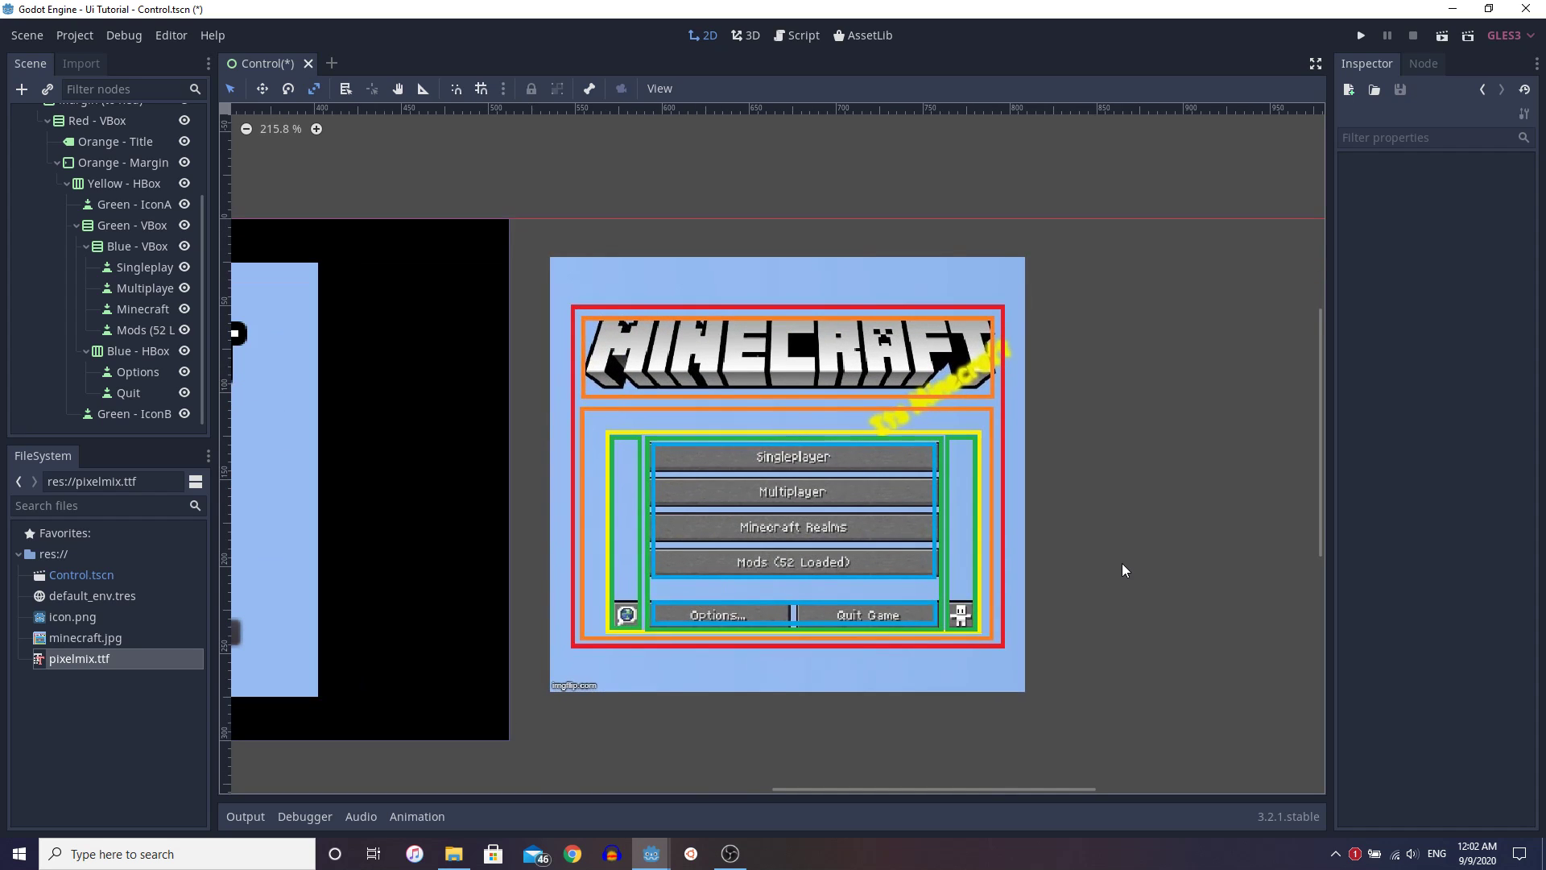
scroll("up", 3)
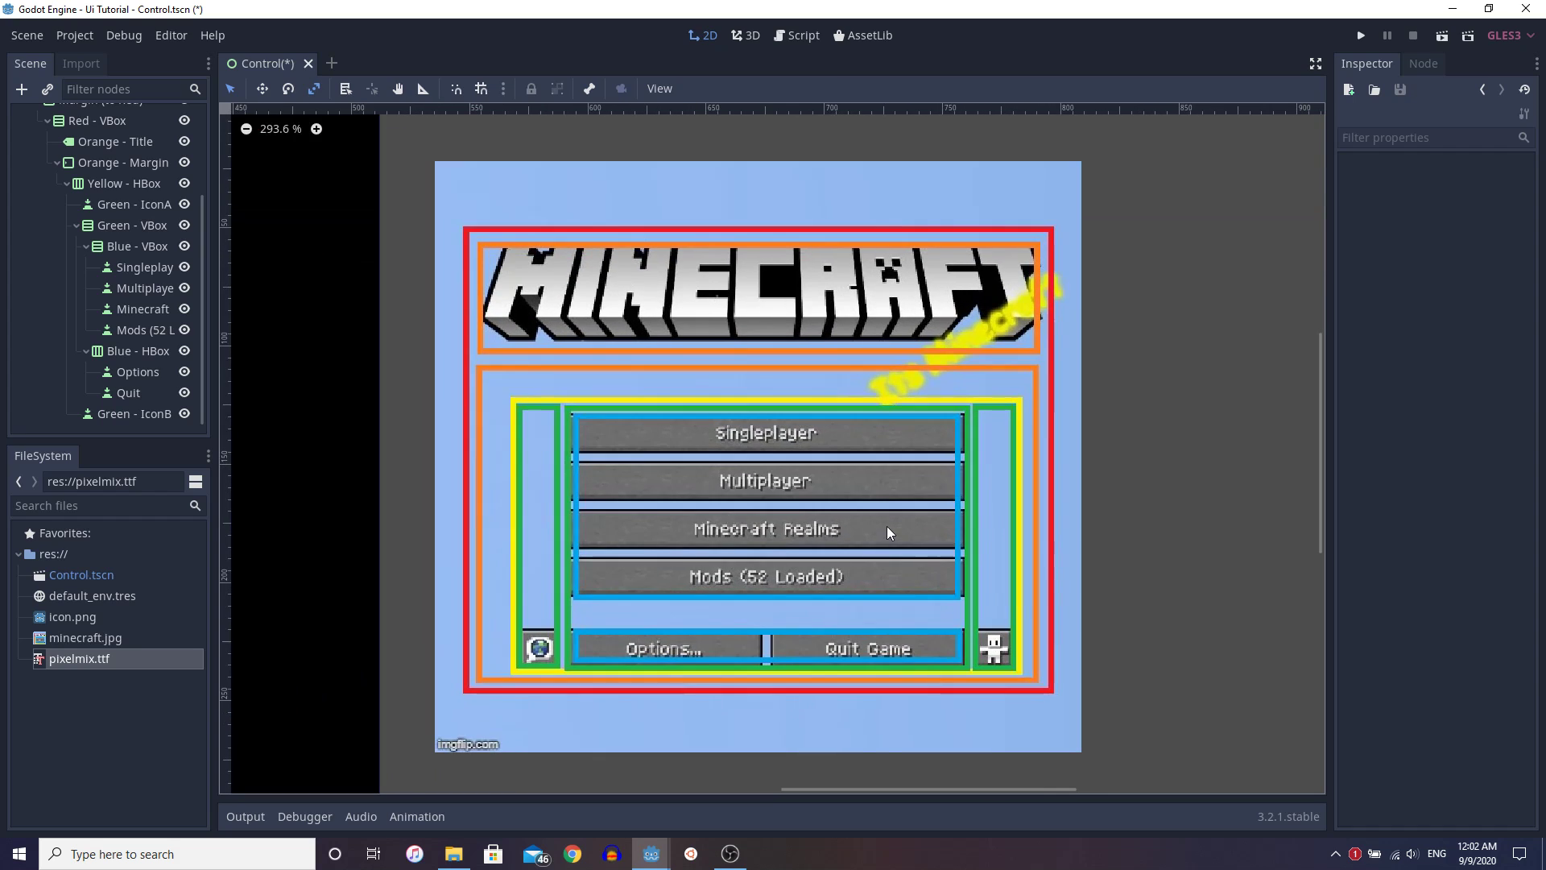
mouse_move(575, 612)
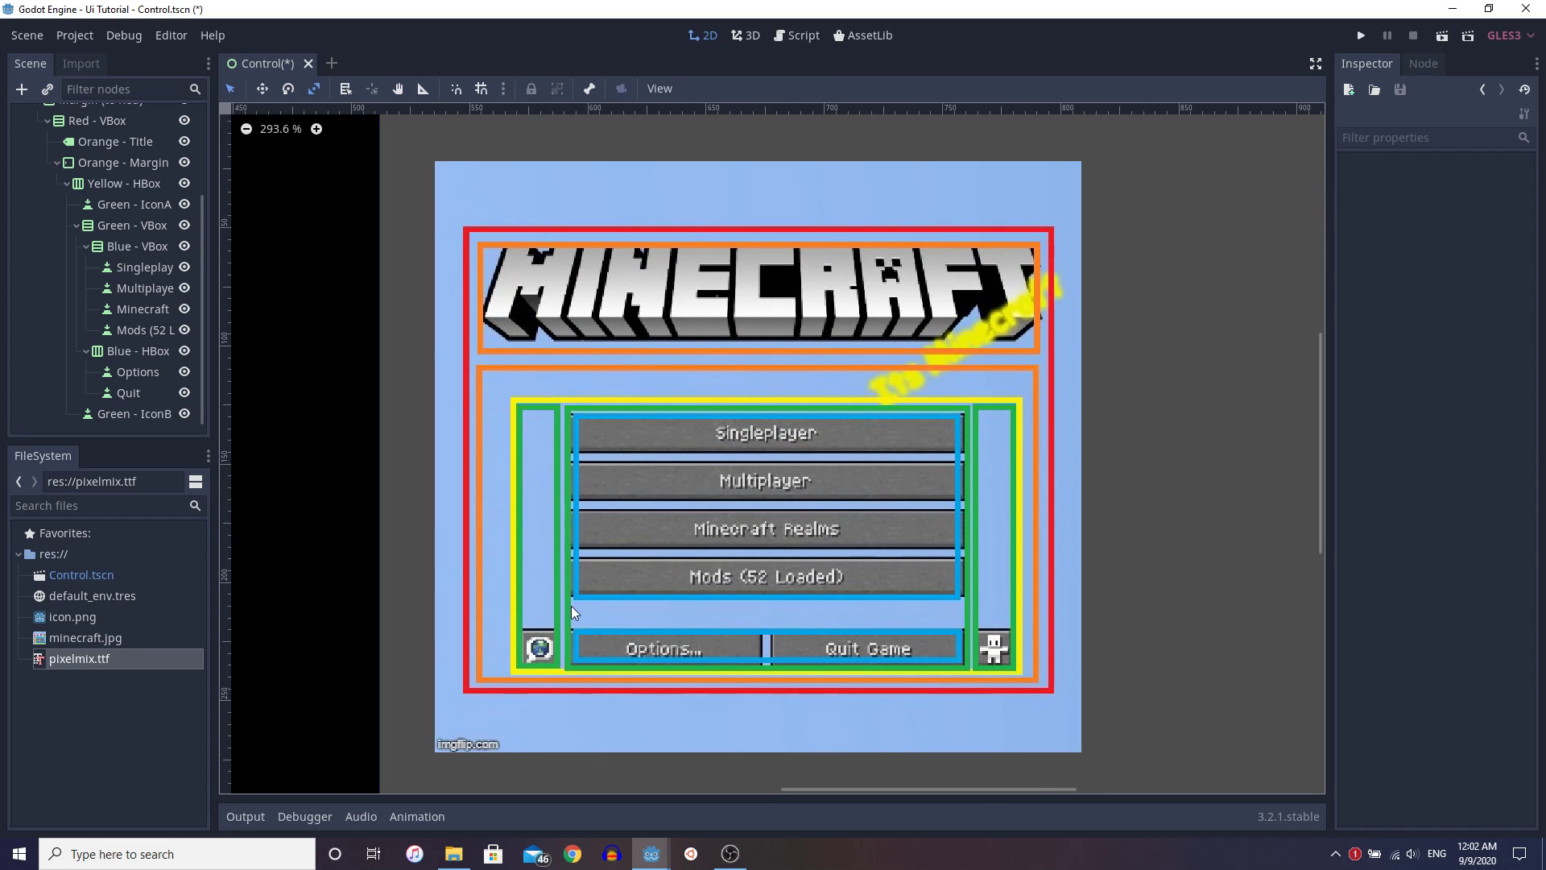
mouse_move(537, 635)
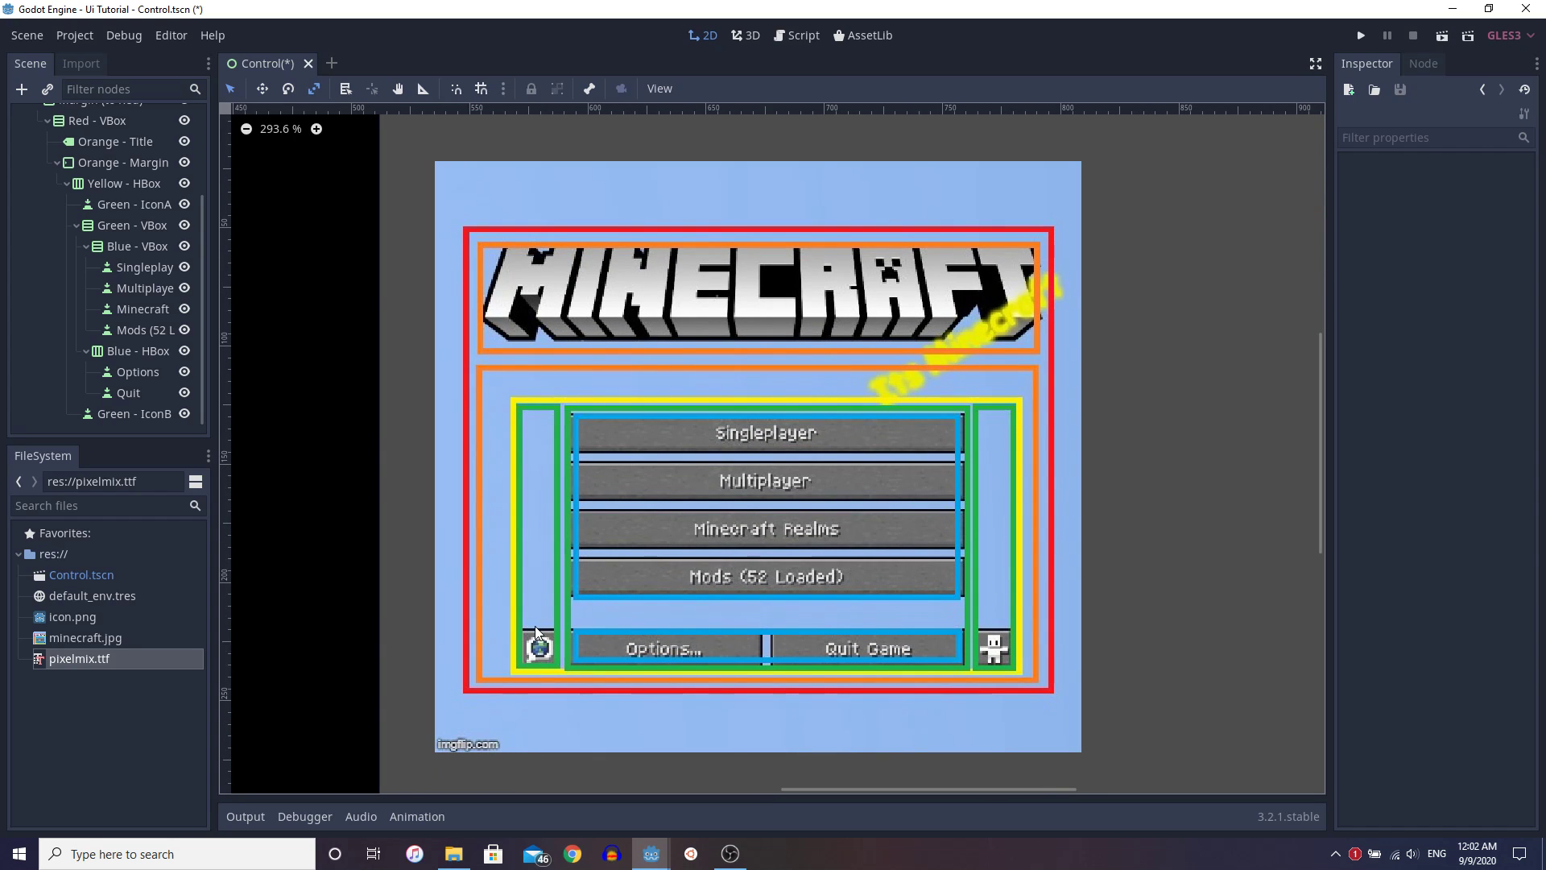
mouse_move(976, 414)
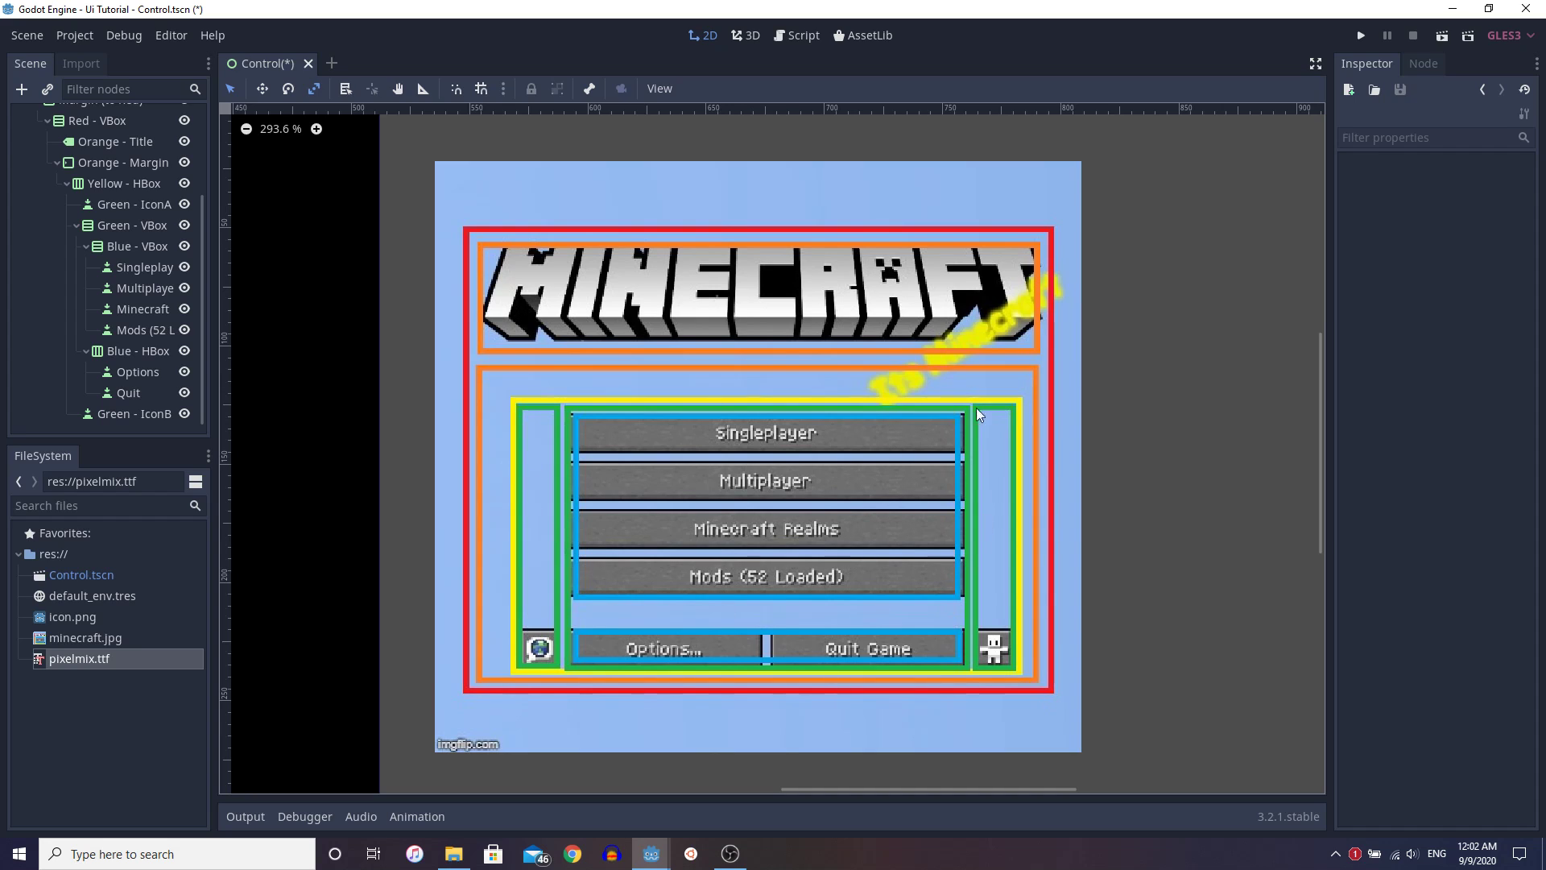
mouse_move(914, 607)
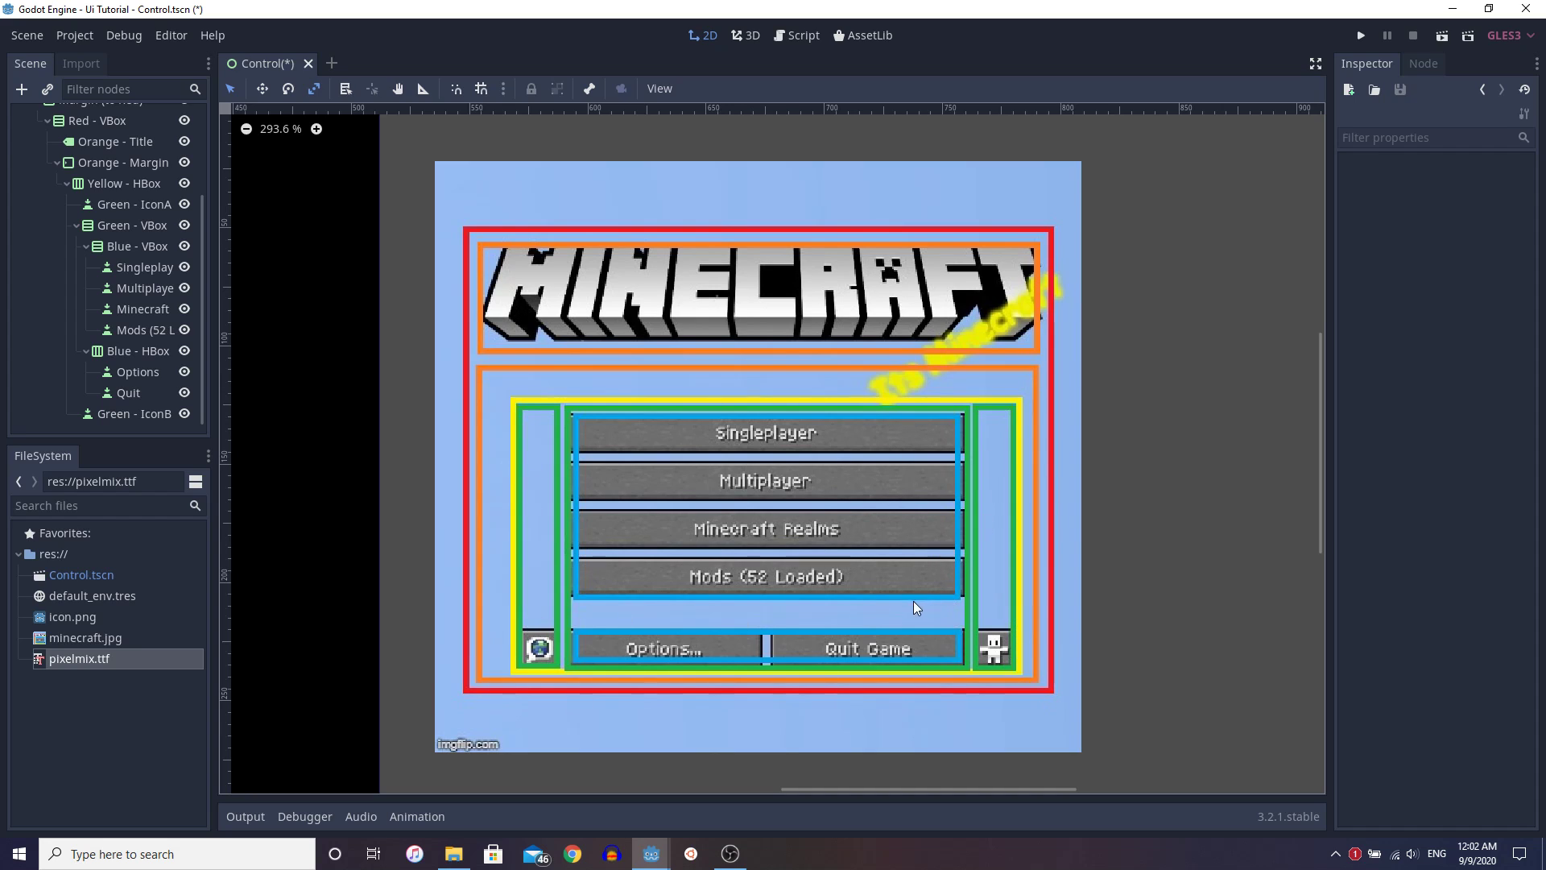
mouse_move(498, 462)
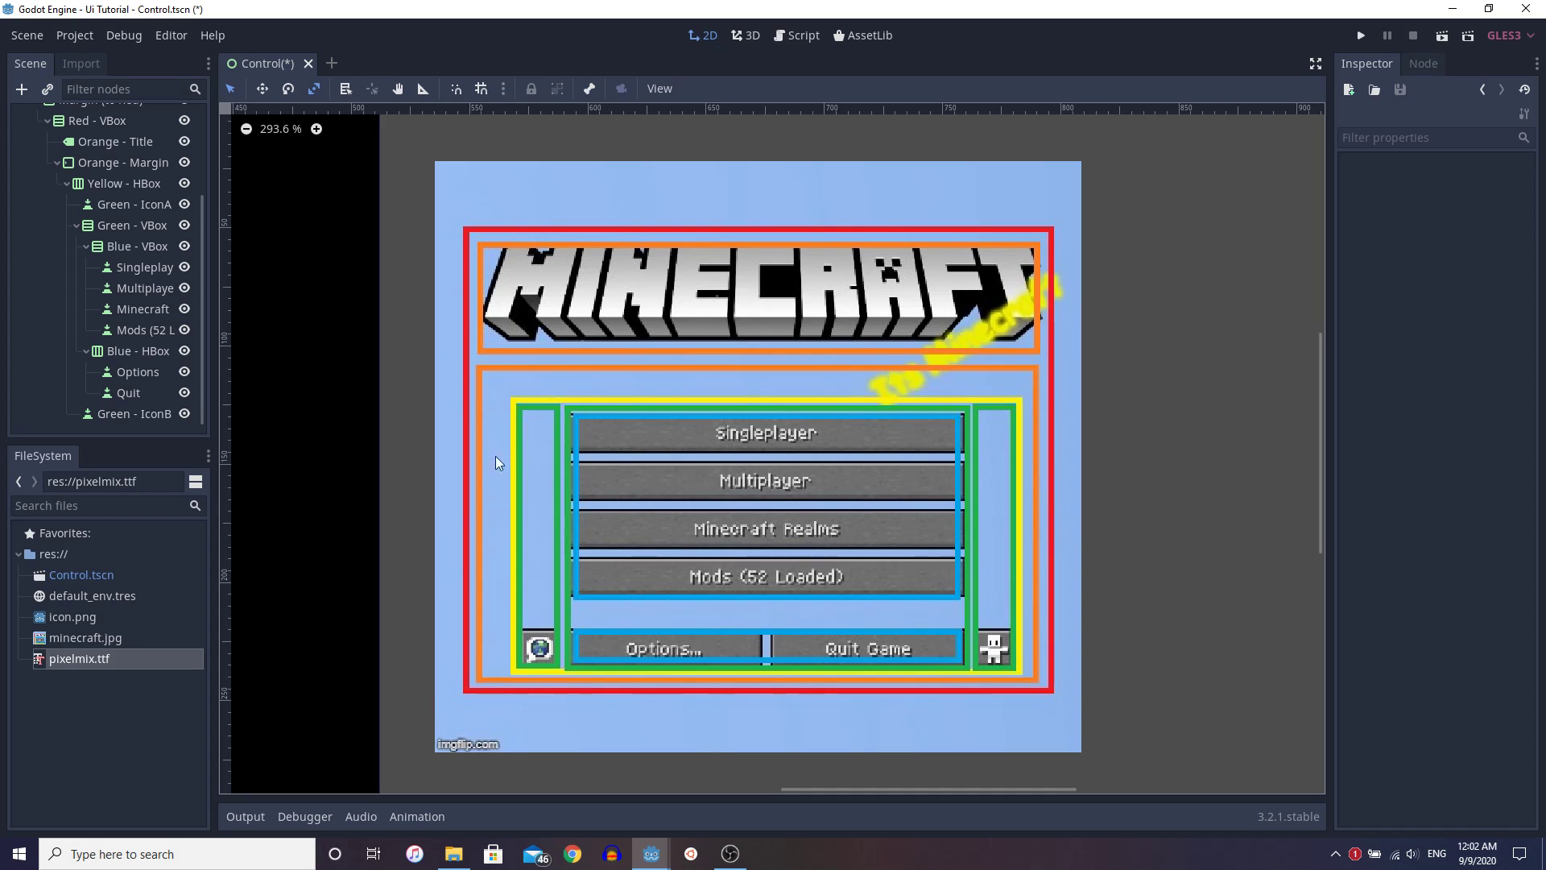
mouse_move(952, 578)
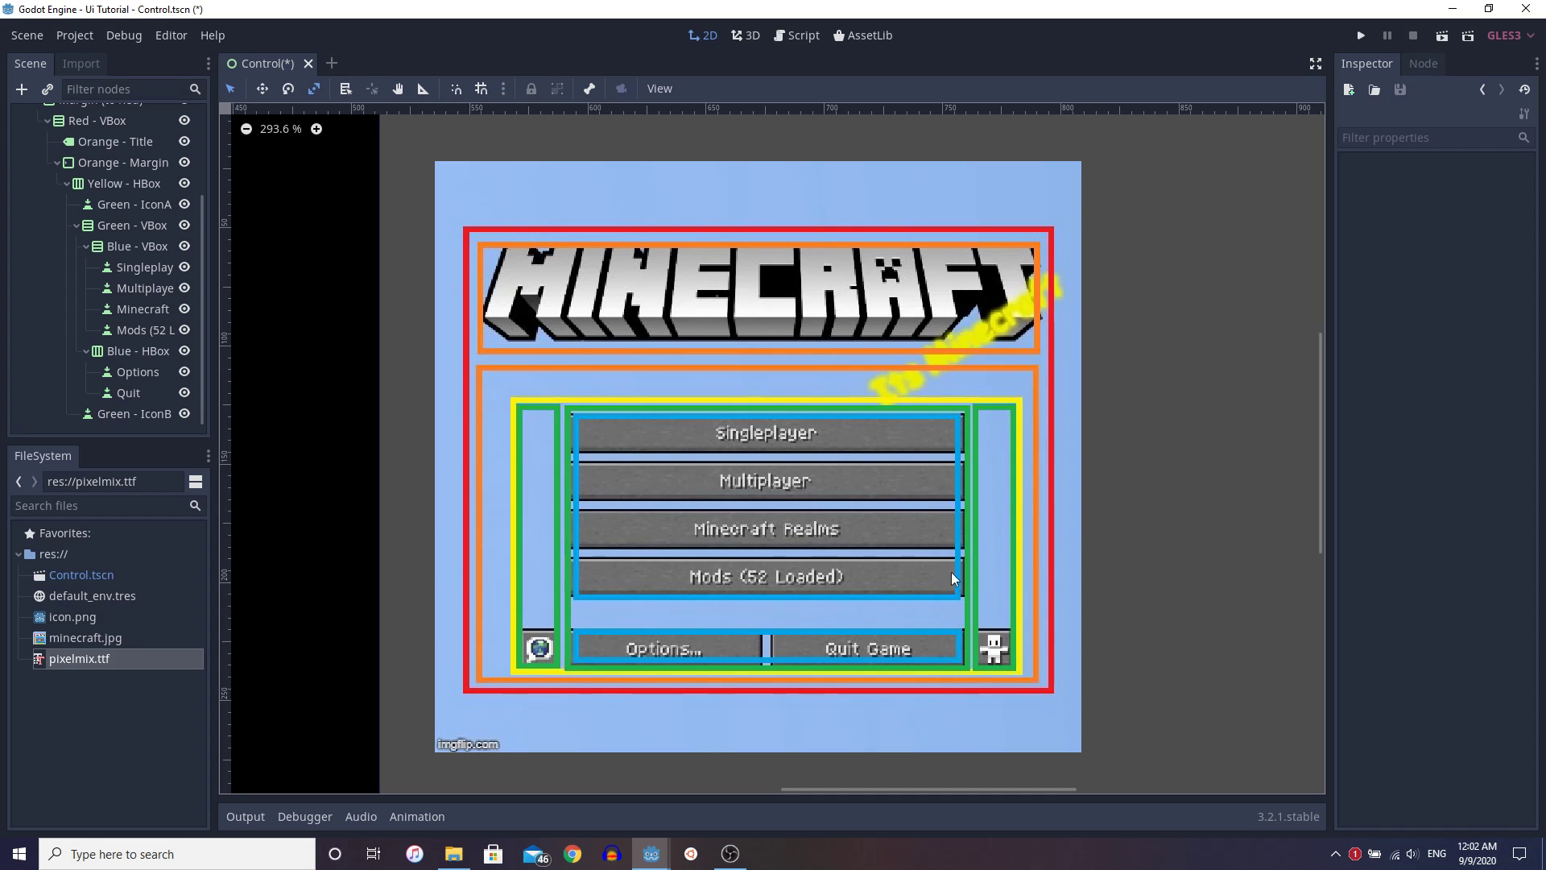
mouse_move(1072, 622)
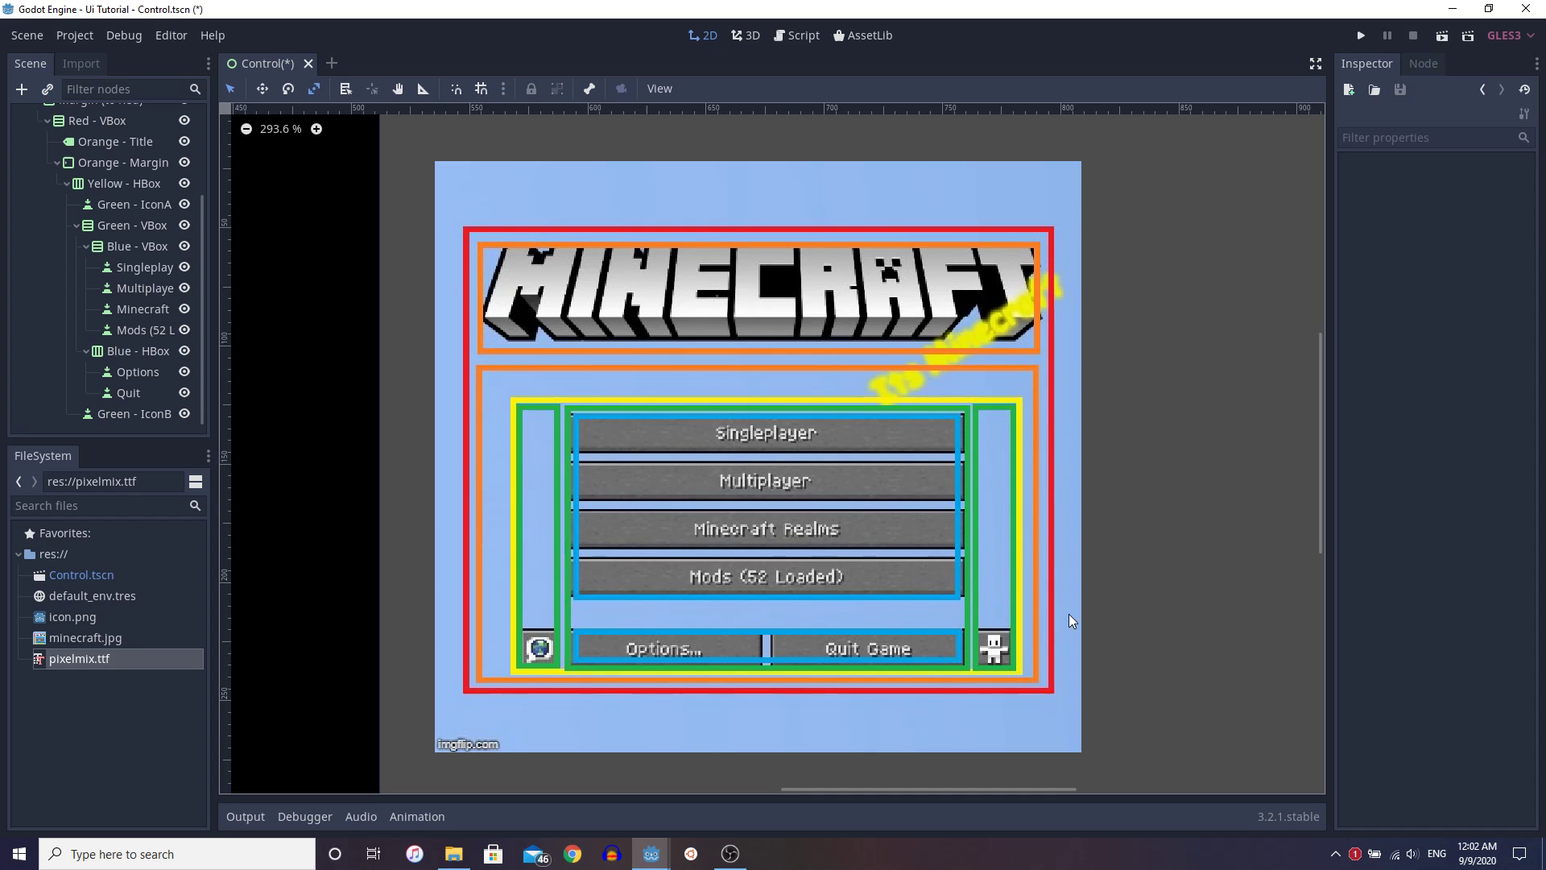
mouse_move(480, 619)
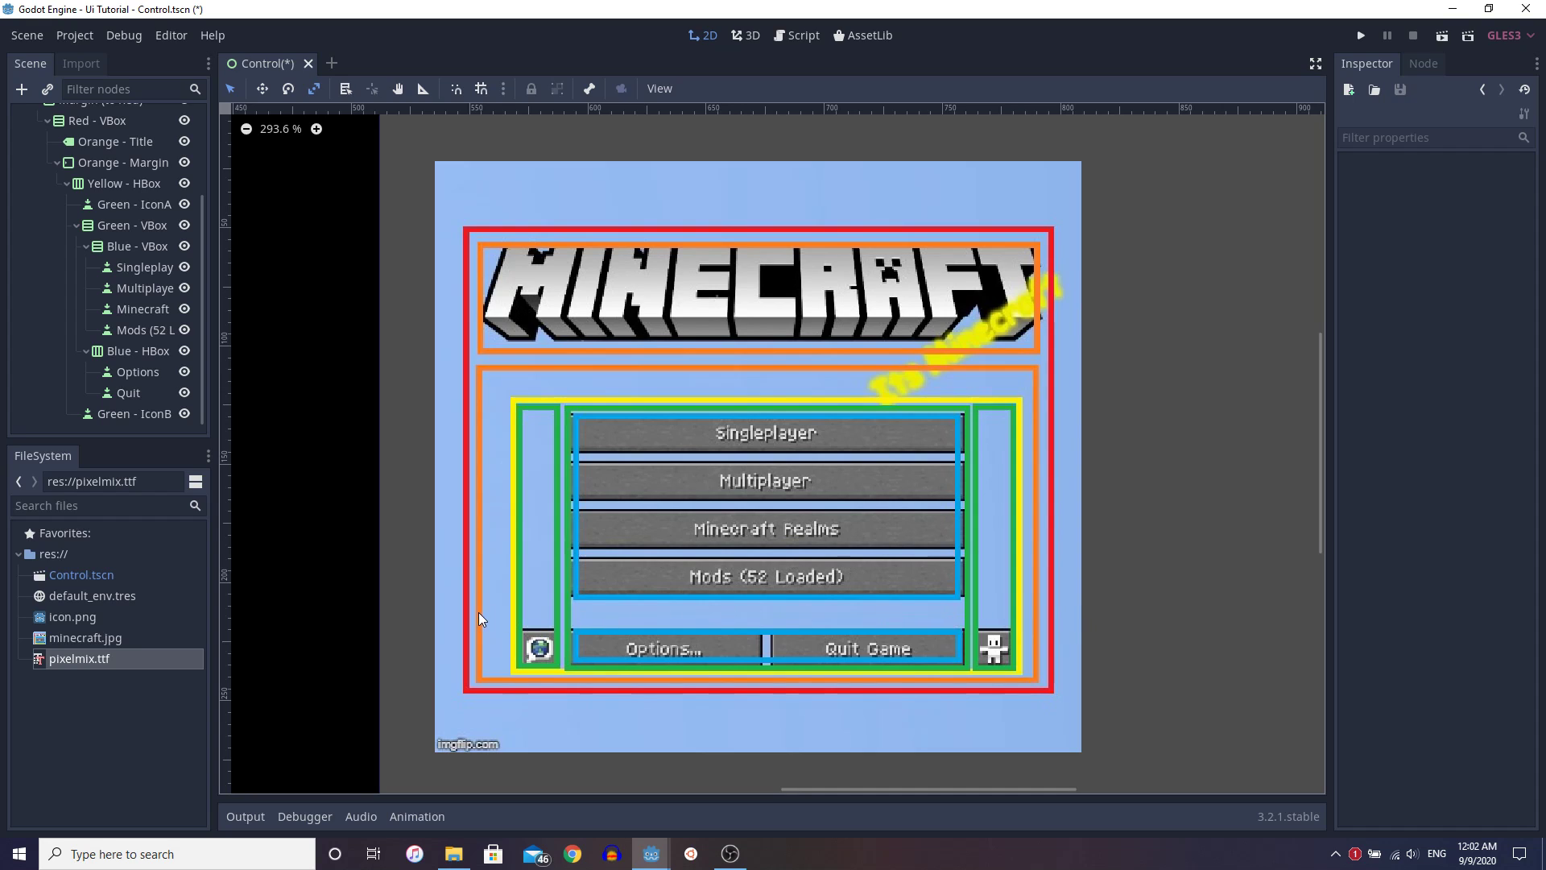
mouse_move(651, 638)
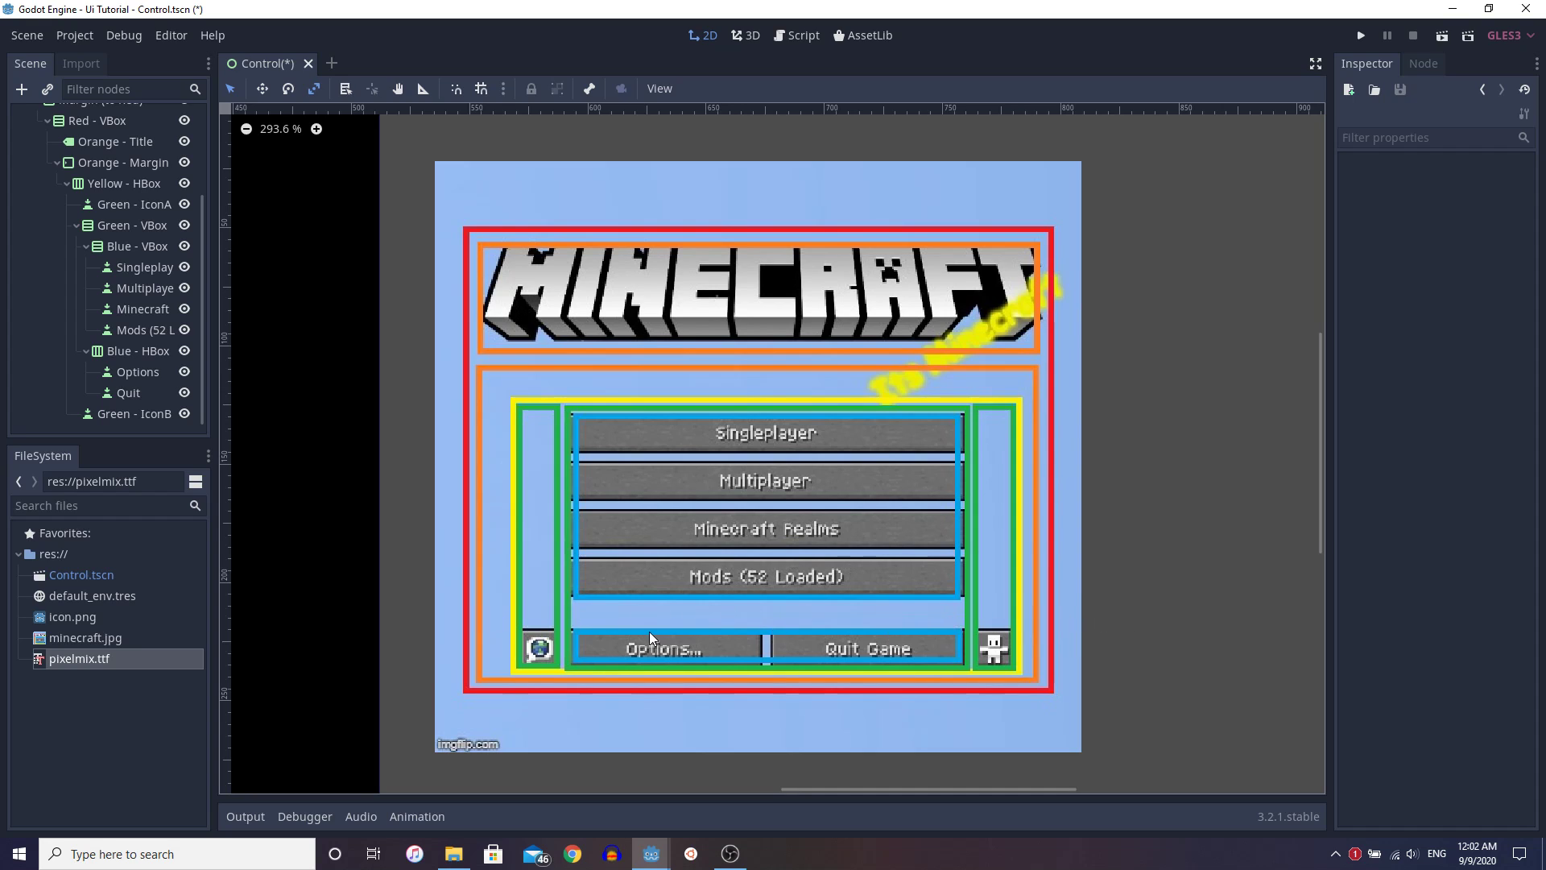
mouse_move(907, 668)
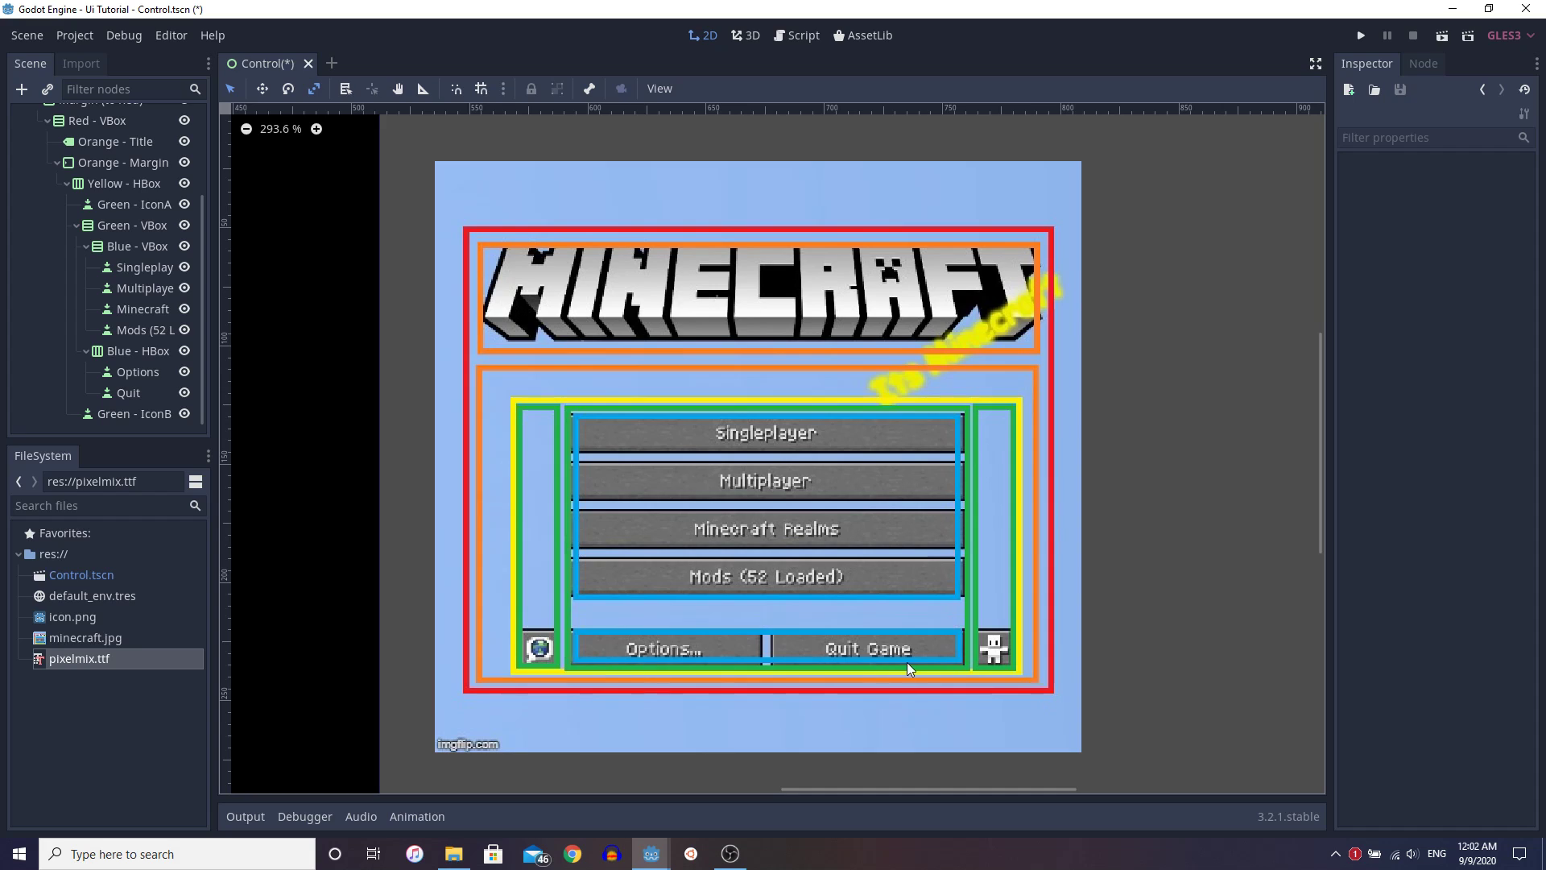
mouse_move(967, 605)
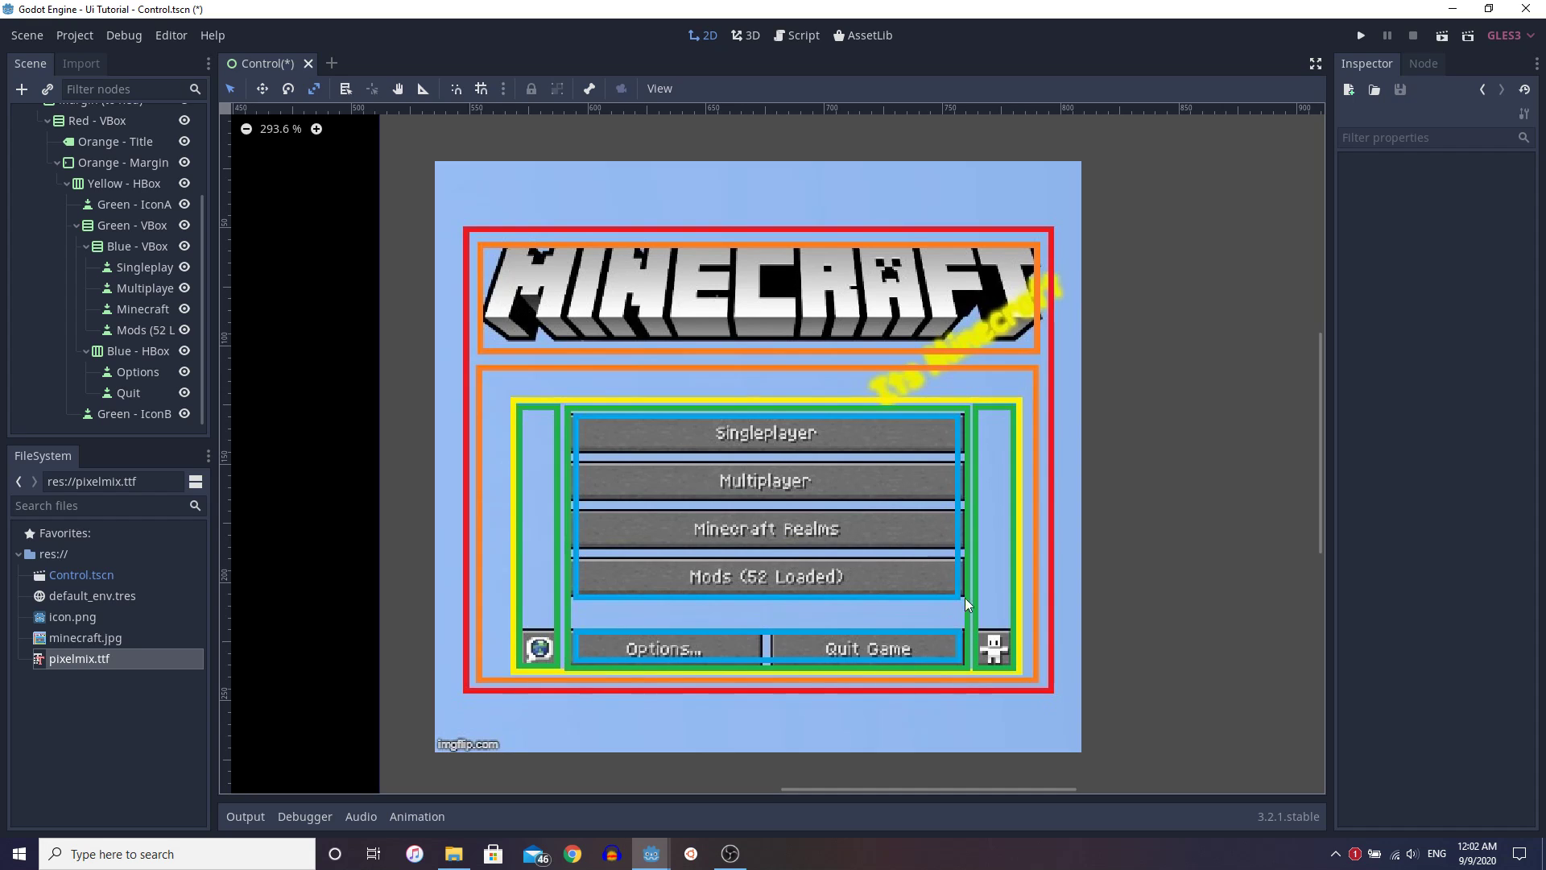
mouse_move(580, 602)
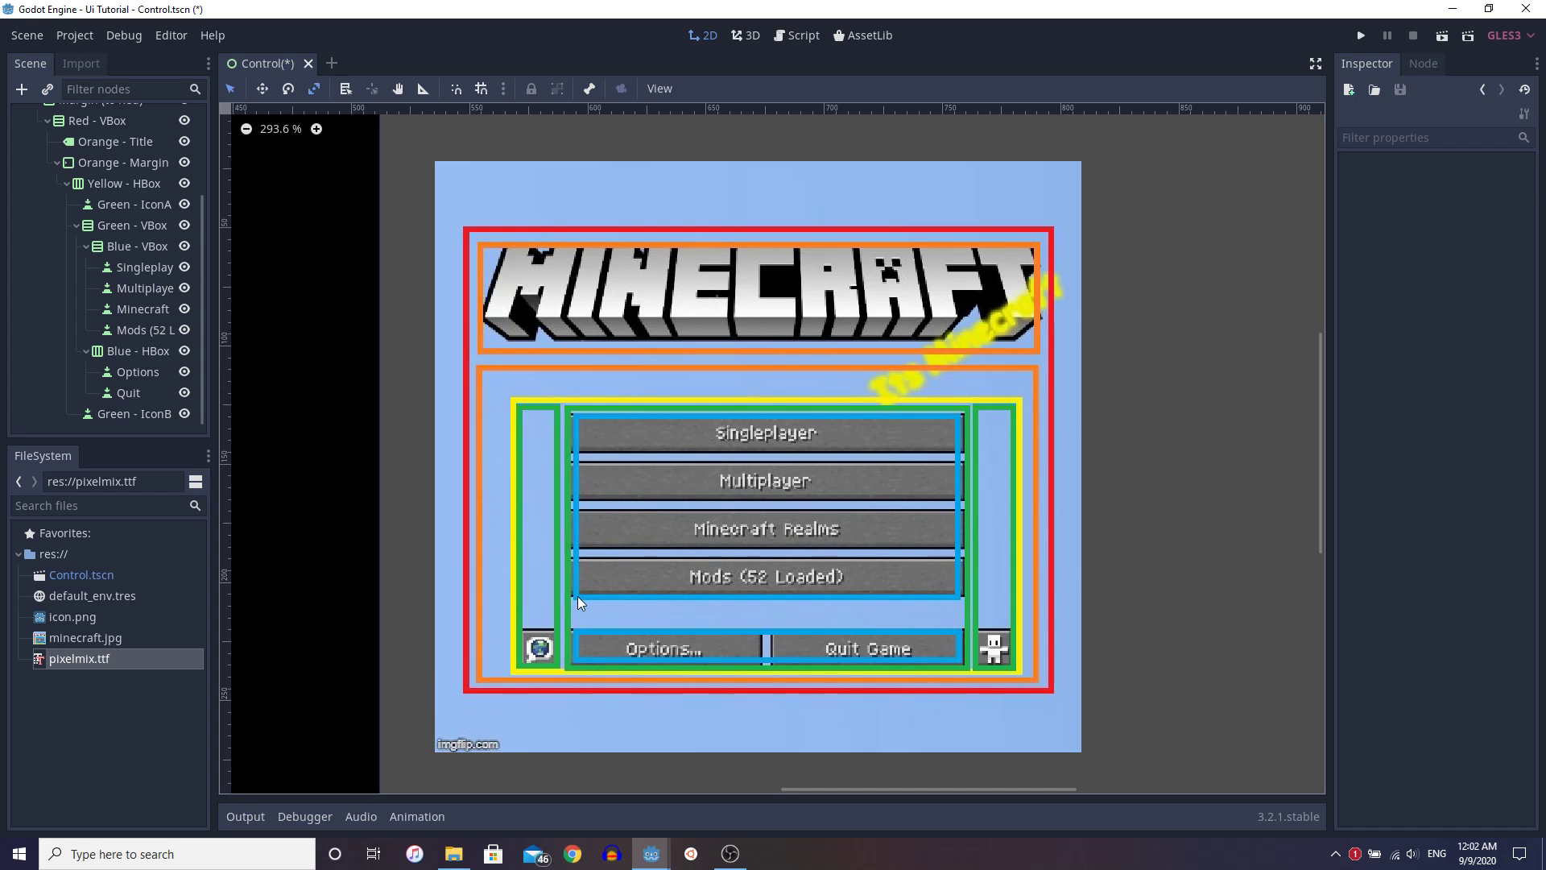
mouse_move(572, 643)
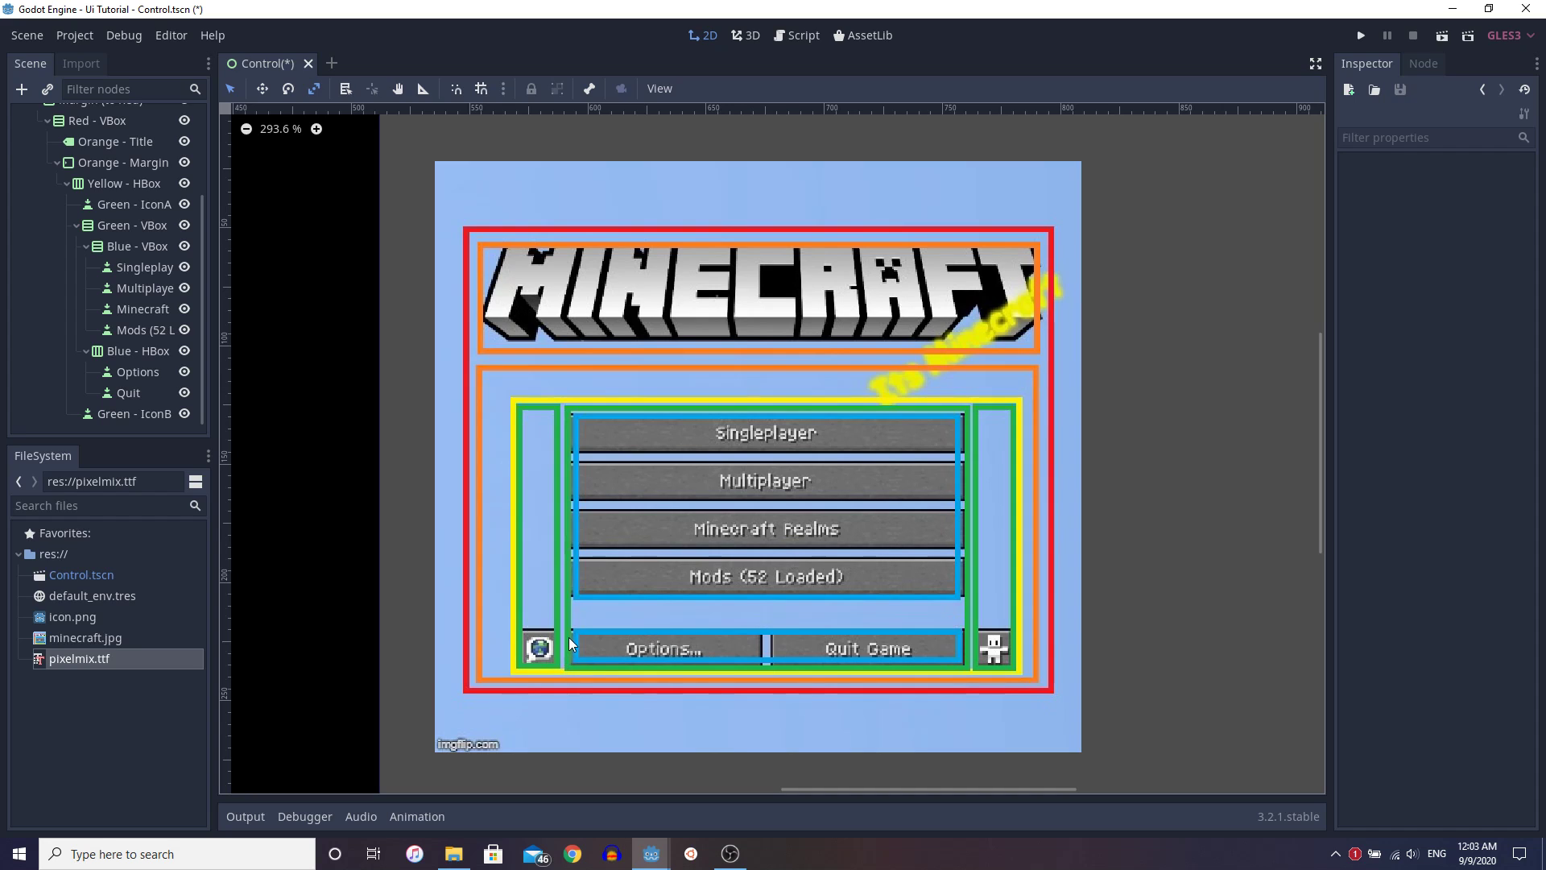
mouse_move(947, 451)
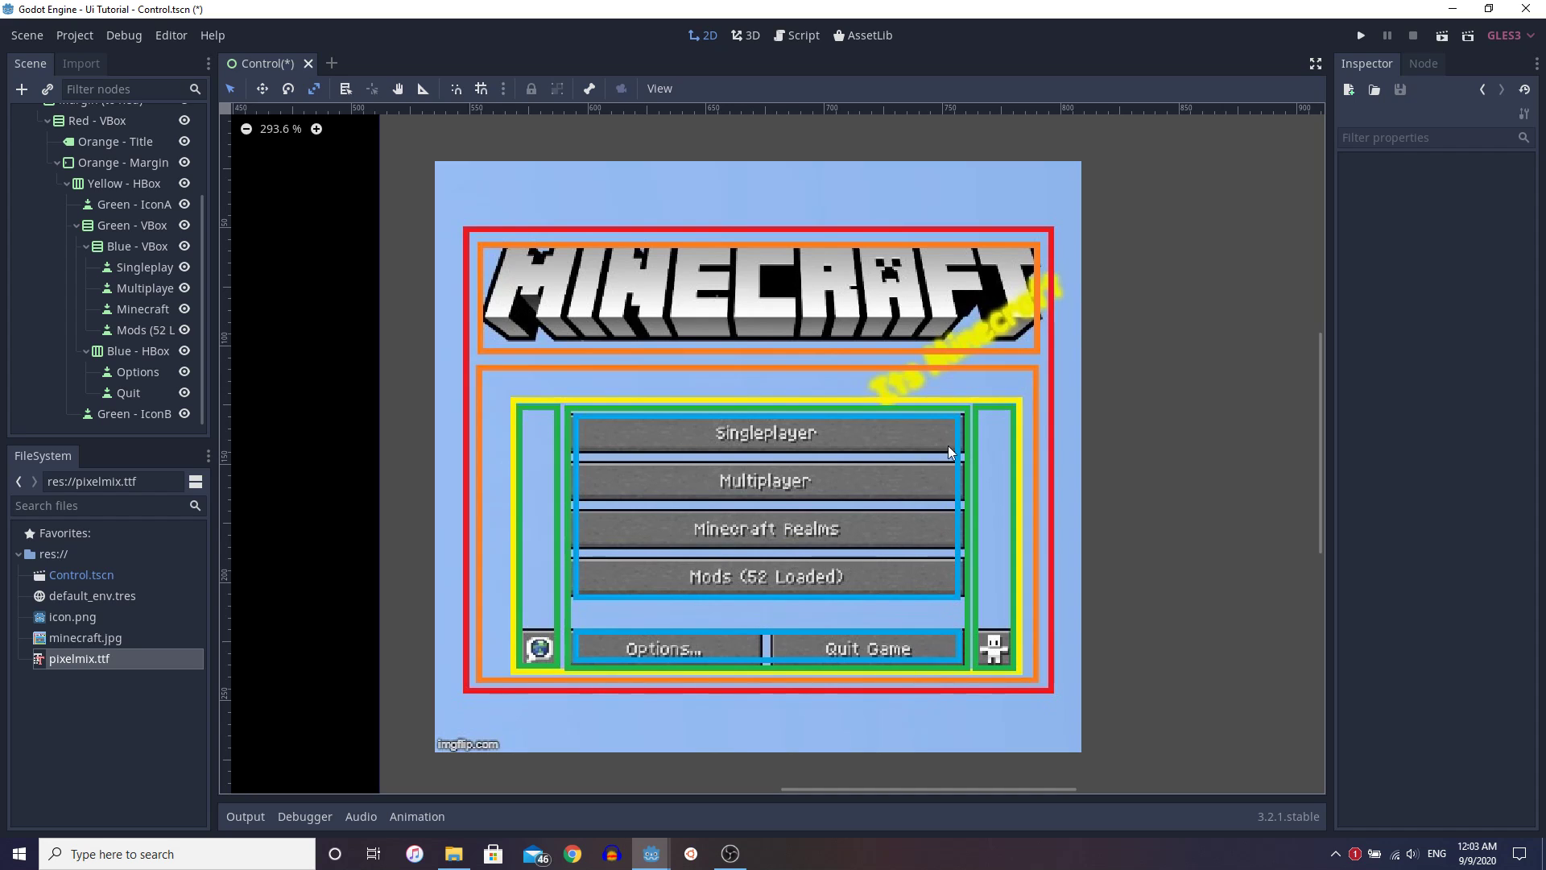
mouse_move(574, 571)
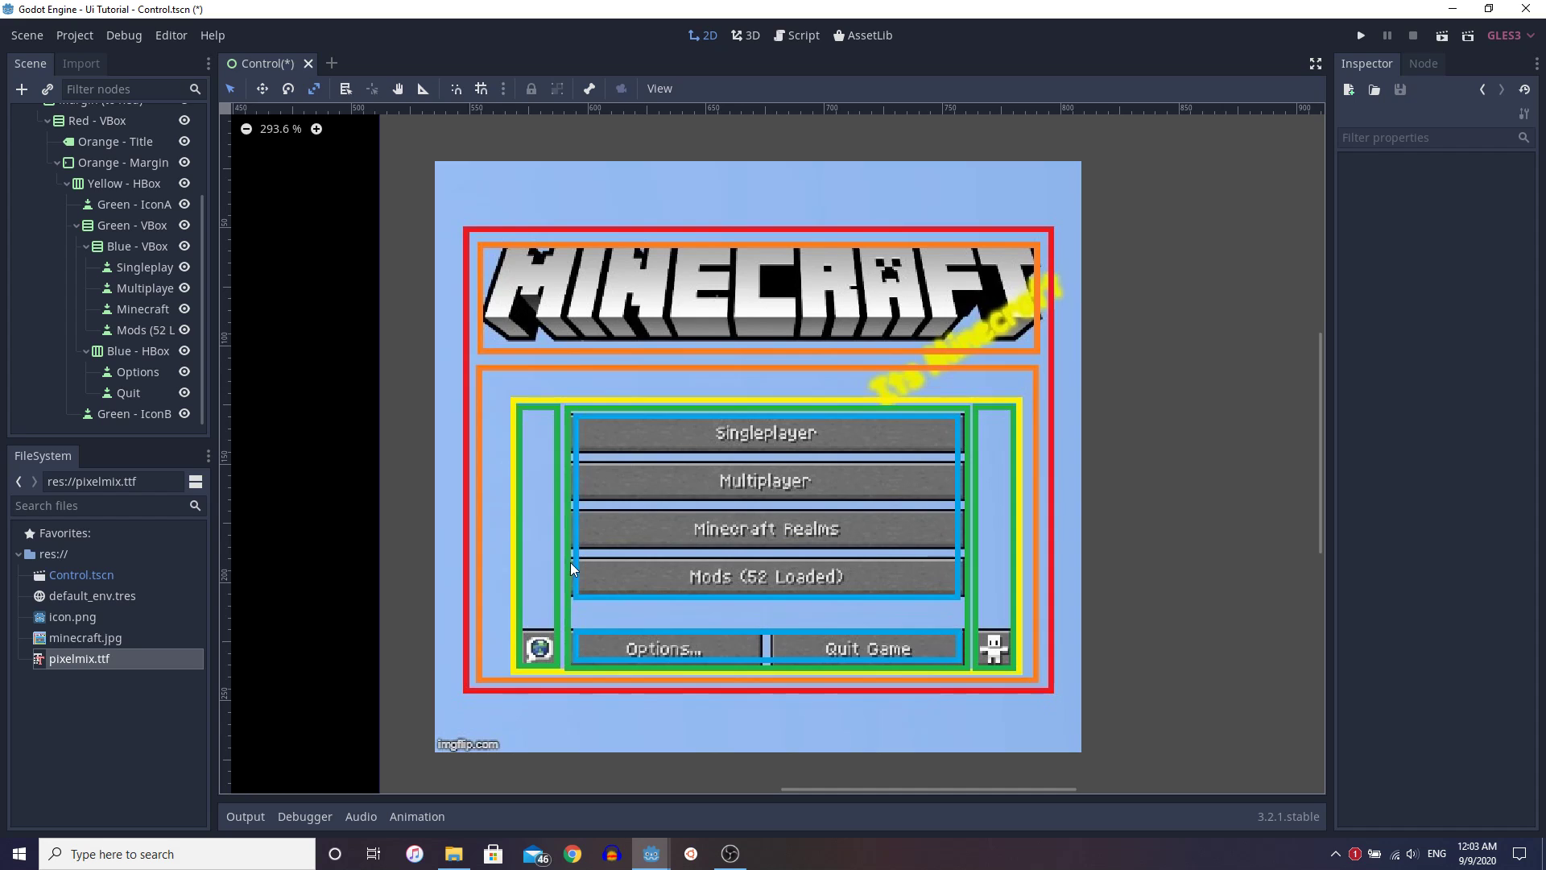
mouse_move(912, 709)
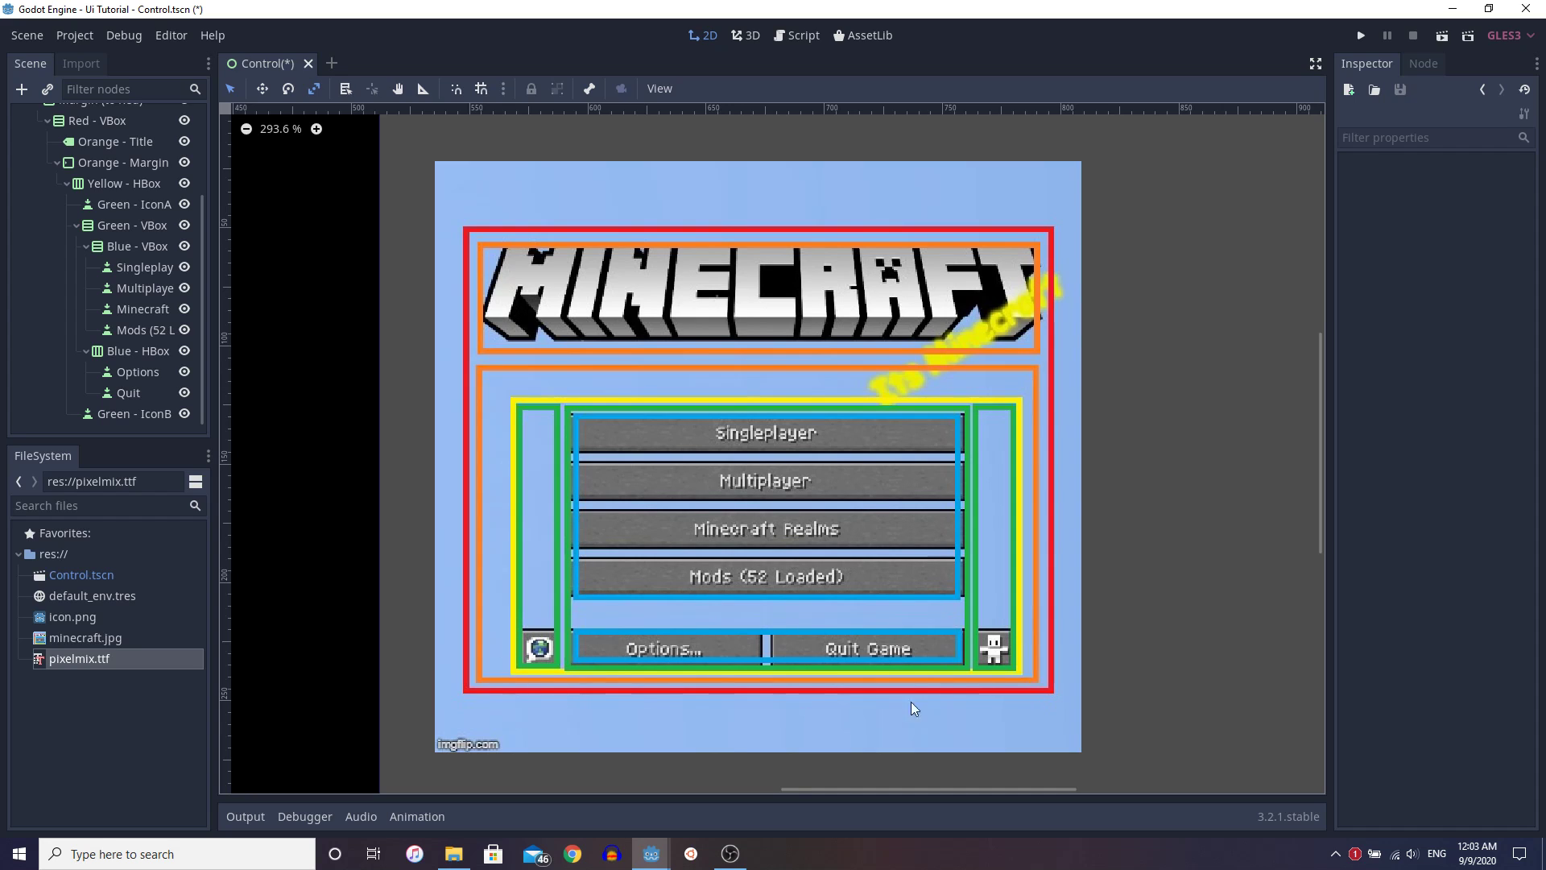
mouse_move(576, 658)
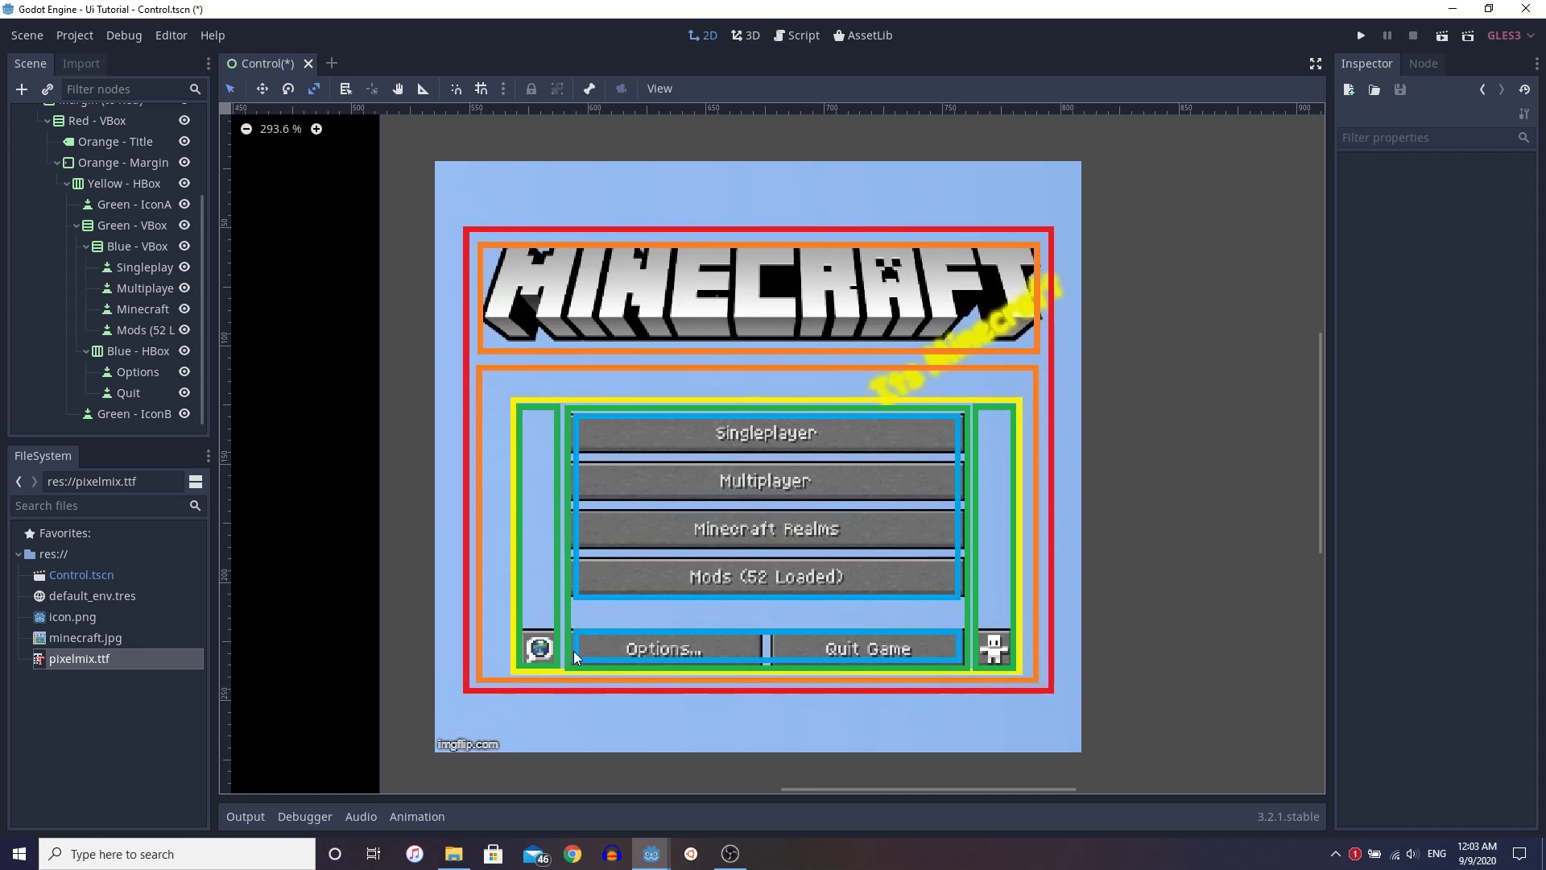
mouse_move(961, 654)
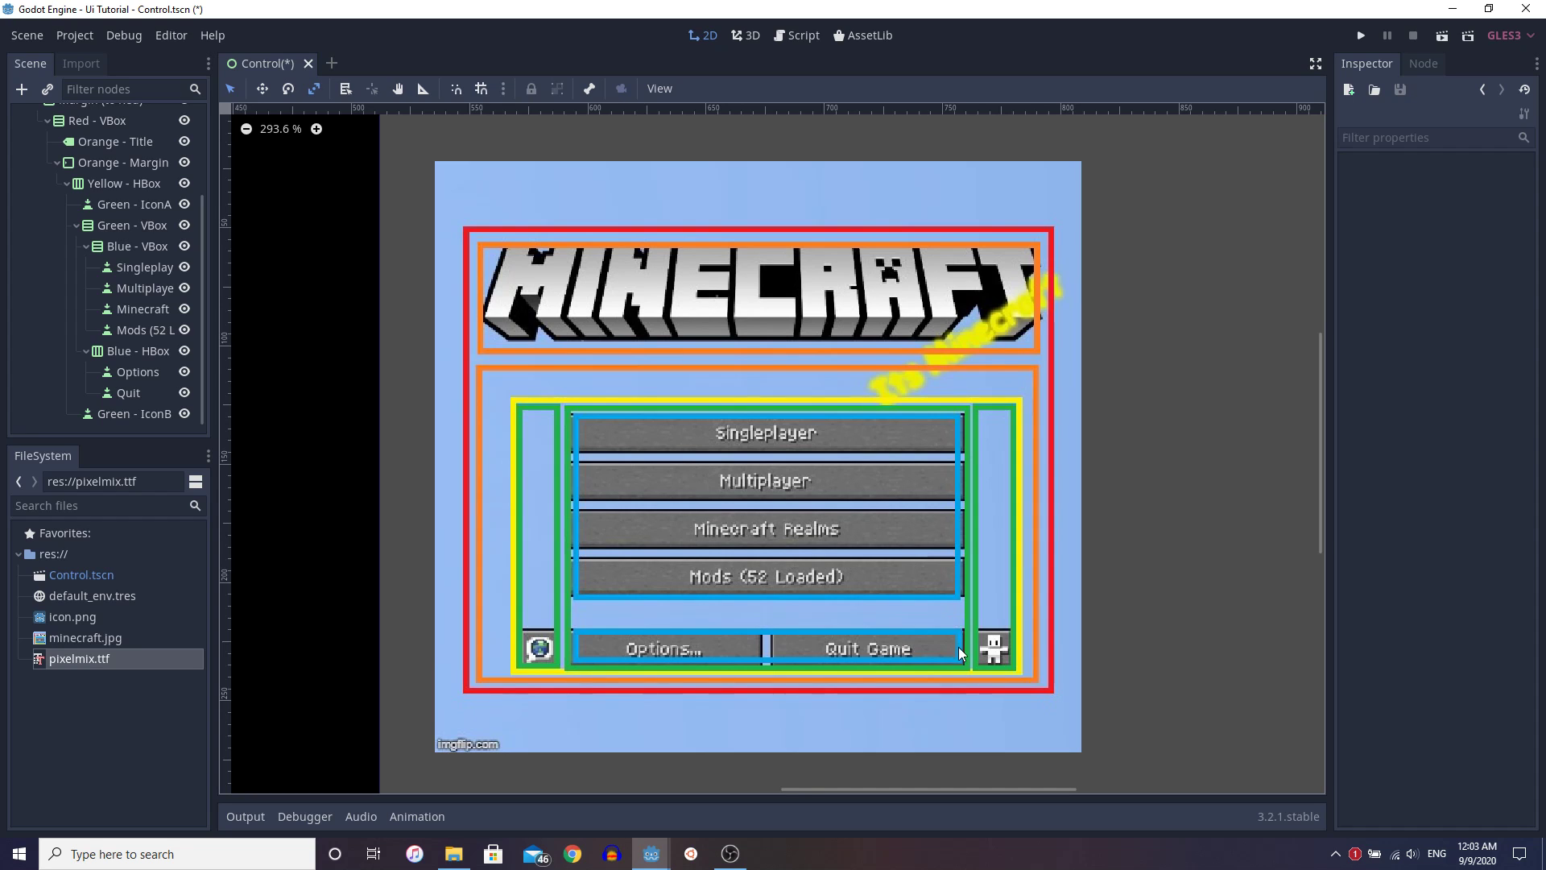
scroll("down", 3)
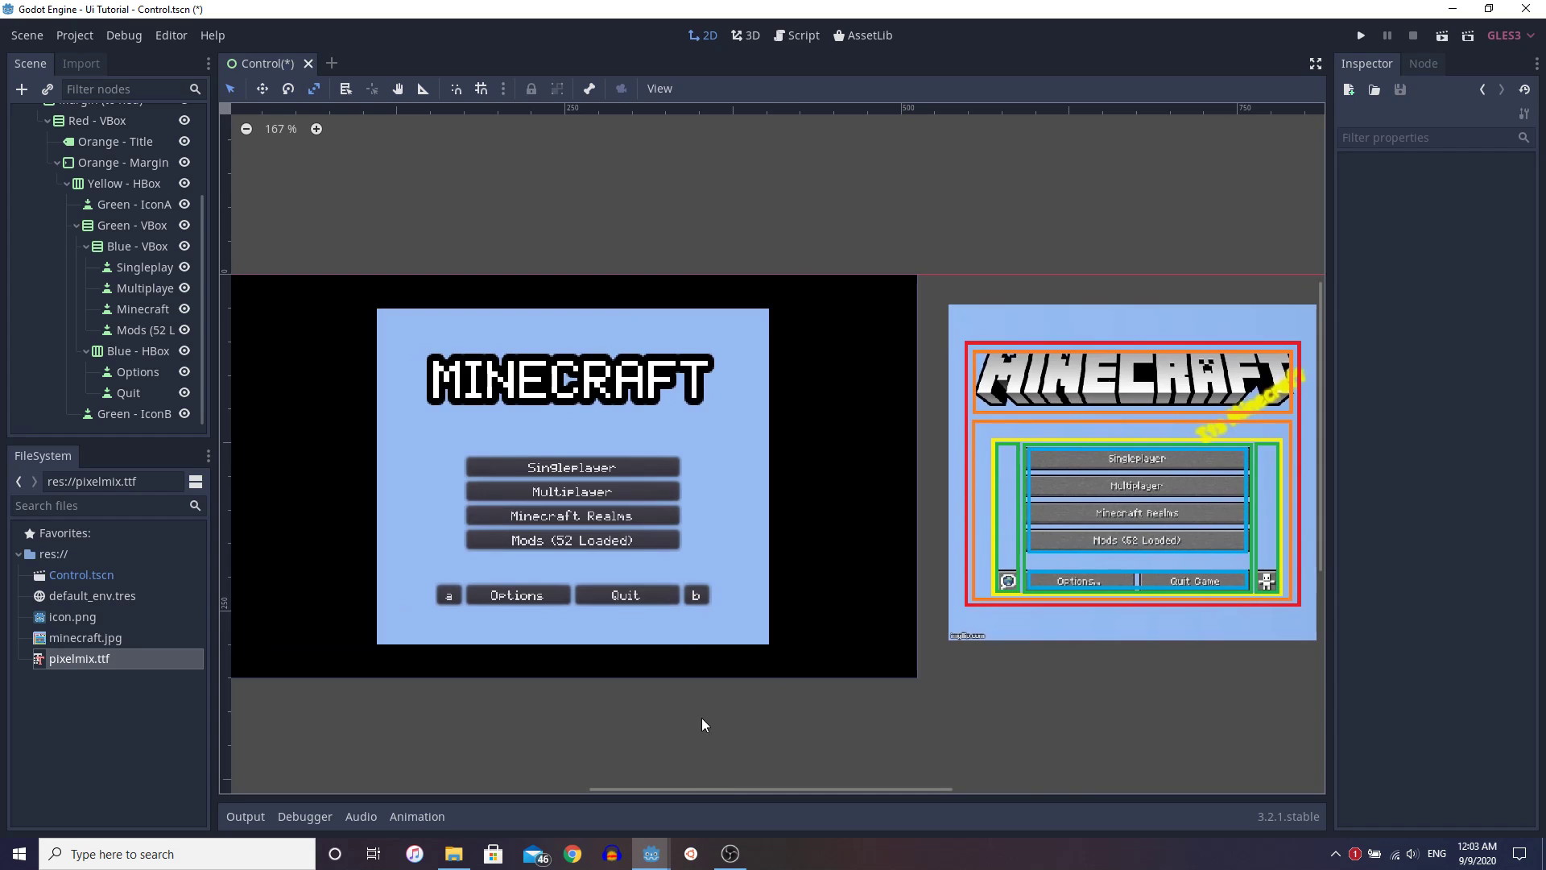
scroll("down", 3)
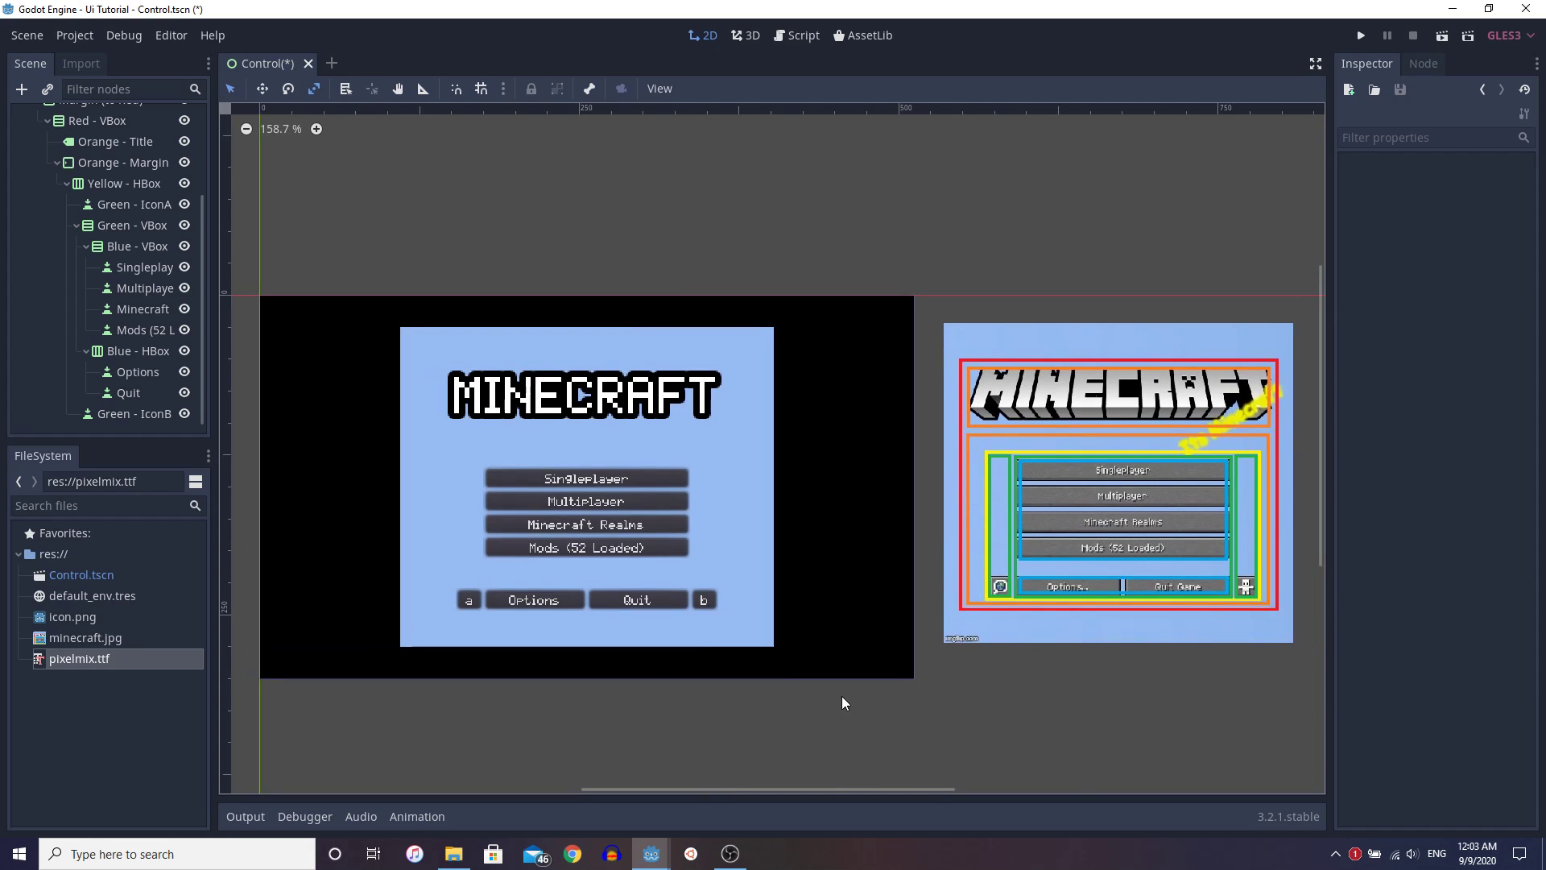